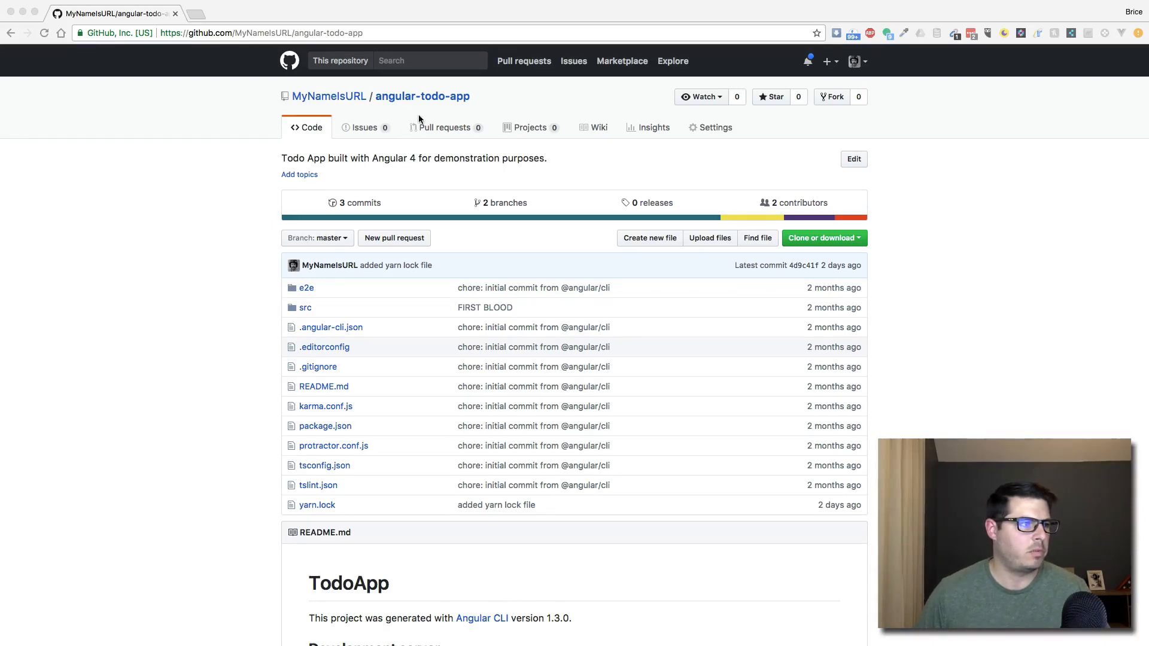
pyautogui.moveTo(425, 104)
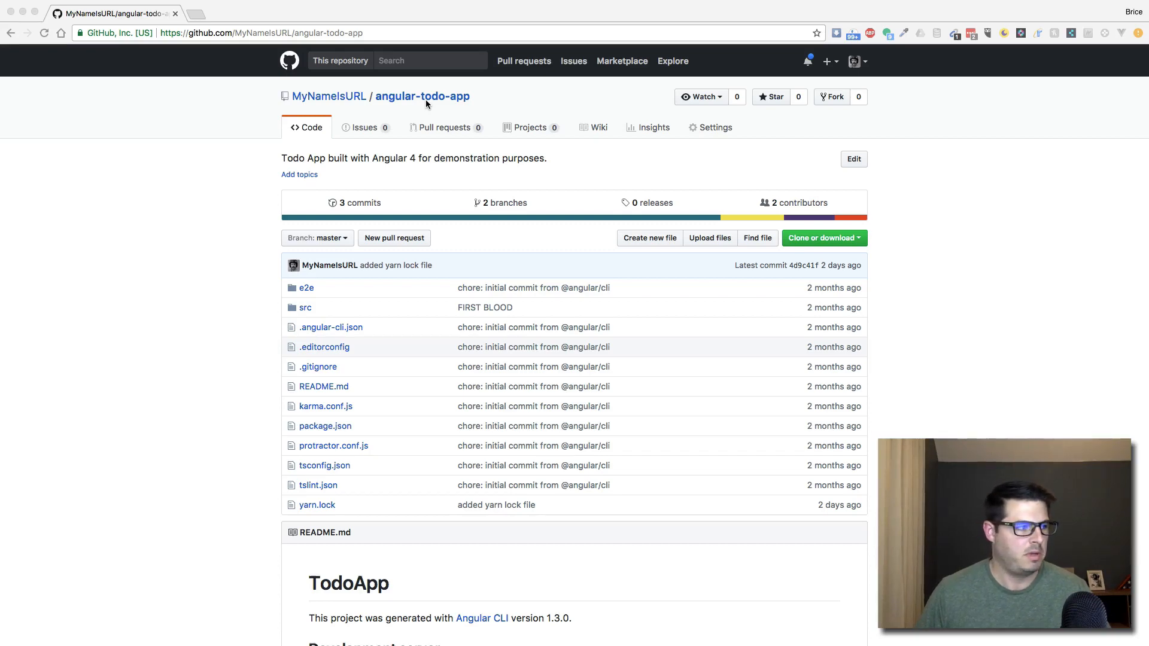
pyautogui.moveTo(269, 52)
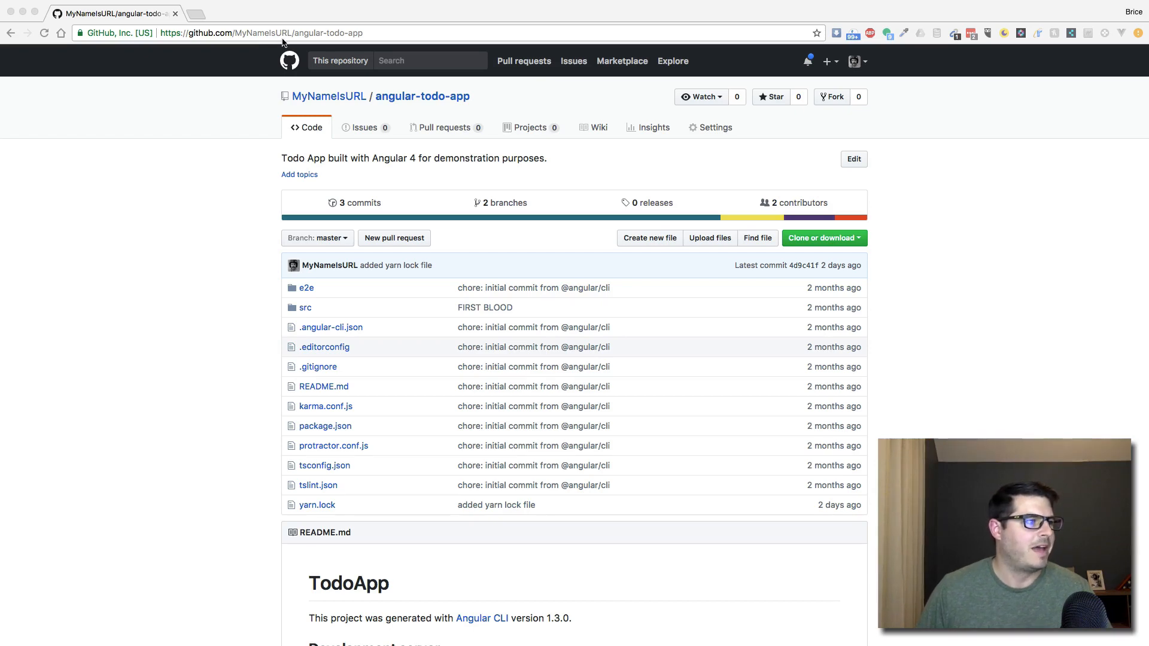
pyautogui.moveTo(354, 92)
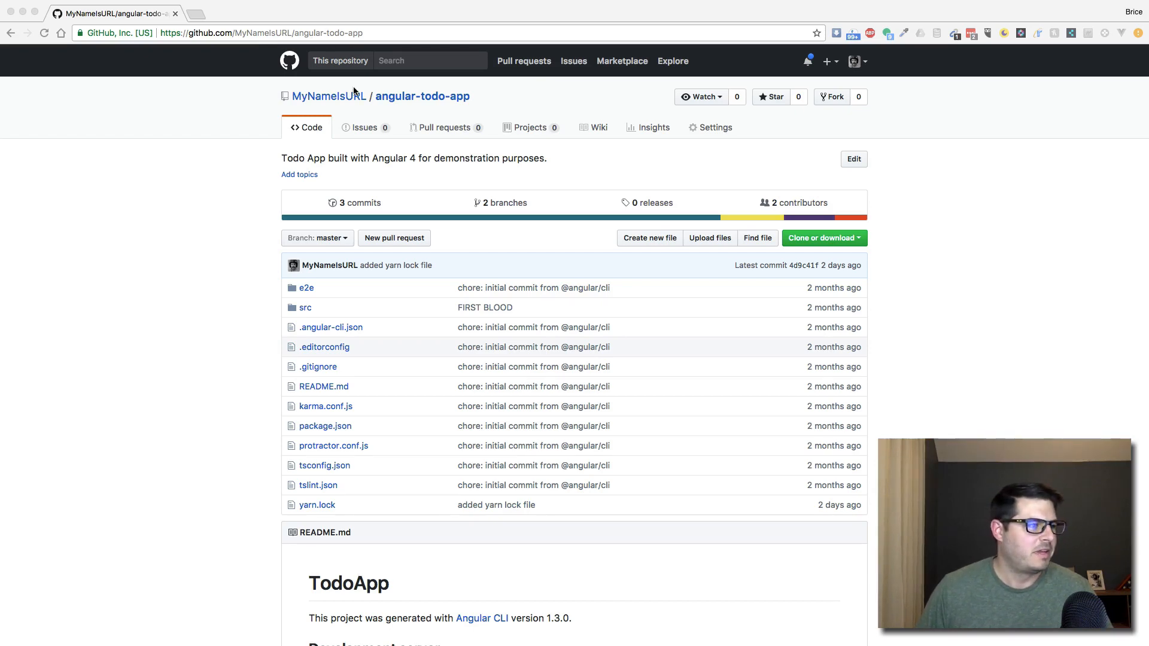
pyautogui.moveTo(381, 189)
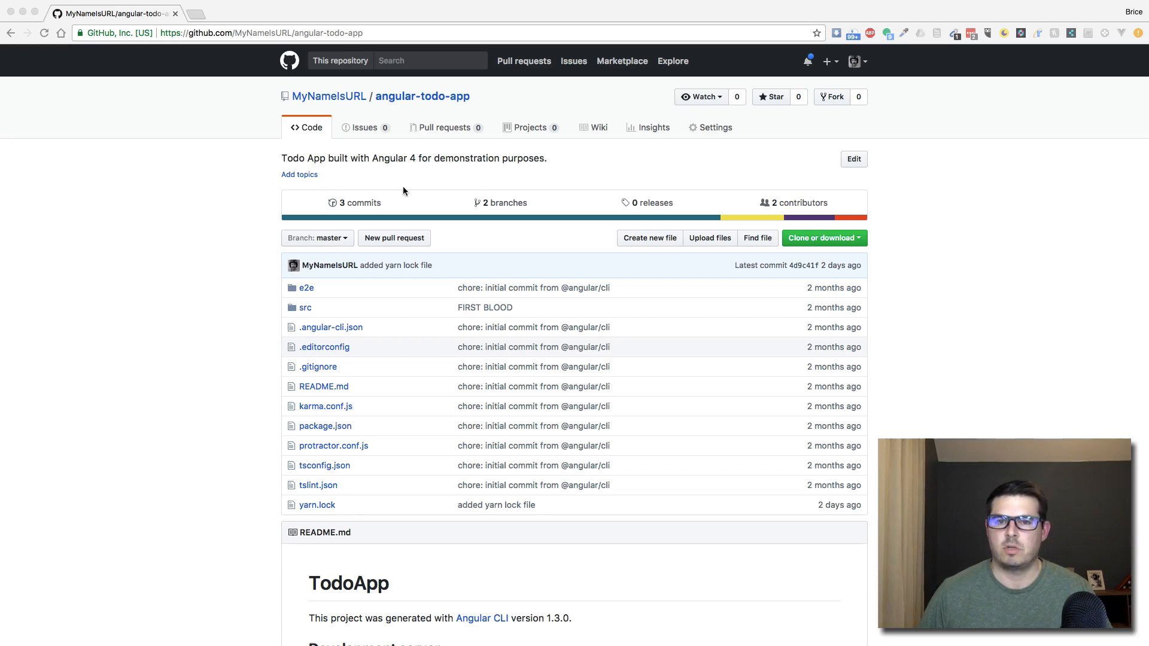
pyautogui.moveTo(330, 247)
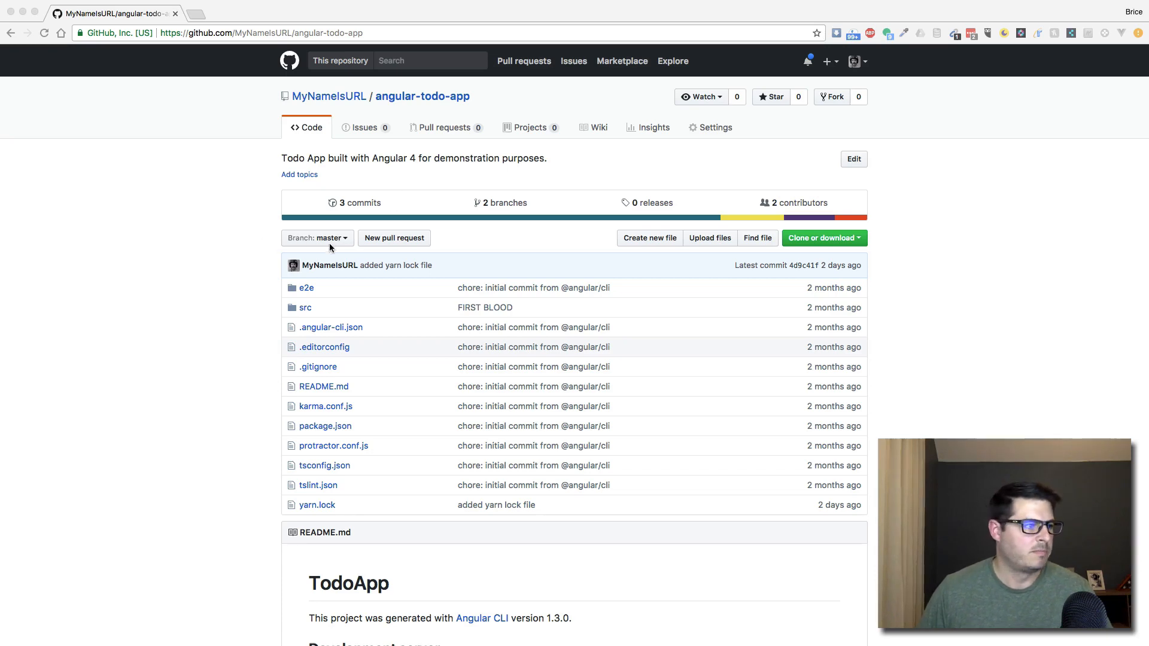
# Switch to the local-storage-example branch and bring up its SSH clone address
pyautogui.click(316, 237)
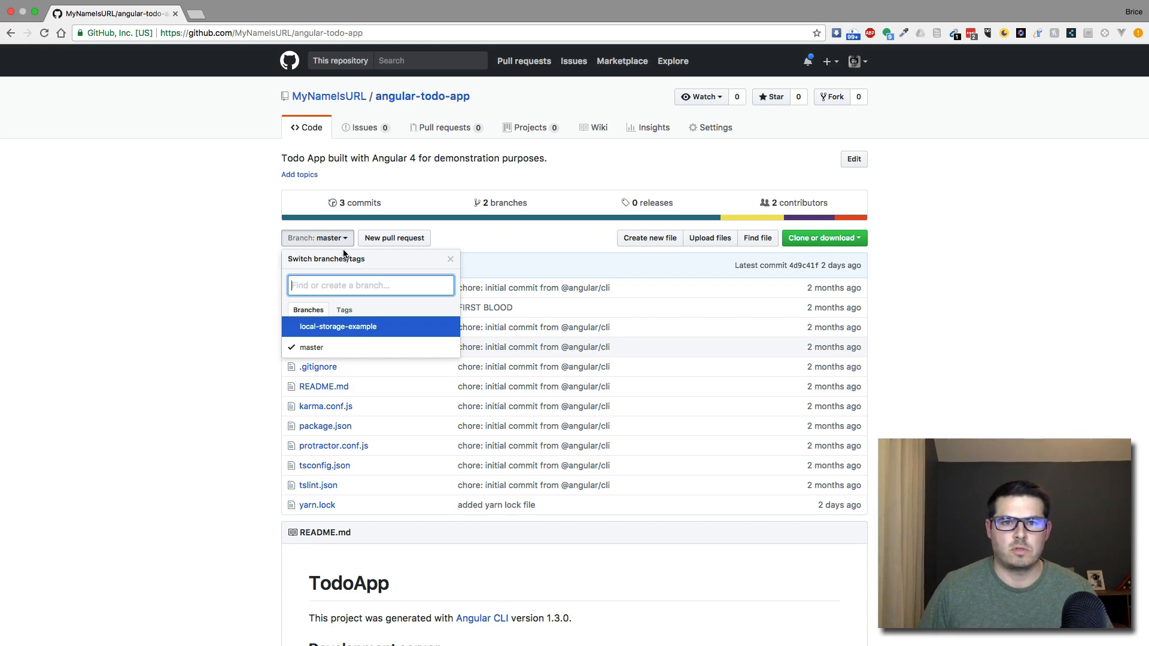
pyautogui.moveTo(329, 331)
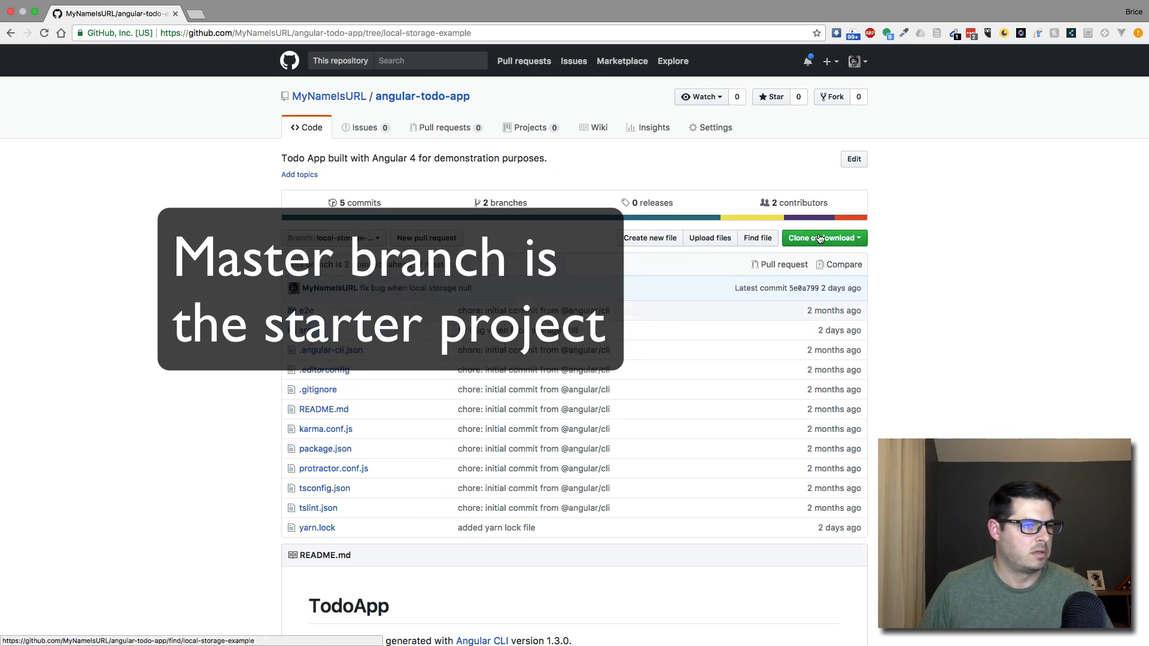
pyautogui.click(820, 237)
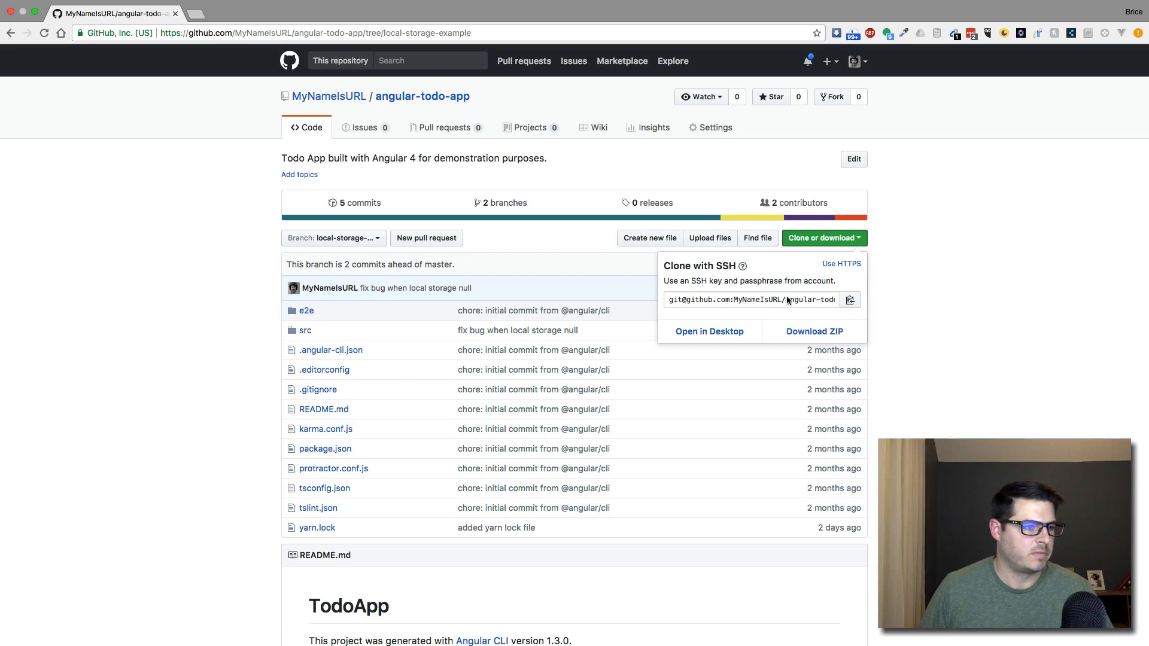
pyautogui.click(747, 299)
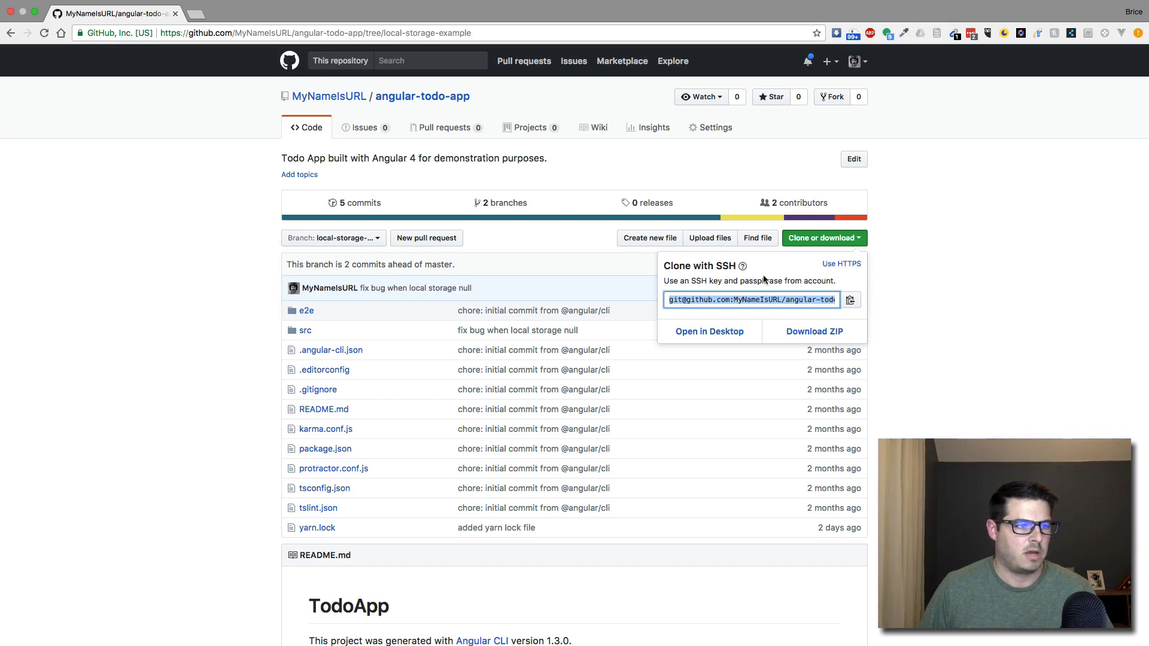
pyautogui.moveTo(840, 285)
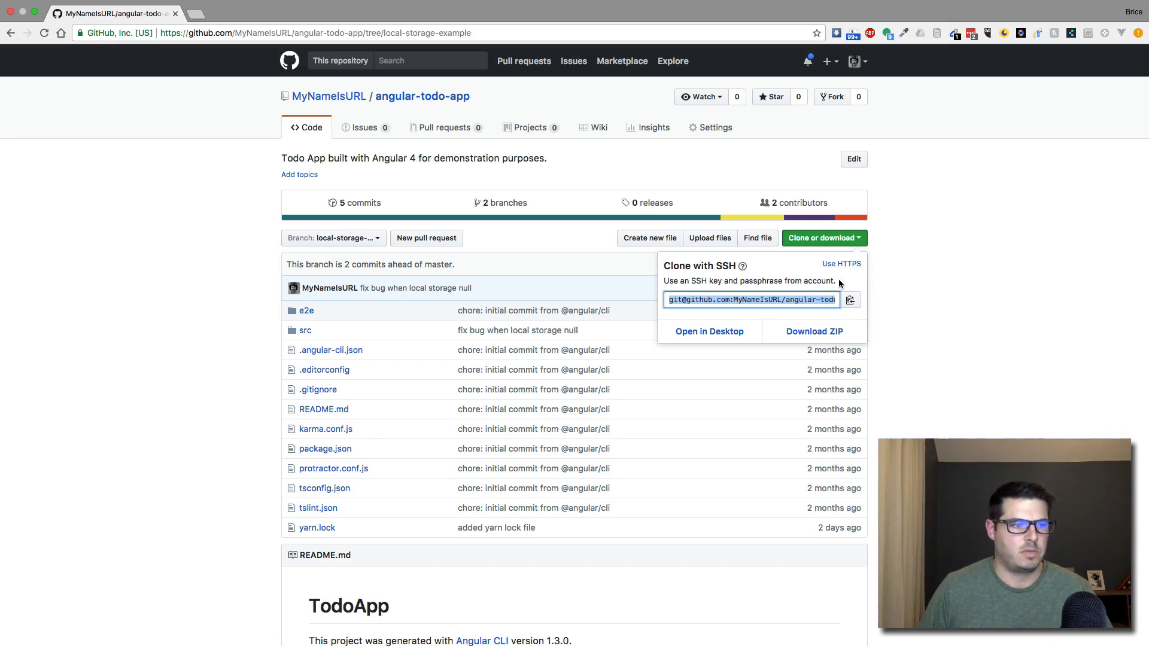
pyautogui.moveTo(86, 207)
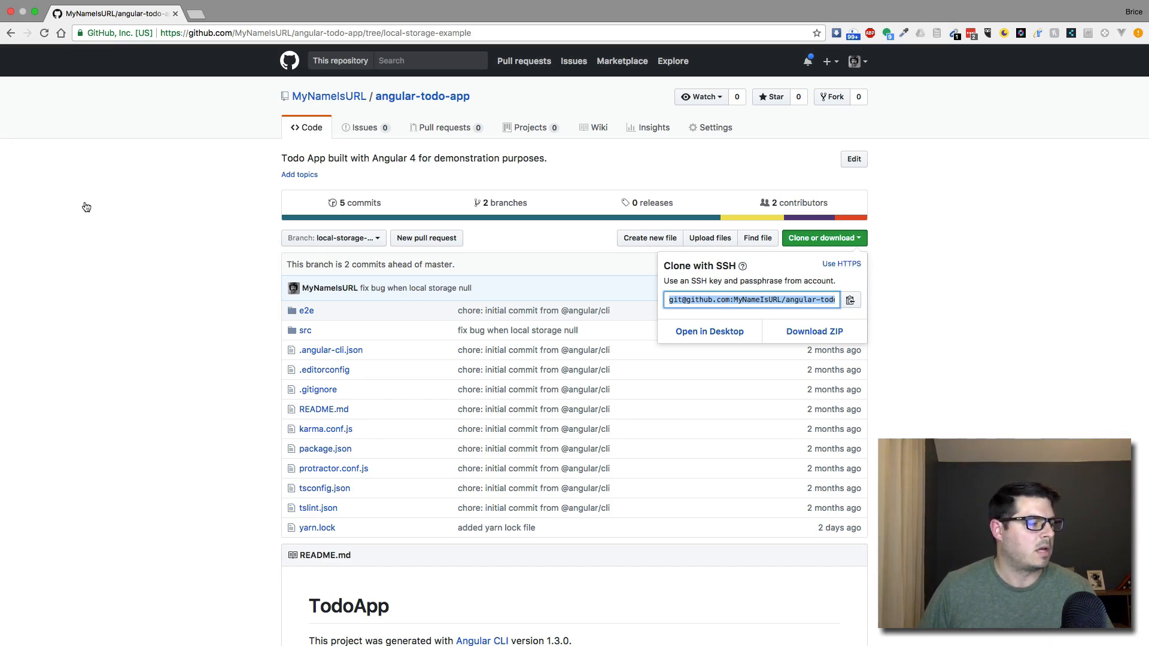
pyautogui.moveTo(182, 257)
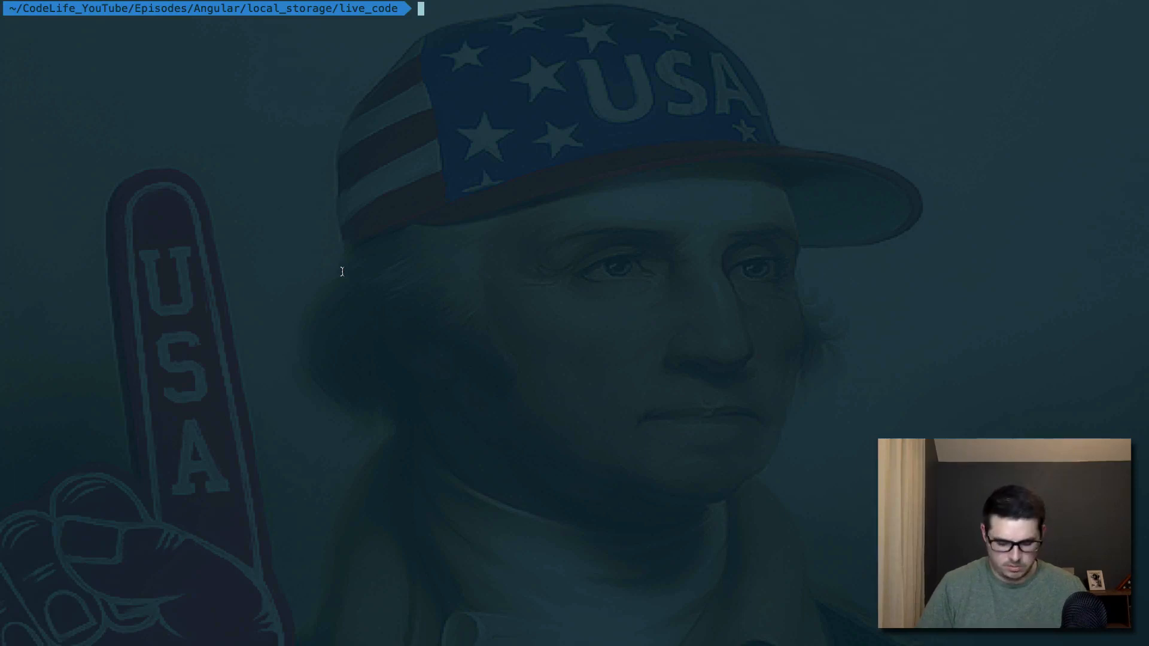
pyautogui.write('git clone git@github.com:MyNameIsURL/angular-todo-app.git')
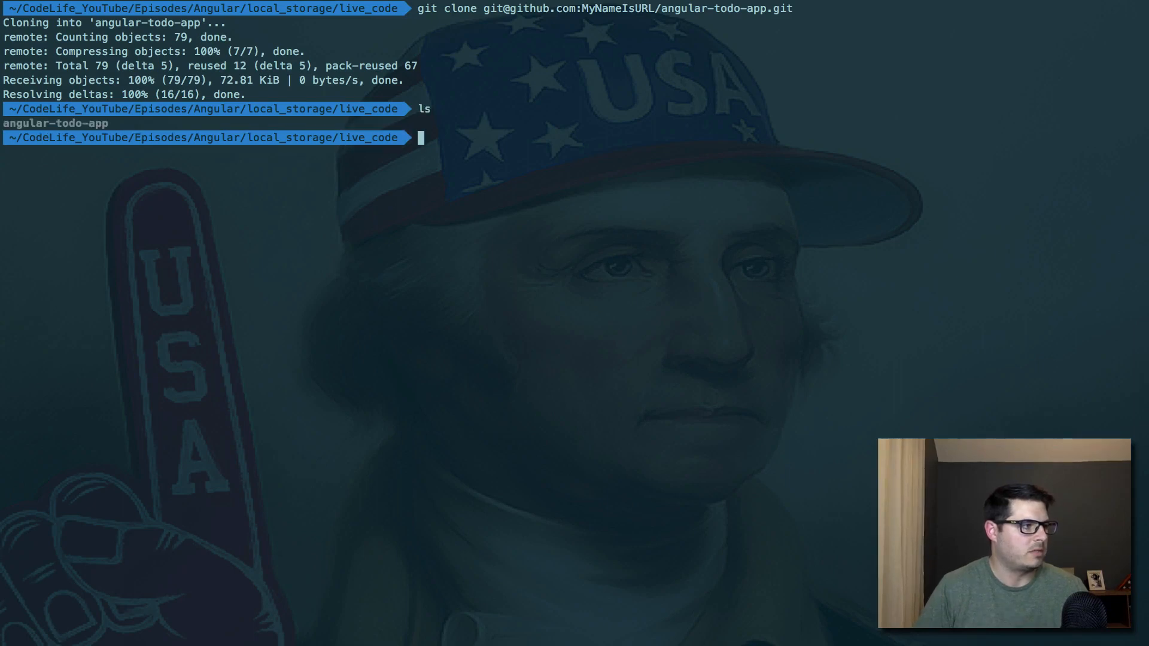
pyautogui.write('cd')
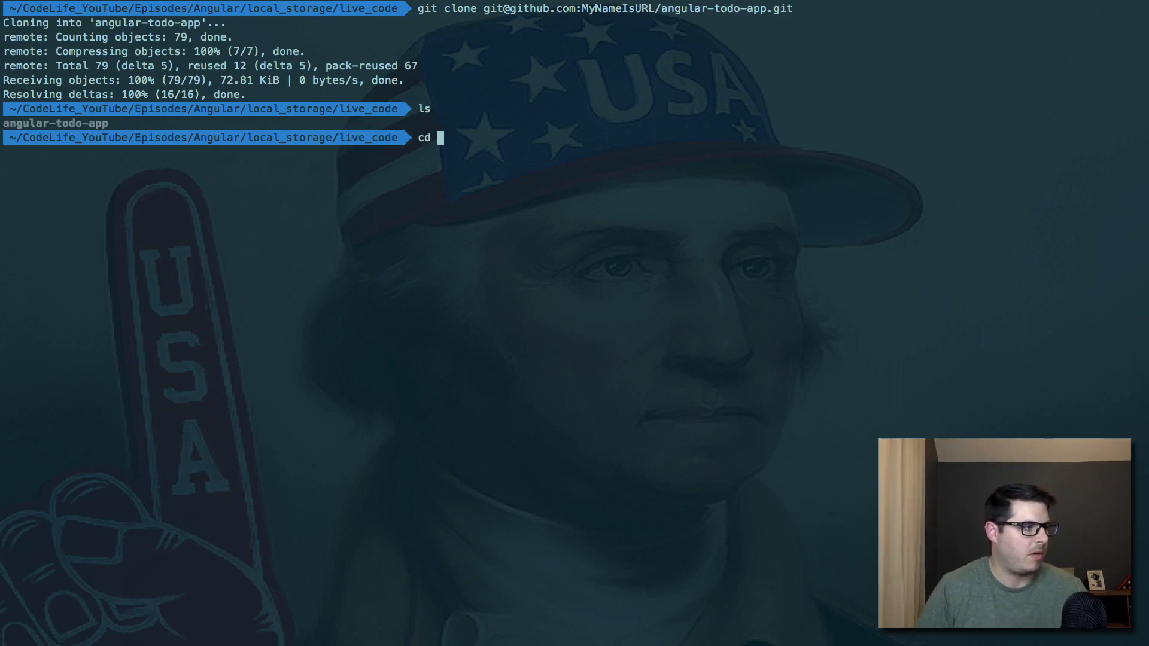
pyautogui.press('Return')
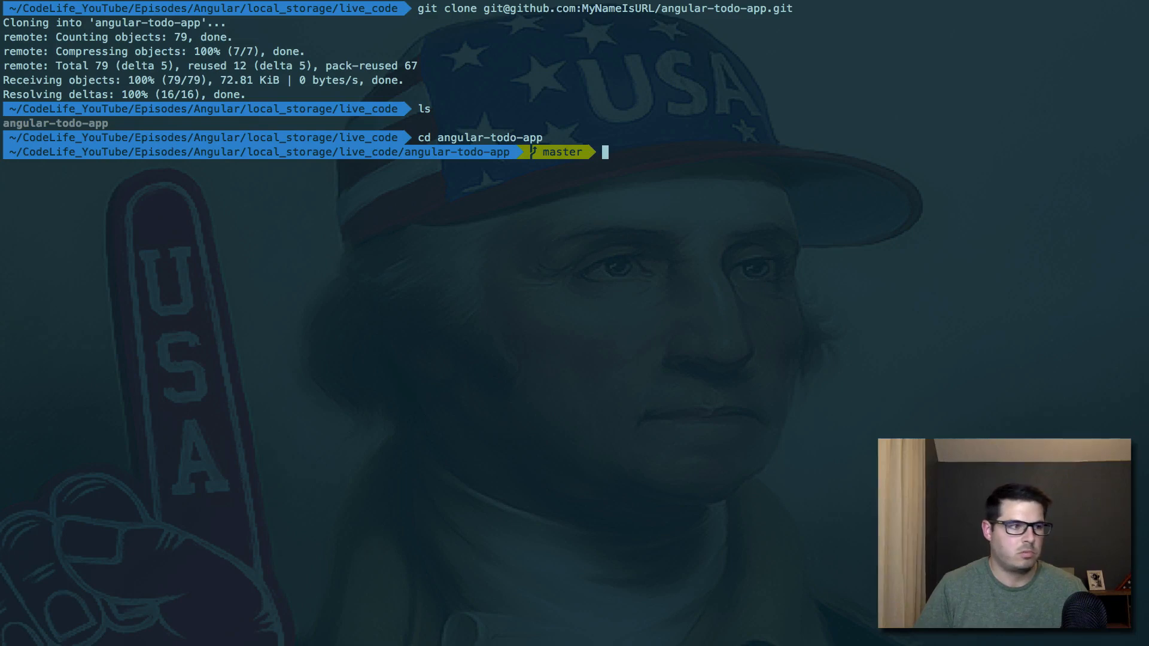
# Install the project's dependencies with yarn (trying npm install along the way)
pyautogui.write('yarn install')
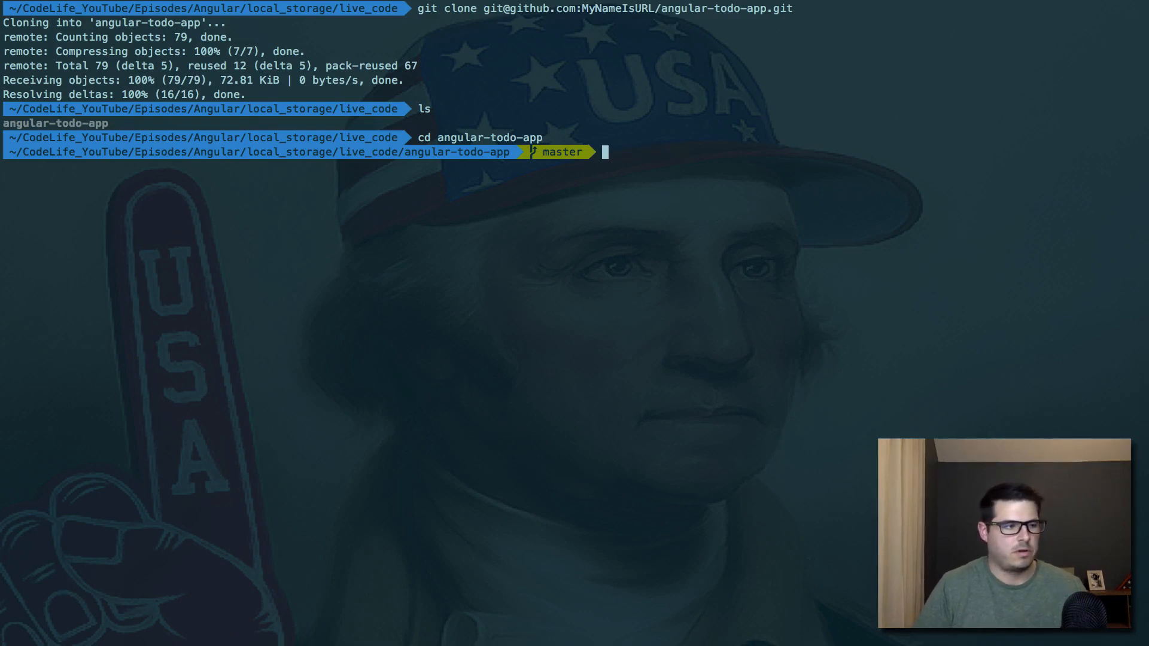
pyautogui.write('pm')
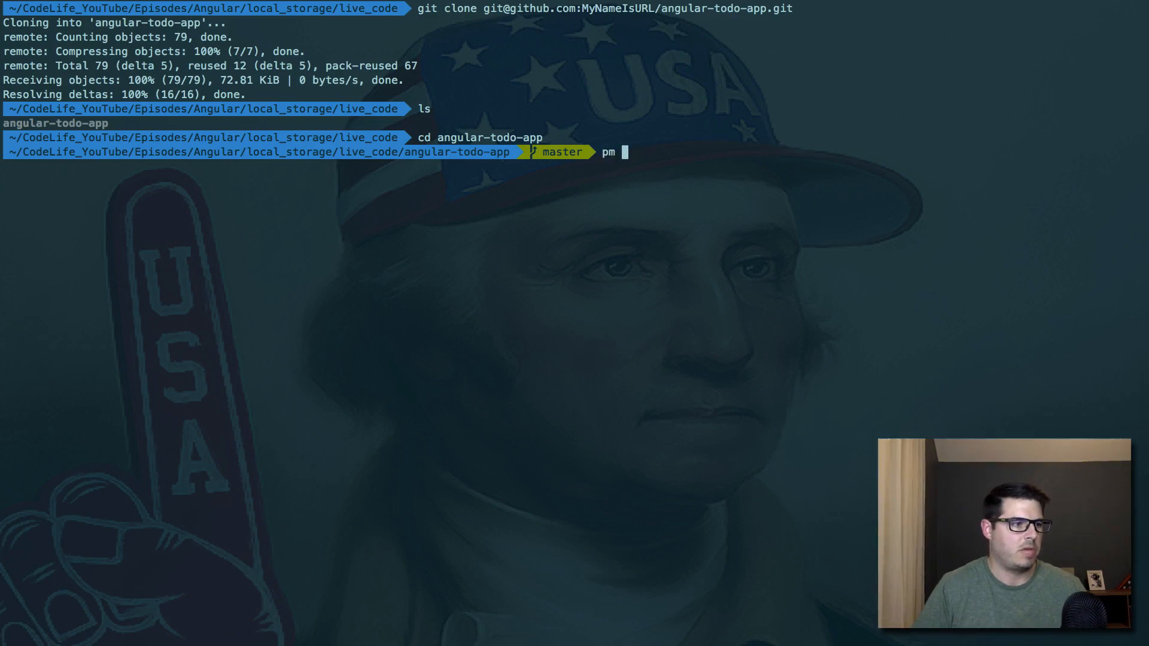
pyautogui.write('npm install')
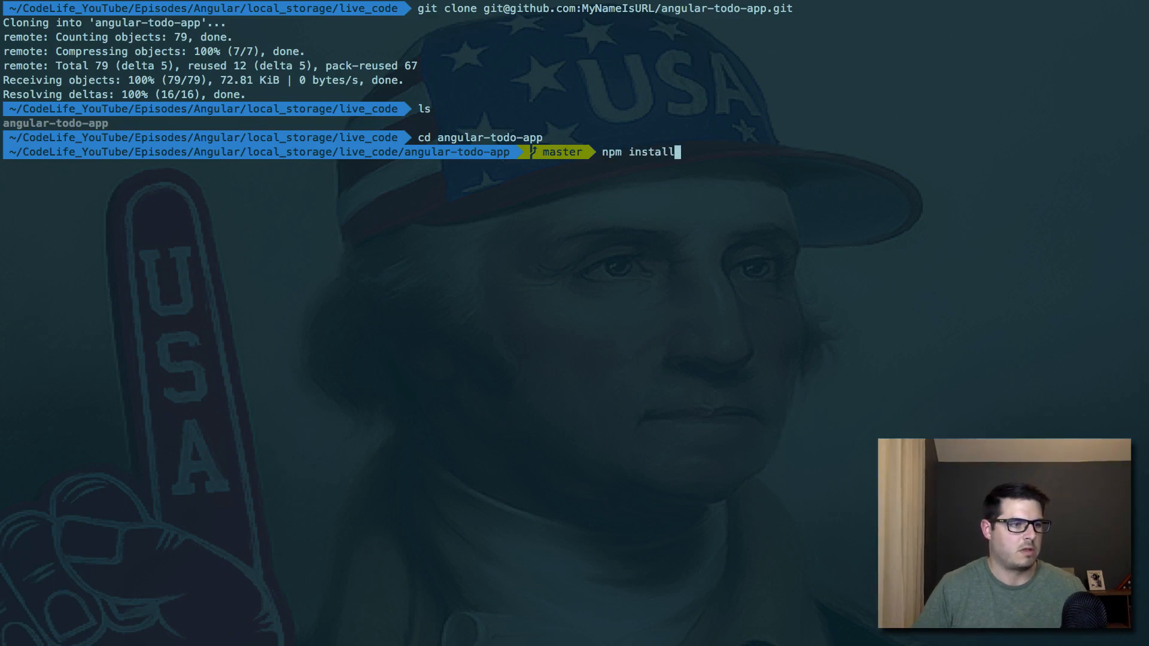
pyautogui.write('yarn')
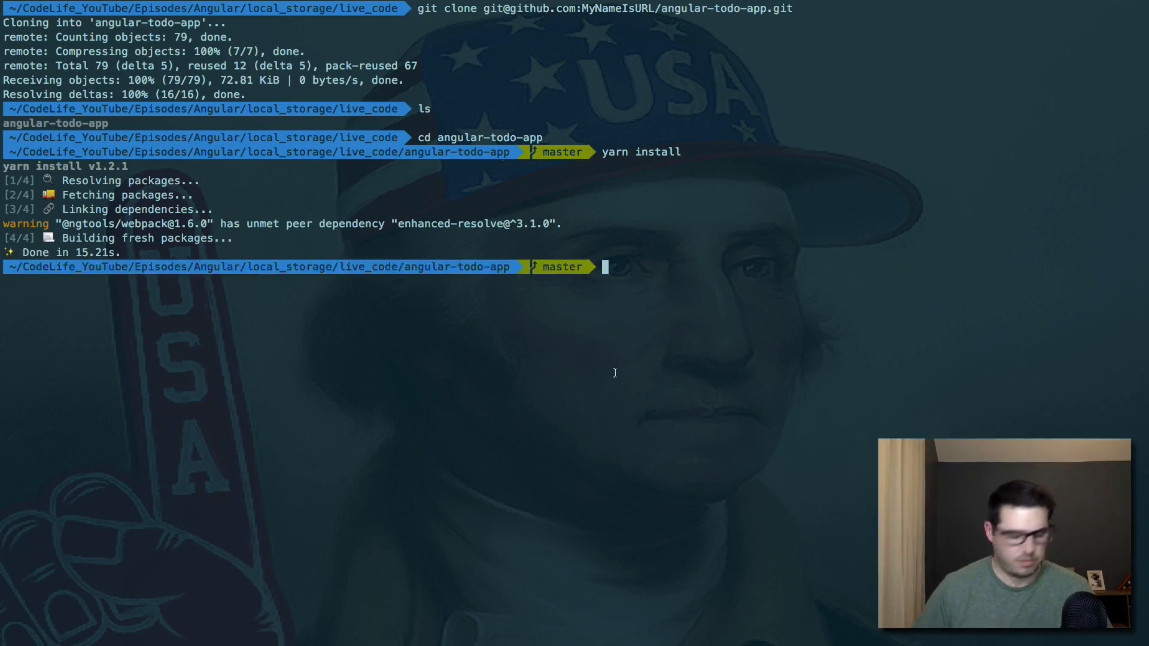
# Start the Angular development server with ng serve
pyautogui.write('n')
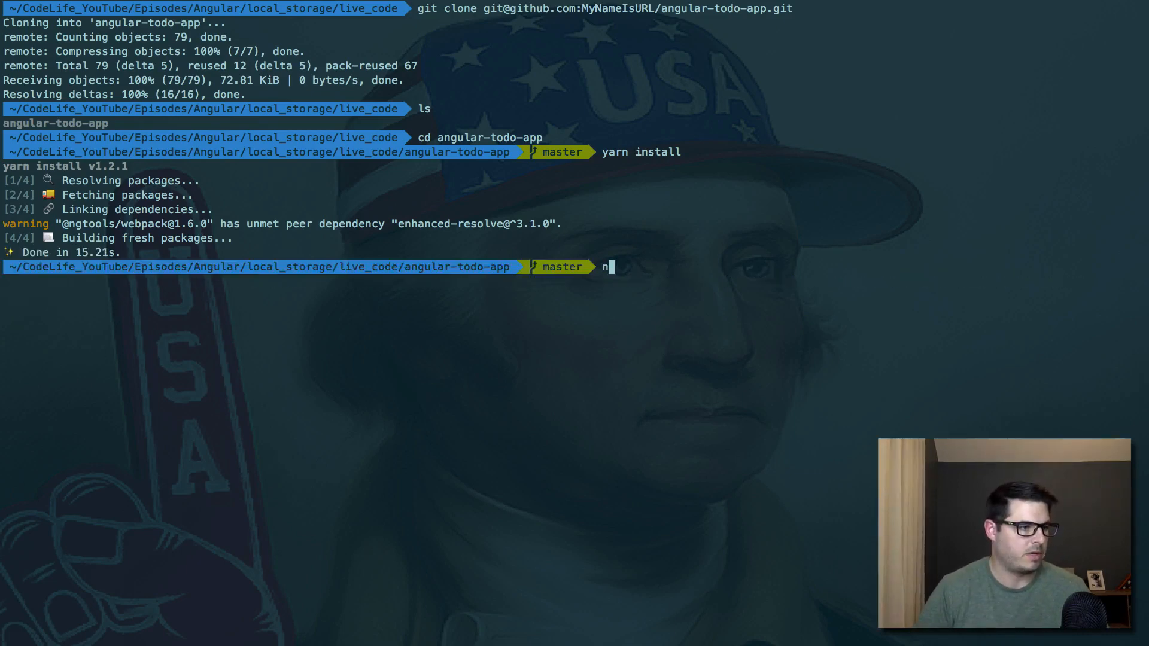
pyautogui.write('g serve')
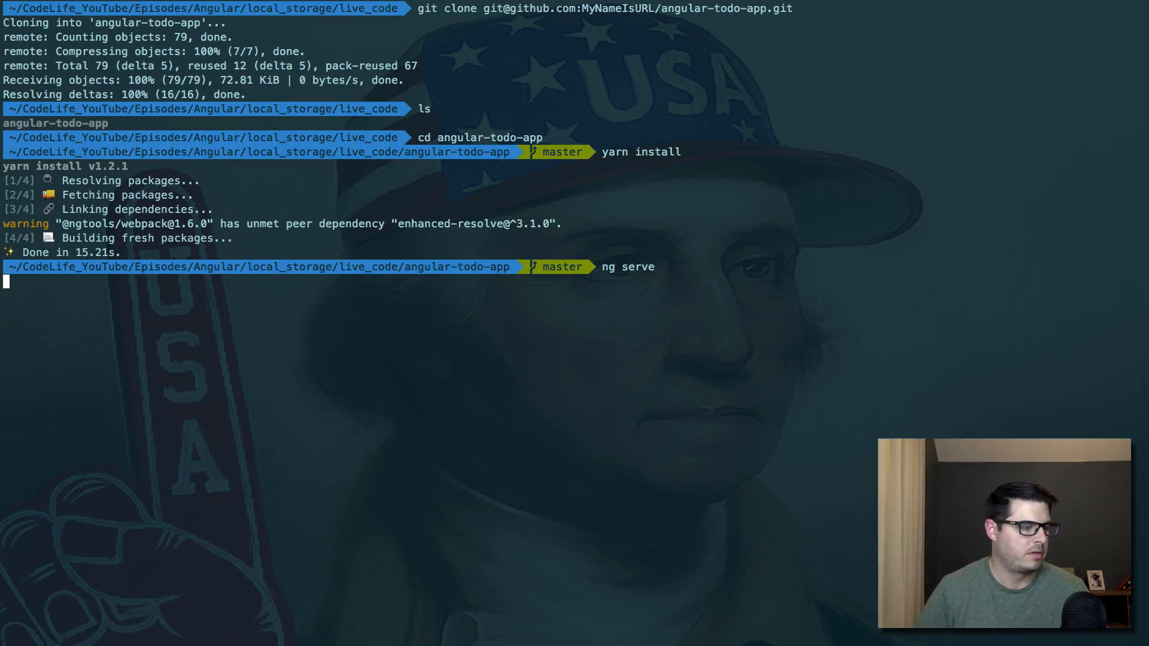
pyautogui.press('Return')
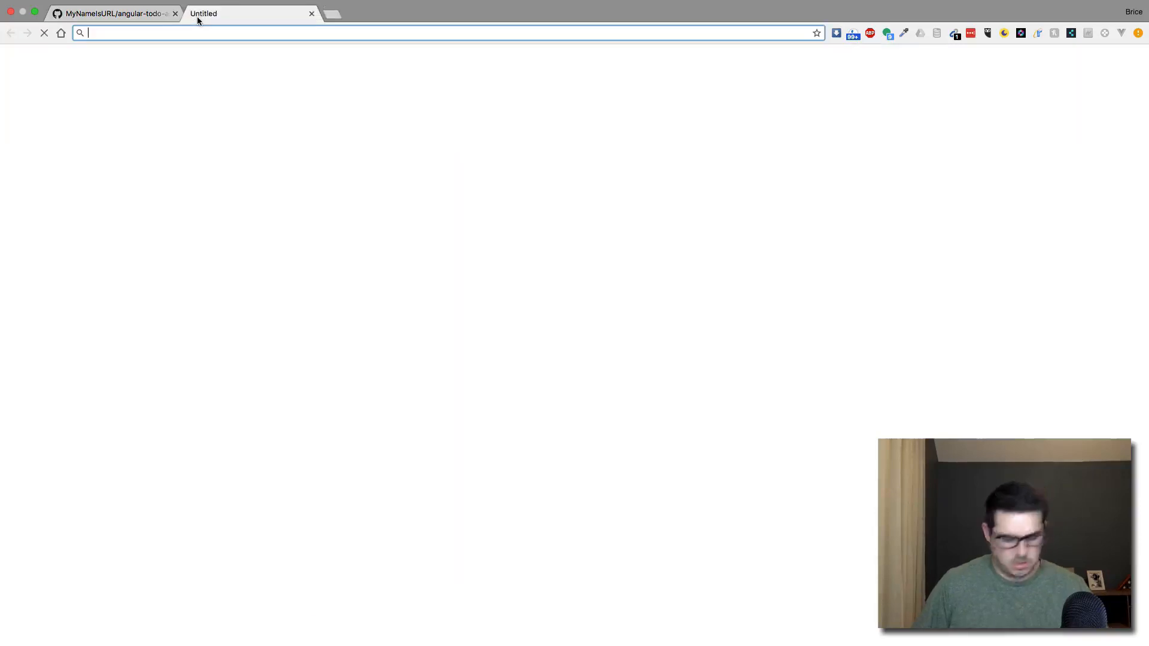
# Load the todo app on localhost, add a 'Hello World' todo, then reload to check persistence
pyautogui.write('localhost:3000')
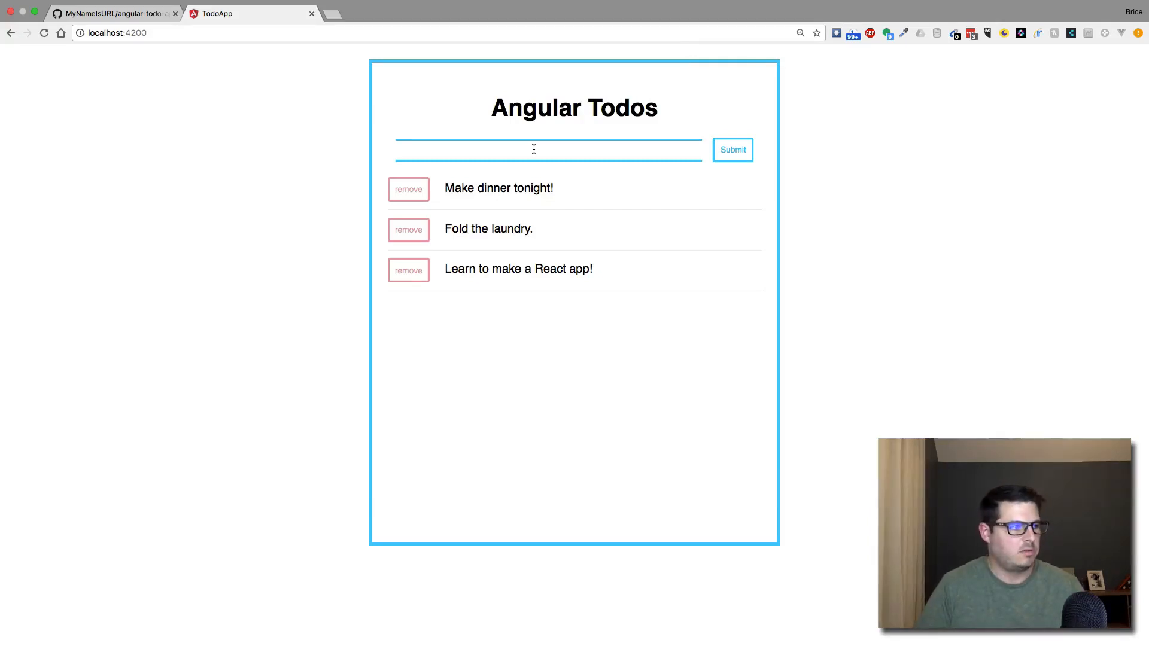
pyautogui.write('H')
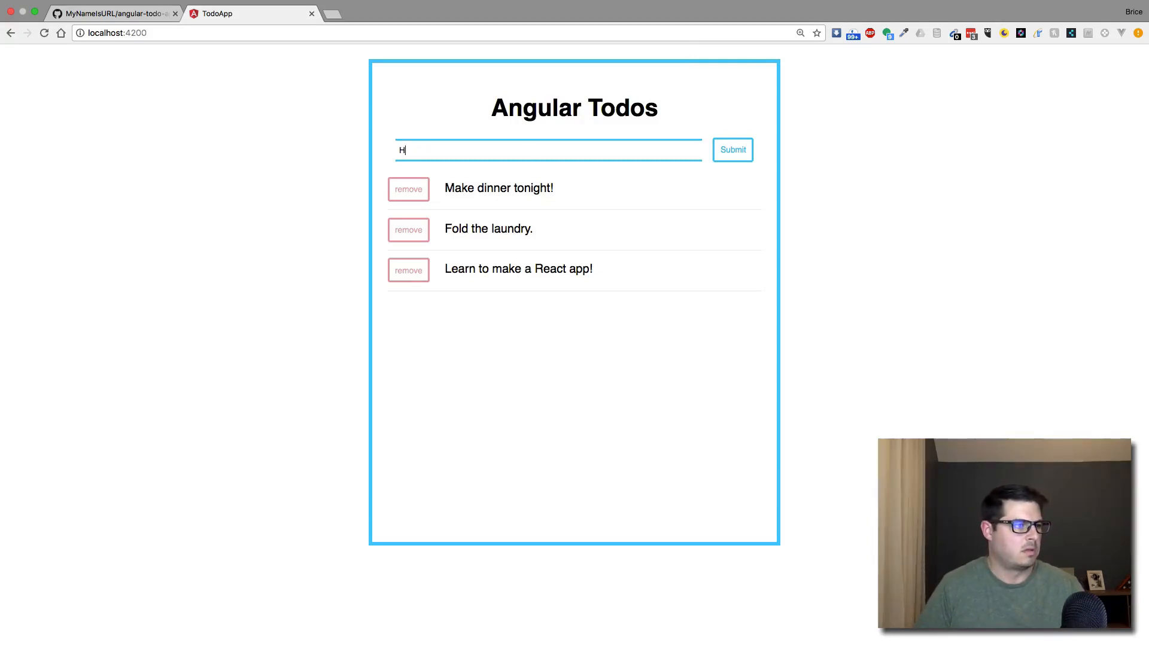
pyautogui.write('ello World')
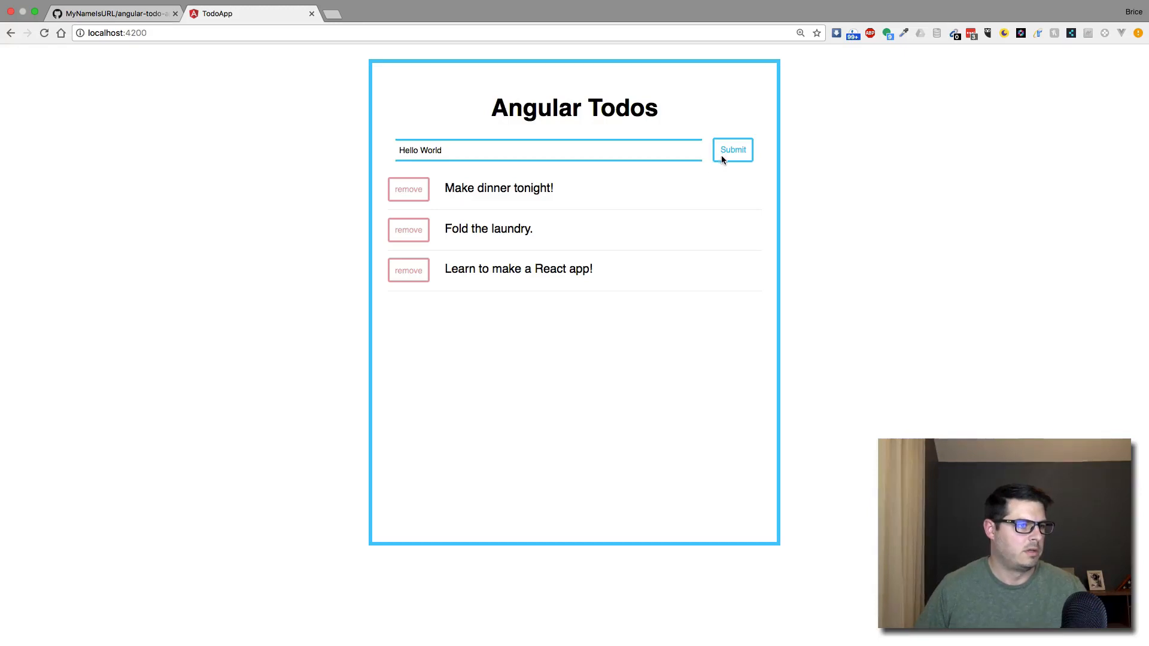
pyautogui.click(732, 150)
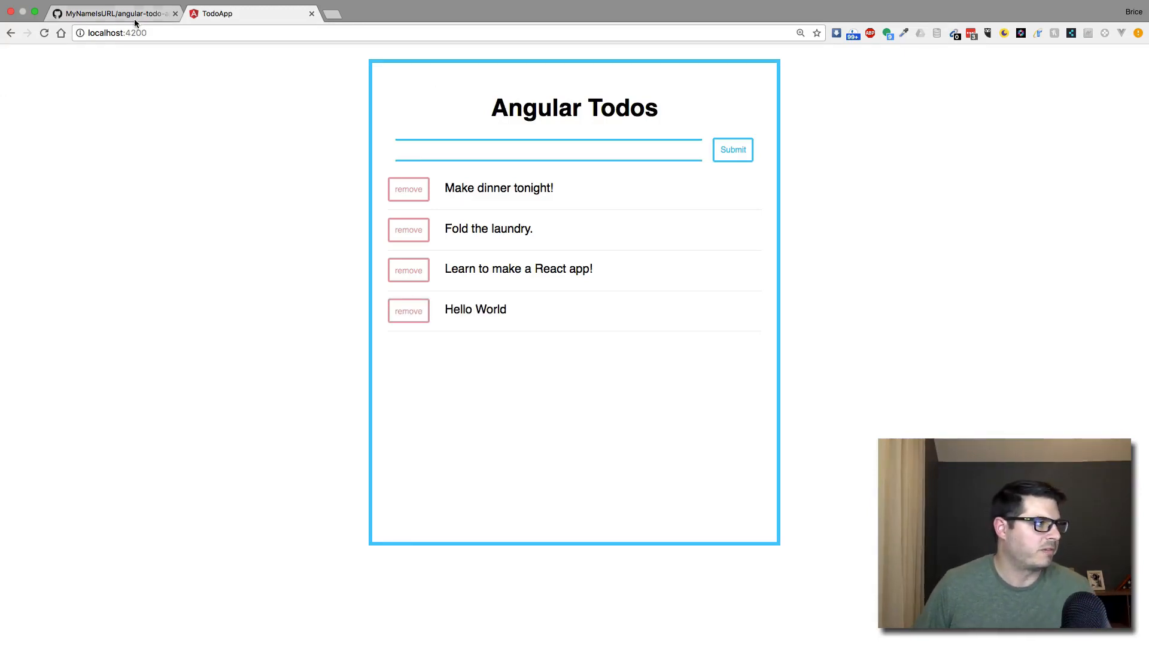
pyautogui.moveTo(877, 320)
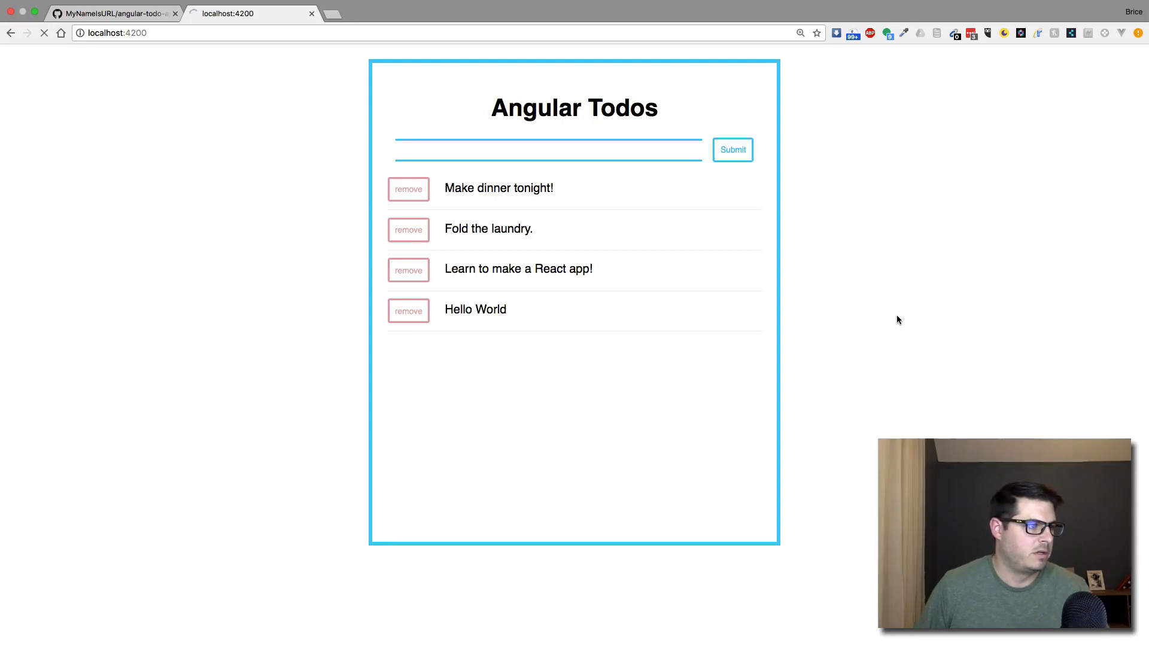
pyautogui.click(408, 311)
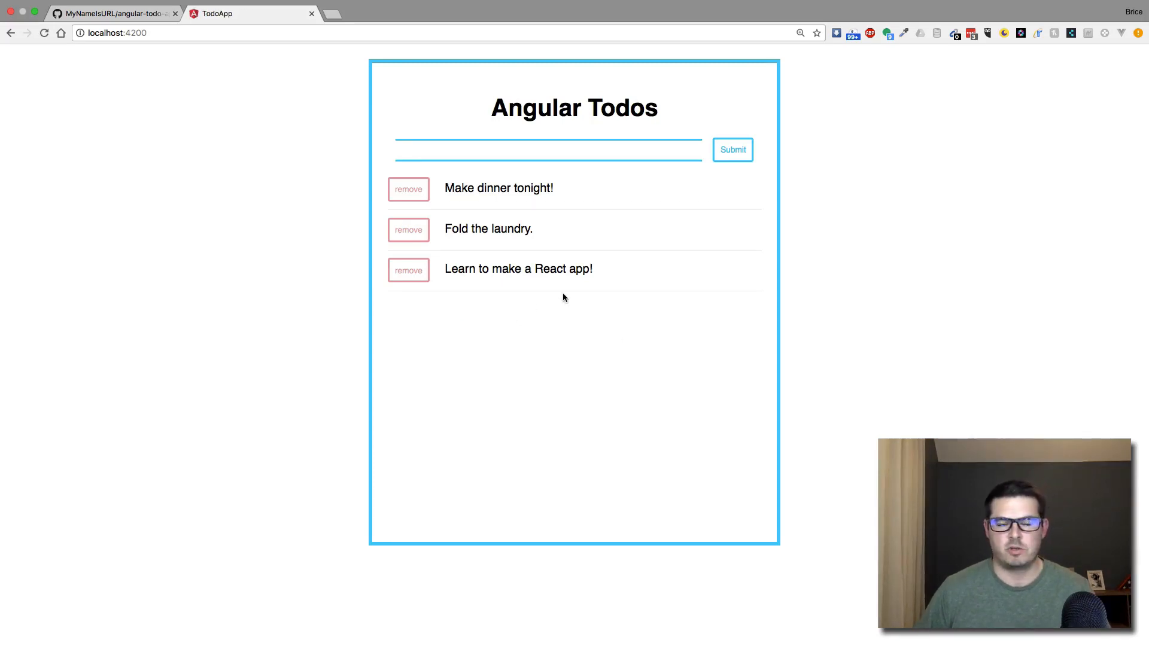
# Inspect the todo page and go to the Application panel of the developer tools
pyautogui.rightClick(908, 235)
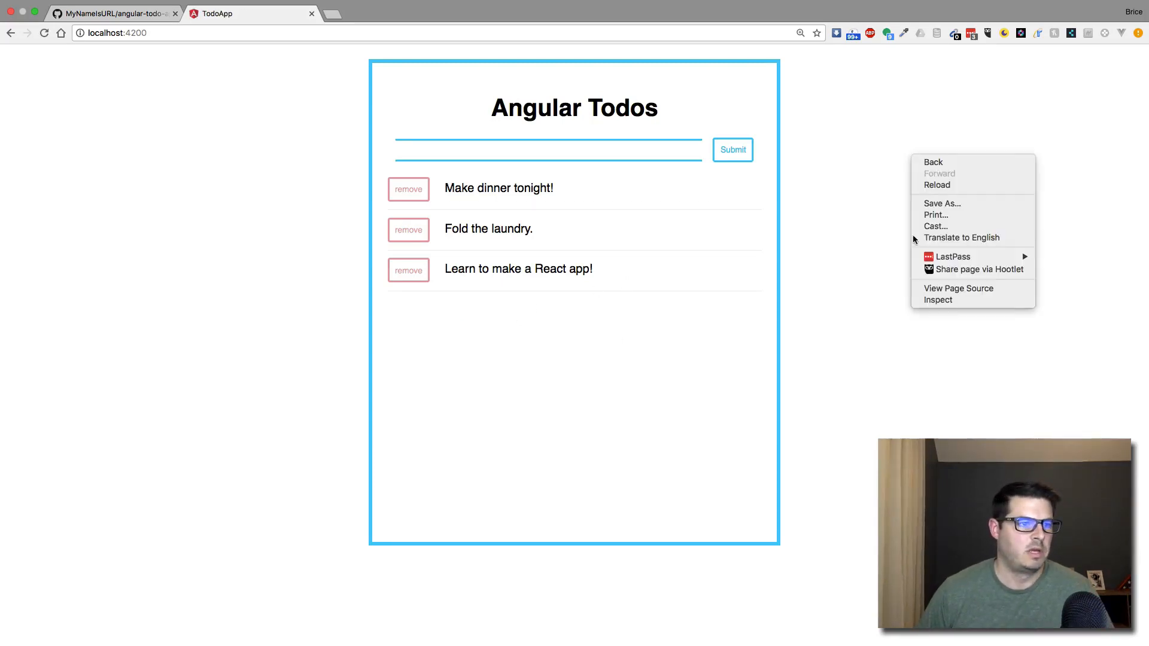
pyautogui.click(937, 300)
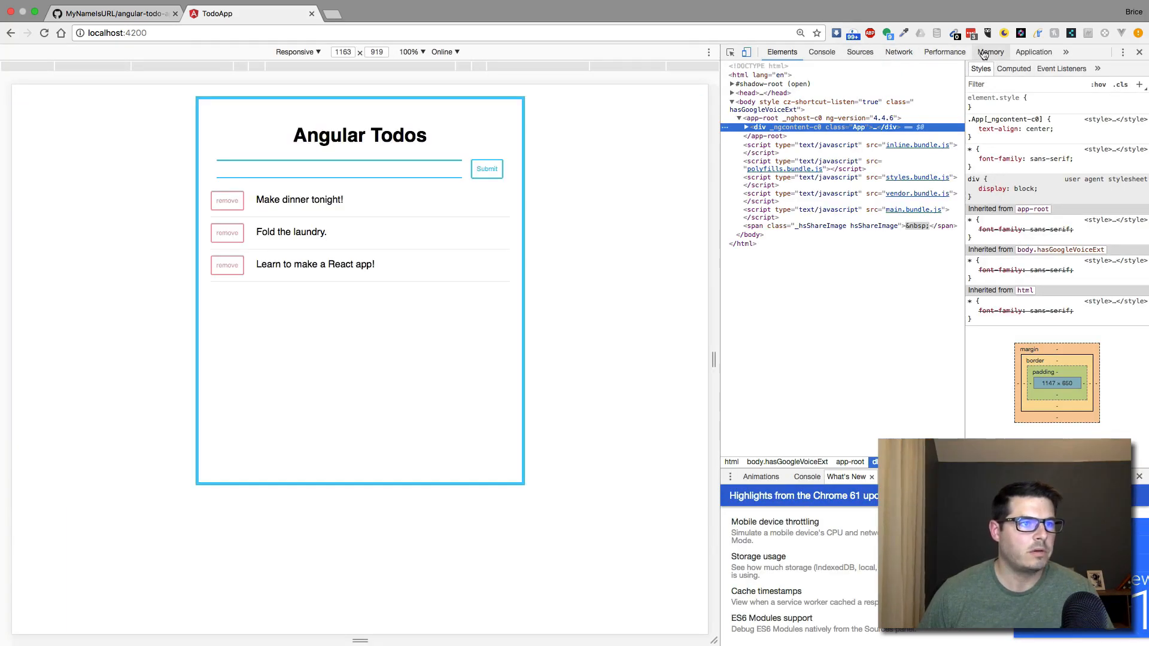
pyautogui.click(899, 51)
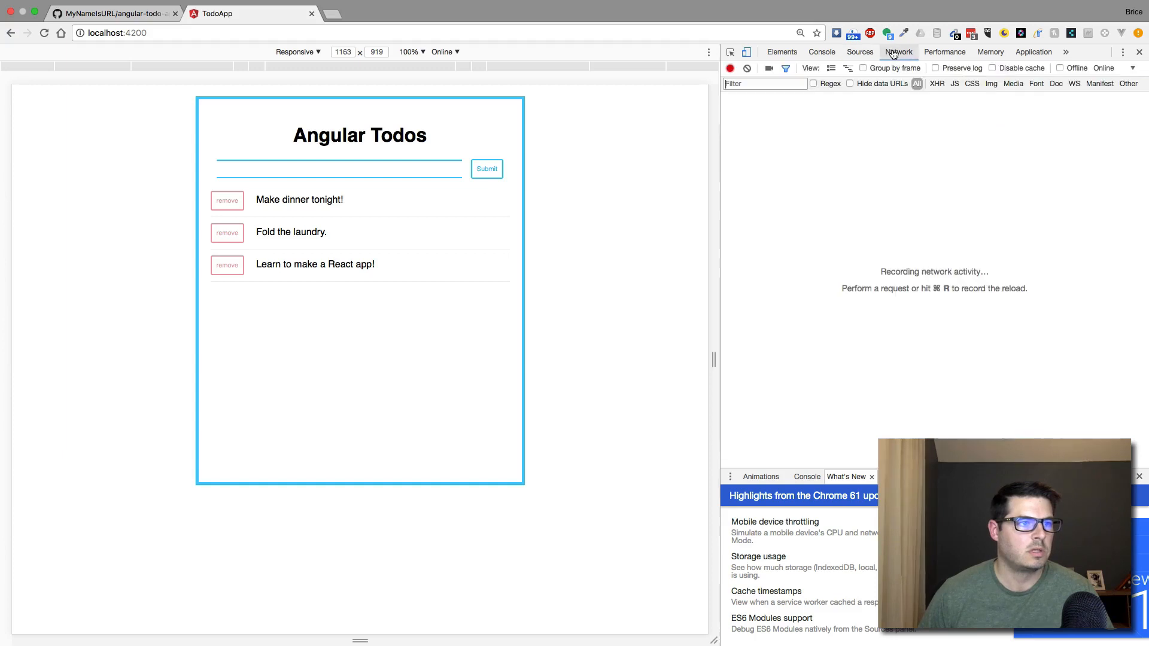
pyautogui.click(1032, 51)
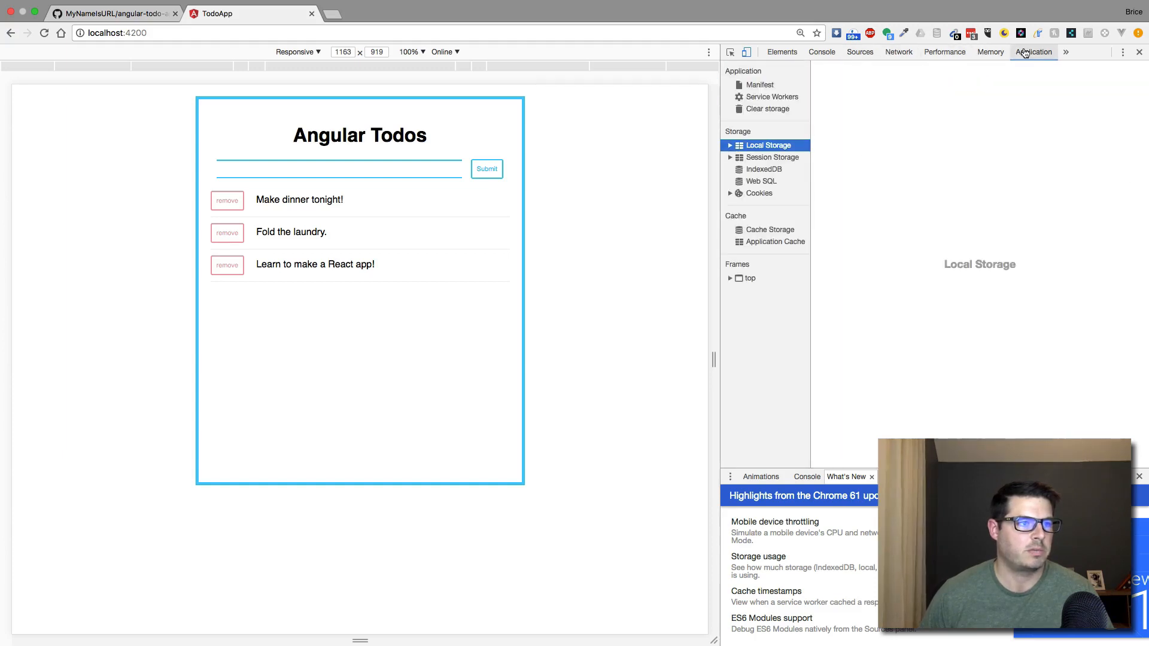
pyautogui.moveTo(755, 107)
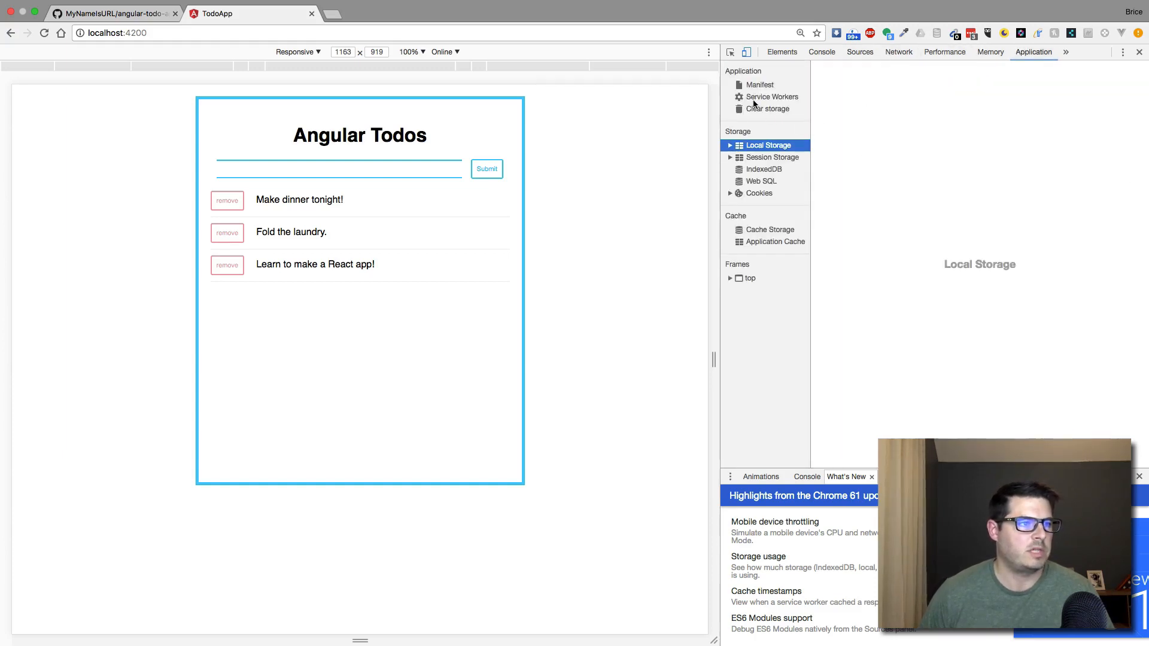
pyautogui.moveTo(1002, 79)
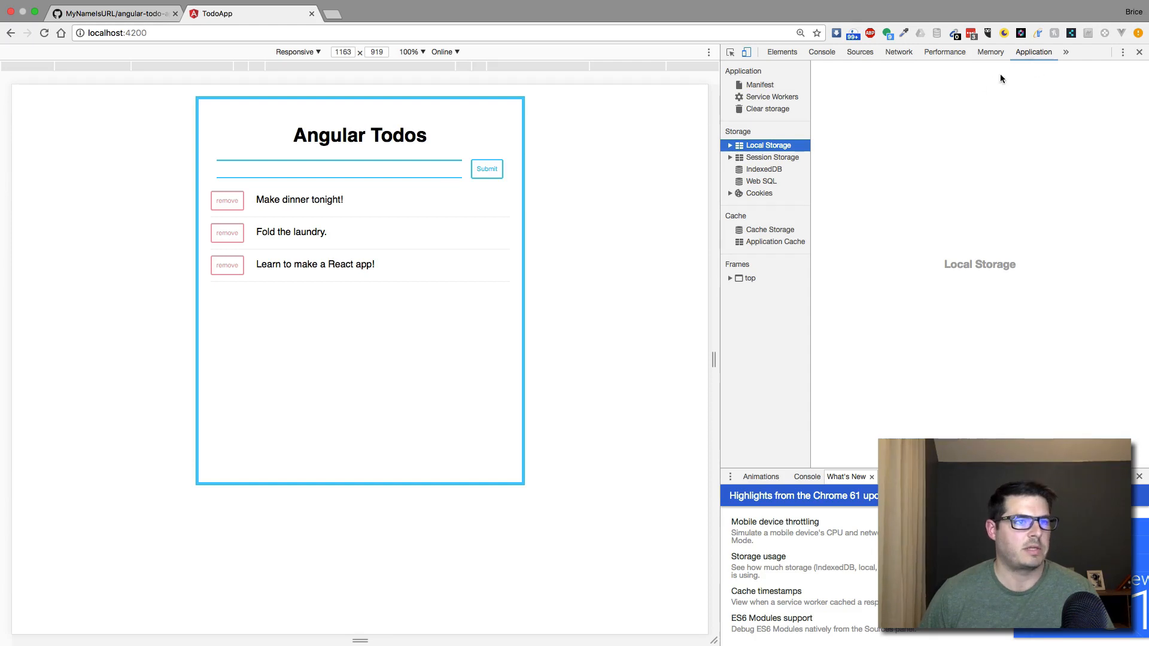
pyautogui.moveTo(774, 242)
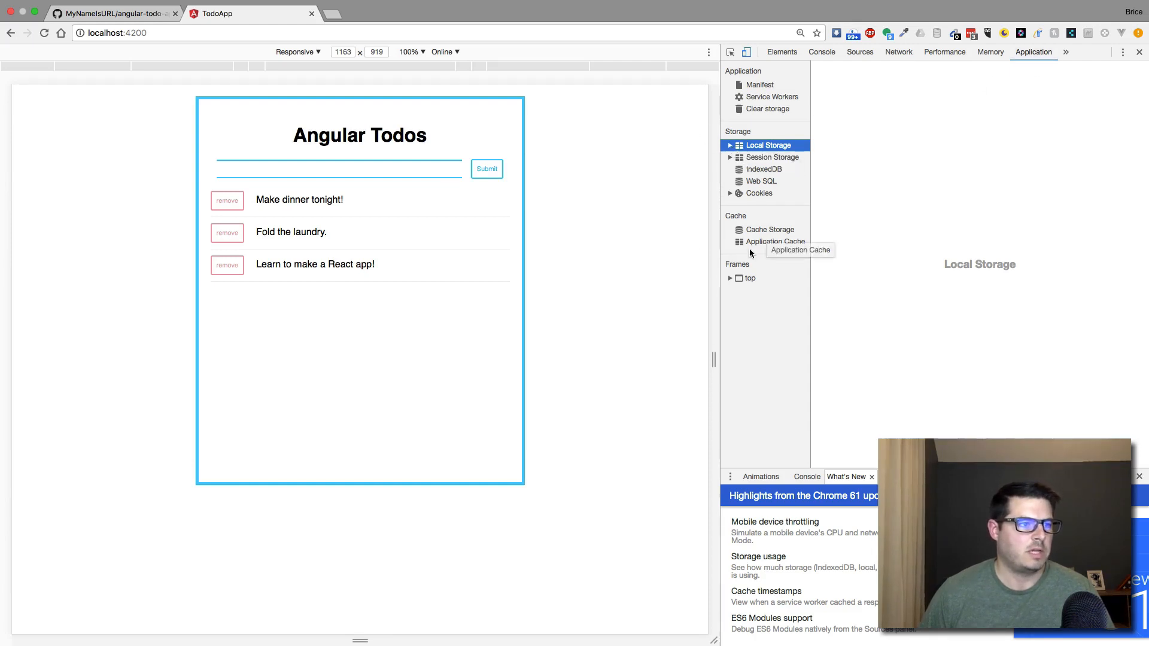
pyautogui.moveTo(758, 193)
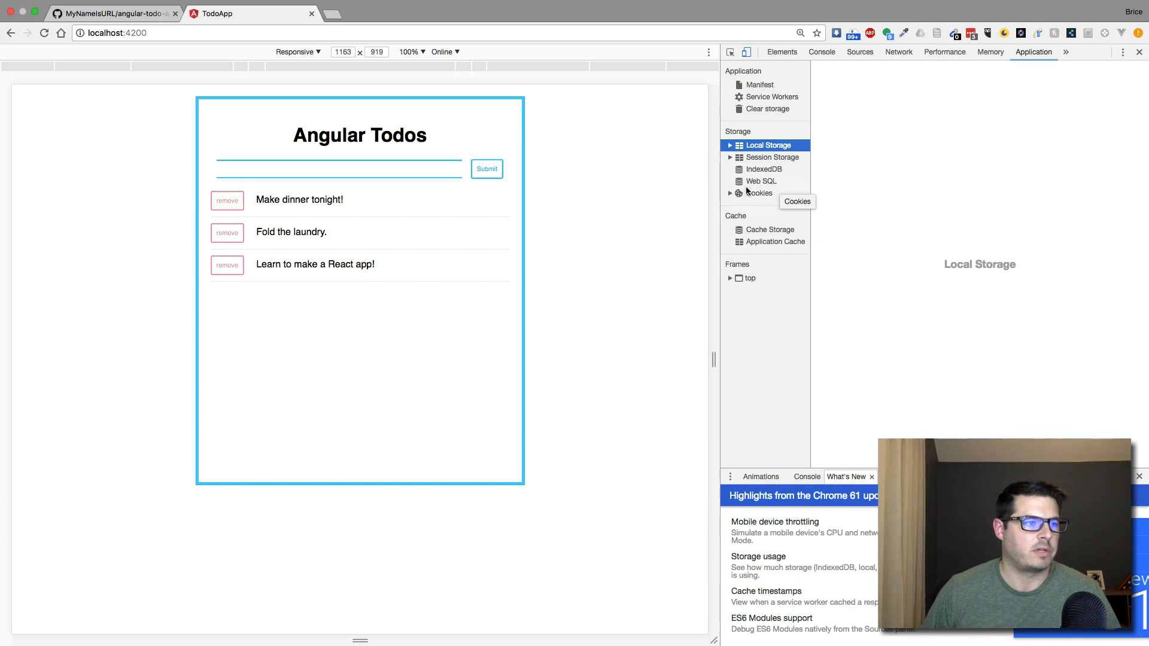
pyautogui.moveTo(736, 146)
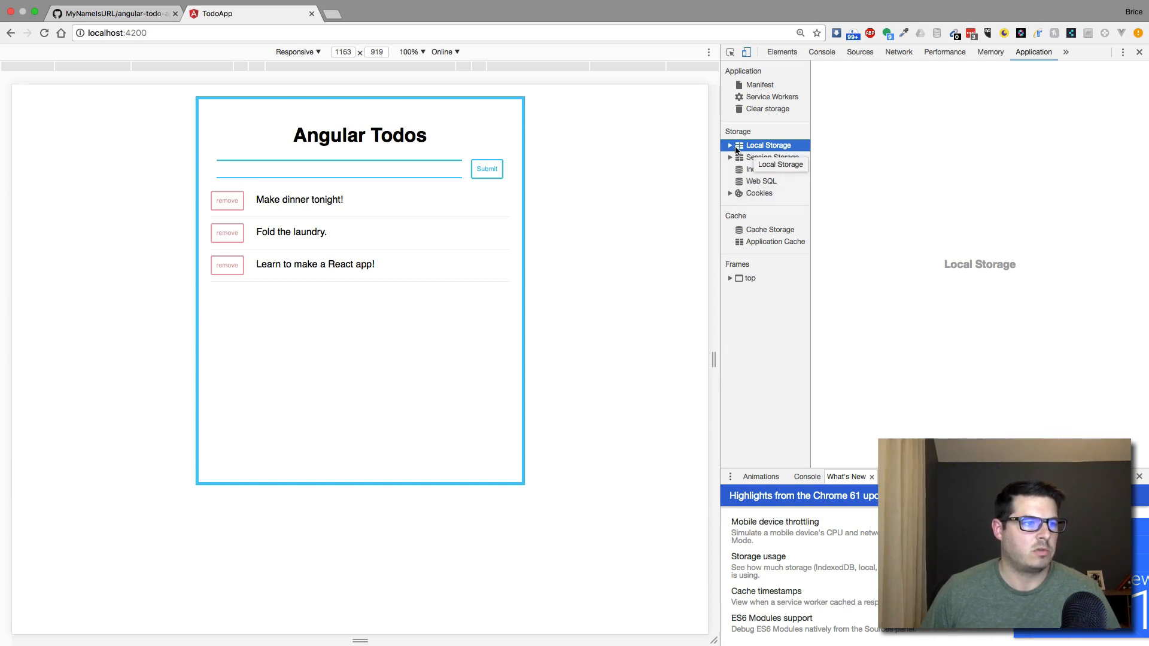
pyautogui.click(730, 145)
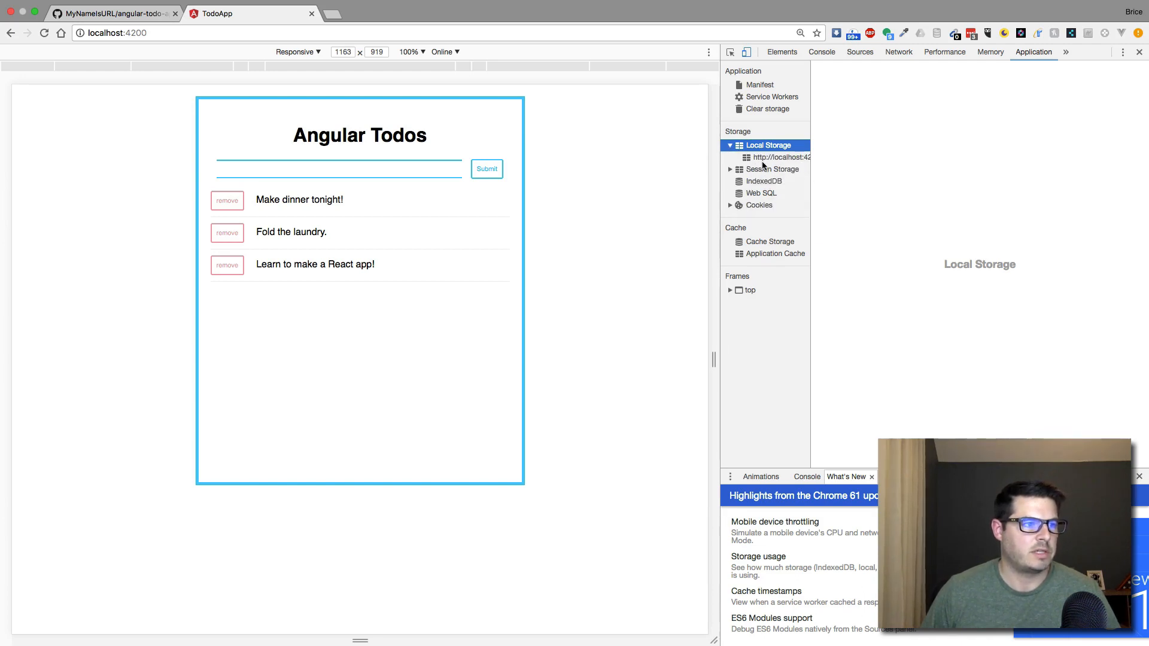
pyautogui.moveTo(778, 158)
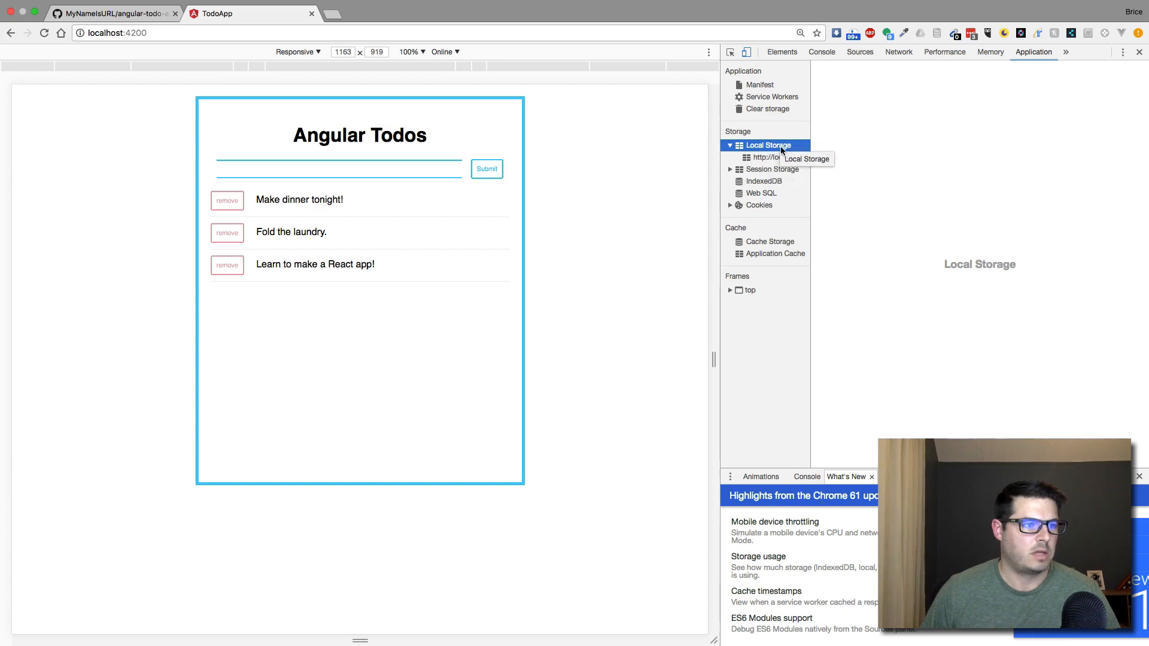
pyautogui.moveTo(774, 158)
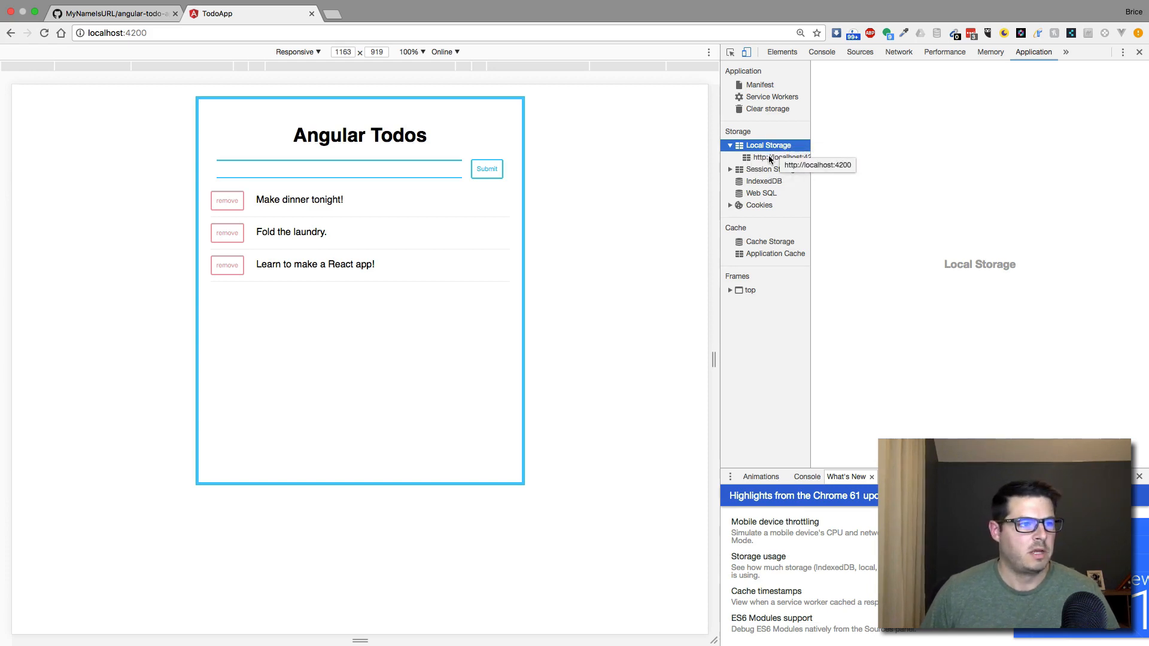
pyautogui.click(780, 157)
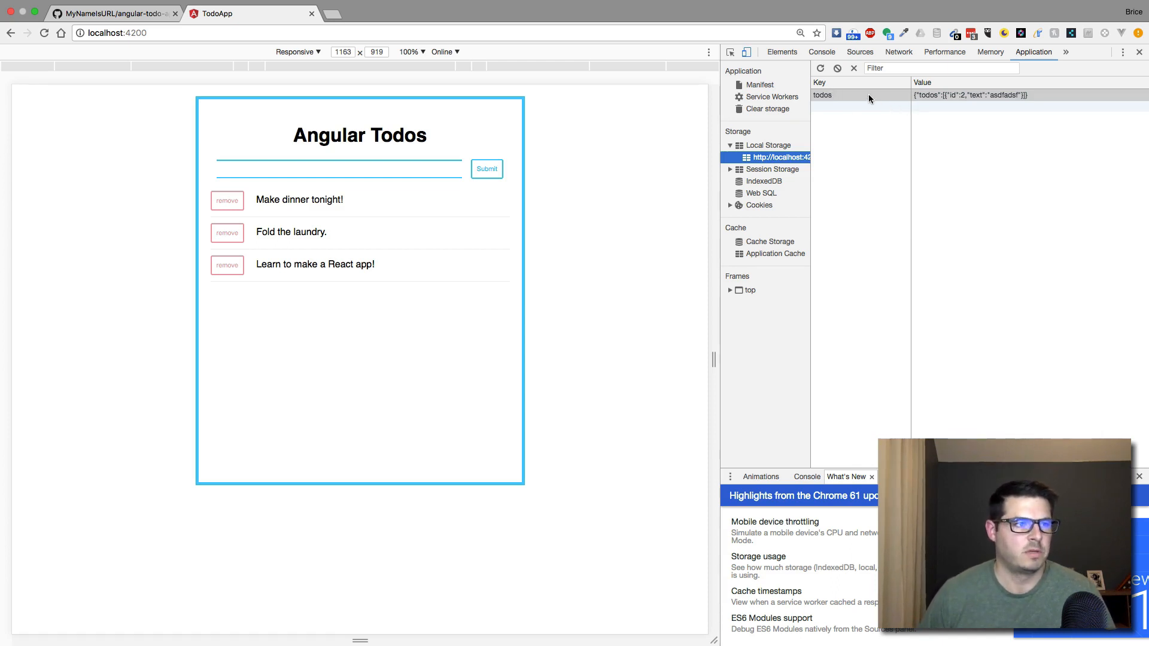
pyautogui.click(823, 96)
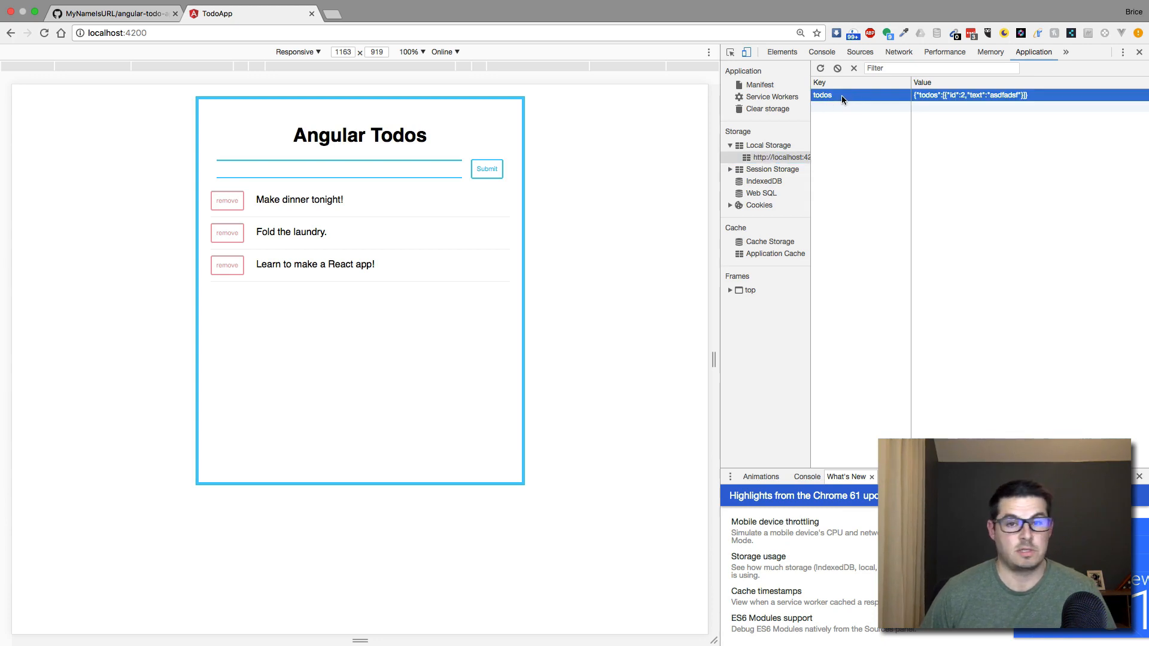
pyautogui.moveTo(926, 100)
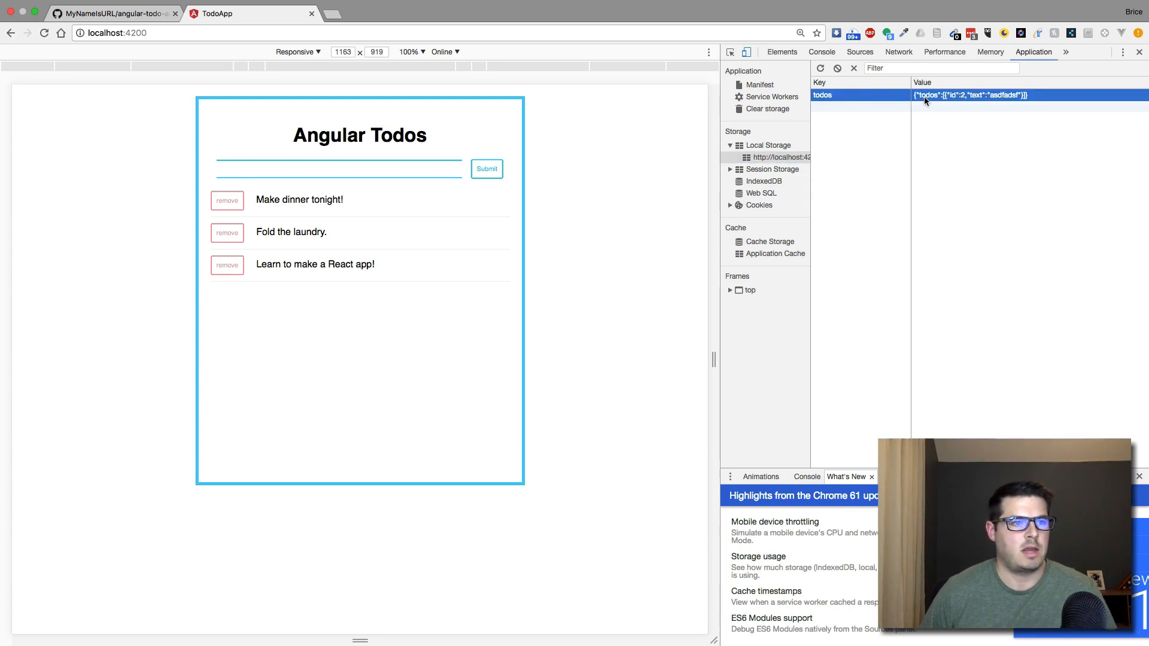
pyautogui.moveTo(991, 103)
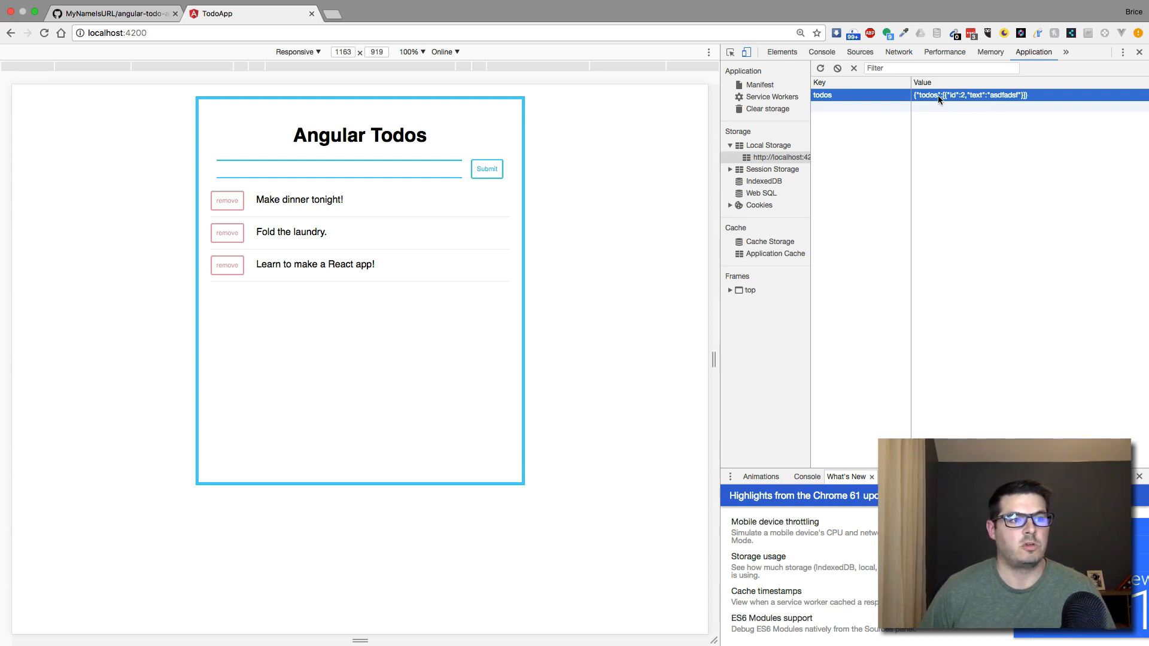
pyautogui.moveTo(910, 104)
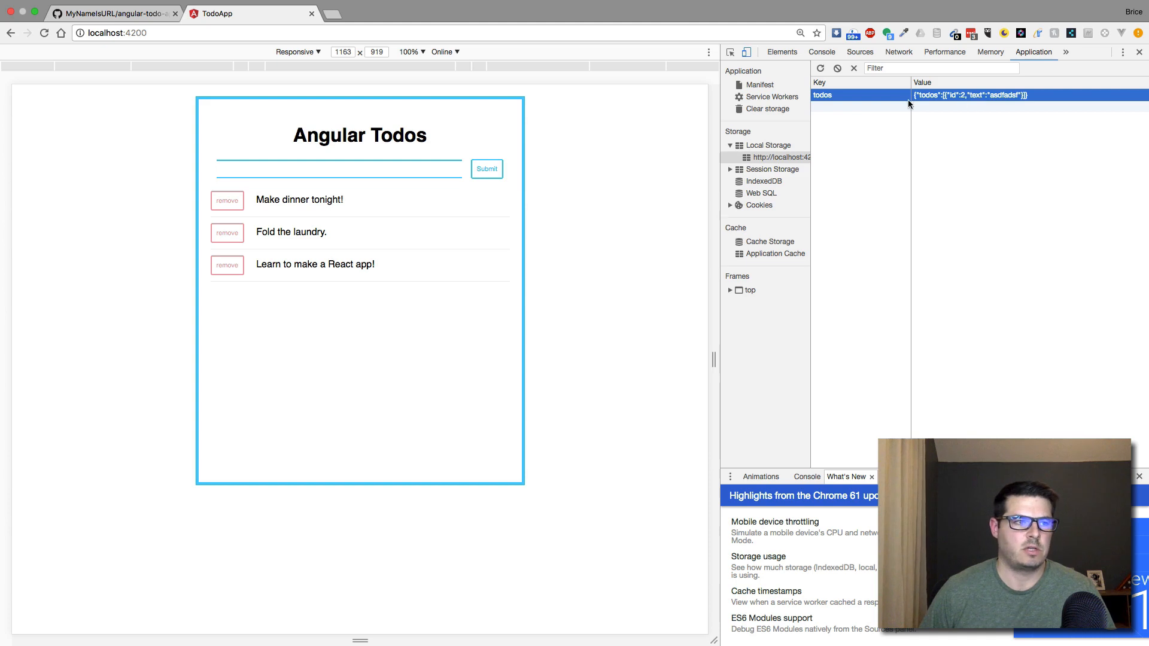
pyautogui.moveTo(802, 101)
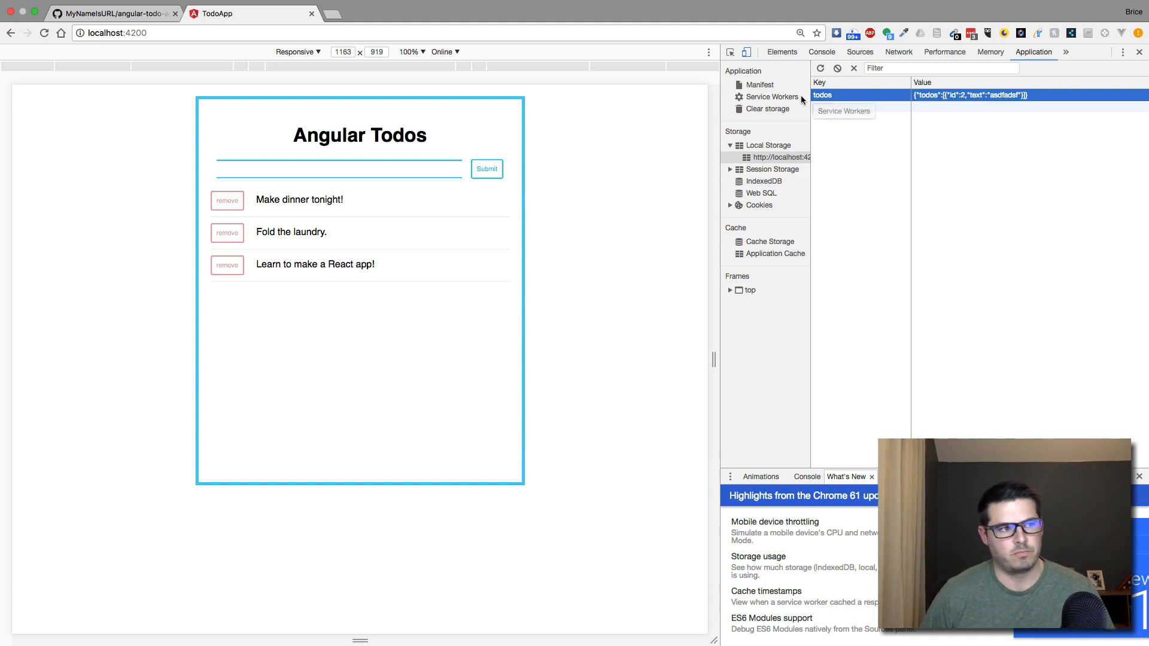
pyautogui.moveTo(978, 96)
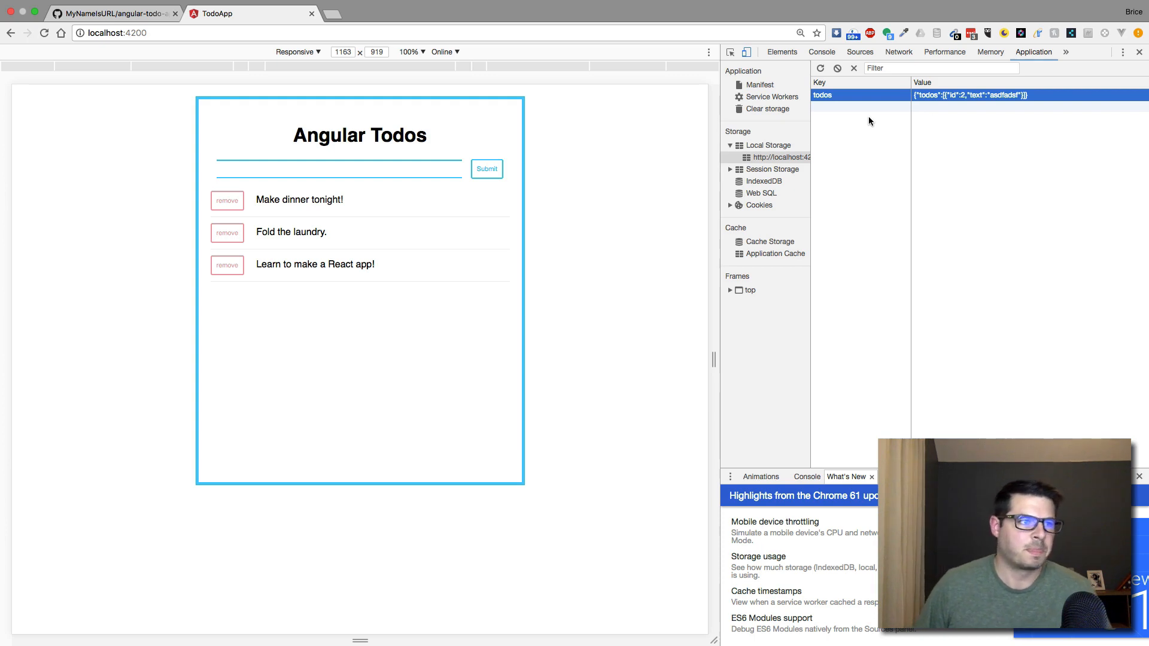
pyautogui.moveTo(904, 118)
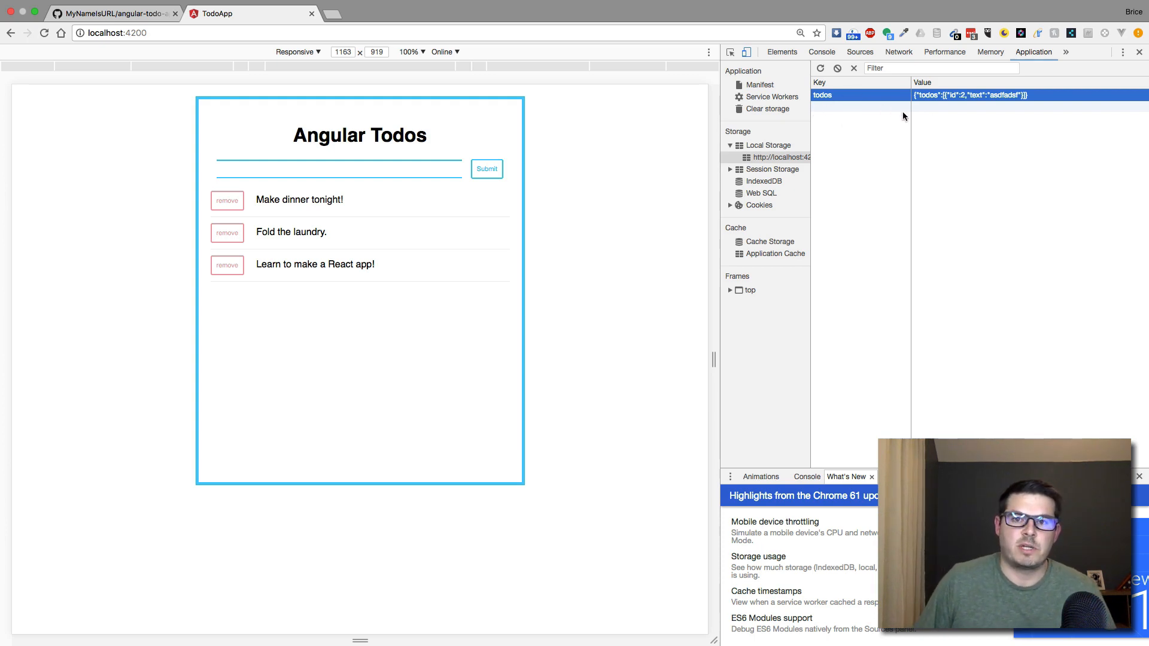
pyautogui.moveTo(655, 116)
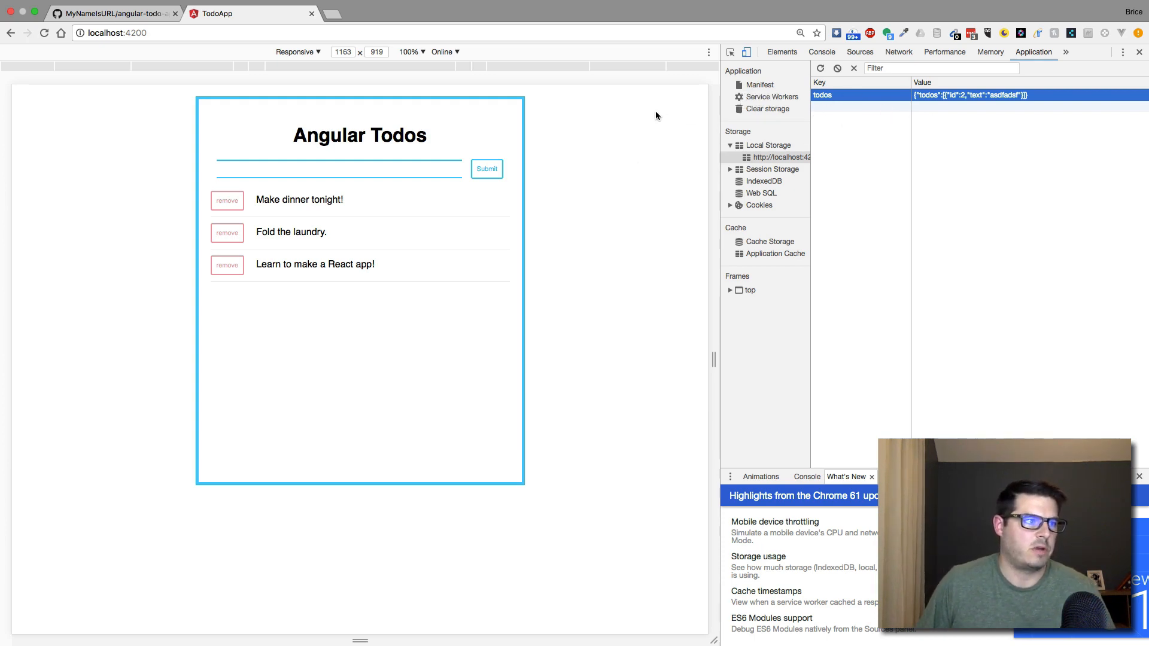
pyautogui.moveTo(556, 298)
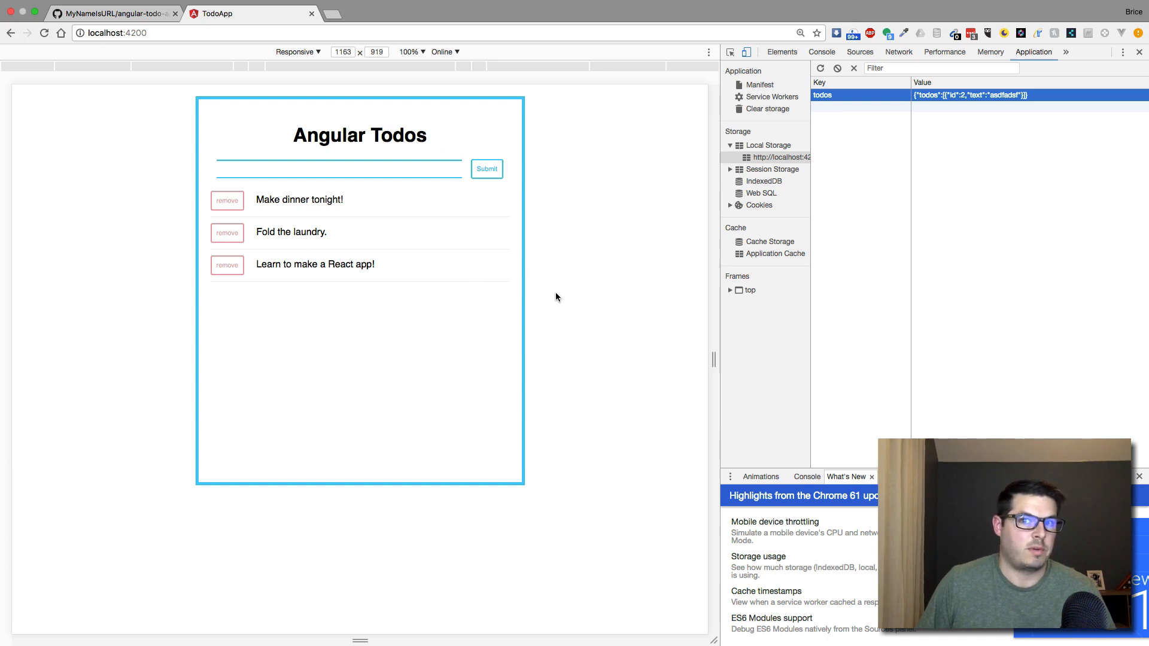
pyautogui.moveTo(653, 235)
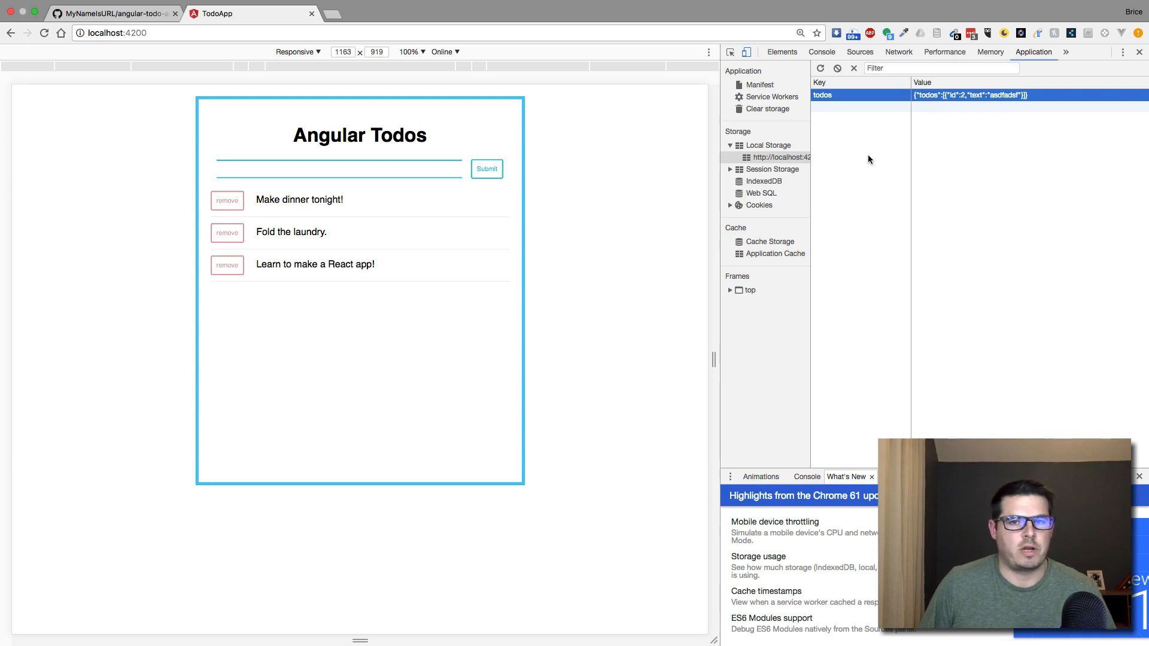
pyautogui.moveTo(853, 67)
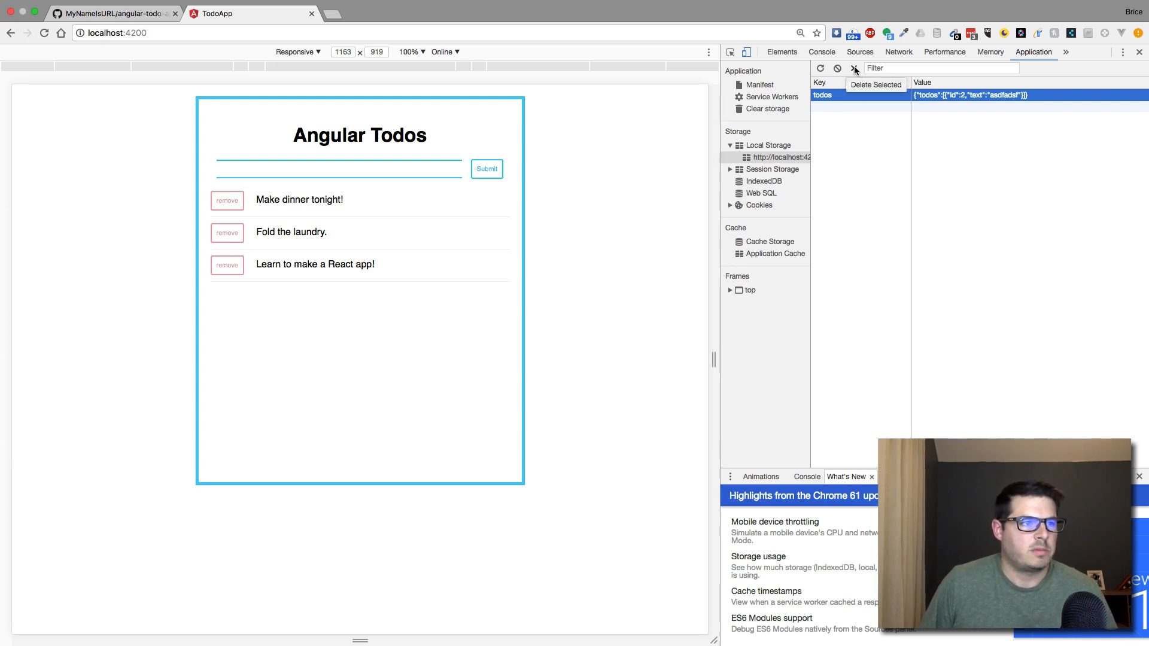
# Delete the todos entry so localhost:4200's local storage is empty
pyautogui.click(854, 69)
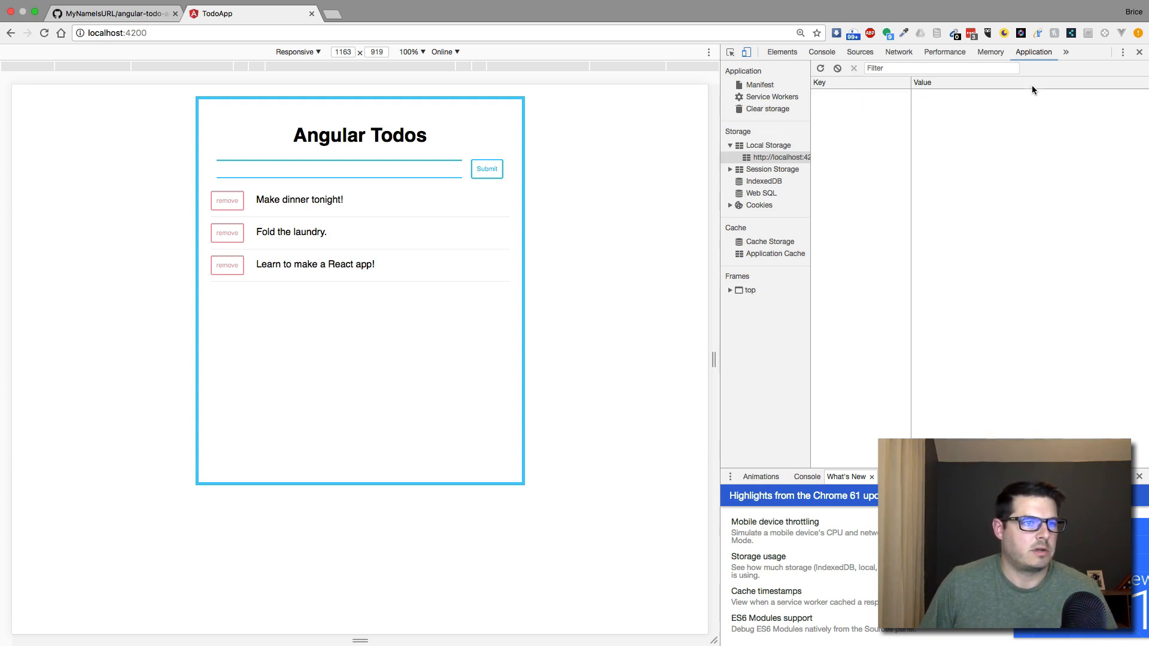
pyautogui.moveTo(1145, 102)
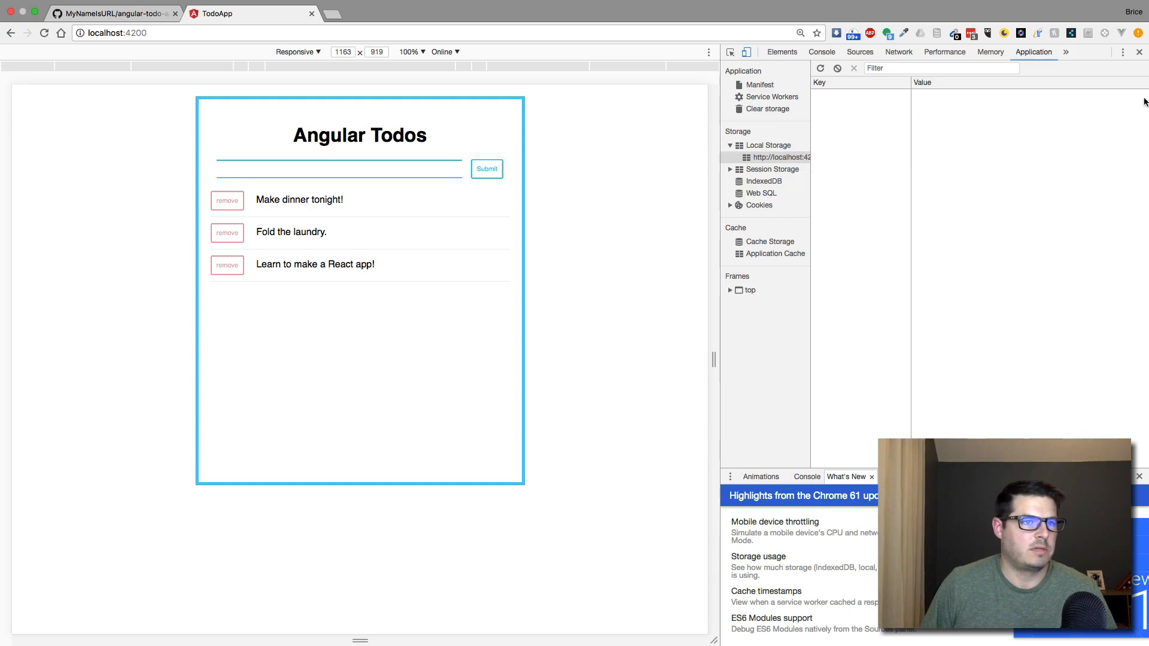
pyautogui.click(1138, 51)
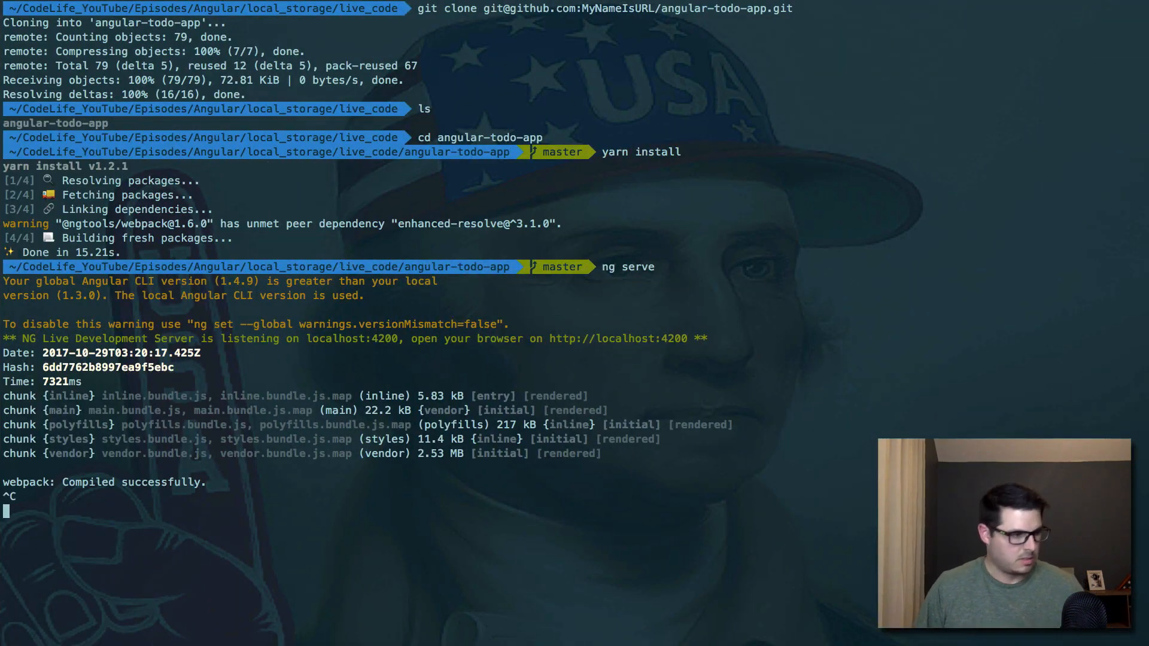
# Open the project in Atom with 'atom .' and restart the dev server with ng serve
pyautogui.write('atom .')
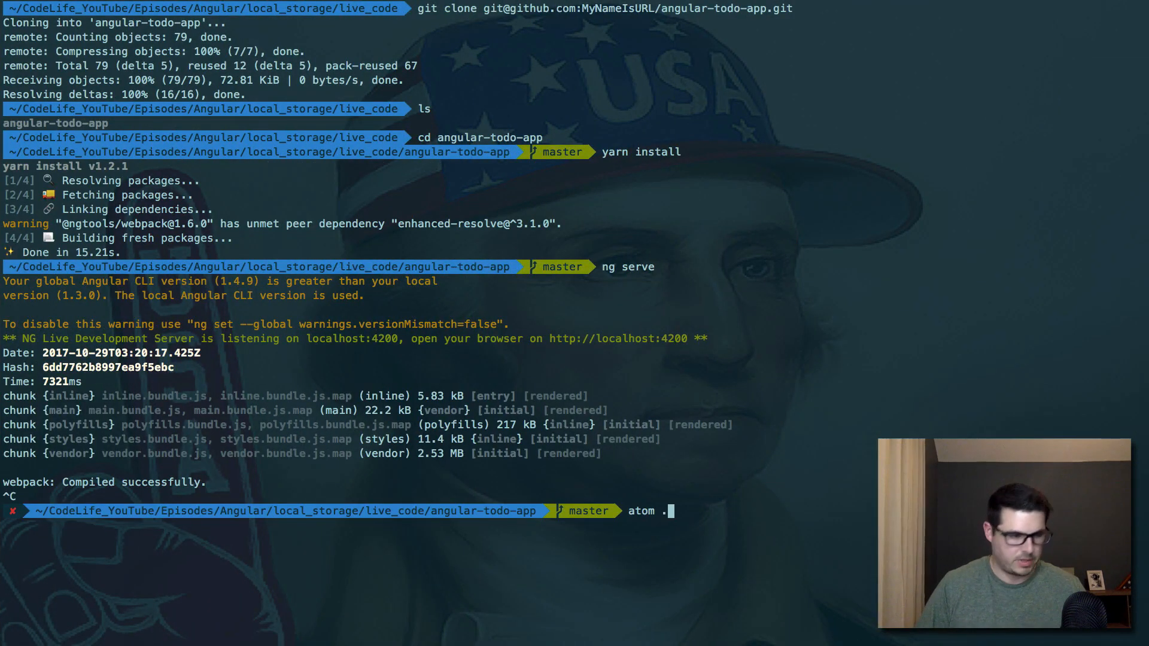
pyautogui.press('Return')
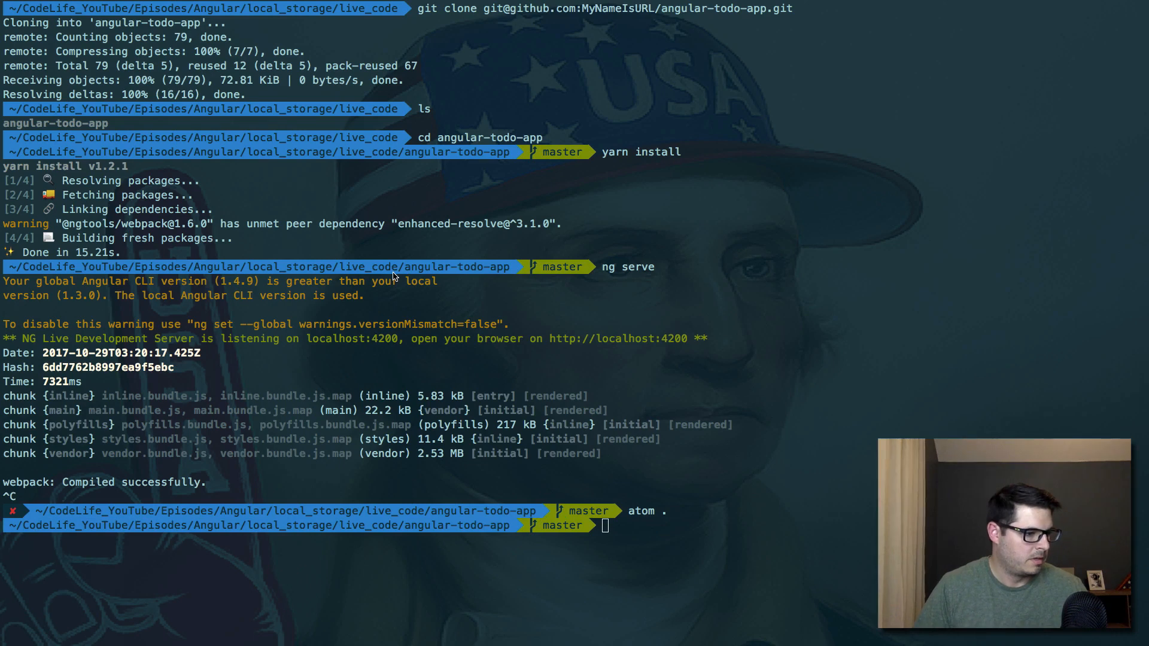
pyautogui.write('ng se')
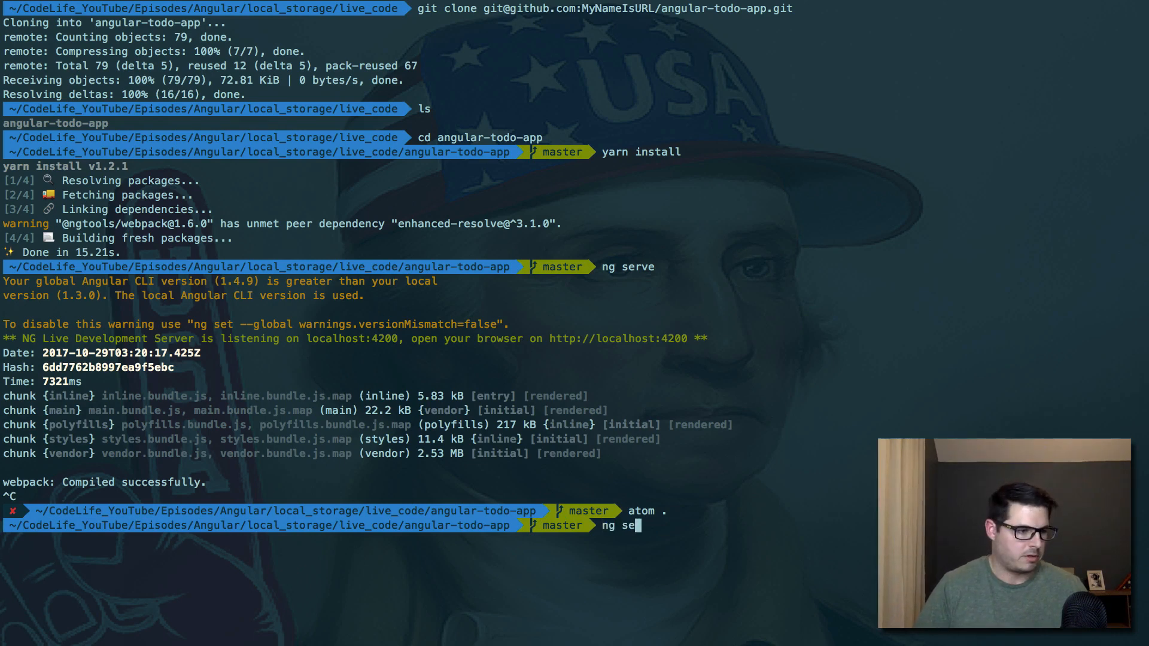
pyautogui.press('Return')
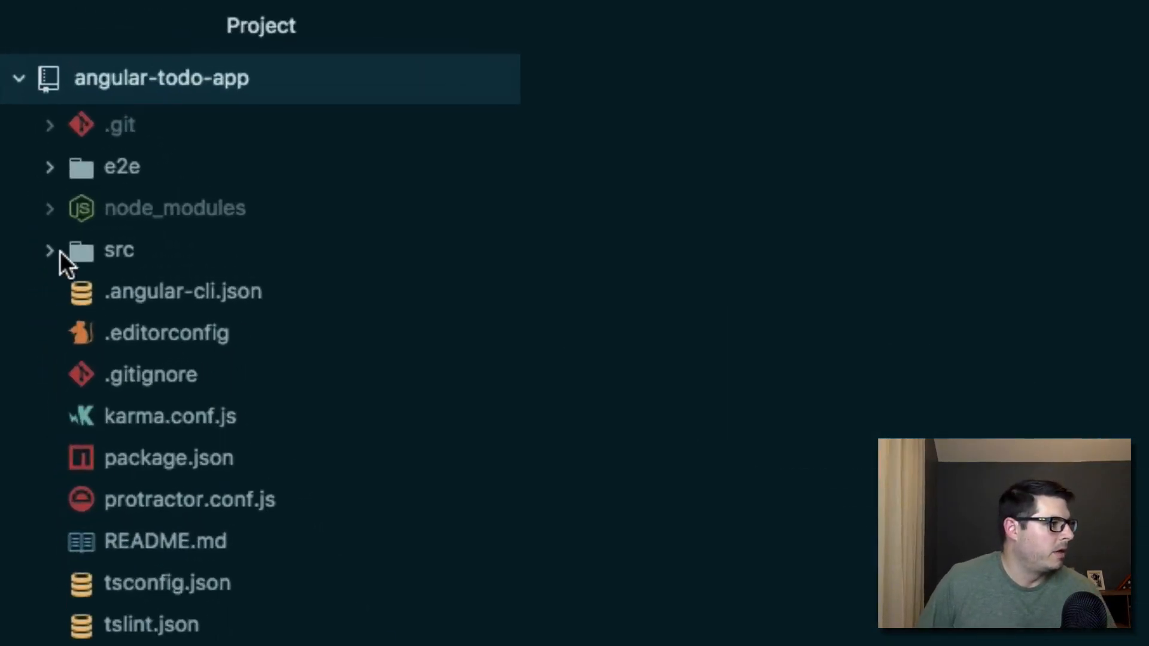
# Expand src and open todo.service.ts from the services folder
pyautogui.click(48, 250)
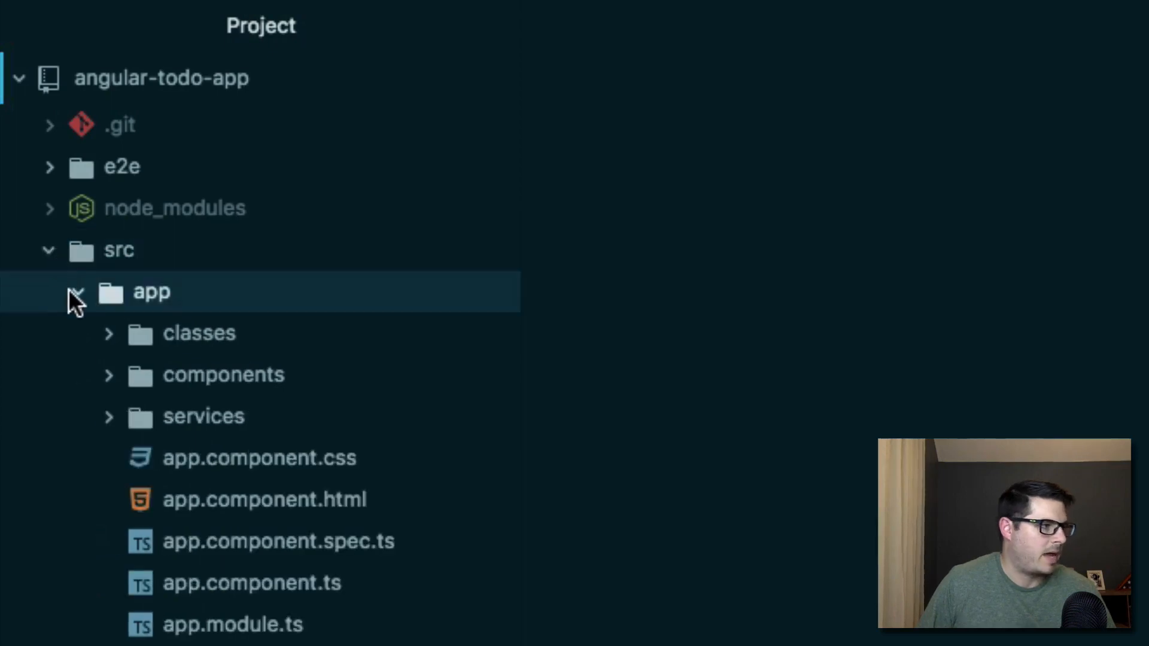
pyautogui.moveTo(126, 449)
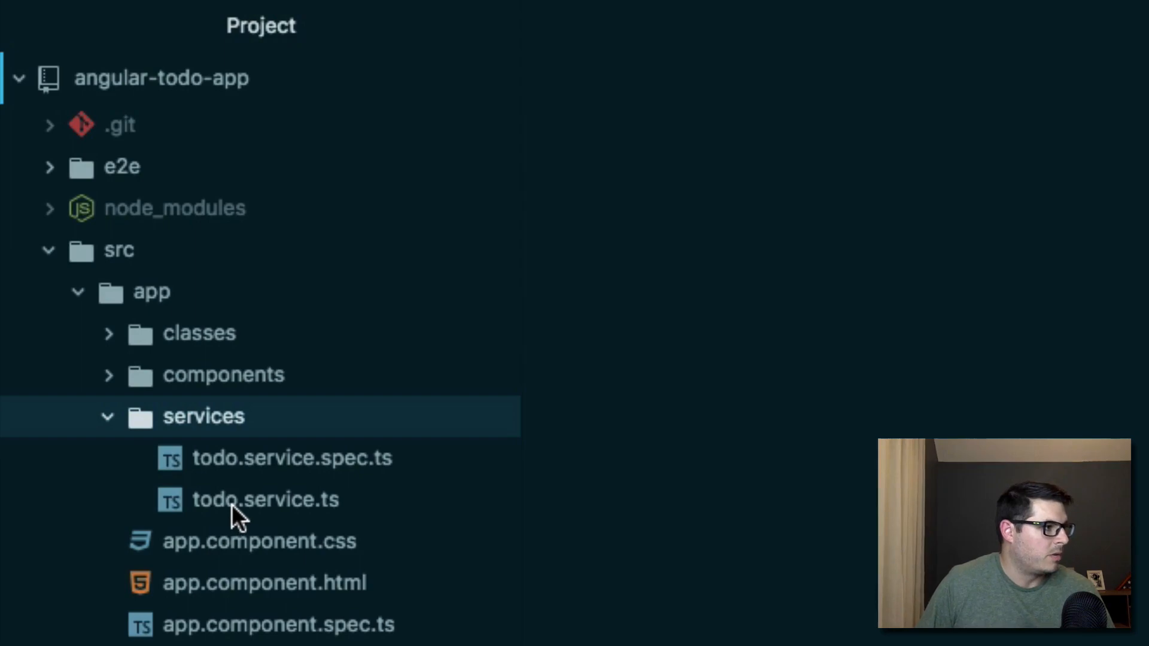
pyautogui.click(264, 499)
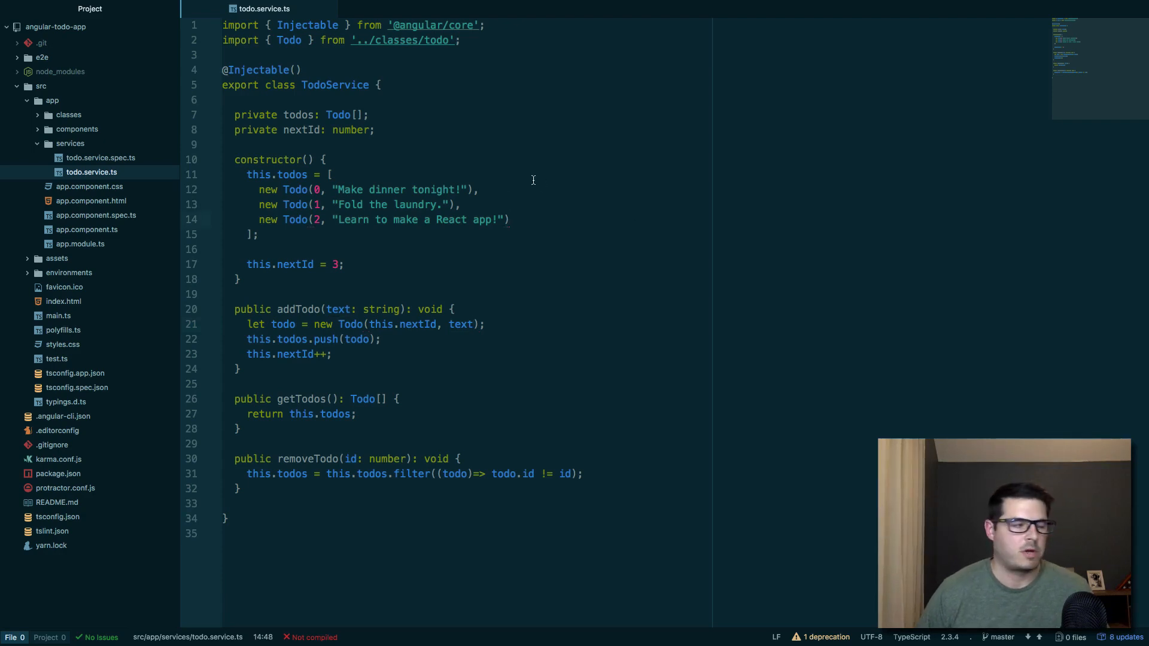
# Select and delete the three hard-coded sample todos in the TodoService constructor
pyautogui.click(511, 219)
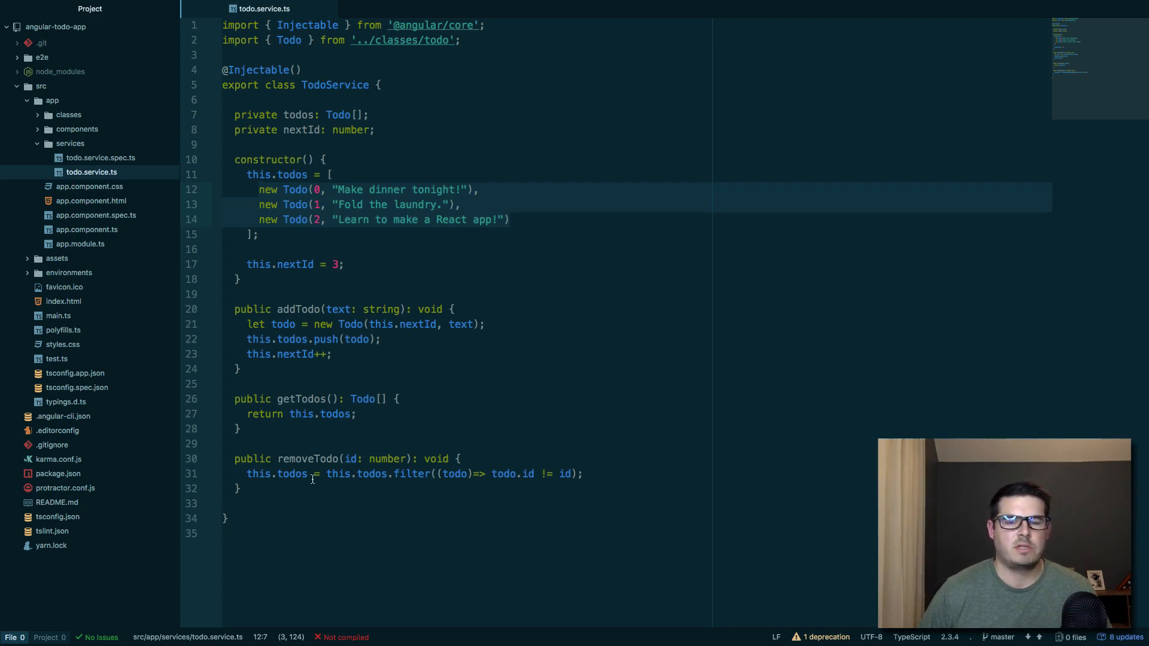
pyautogui.moveTo(293, 219)
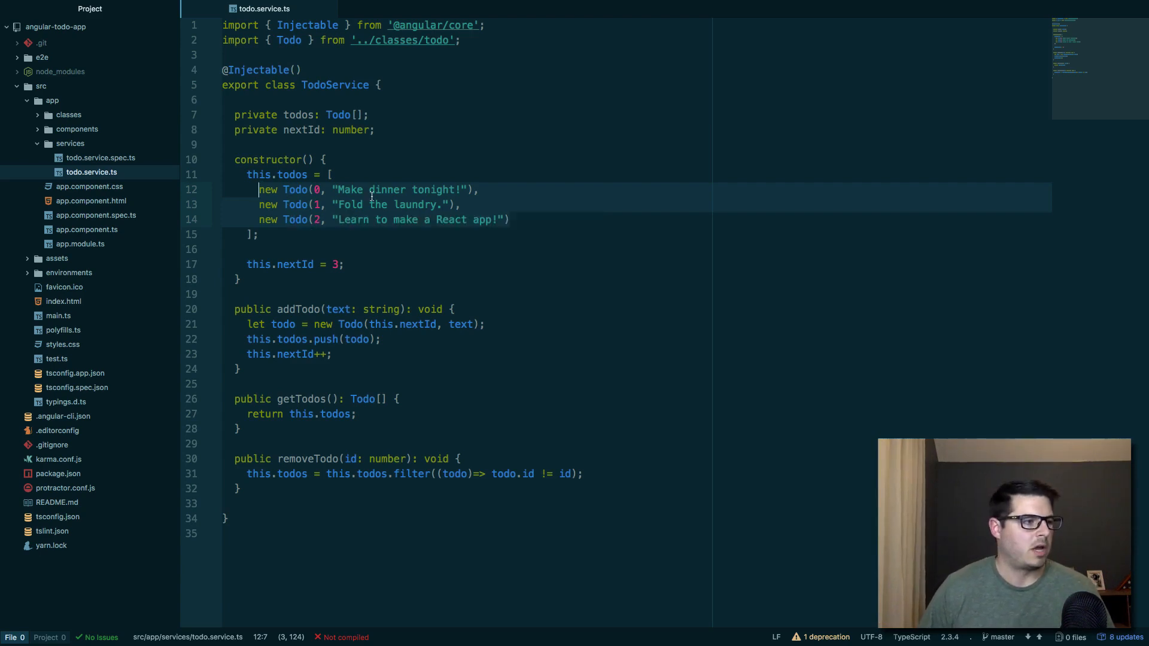
pyautogui.click(518, 189)
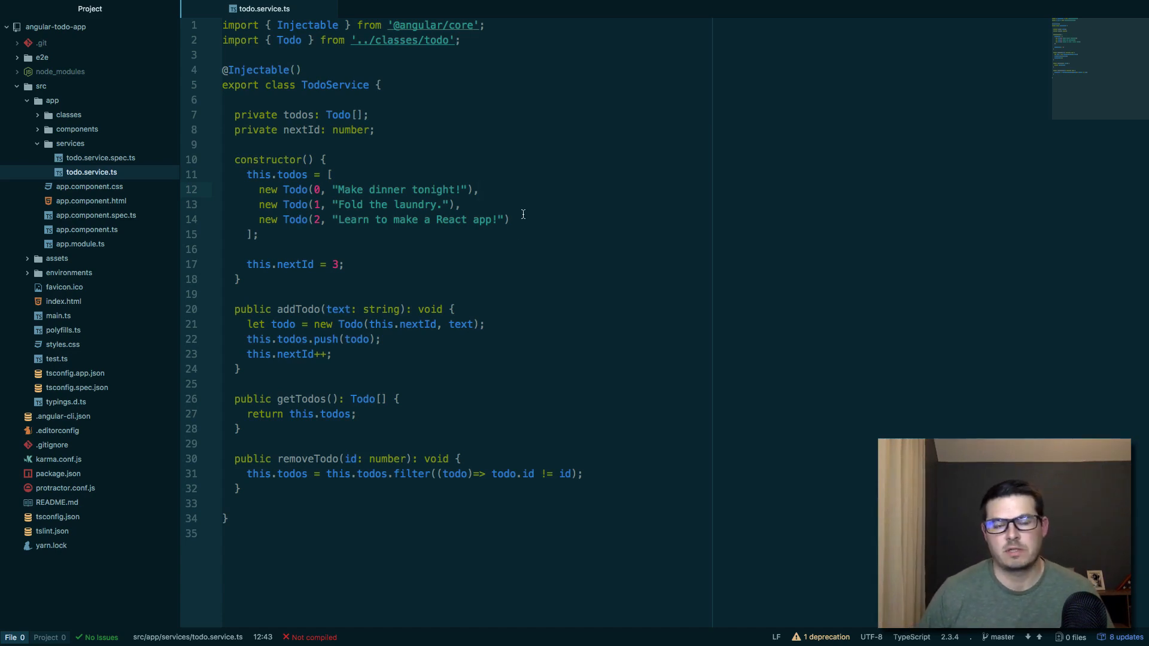
pyautogui.click(479, 189)
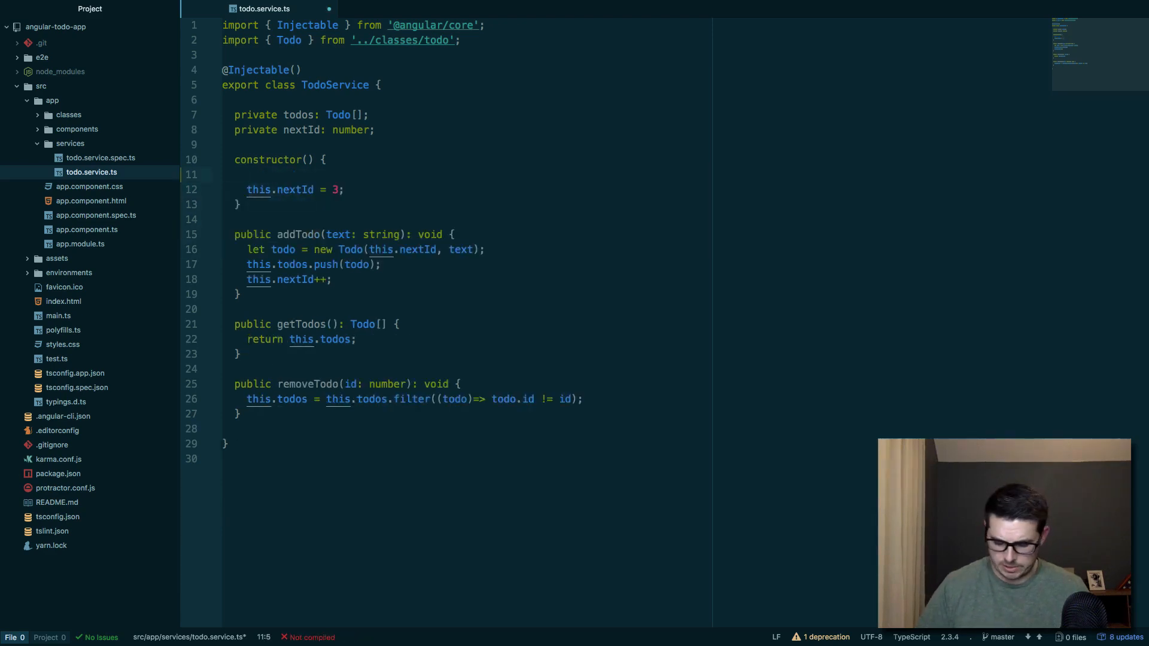
# Add 'let todos = this.getTodos();' as the first line of the TodoService constructor
pyautogui.press('enter')
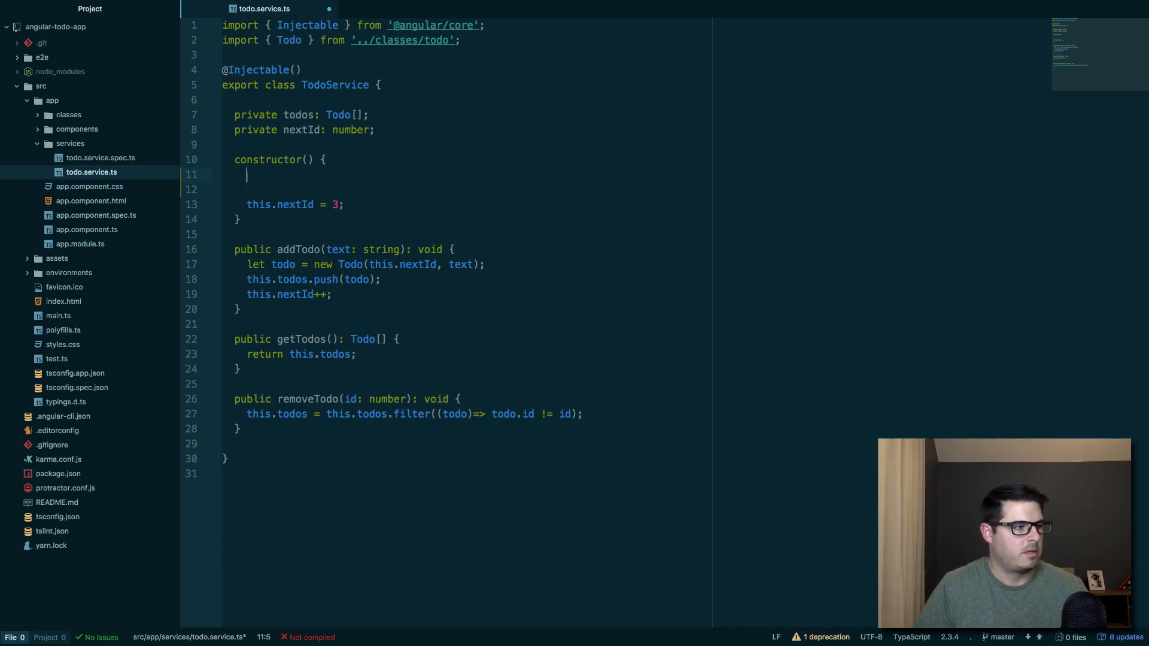
pyautogui.write('let todos')
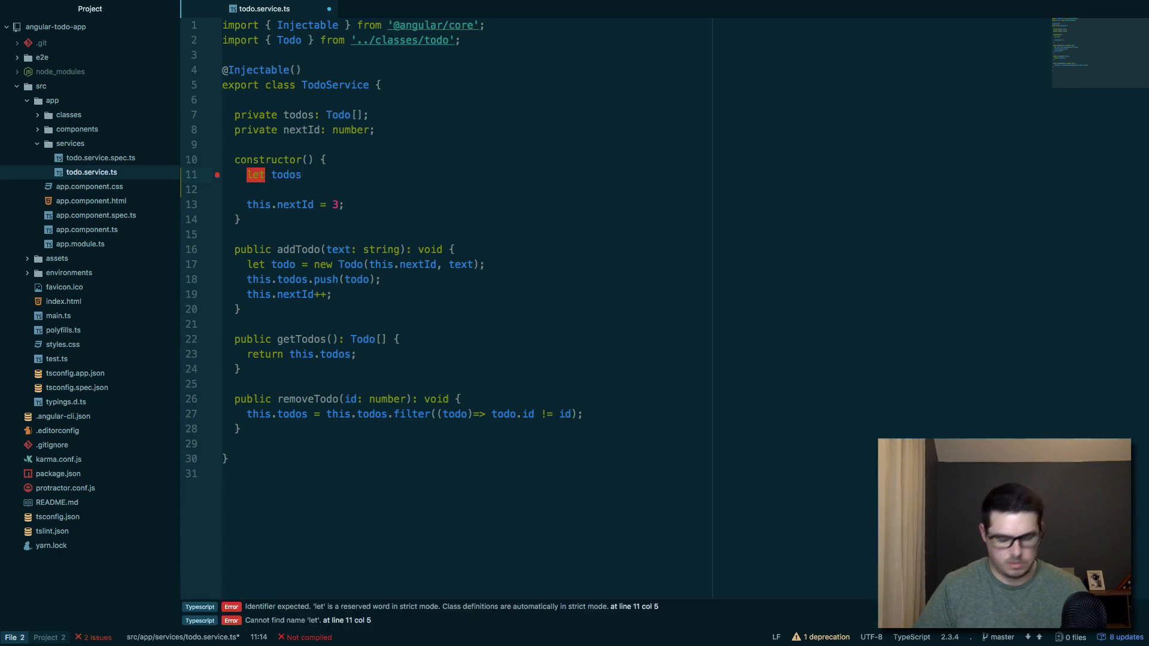
pyautogui.write('= this.getTodos();')
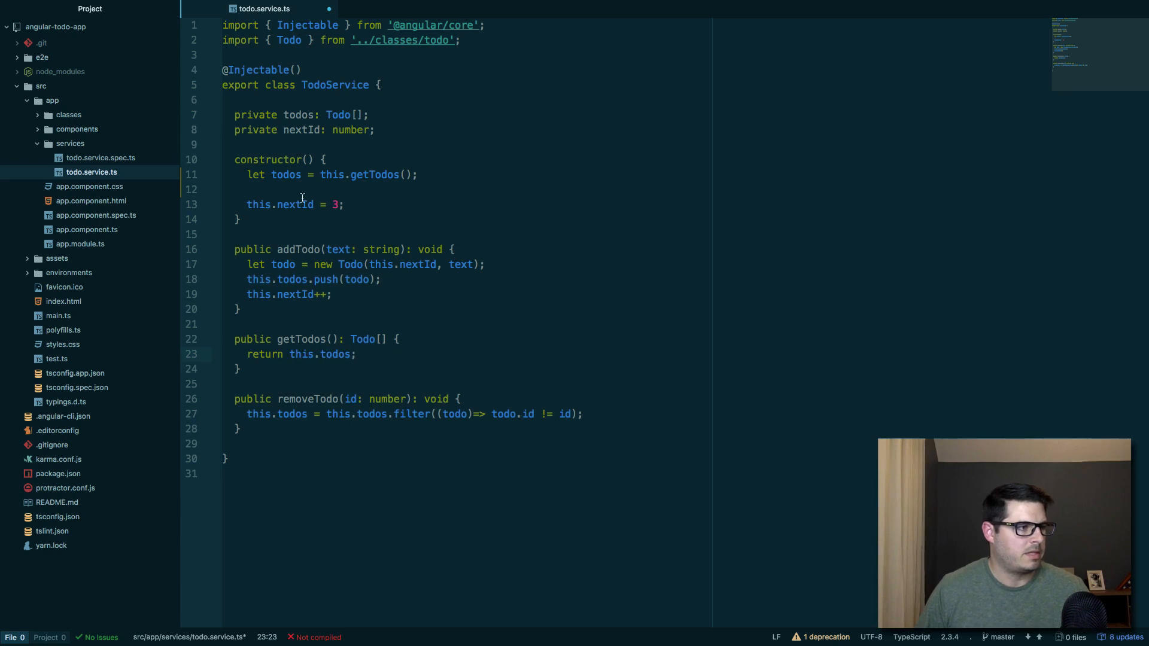
pyautogui.click(356, 355)
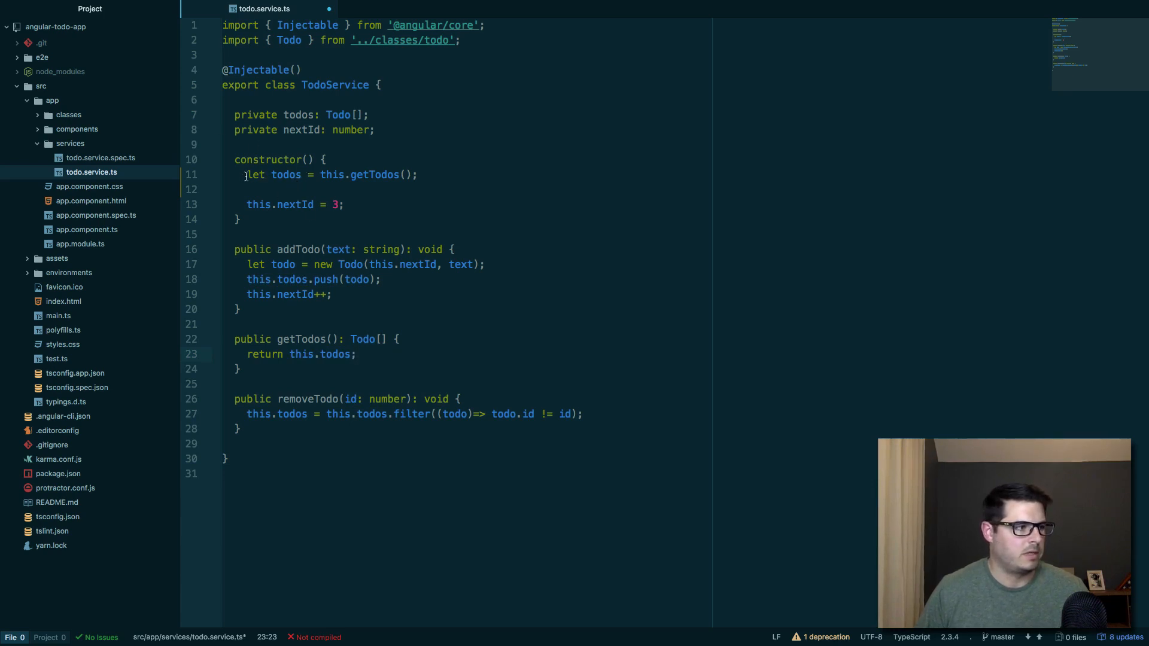
pyautogui.click(355, 354)
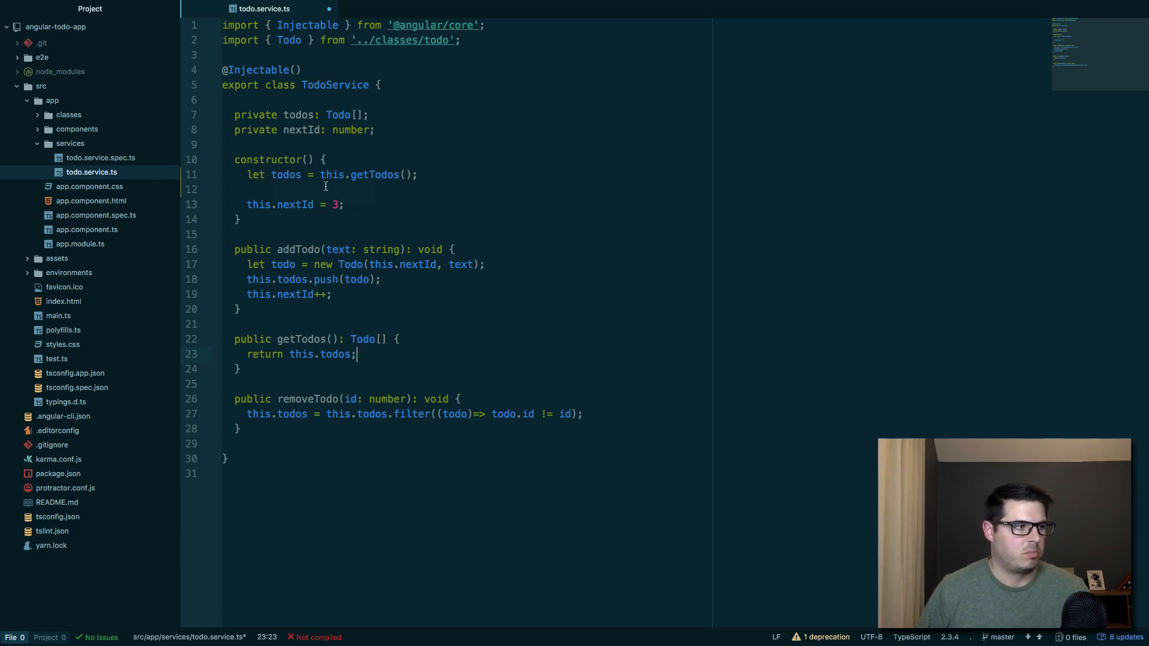
pyautogui.moveTo(307, 203)
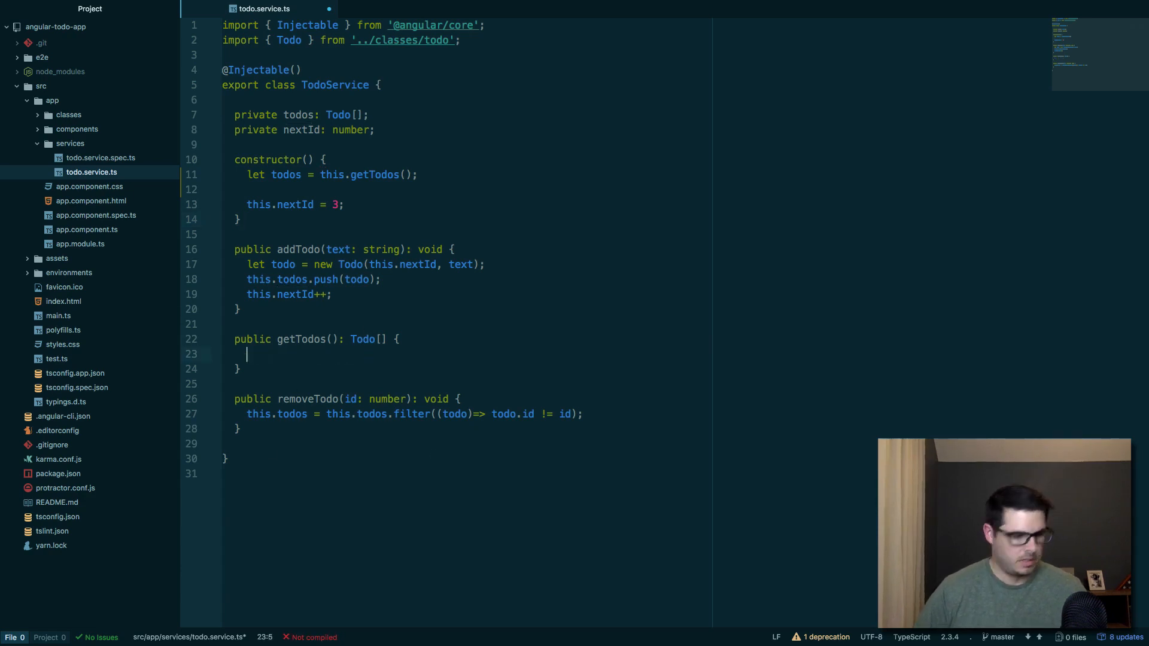
# Declare localStorageItem as JSON.parse of localStorage.getItem('todos') inside getTodos
pyautogui.write('let')
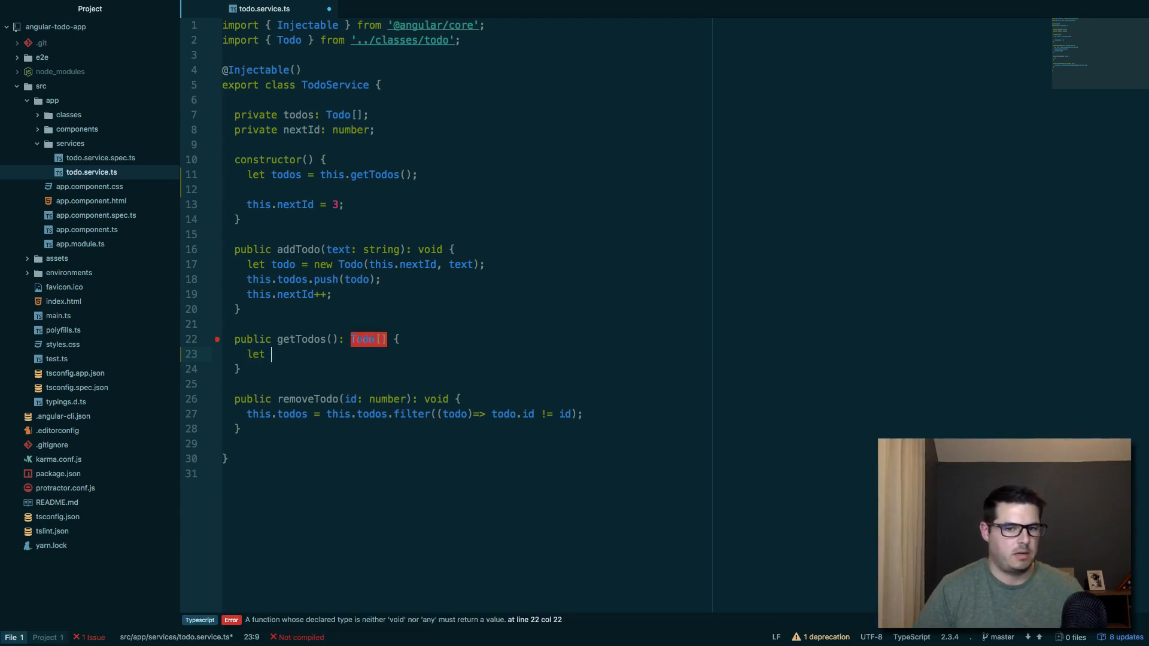
pyautogui.write('localSto')
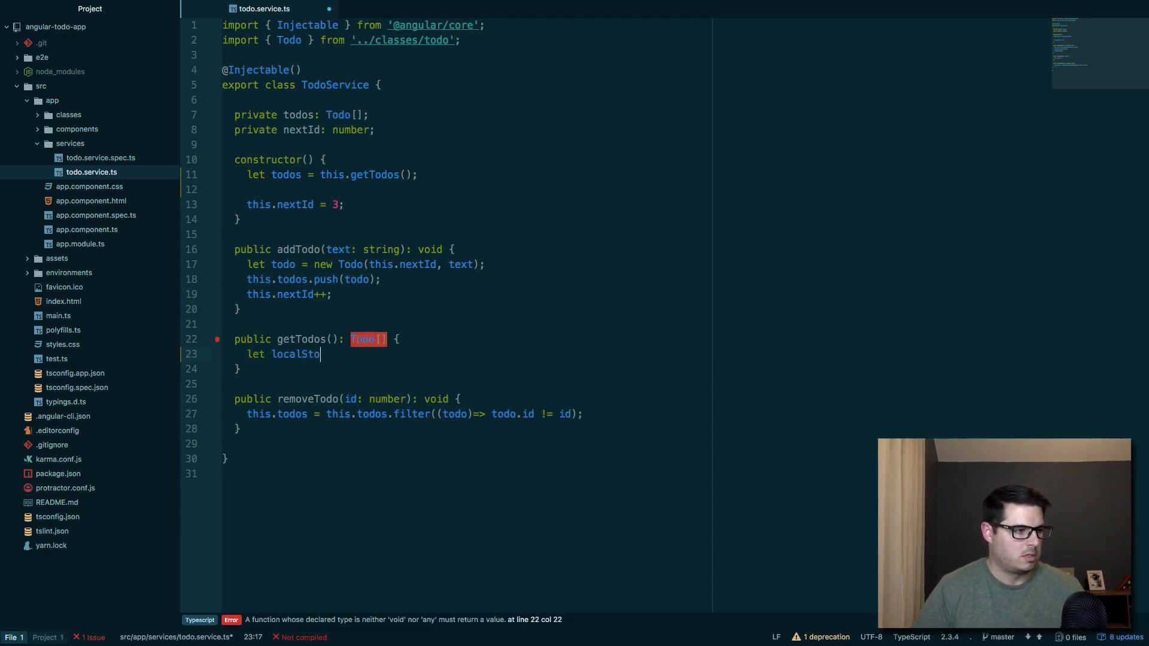
pyautogui.write('rageItem =')
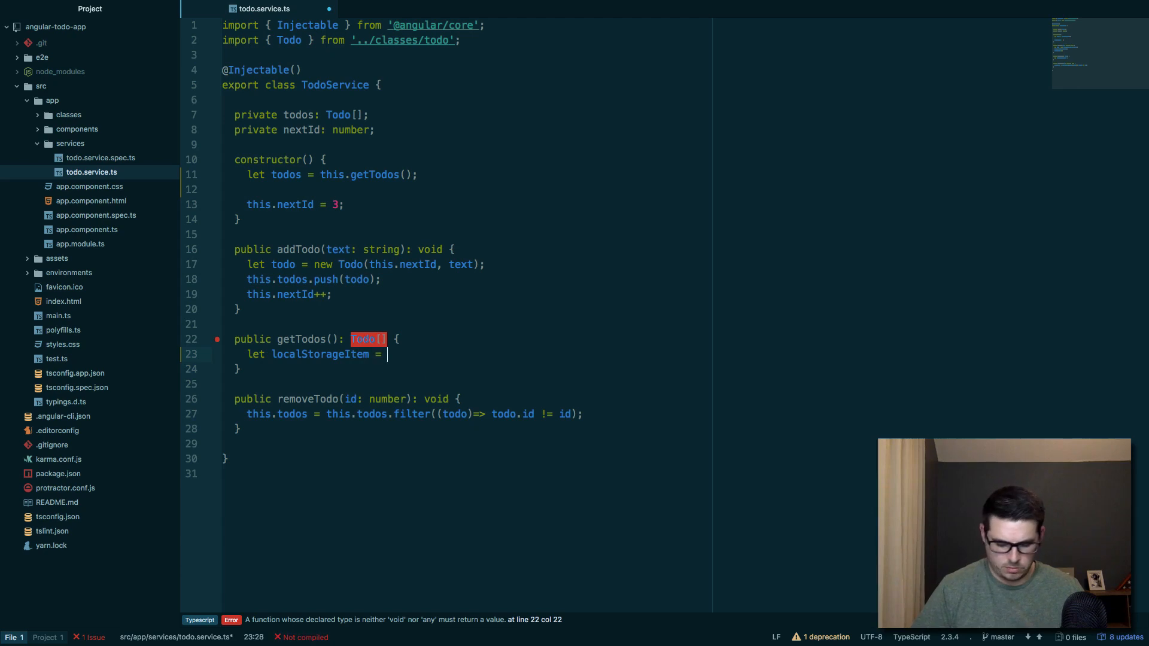
pyautogui.write('JSON')
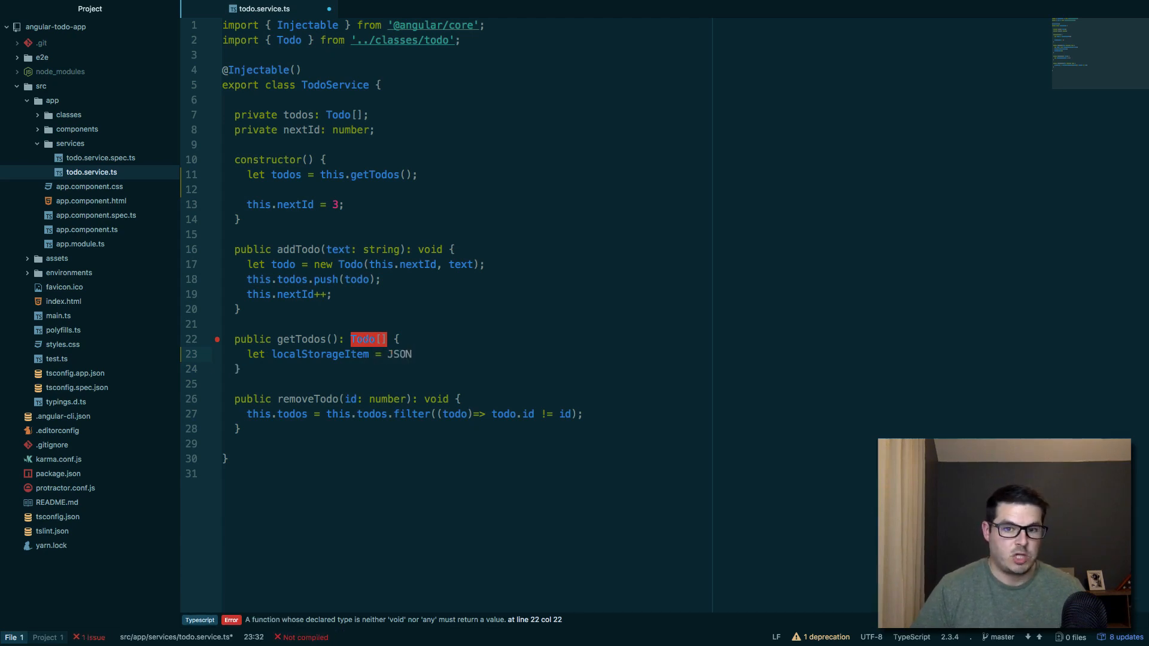
pyautogui.write('.par')
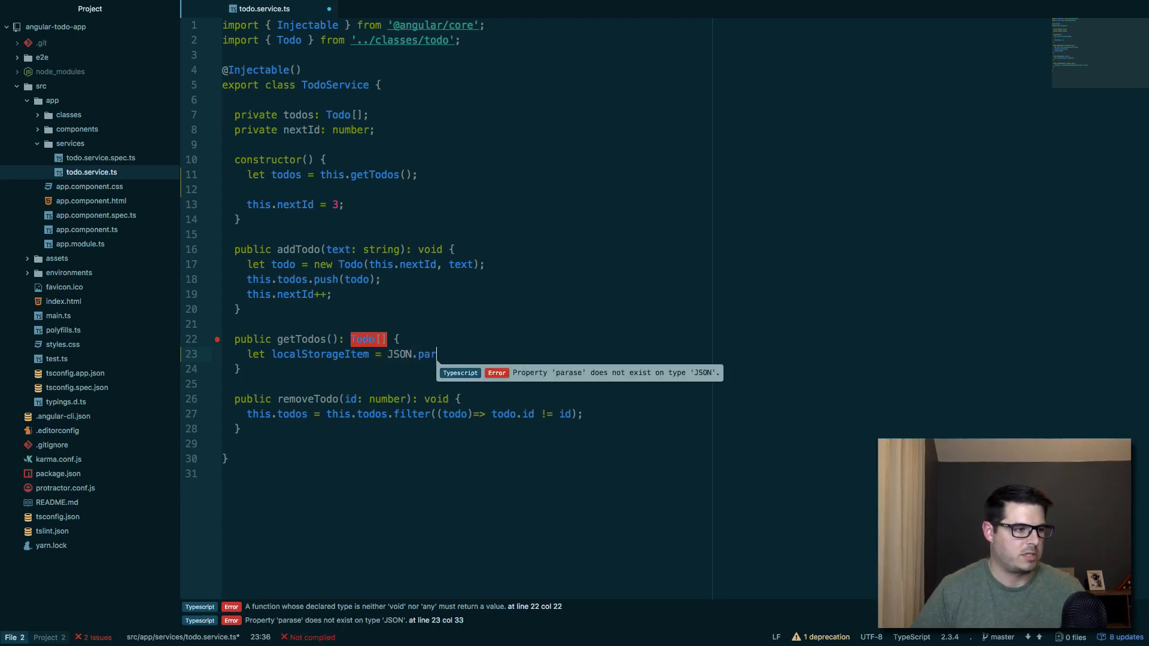
pyautogui.write('se()')
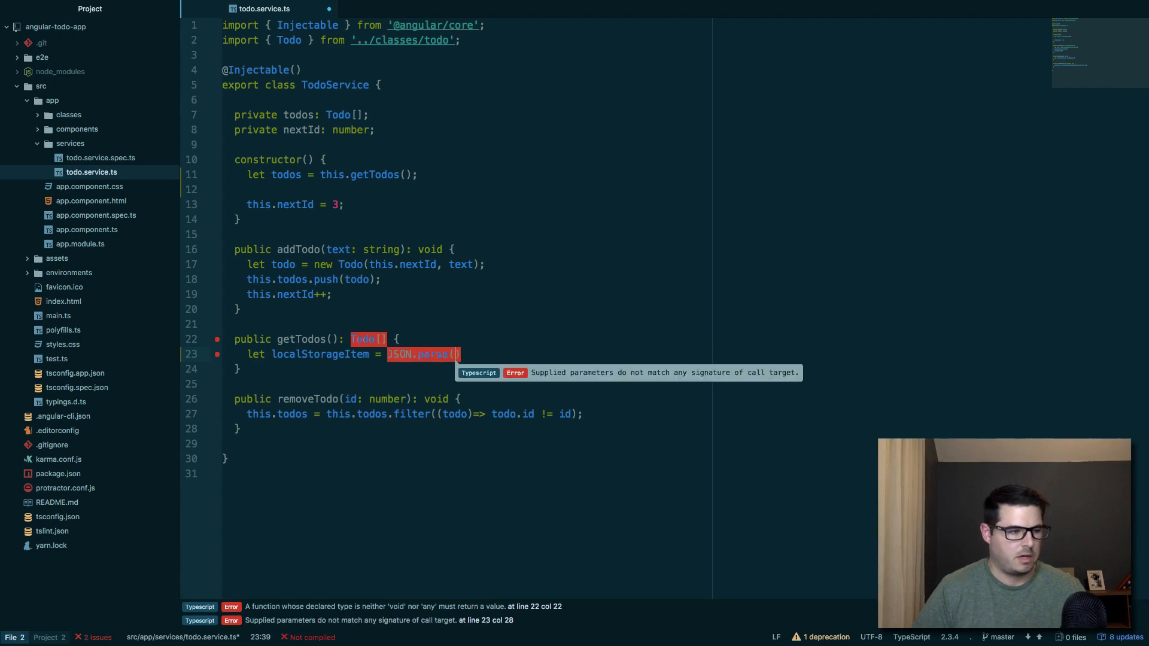
pyautogui.write('localStorage')
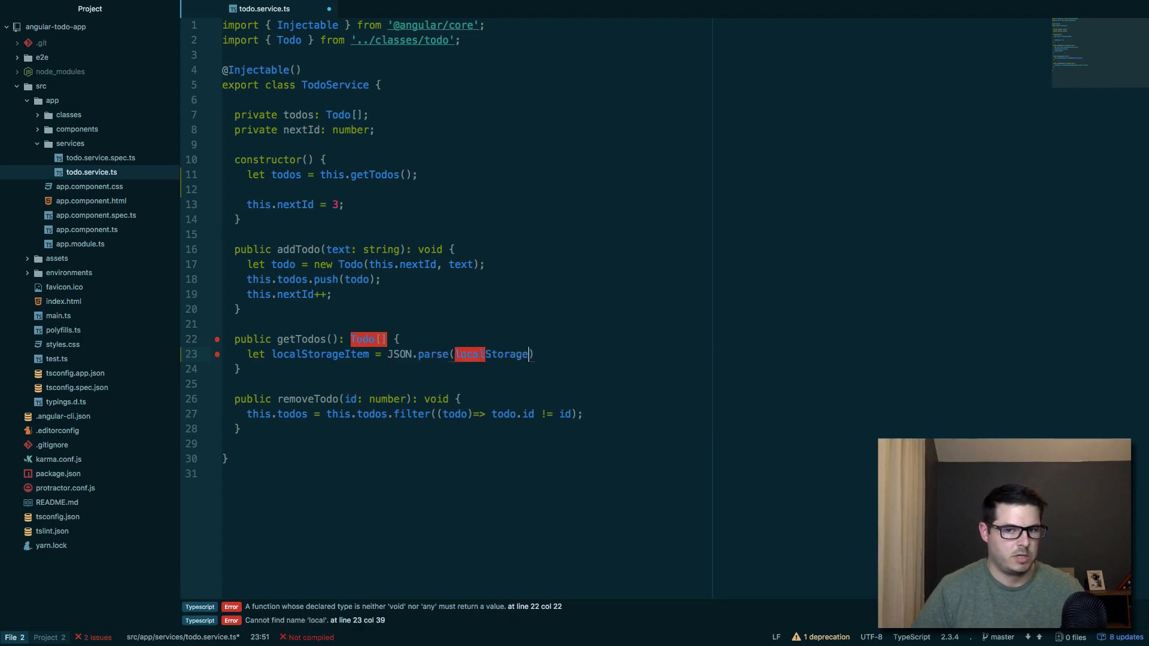
pyautogui.moveTo(491, 354)
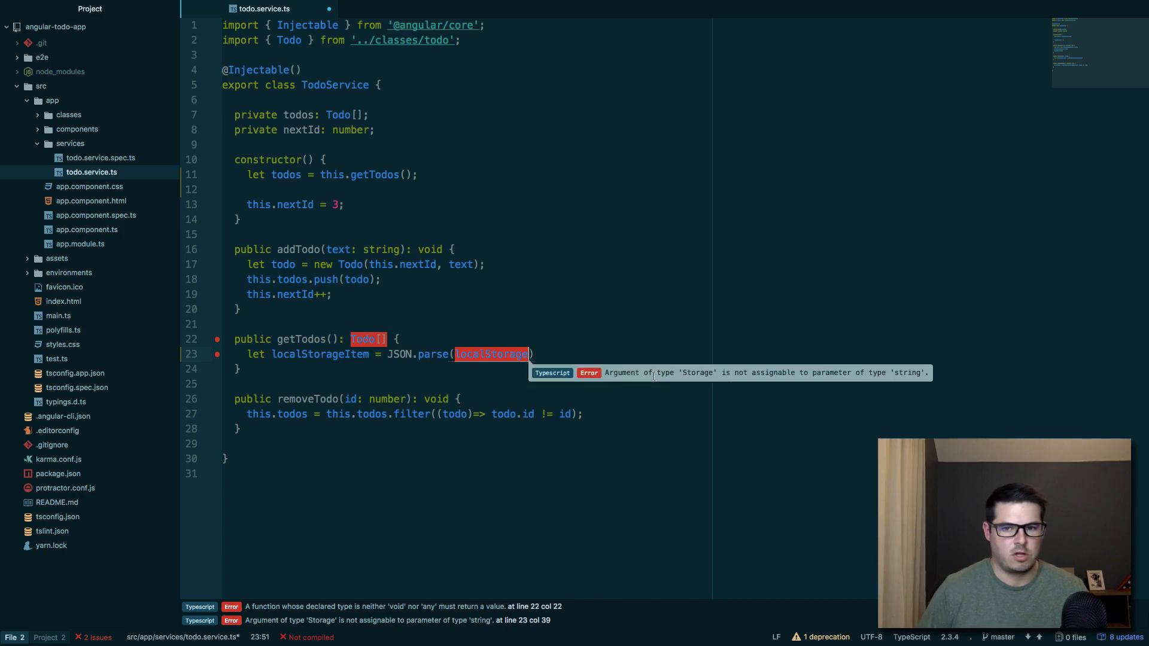
pyautogui.write('.')
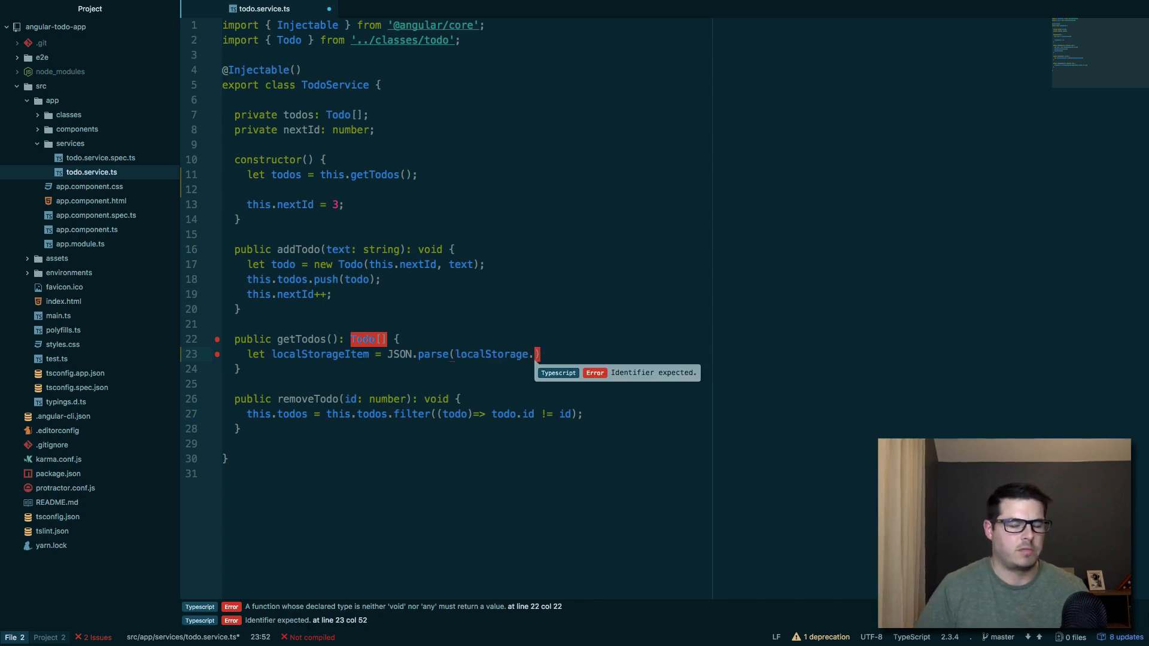
pyautogui.write('get')
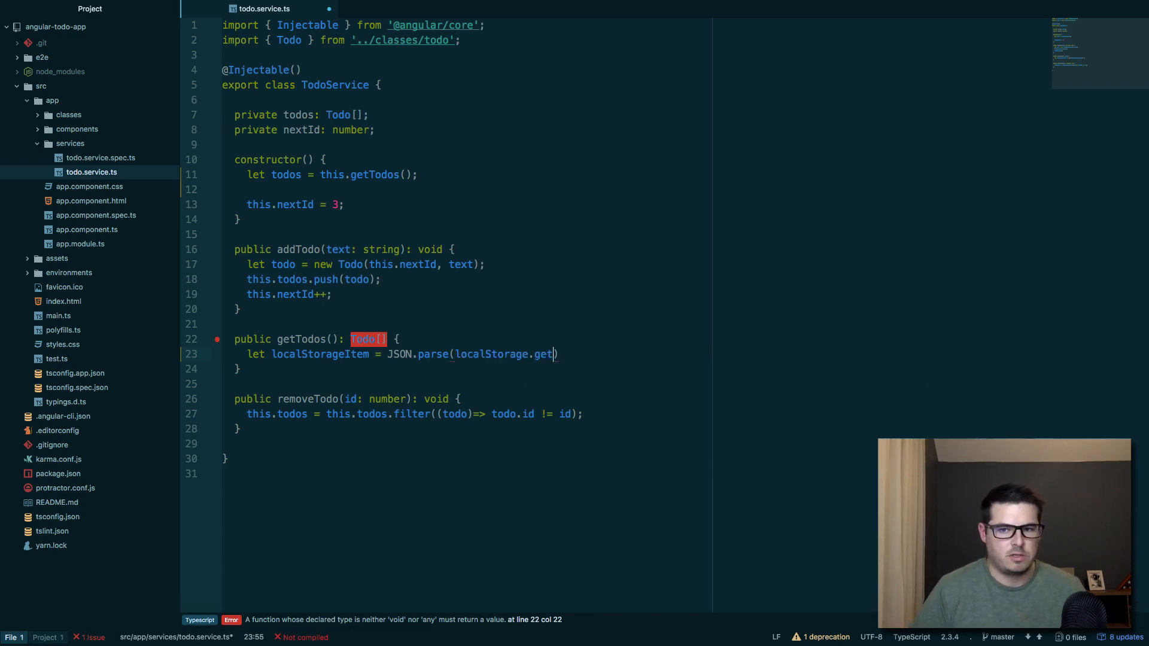
pyautogui.write('Item')
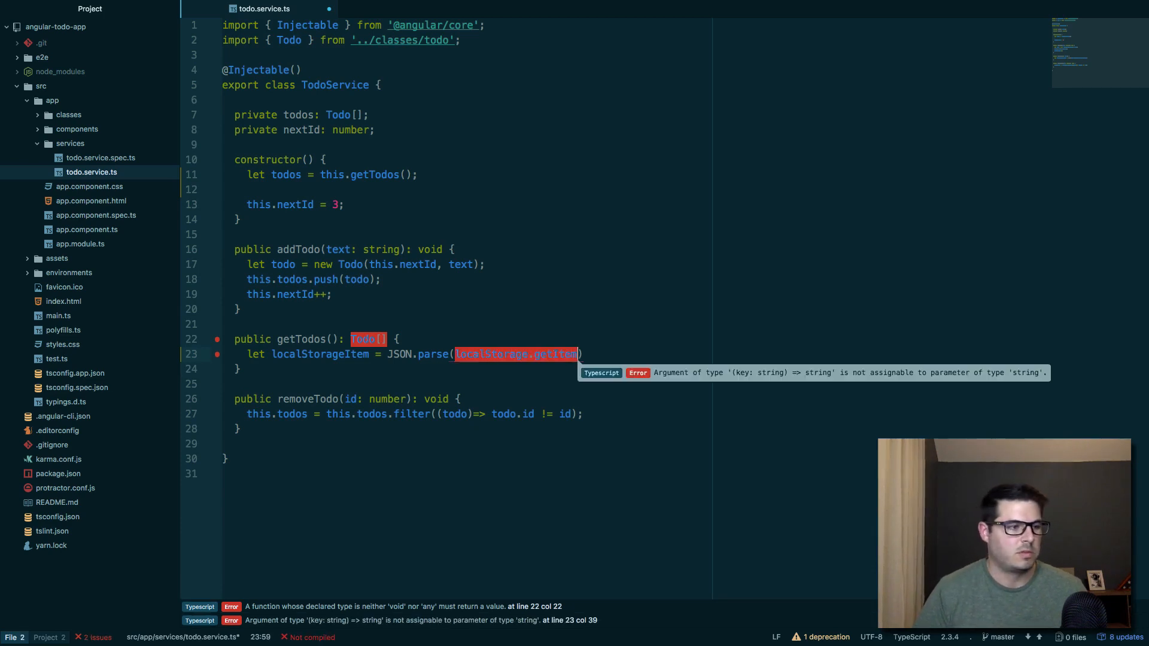
pyautogui.write("('")
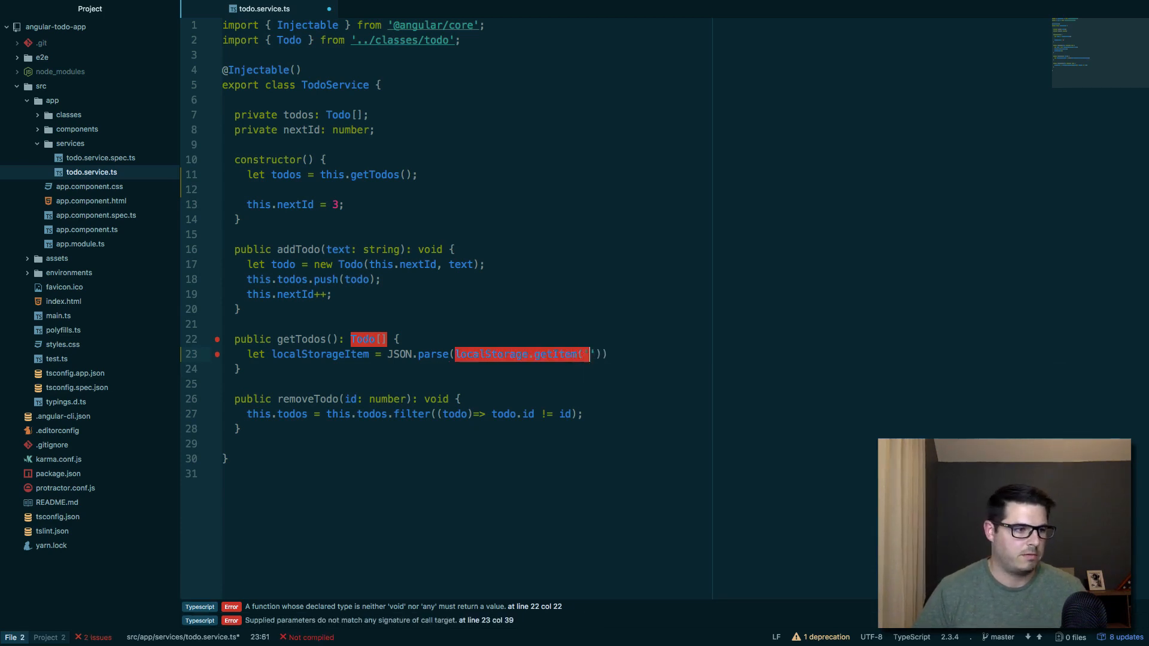
pyautogui.write('todos')
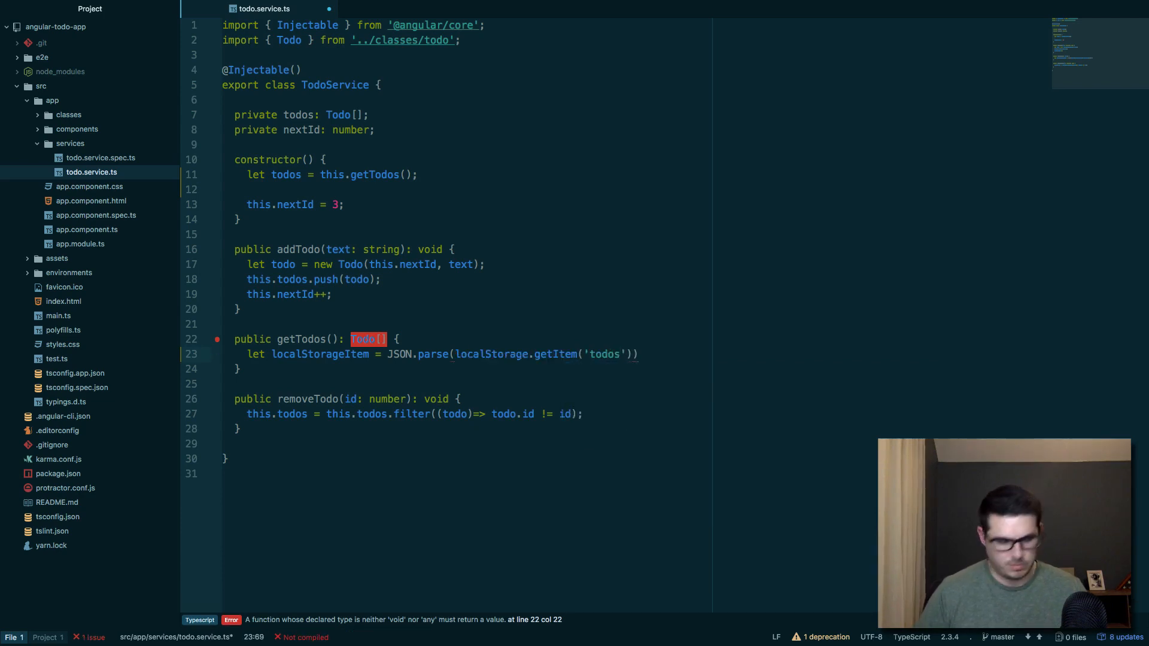
pyautogui.write(';')
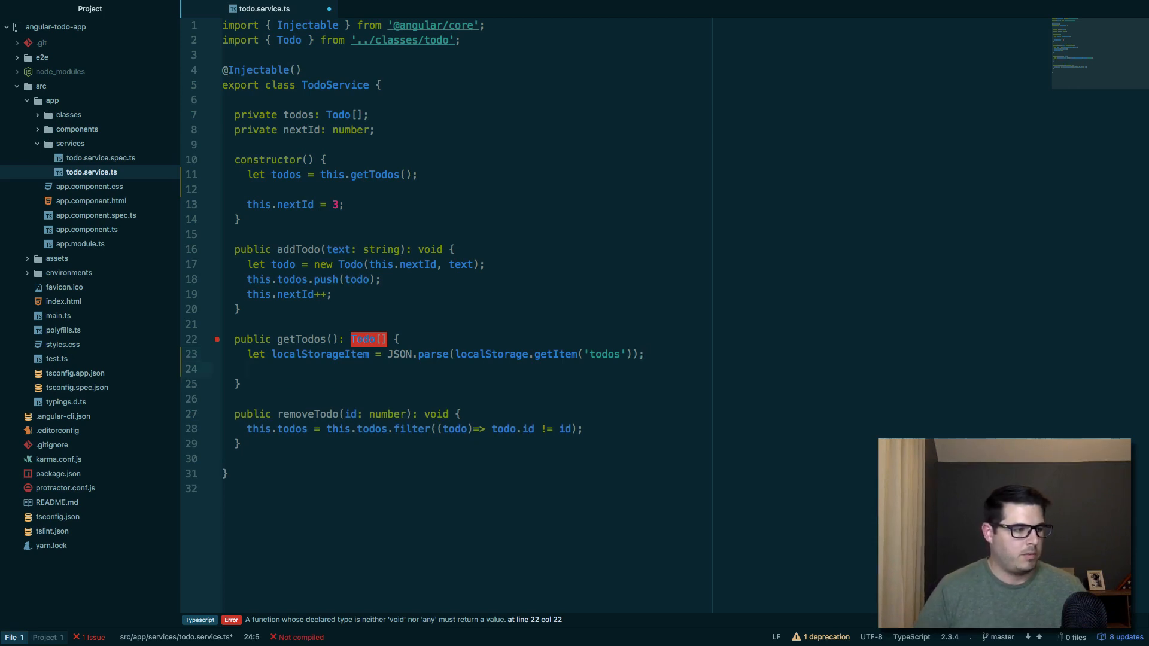
# Return [] when localStorageItem is null, otherwise localStorageItem.todos
pyautogui.write('return locals')
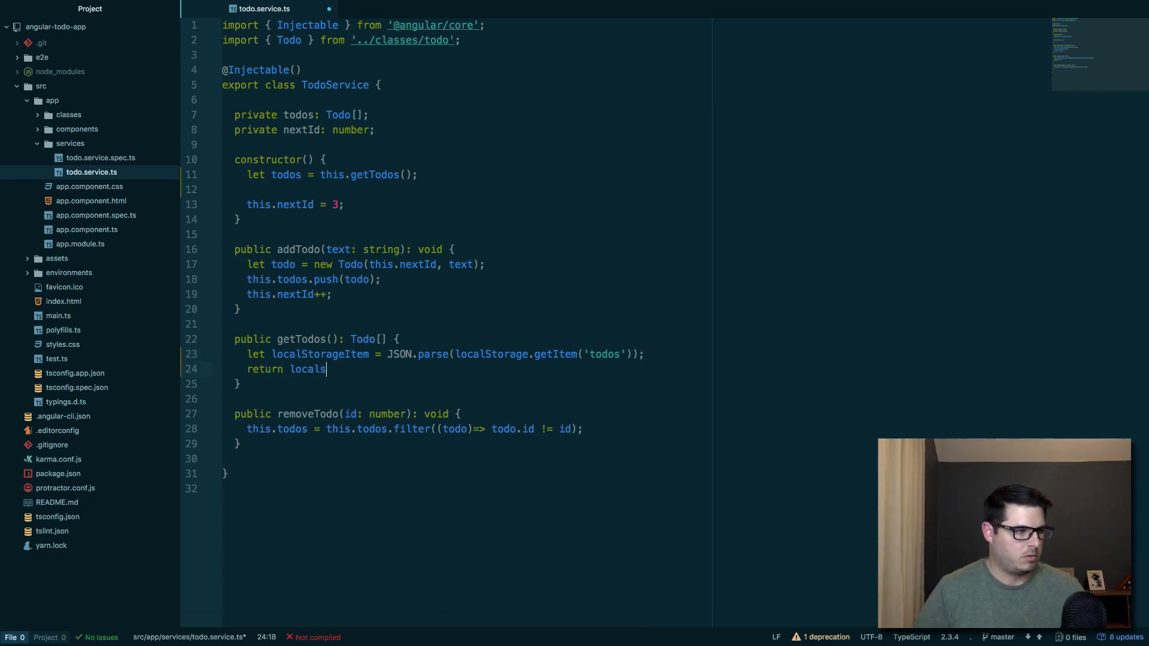
pyautogui.write('StorageItem')
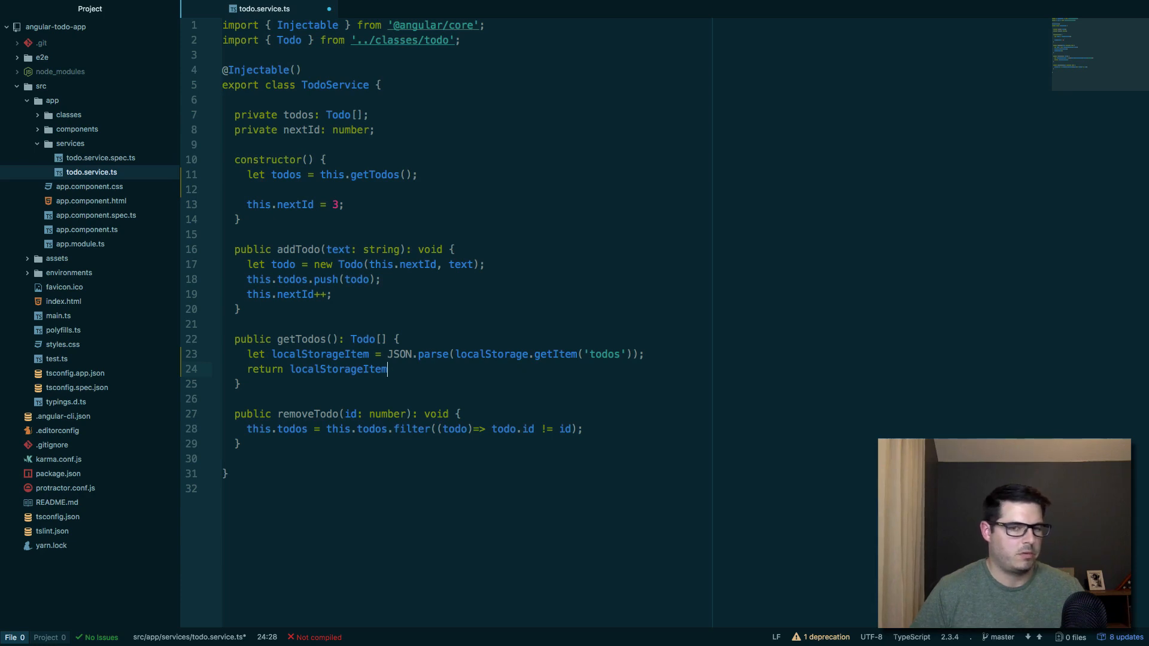
pyautogui.moveTo(583, 369)
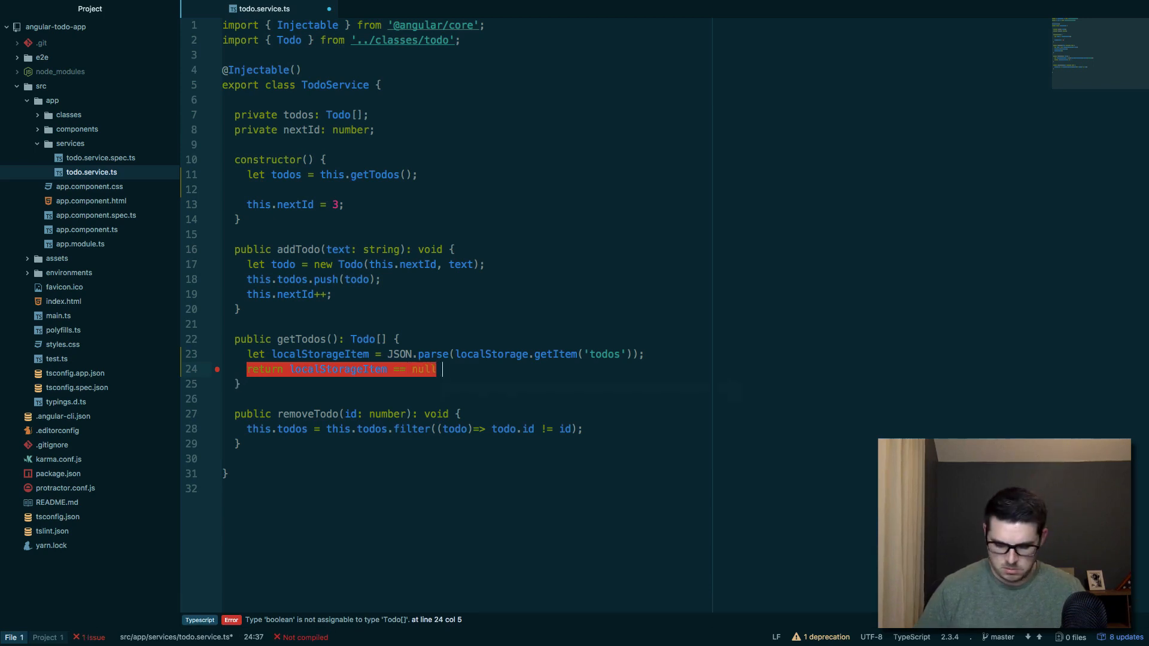
pyautogui.write('? []')
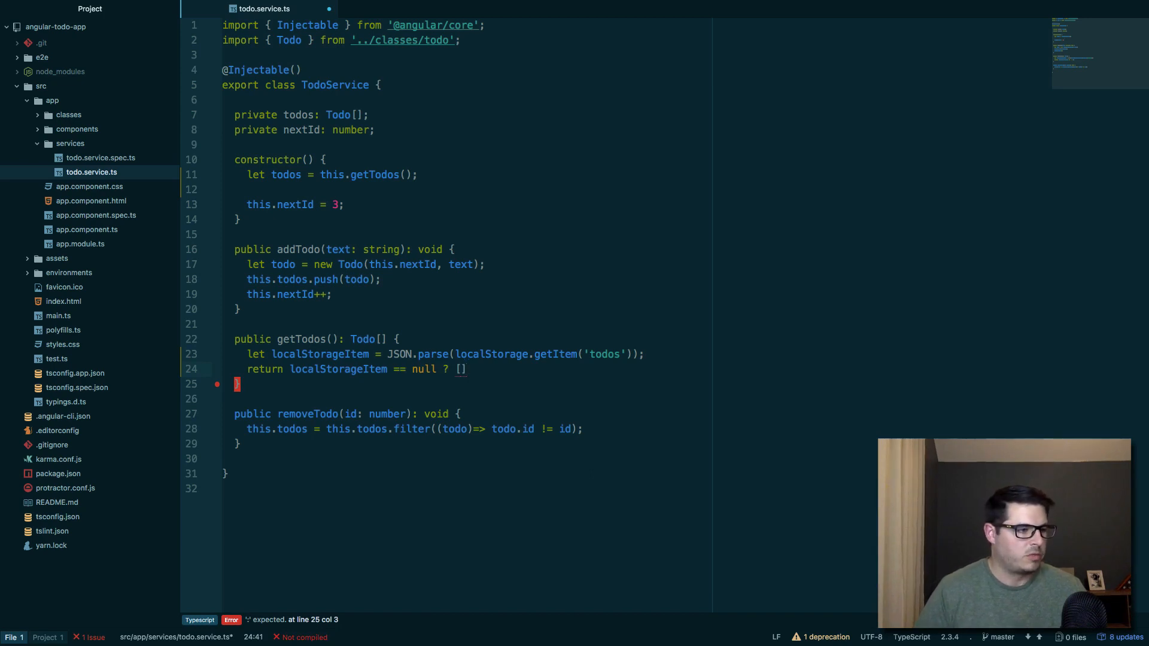
pyautogui.write(':')
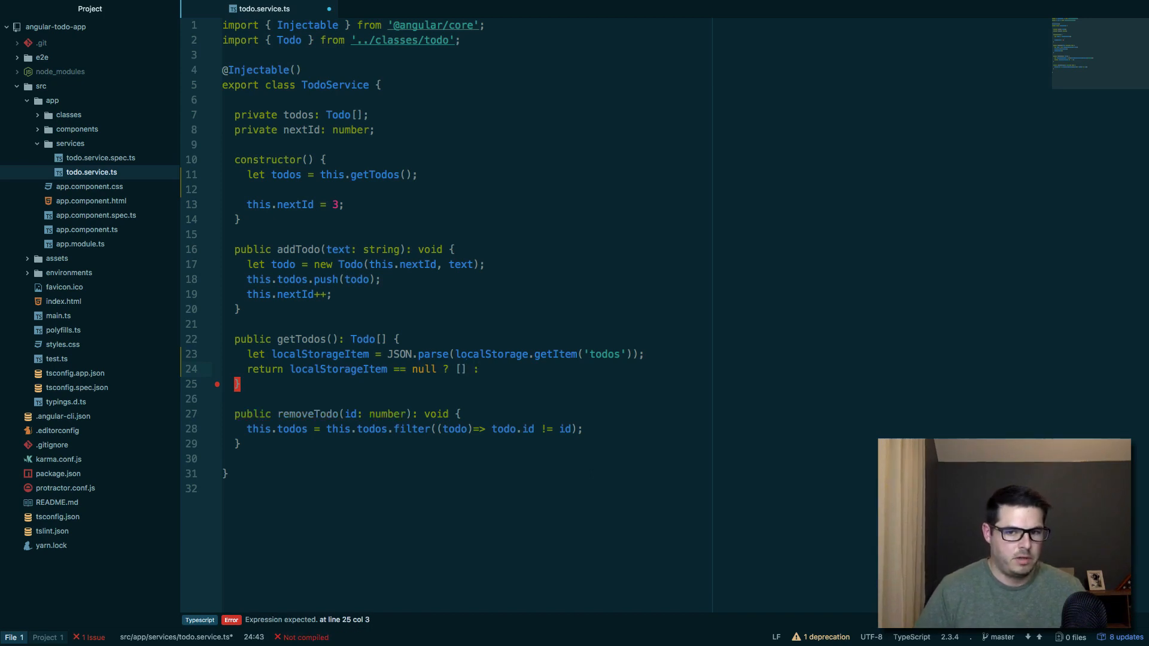
pyautogui.write('localStorageItem.todos;')
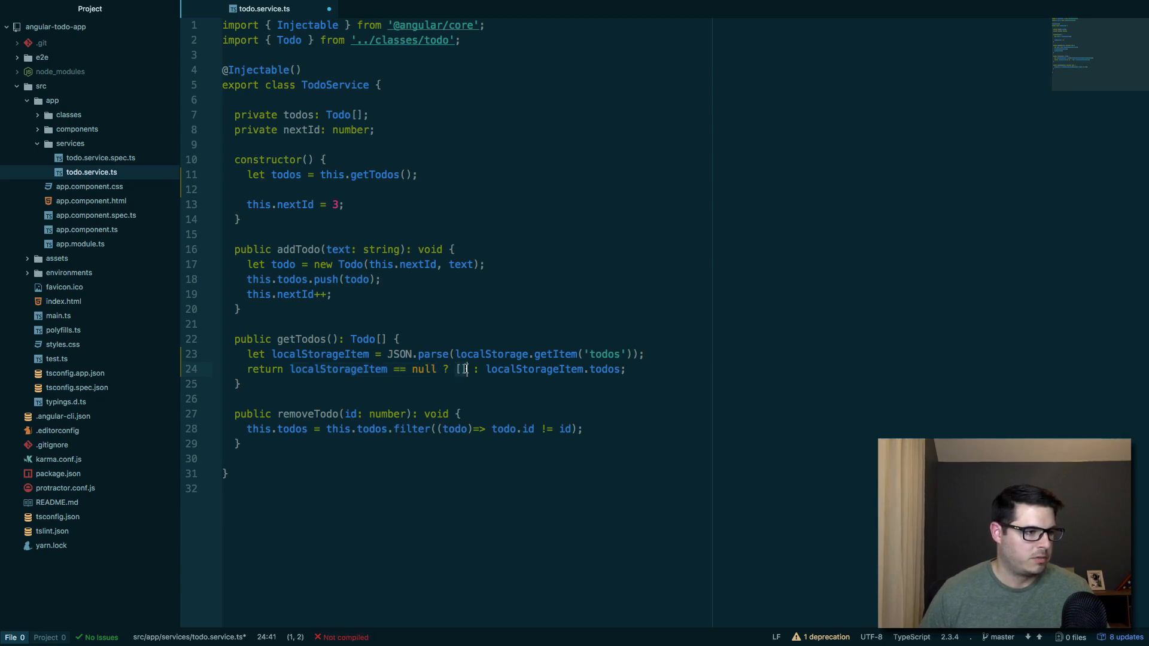
pyautogui.click(242, 383)
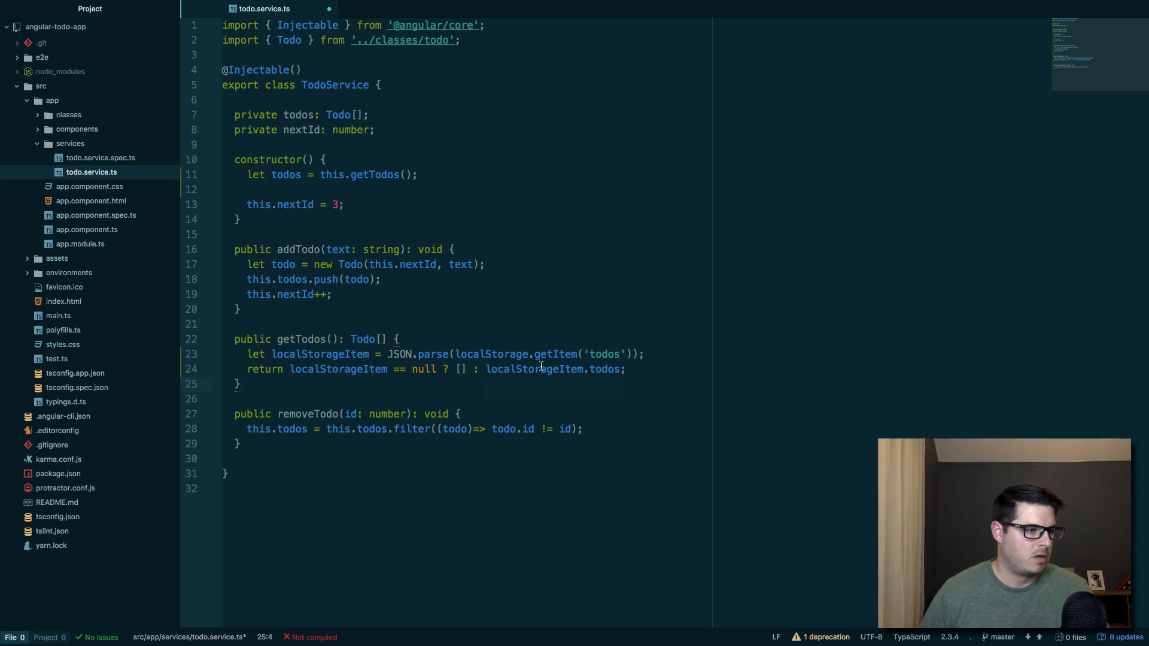
pyautogui.doubleClick(320, 355)
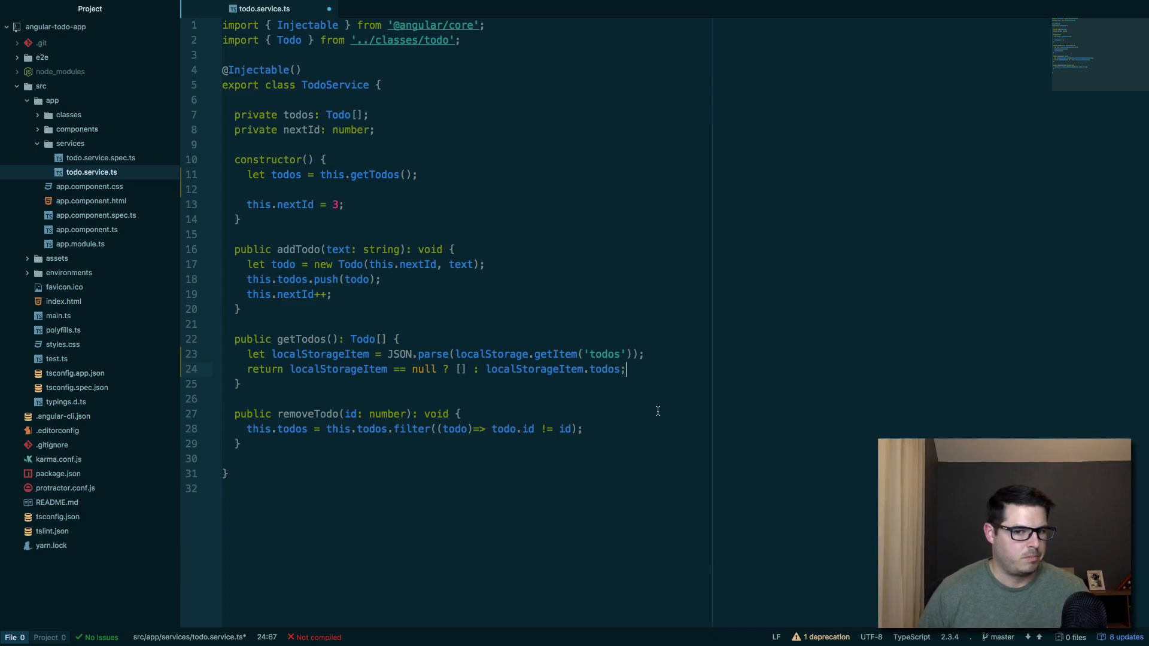
# Declare private setLocalStorageTodos(todos: Todo[]): void below removeTodo
pyautogui.click(292, 444)
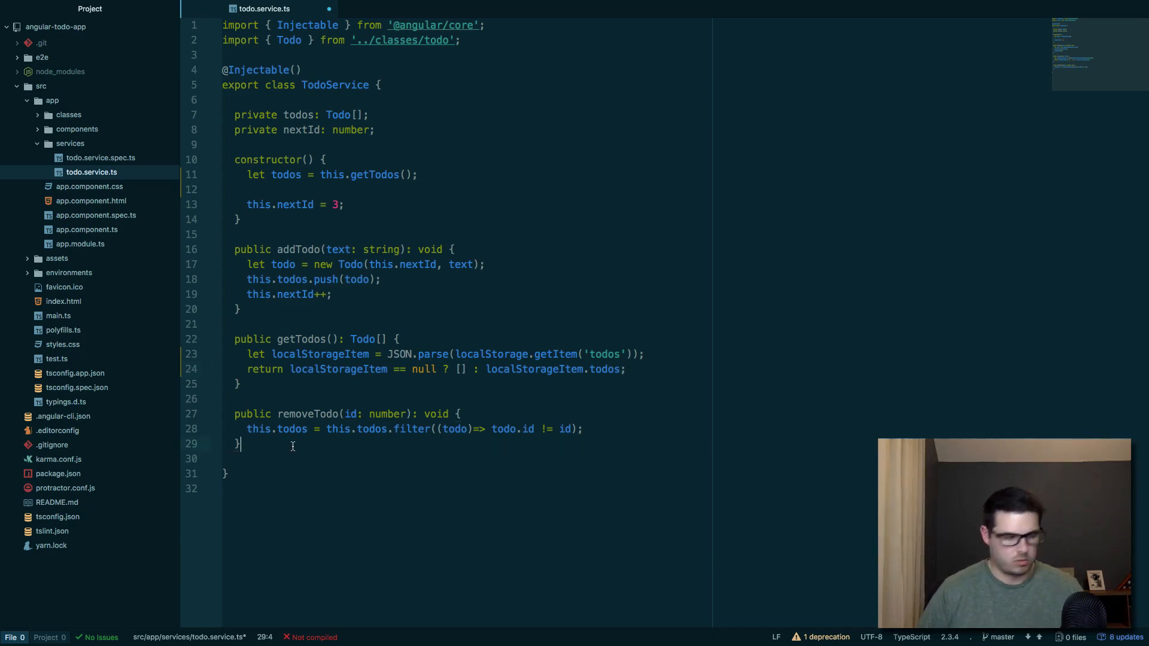
pyautogui.write('private')
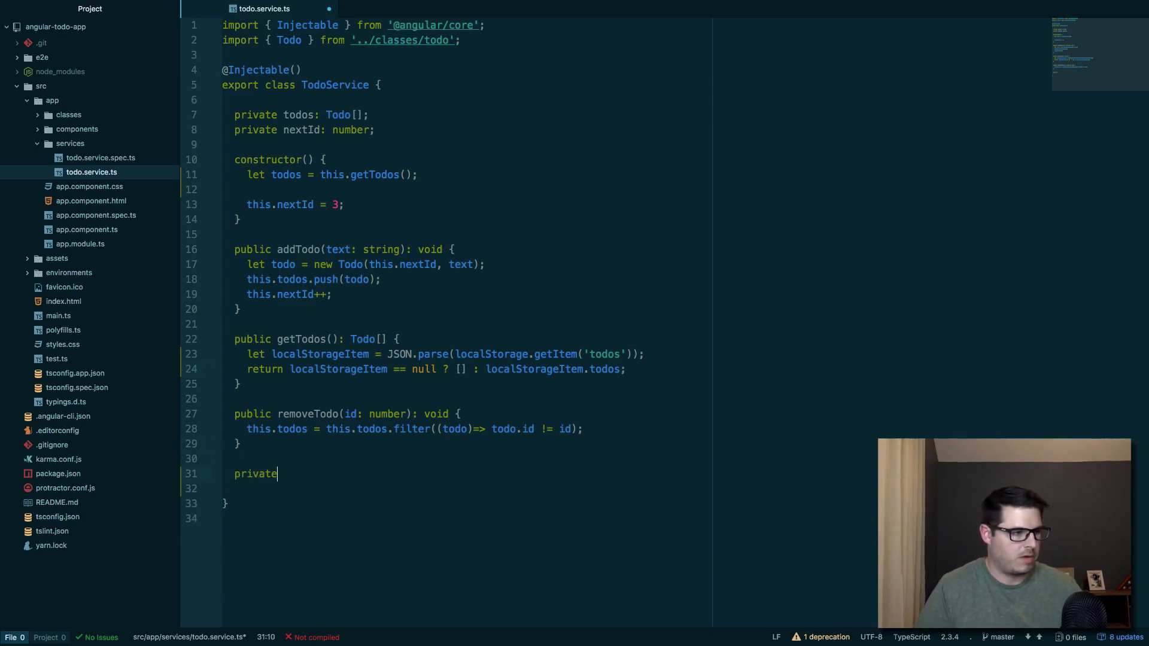
pyautogui.write('set')
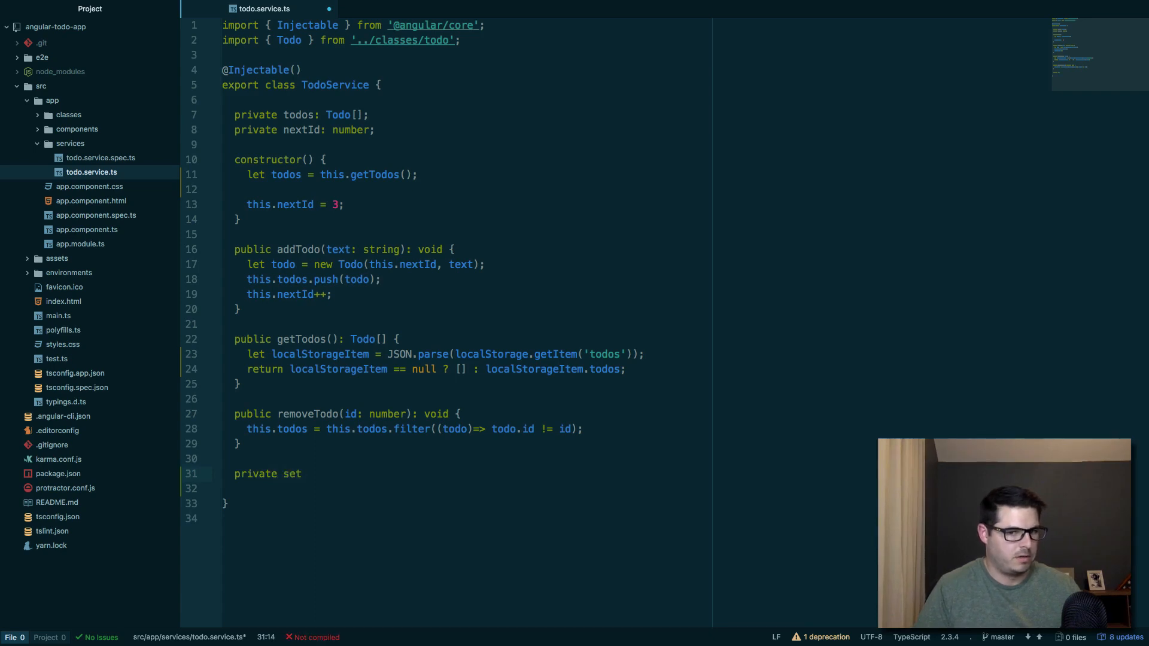
pyautogui.write('LocalStorage')
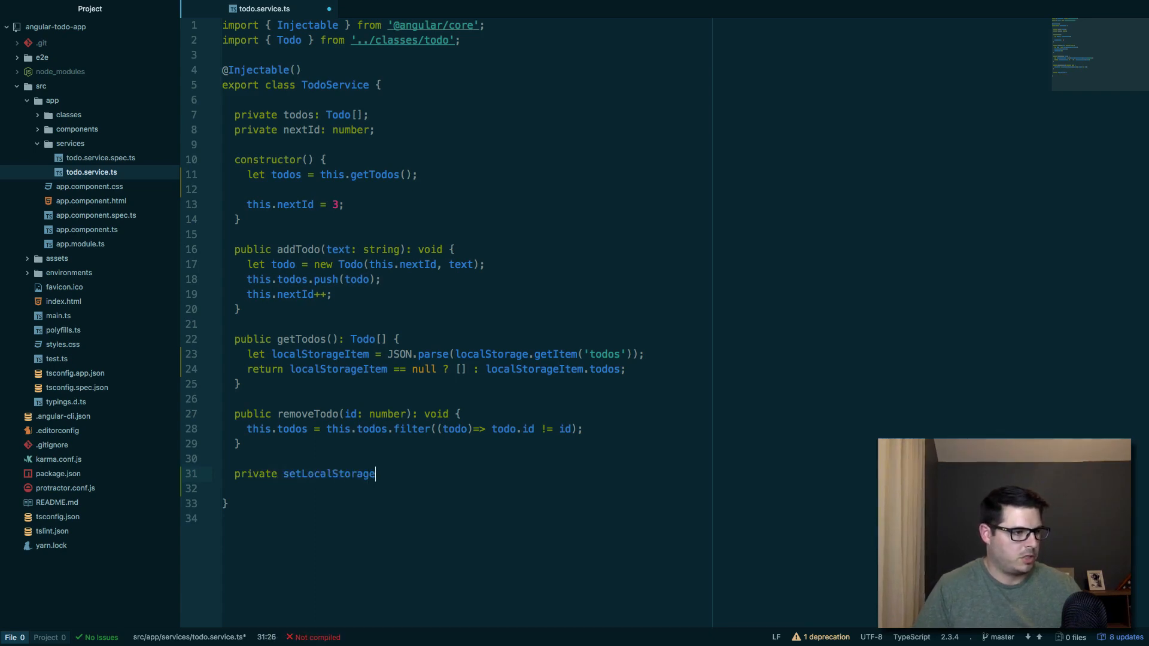
pyautogui.write('Todos(todos:')
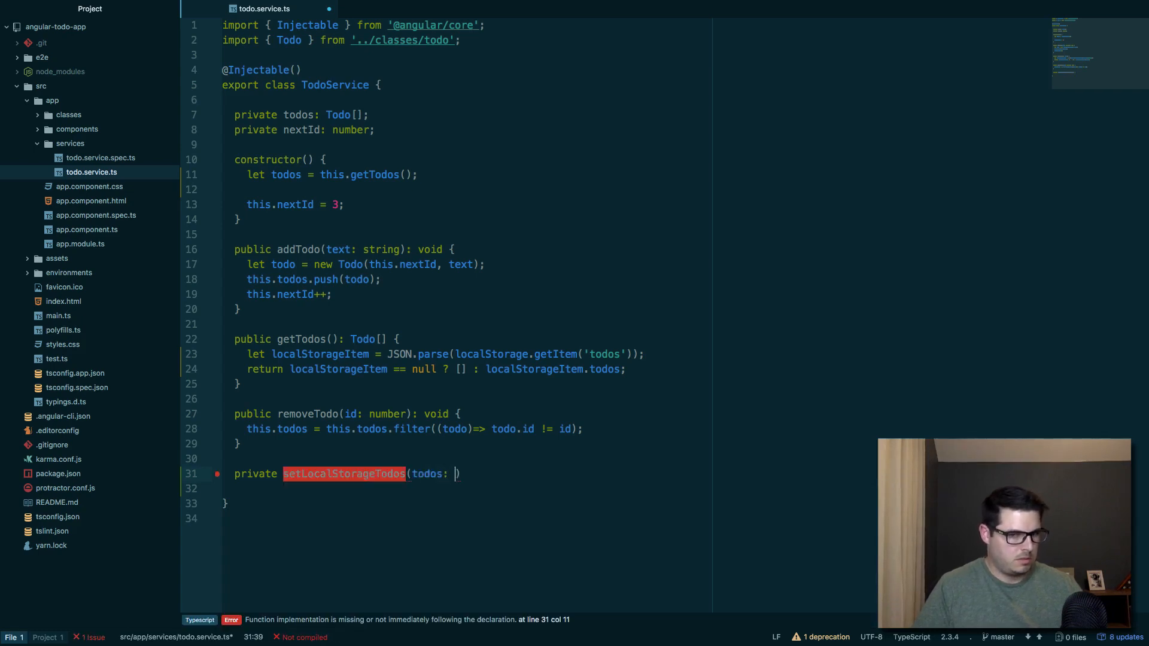
pyautogui.write('Todo')
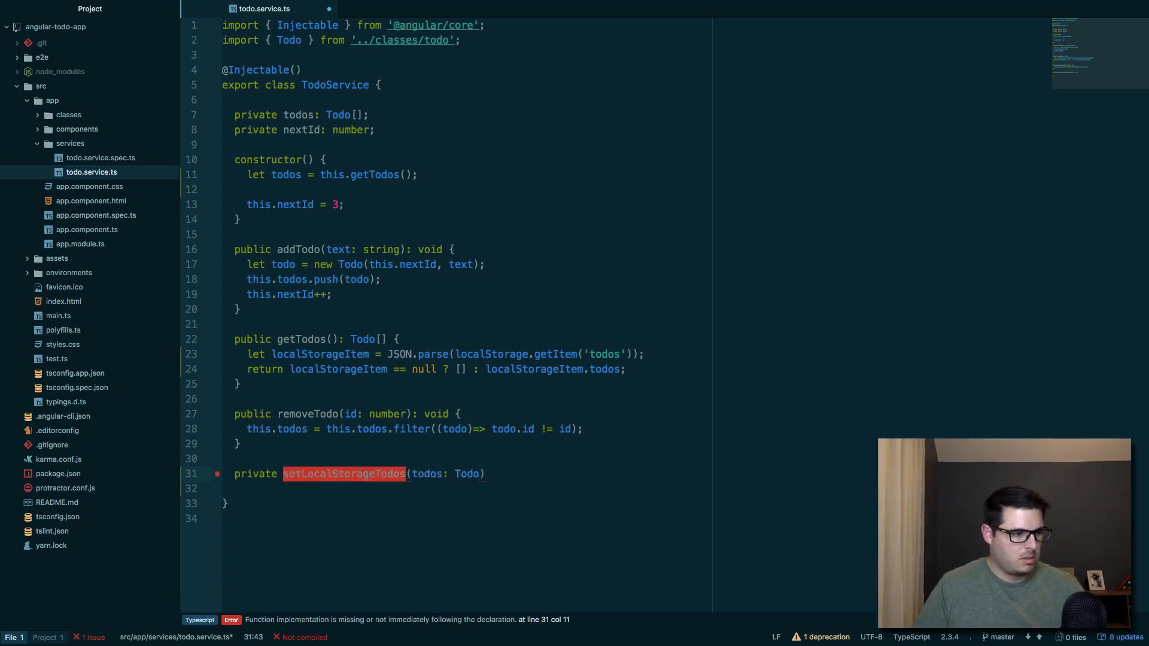
pyautogui.write('[]')
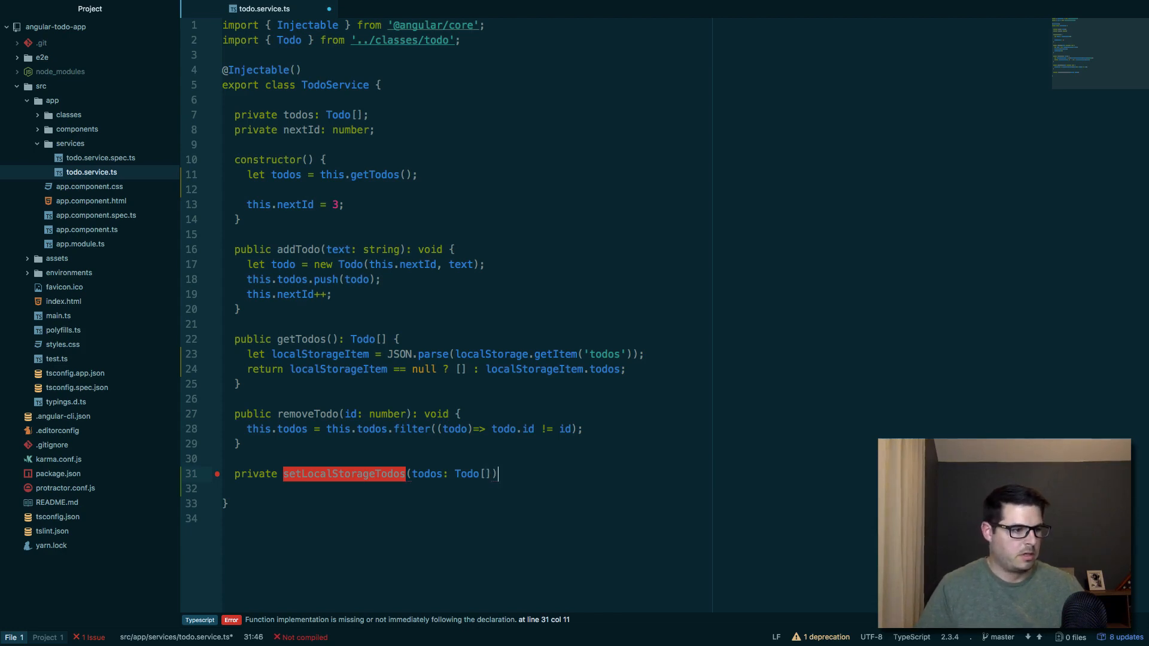
pyautogui.write(': void')
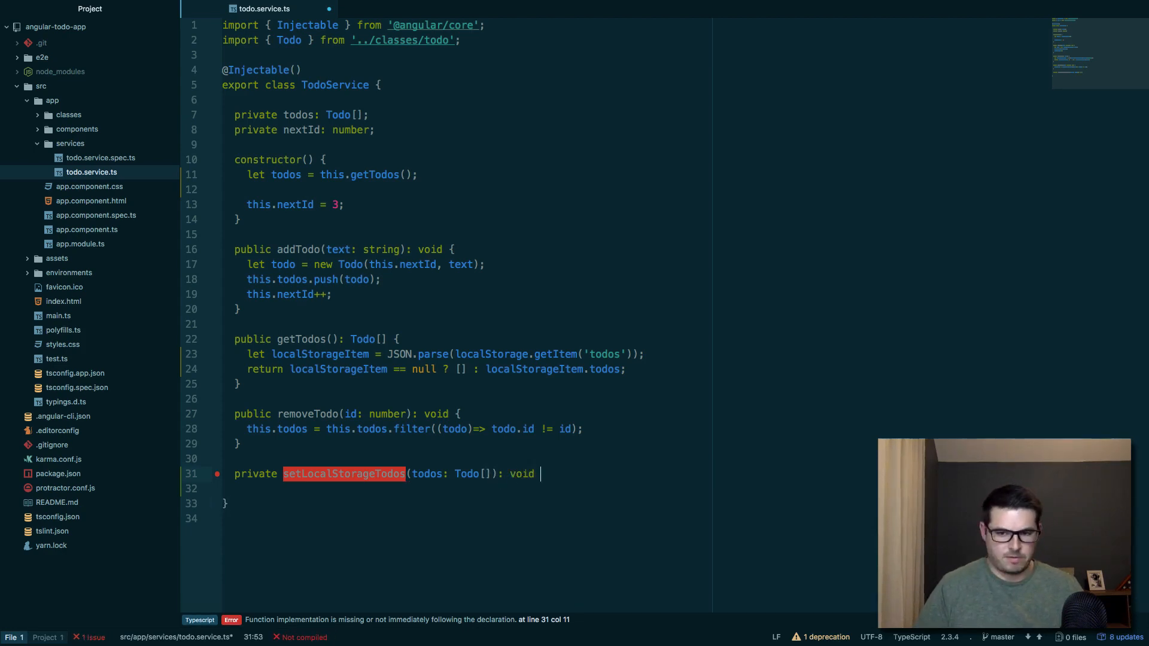
pyautogui.write('{')
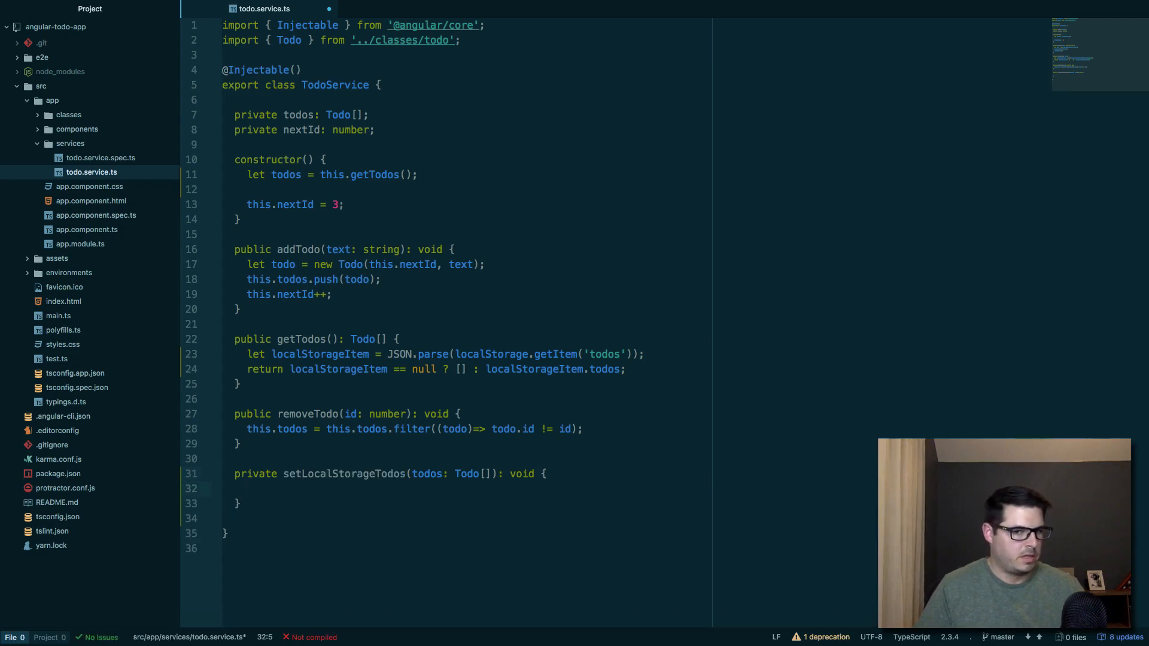
# Begin the method body with a localStorage.setItem call, checking the getItem line for reference
pyautogui.write('locl')
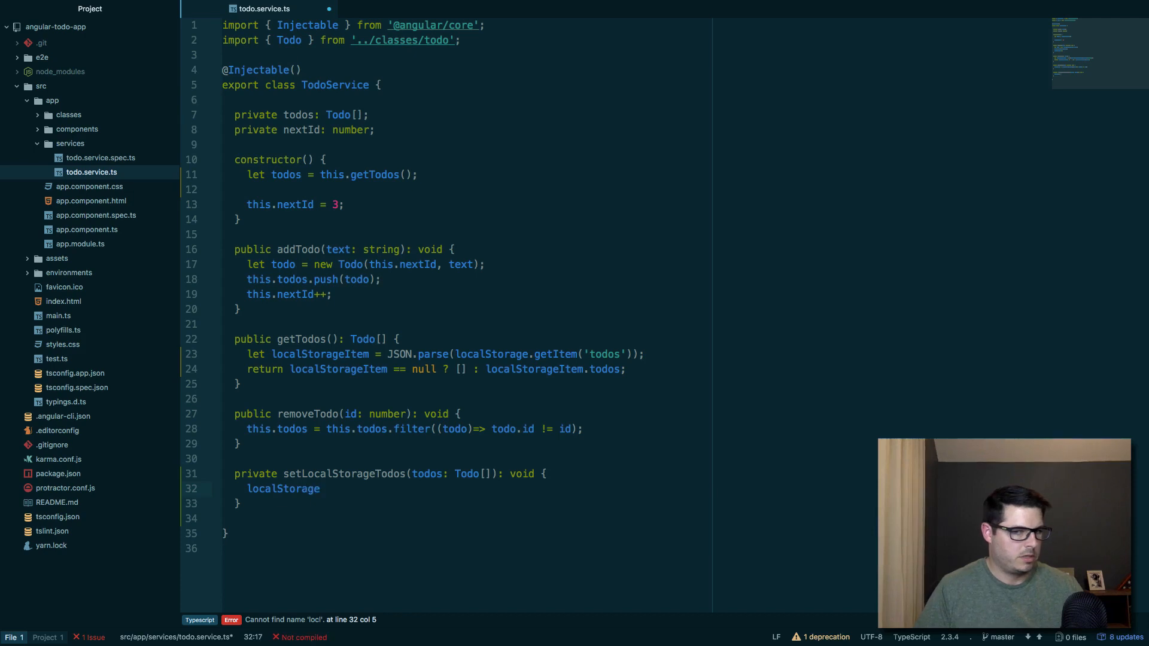
pyautogui.write('.setItem')
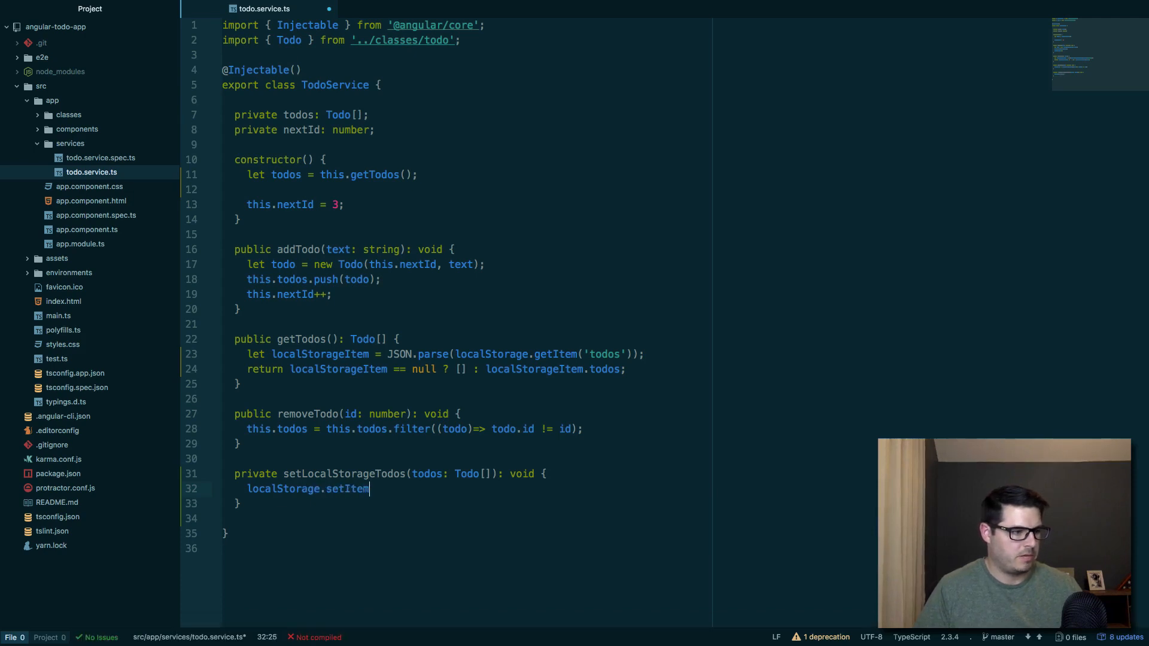
pyautogui.moveTo(523, 345)
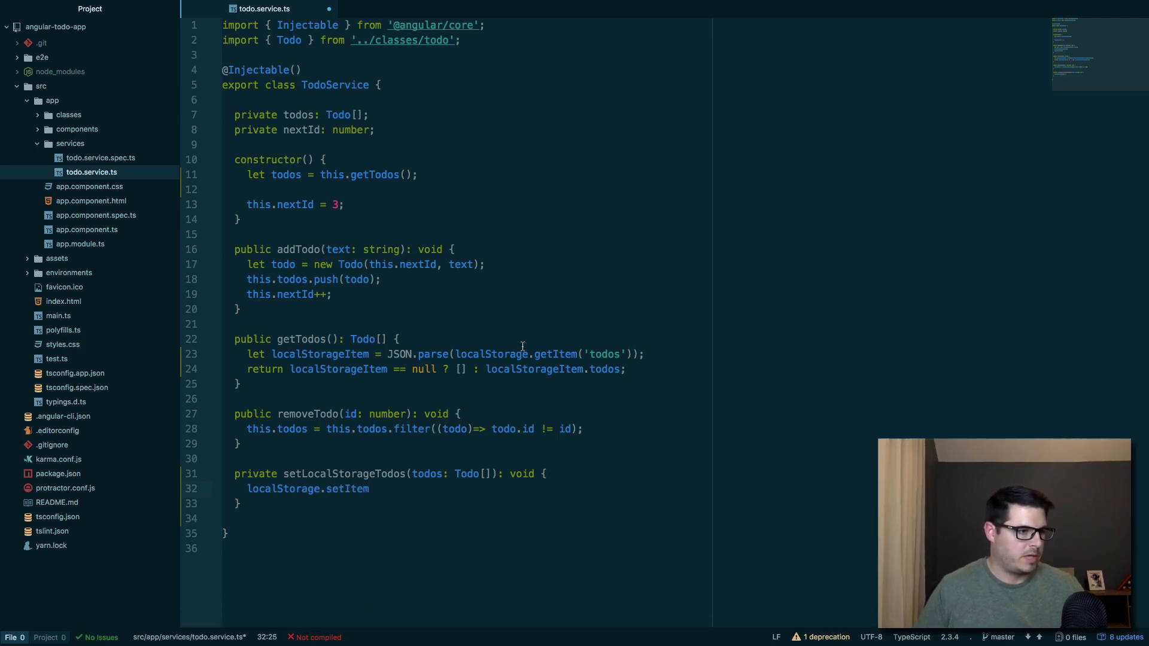
pyautogui.doubleClick(555, 354)
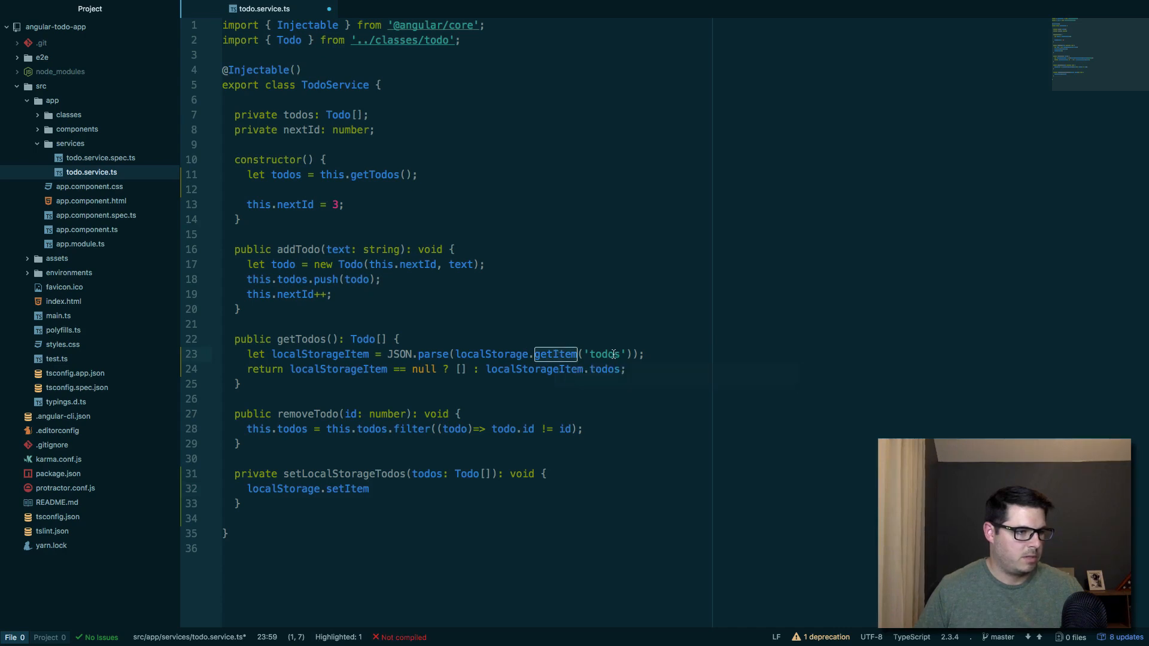
pyautogui.click(370, 488)
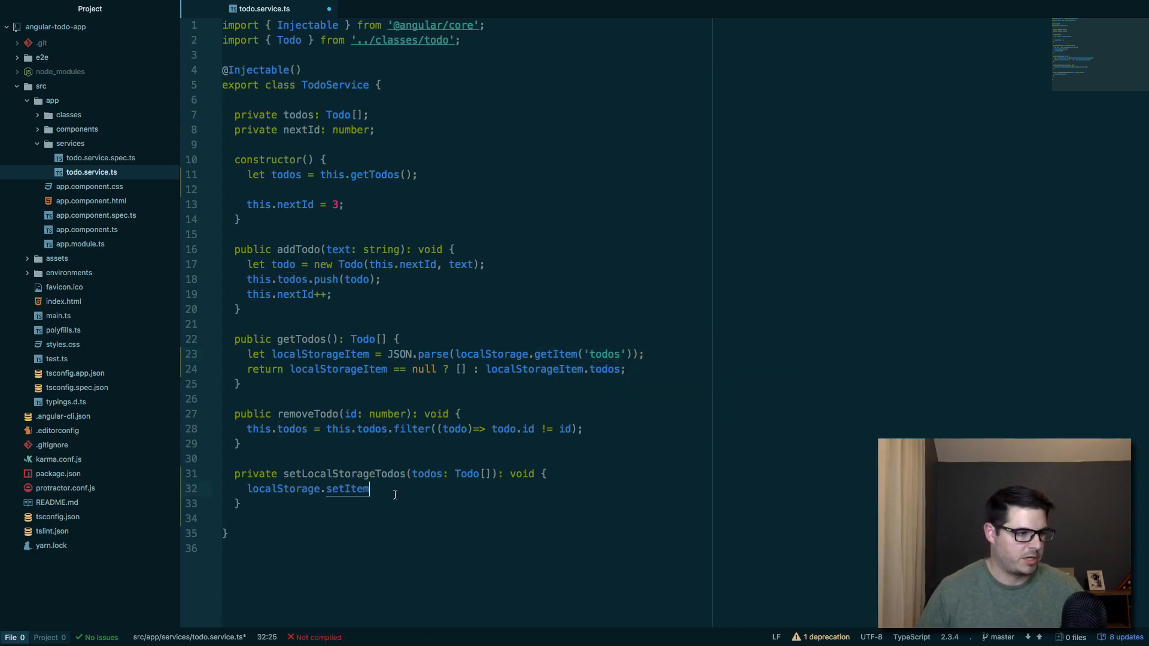
# Complete the call as localStorage.setItem('todos', JSON.stringify({ todos: todos }))
pyautogui.write('()')
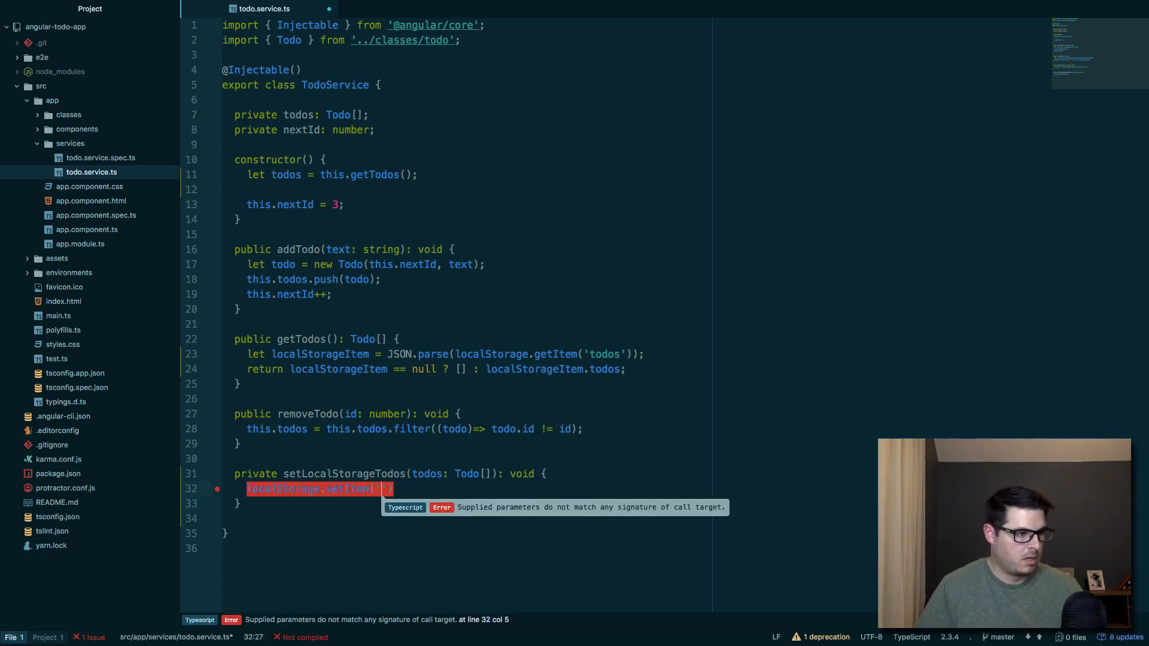
pyautogui.write("todos'")
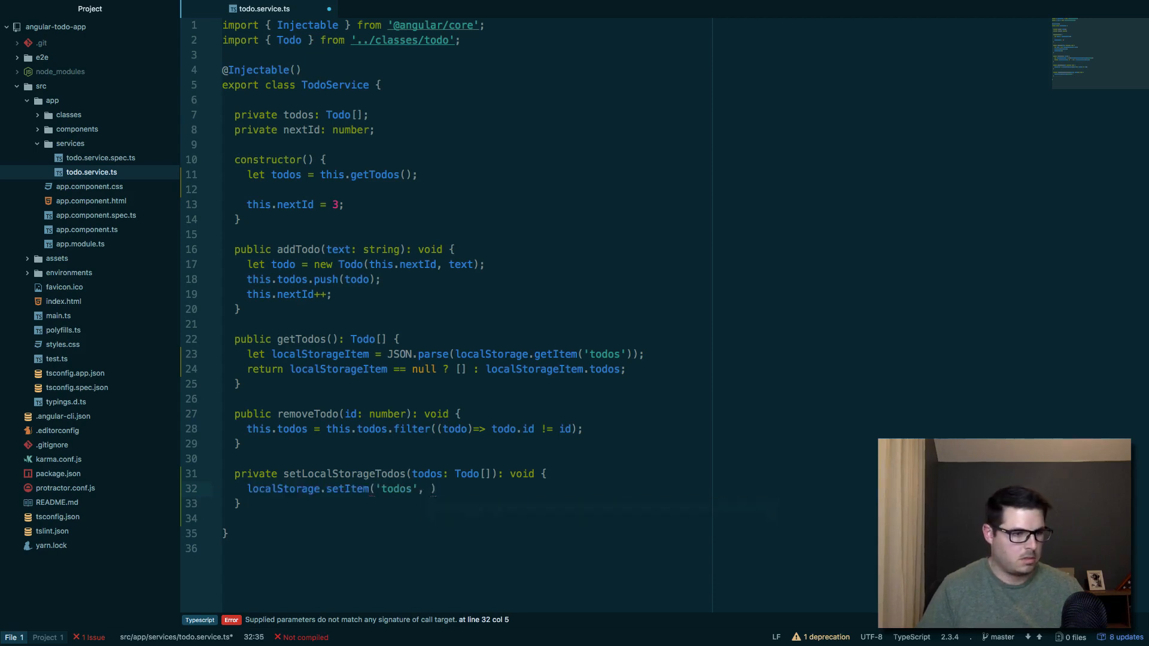
pyautogui.write('JSON.stringify({')
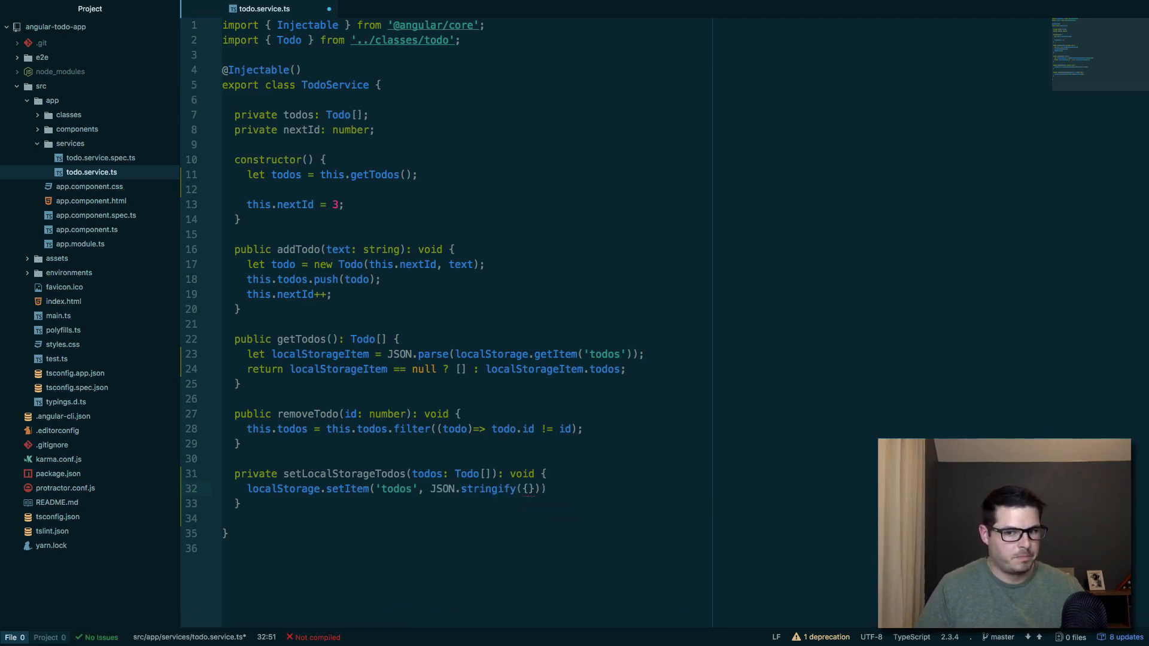
pyautogui.write('todos:')
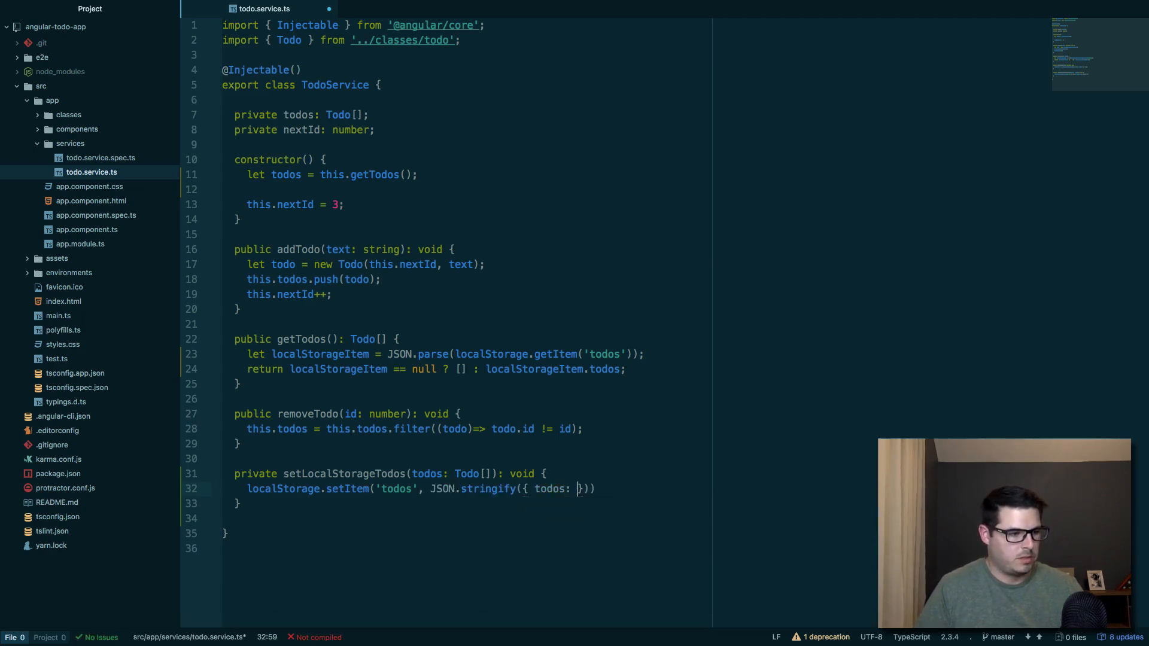
pyautogui.write('todos')
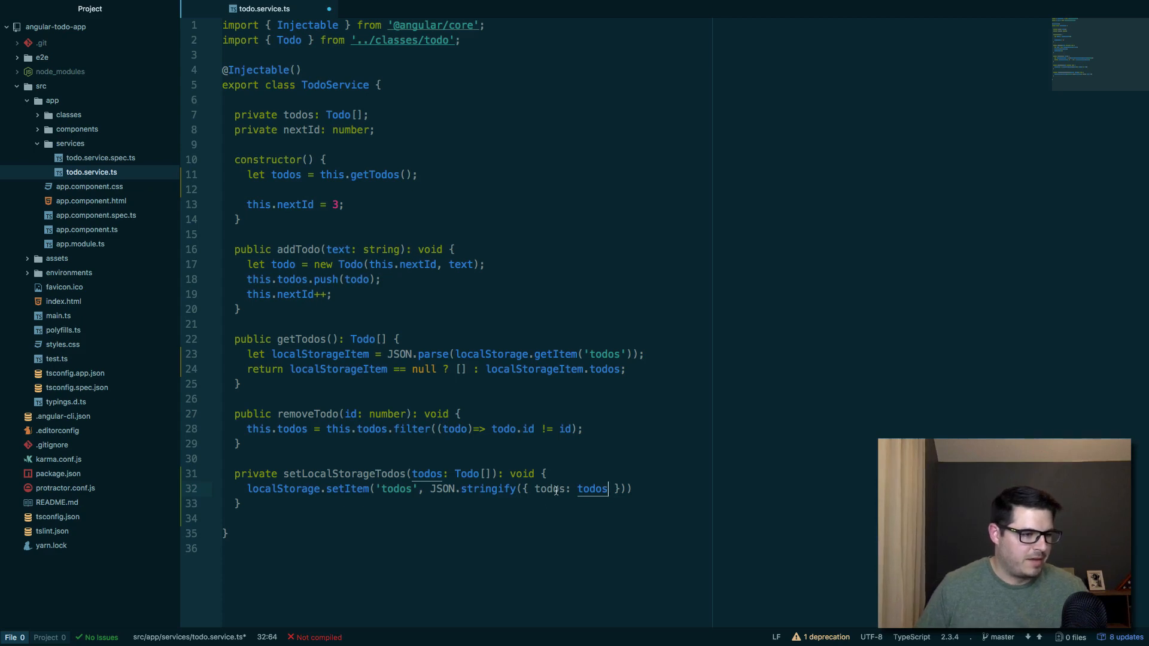
pyautogui.doubleClick(593, 488)
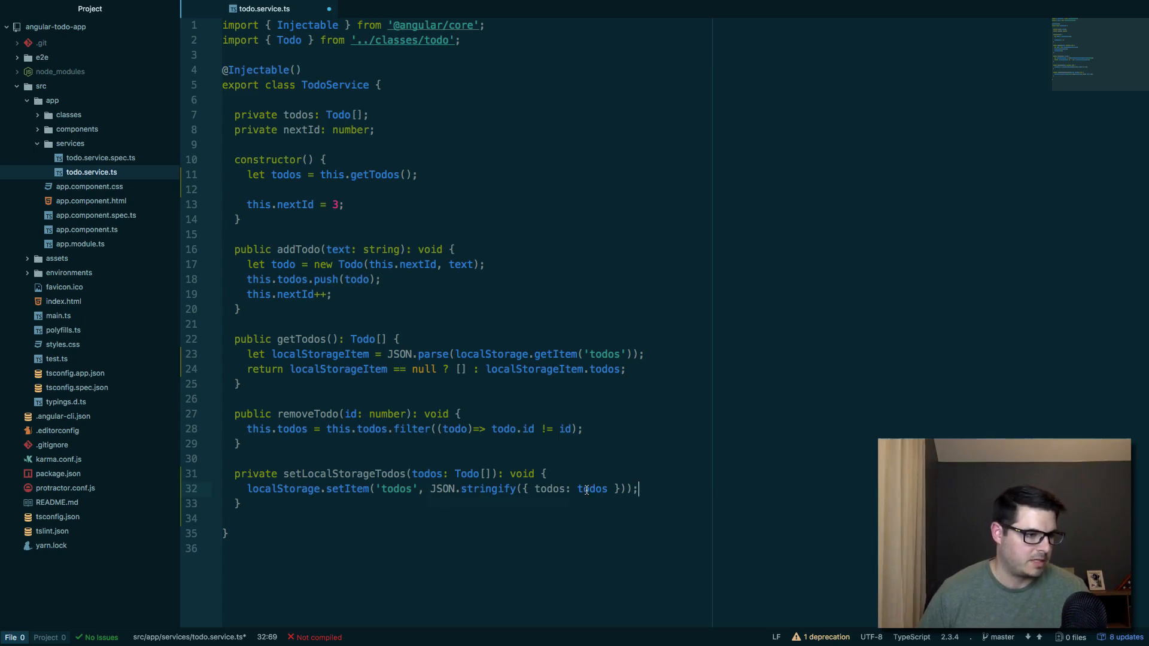
pyautogui.moveTo(484, 488)
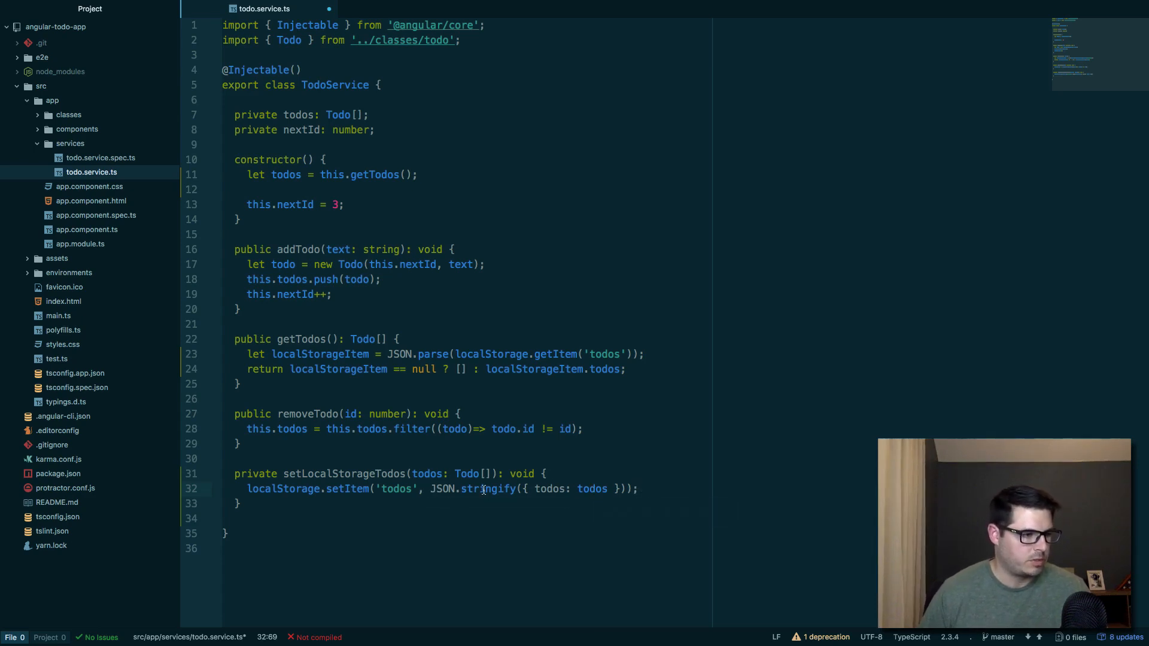
pyautogui.click(639, 489)
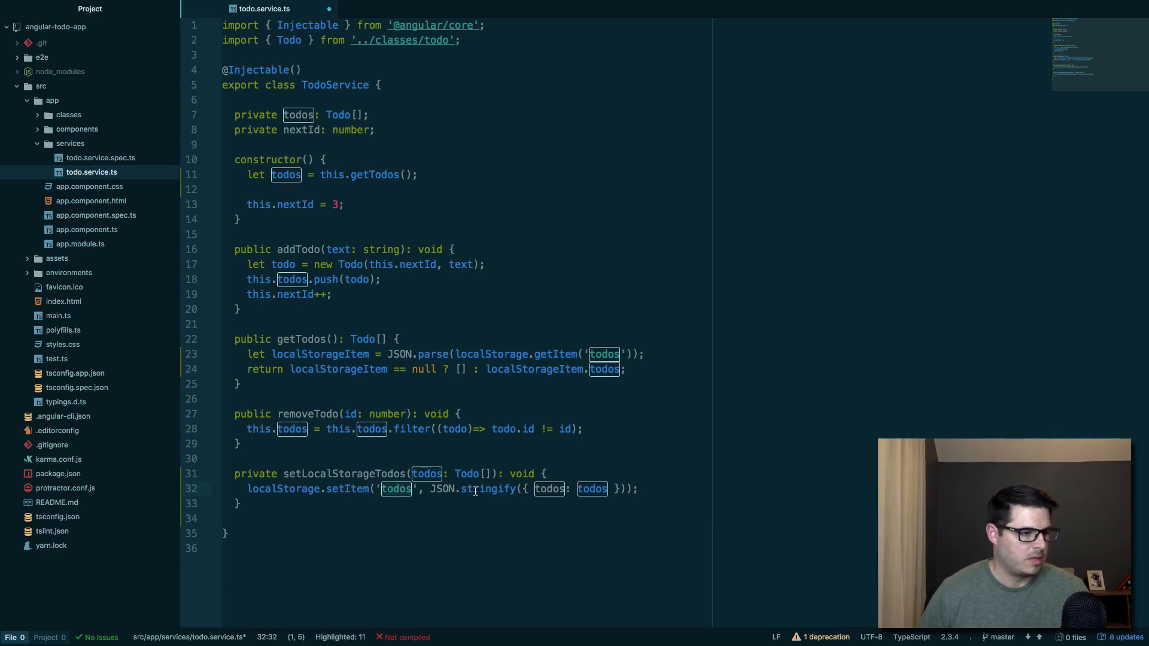
pyautogui.moveTo(592, 489)
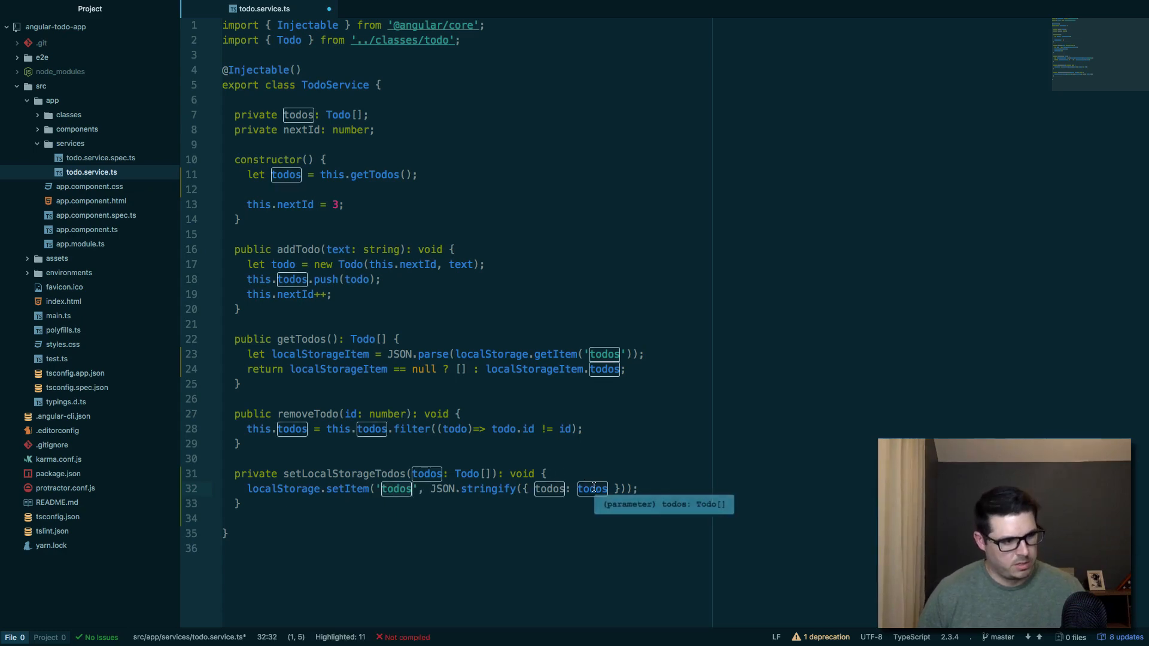
# Position the caret on addTodo's push line to start rewriting it
pyautogui.click(527, 488)
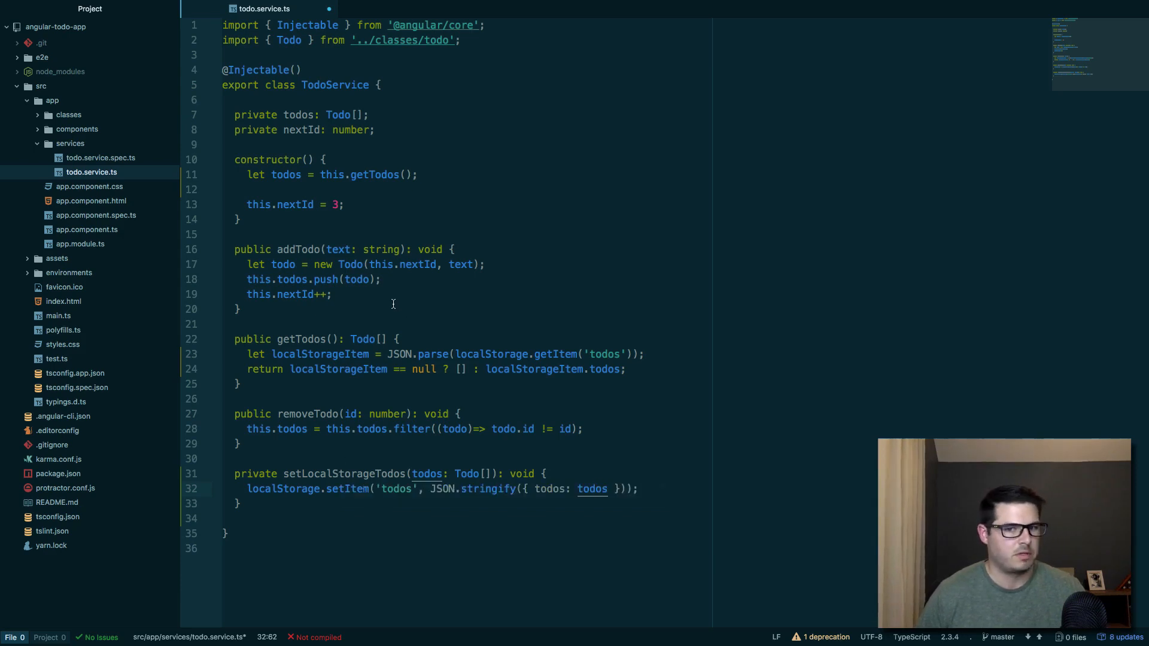
pyautogui.moveTo(302, 249)
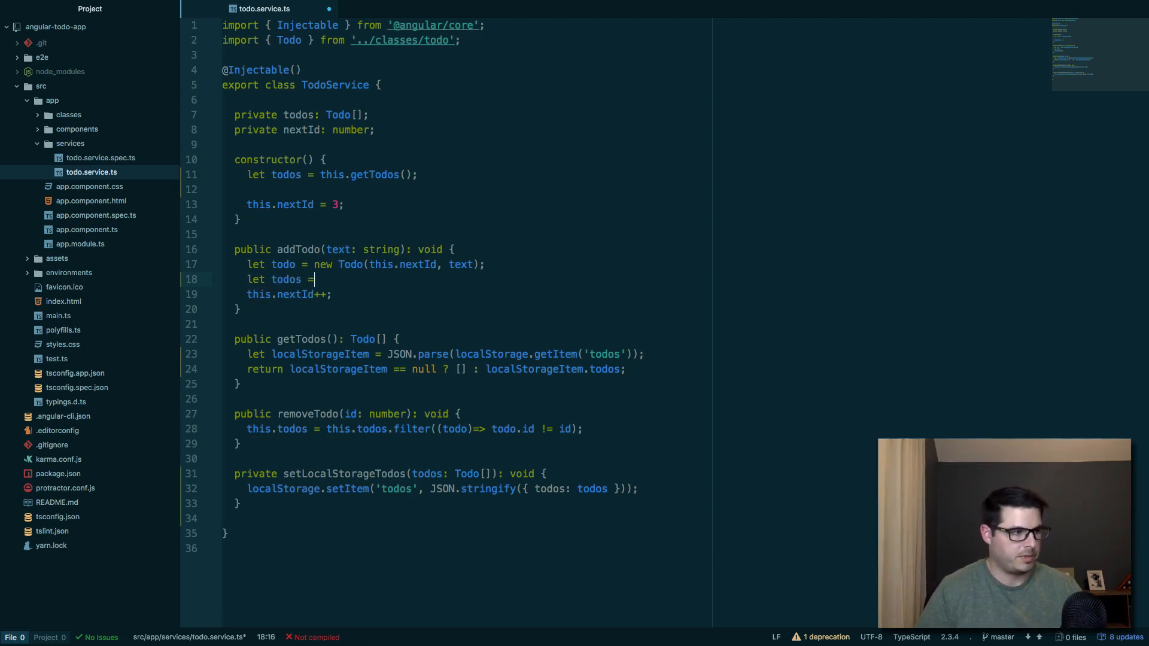
# Make addTodo set let todos = this.getTodos() and push the new todo onto it
pyautogui.write('this.')
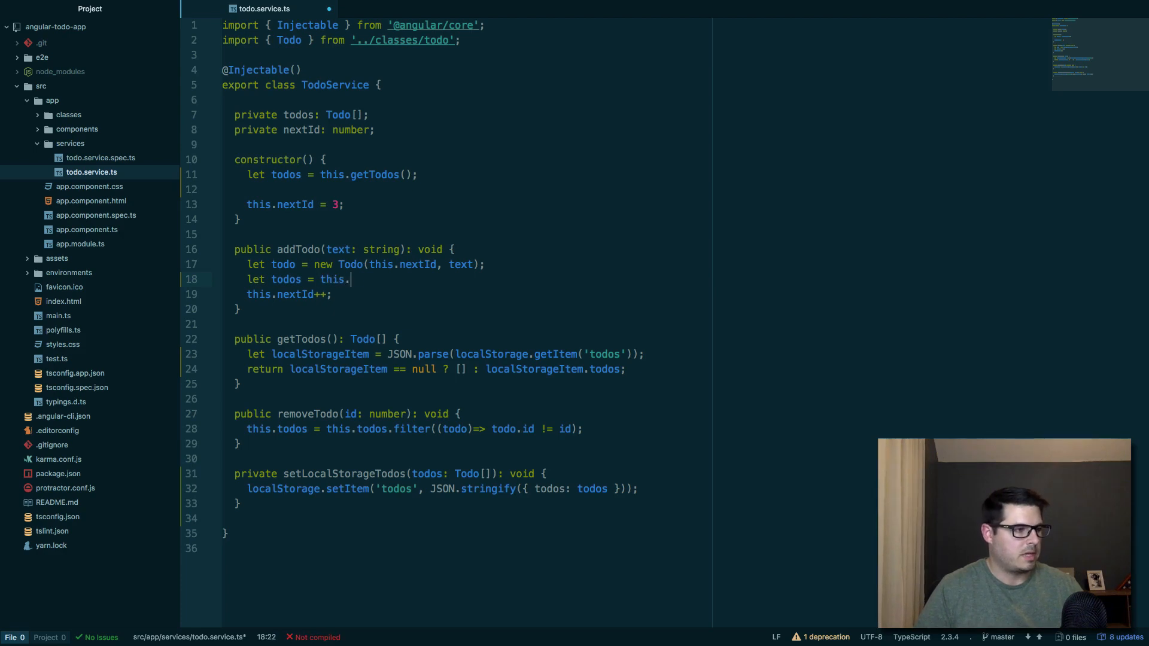
pyautogui.write('getTodos();')
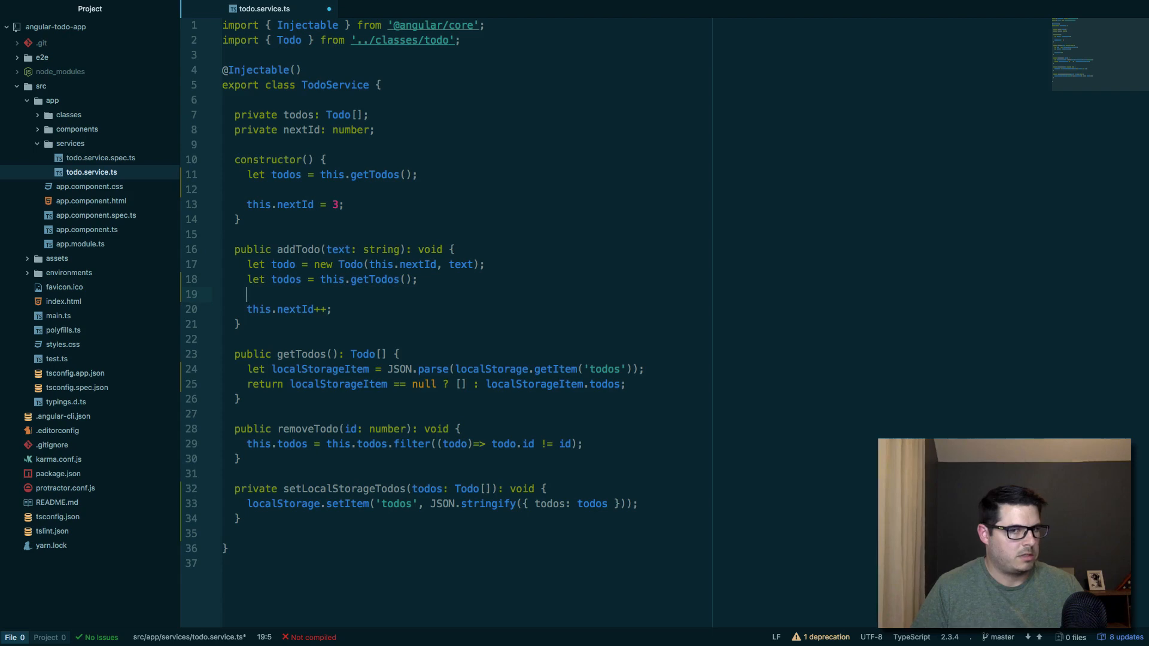
pyautogui.write('todos.push(')
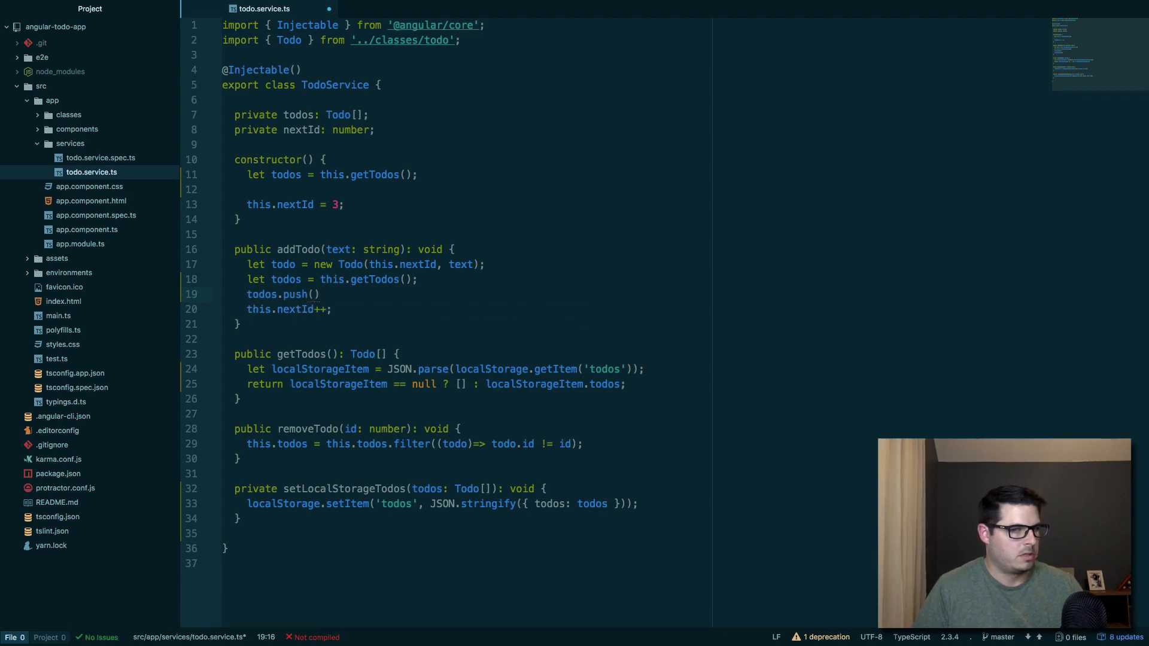
pyautogui.write('todo')
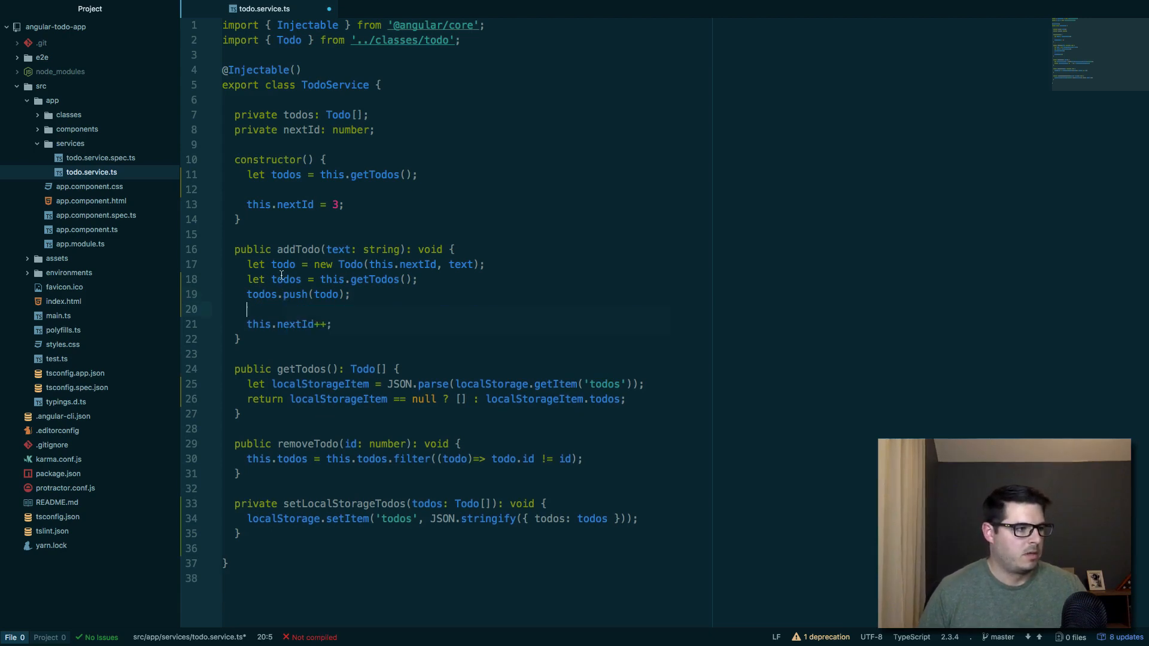
pyautogui.moveTo(282, 264)
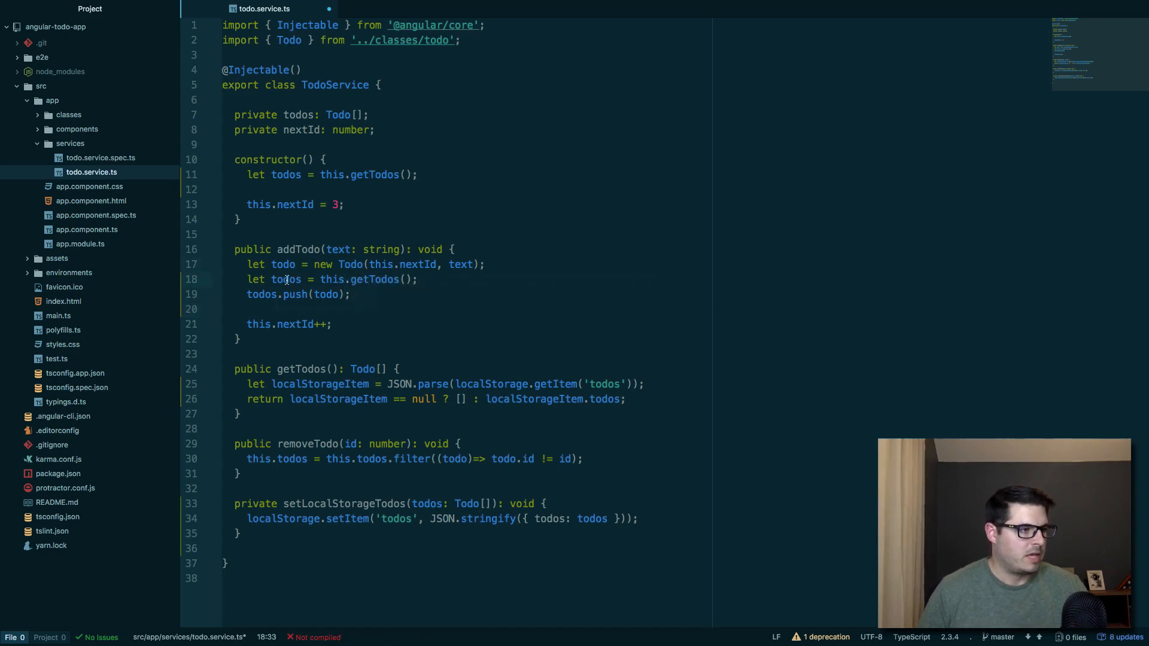
# Add this.setLocalStorageTodos(todos) after the push to save the list back
pyautogui.doubleClick(286, 279)
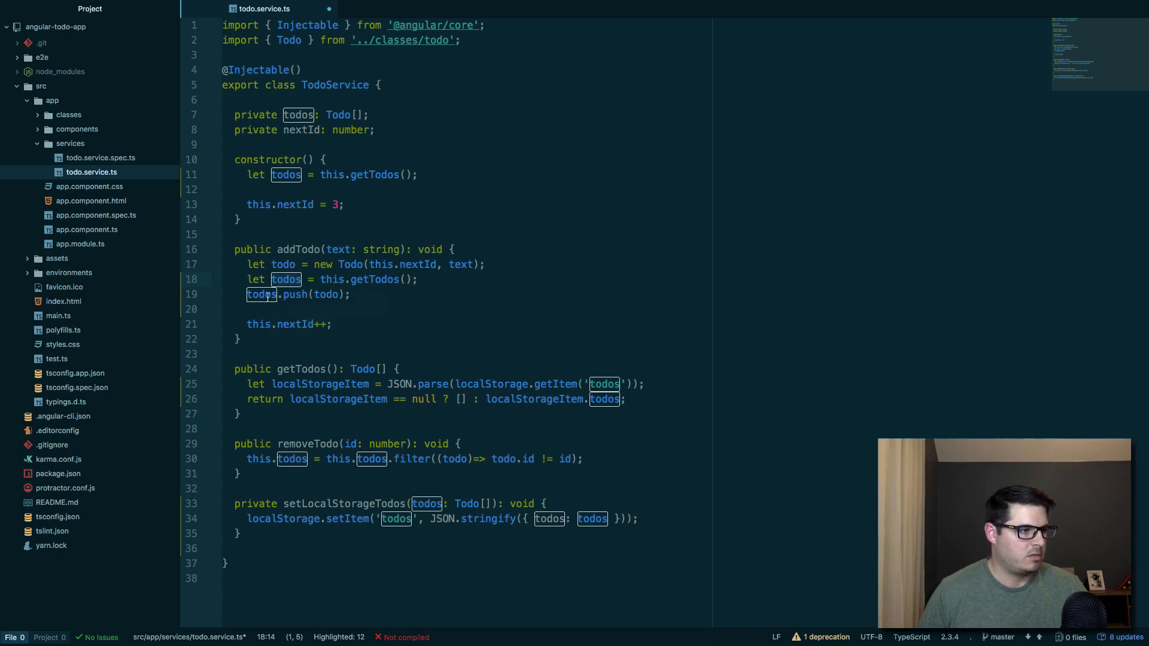
pyautogui.doubleClick(326, 295)
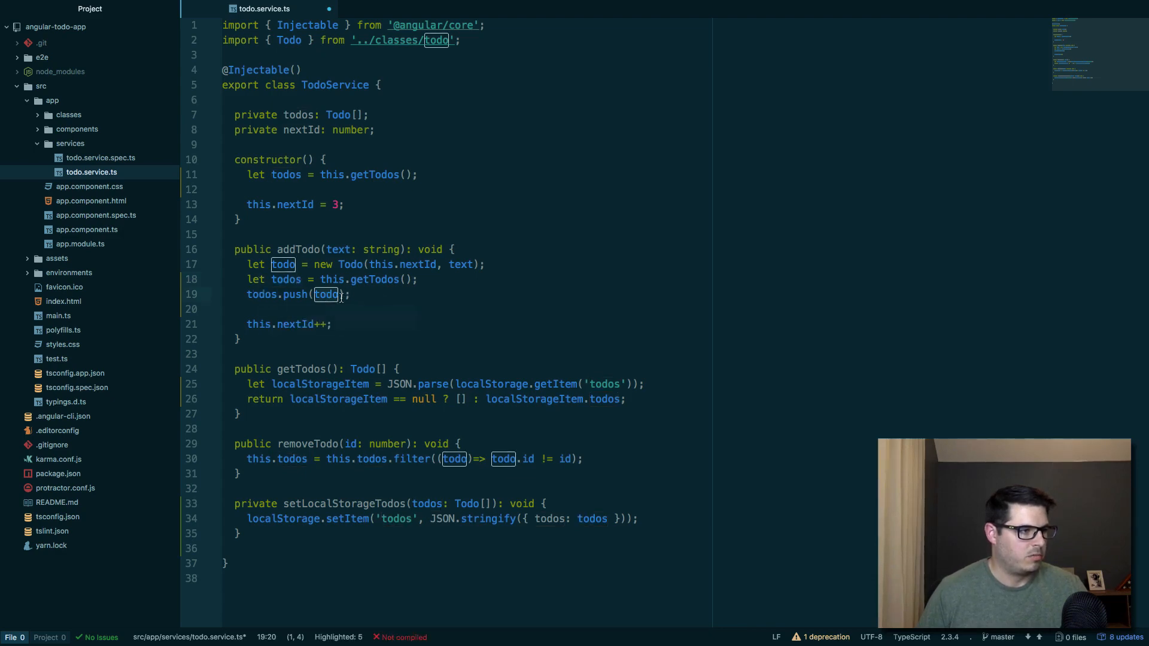
pyautogui.press('enter')
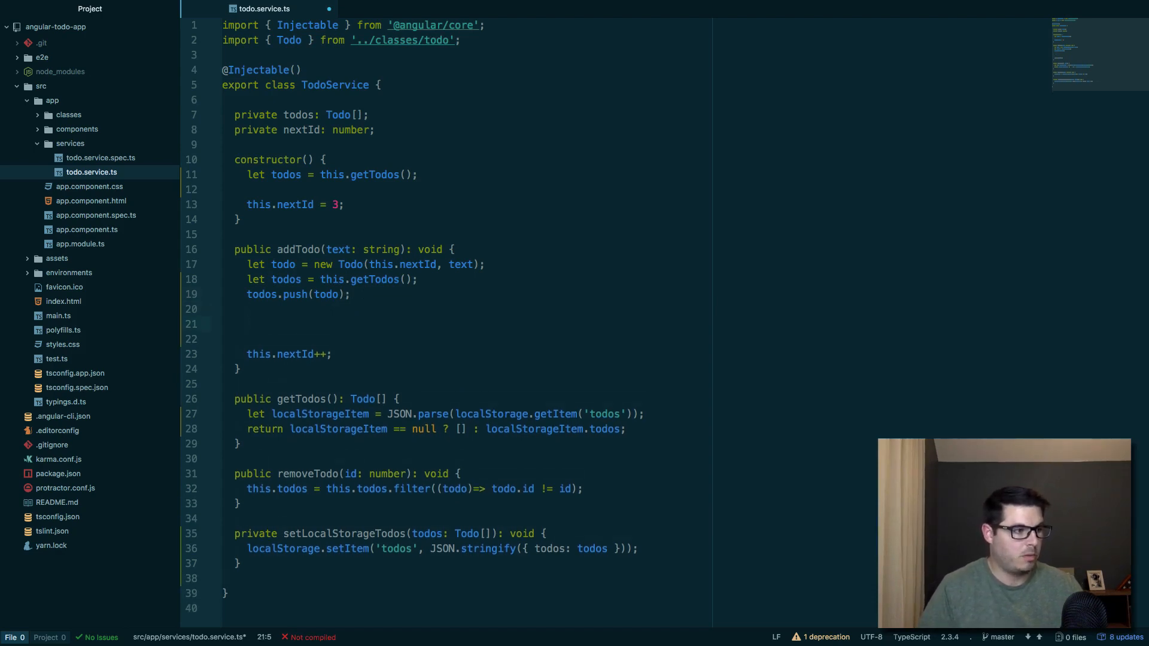
pyautogui.click(246, 324)
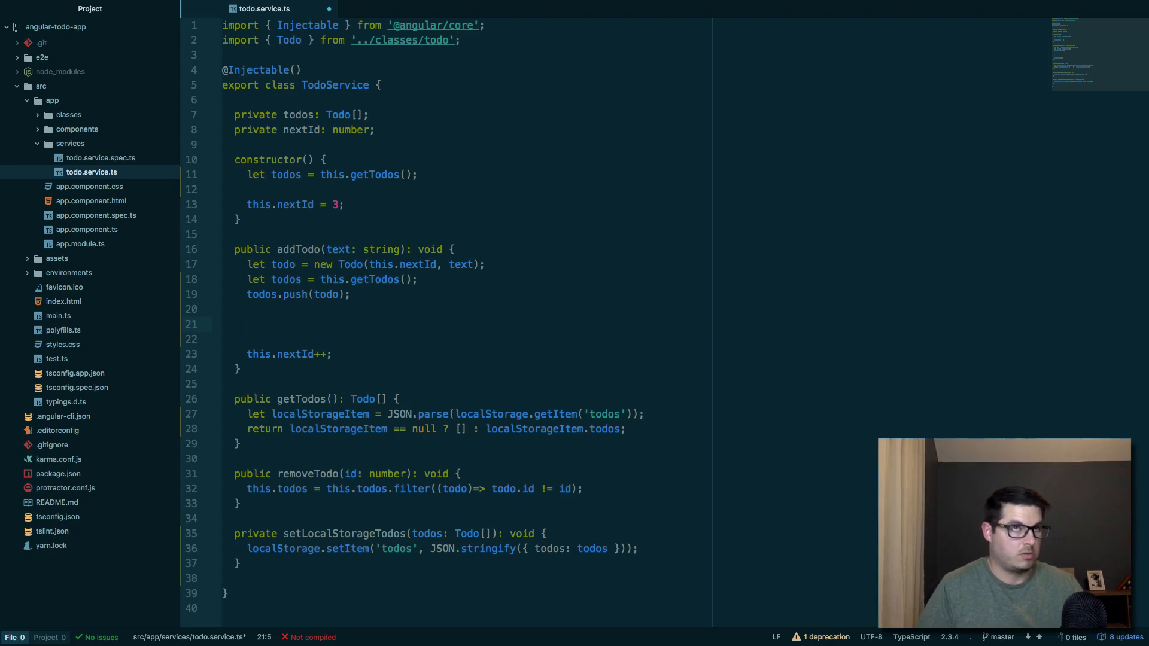
pyautogui.write('this.setLocalStorageTodos(todos);')
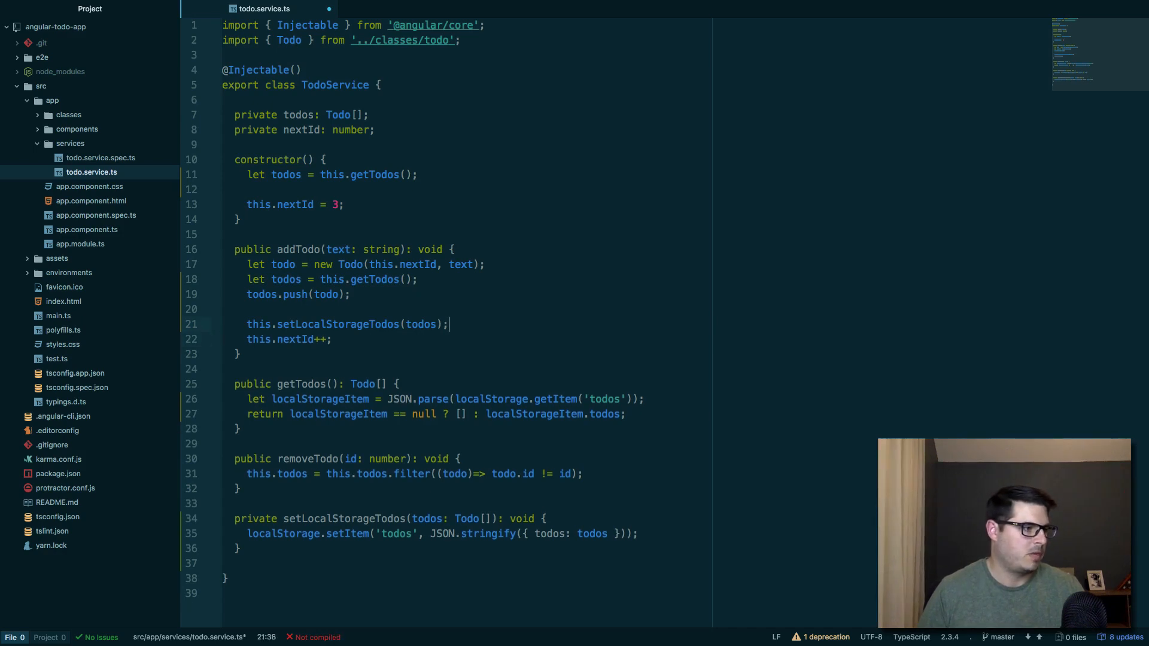
pyautogui.doubleClick(337, 324)
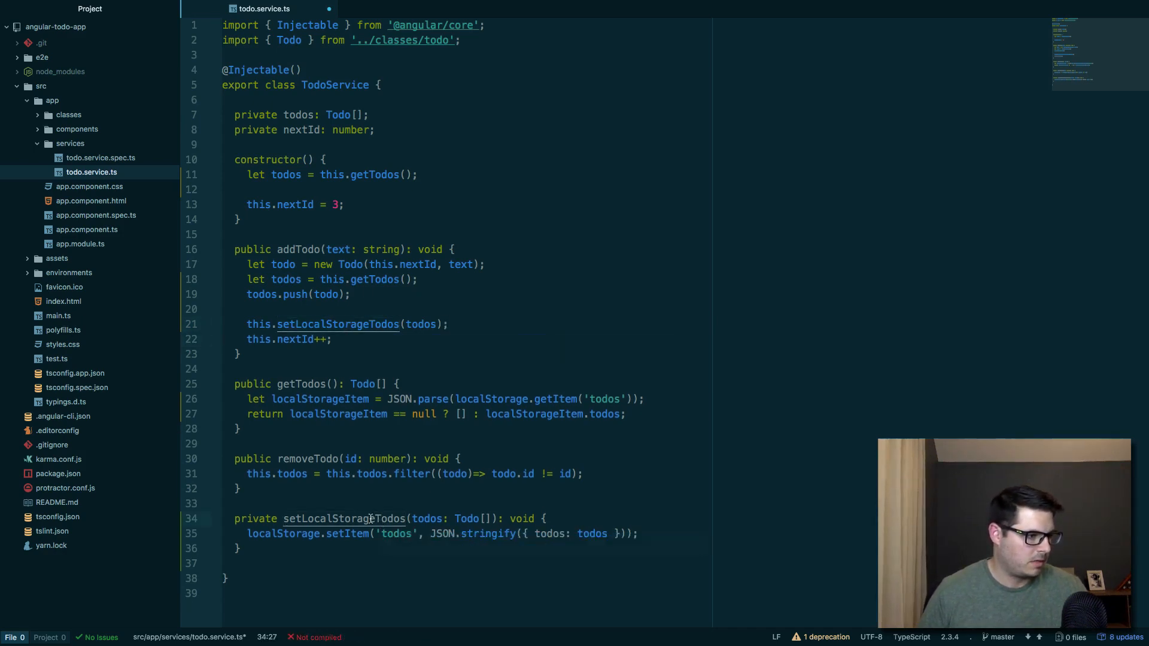
pyautogui.moveTo(420, 324)
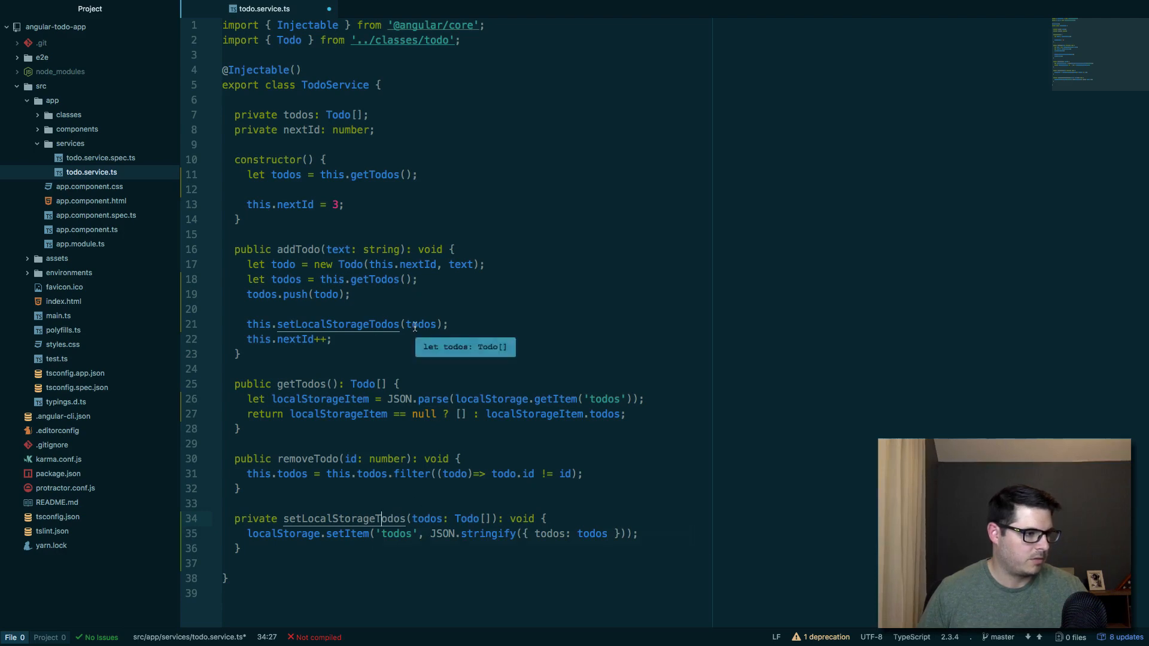
pyautogui.click(333, 339)
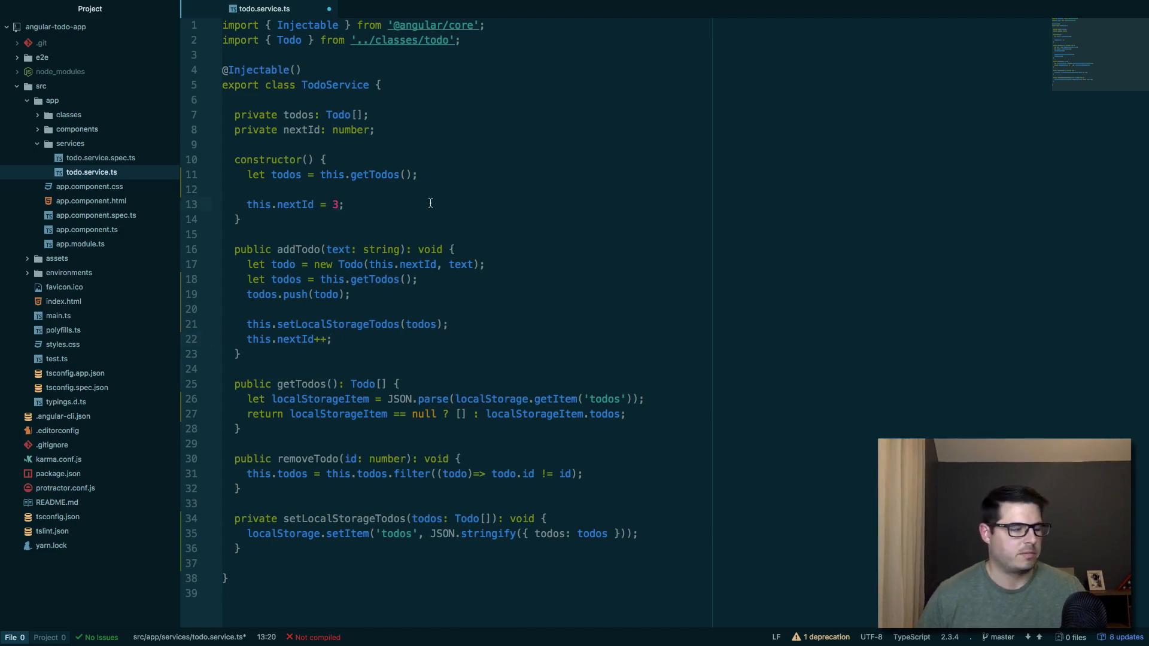
# Replace the hardcoded nextId with if (todos.length == 0) this.nextId = 0 in the constructor
pyautogui.click(334, 205)
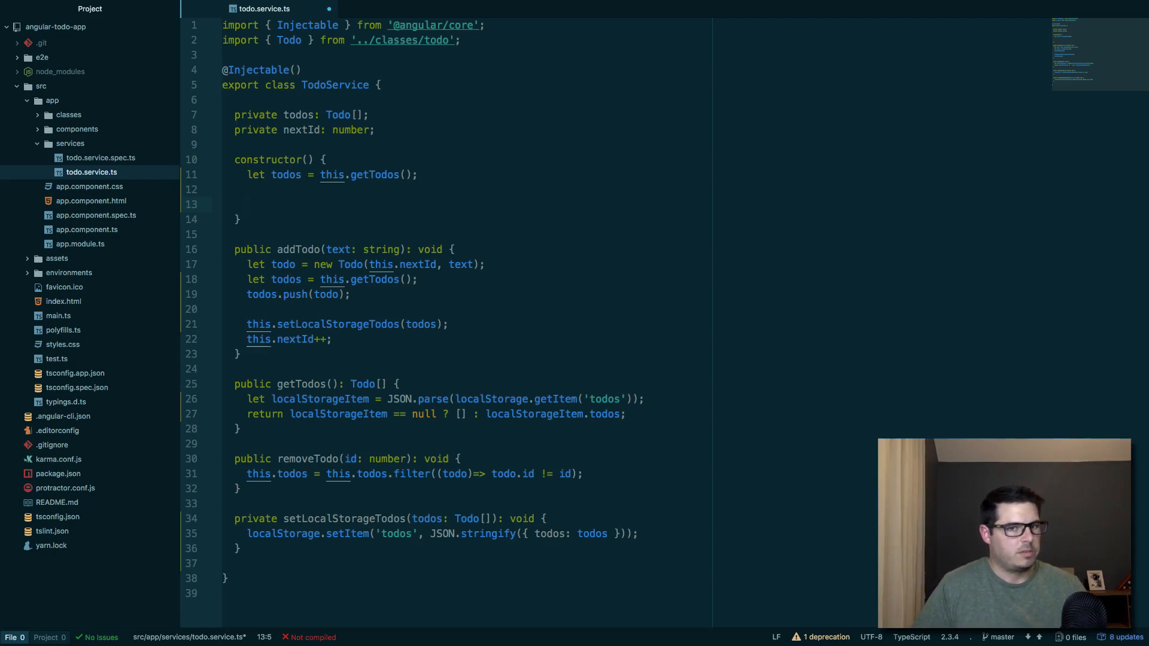
pyautogui.write('if (todos)')
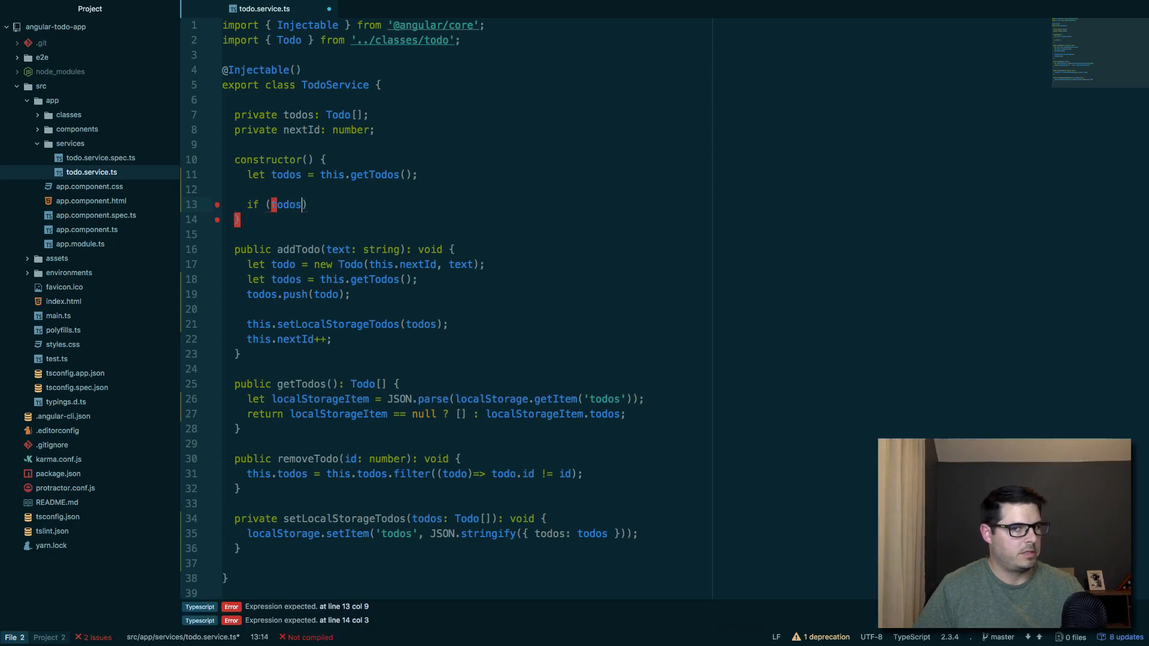
pyautogui.write('.length')
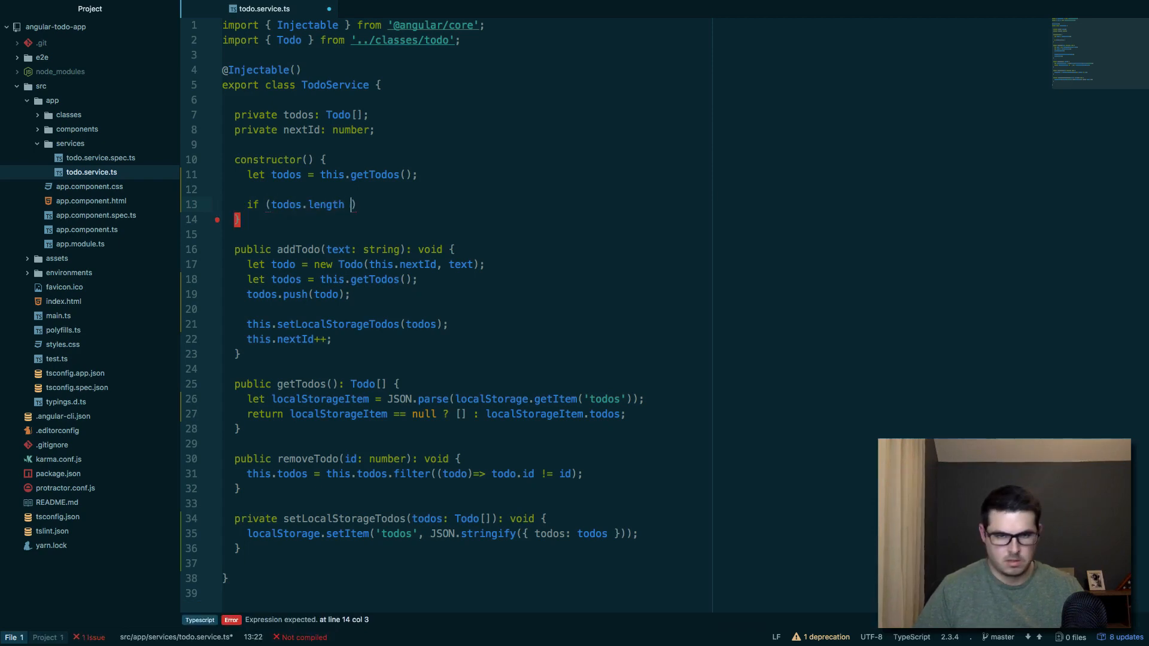
pyautogui.write('== 0')
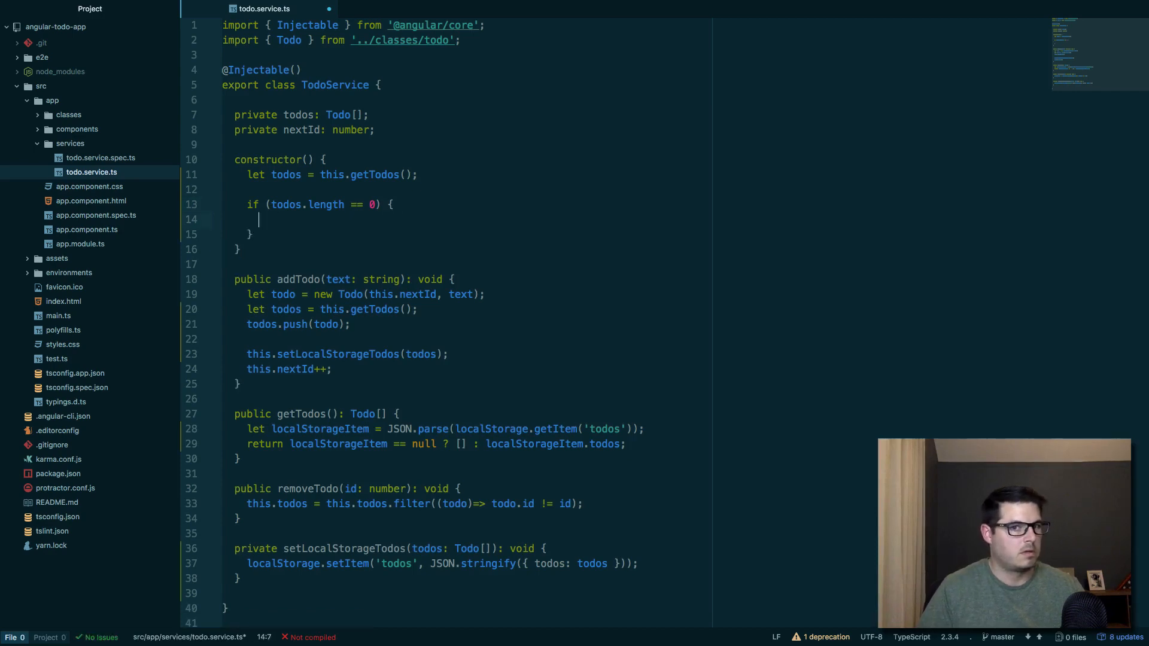
pyautogui.write('this.nex')
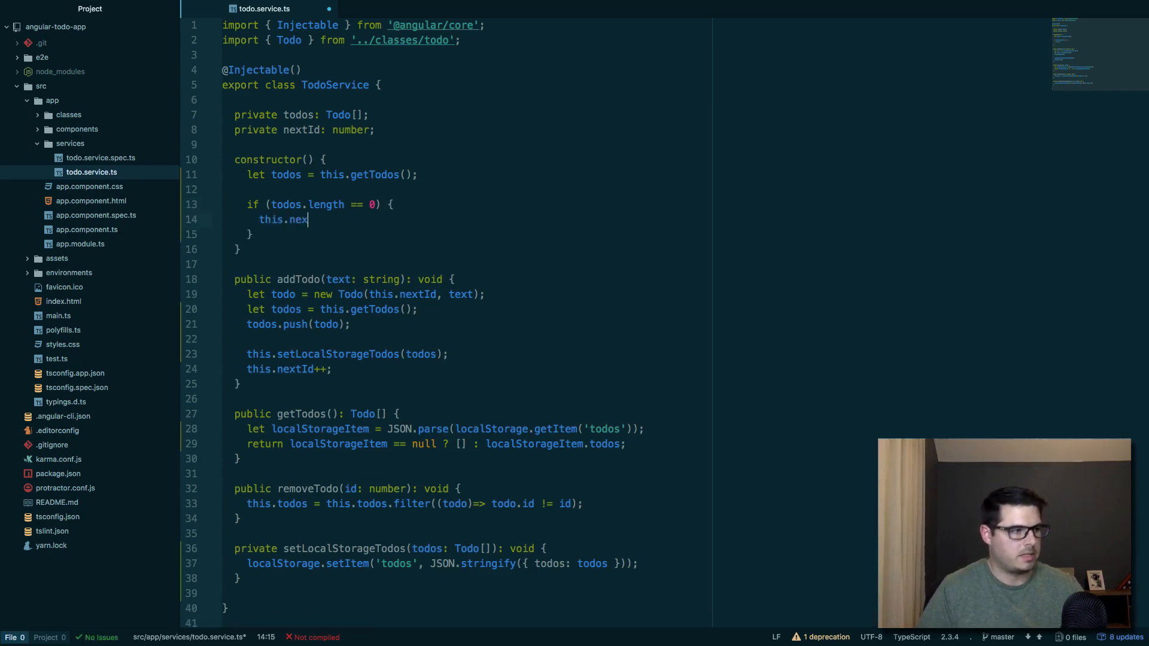
pyautogui.write('tId = 0')
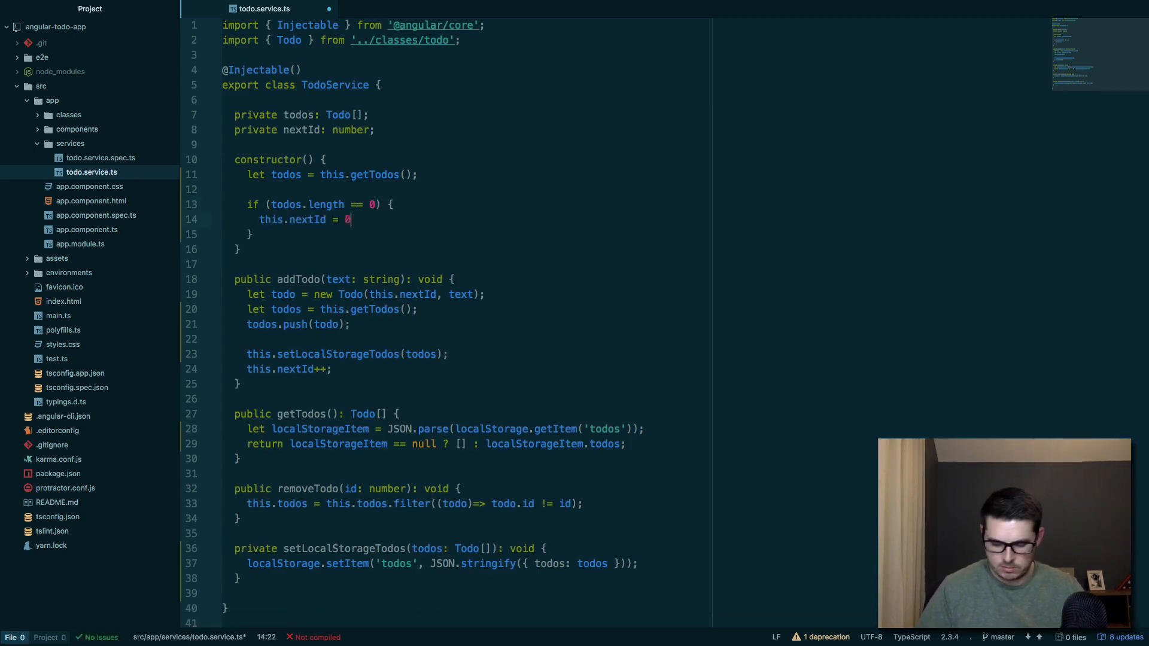
pyautogui.write(';')
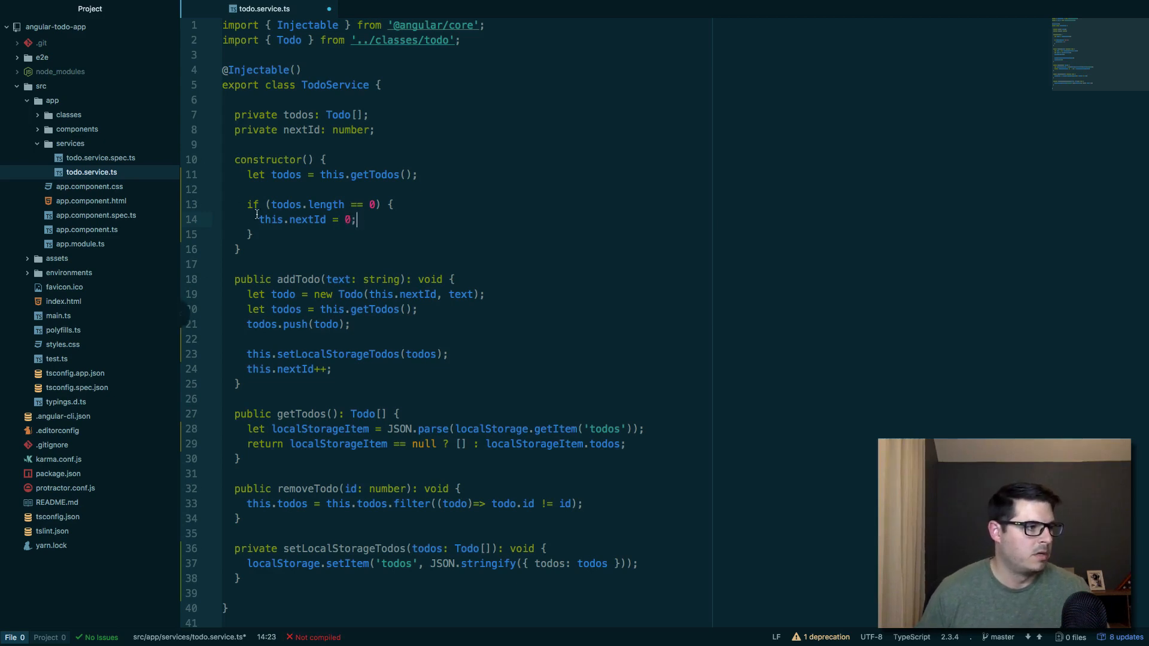
pyautogui.moveTo(375, 175)
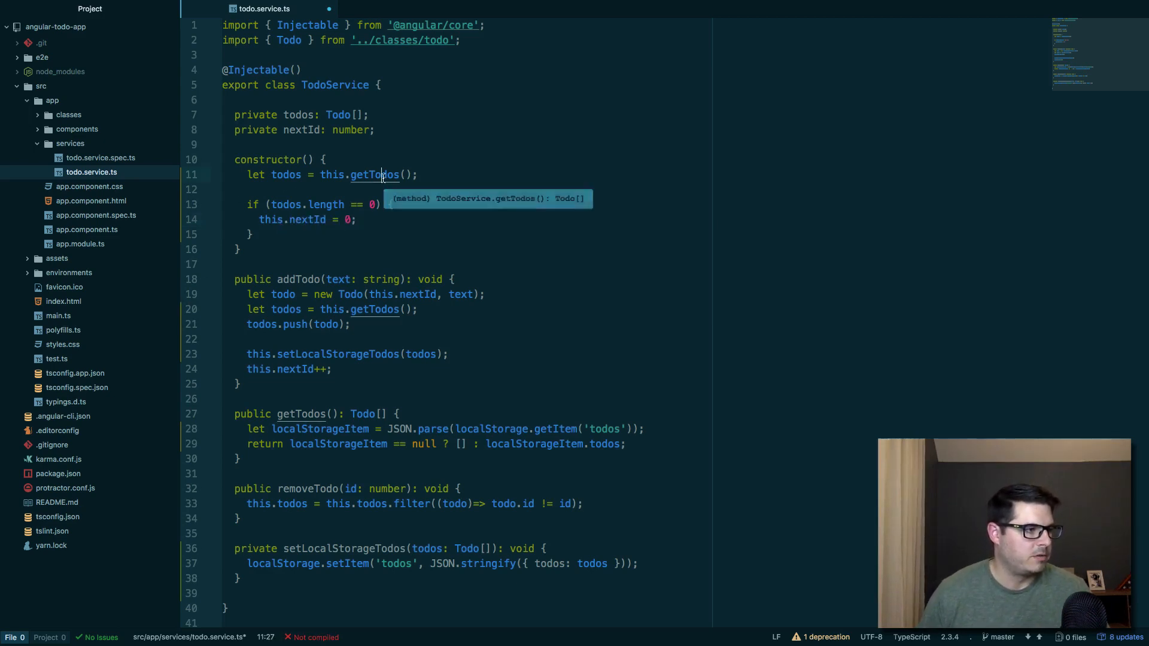
pyautogui.doubleClick(373, 174)
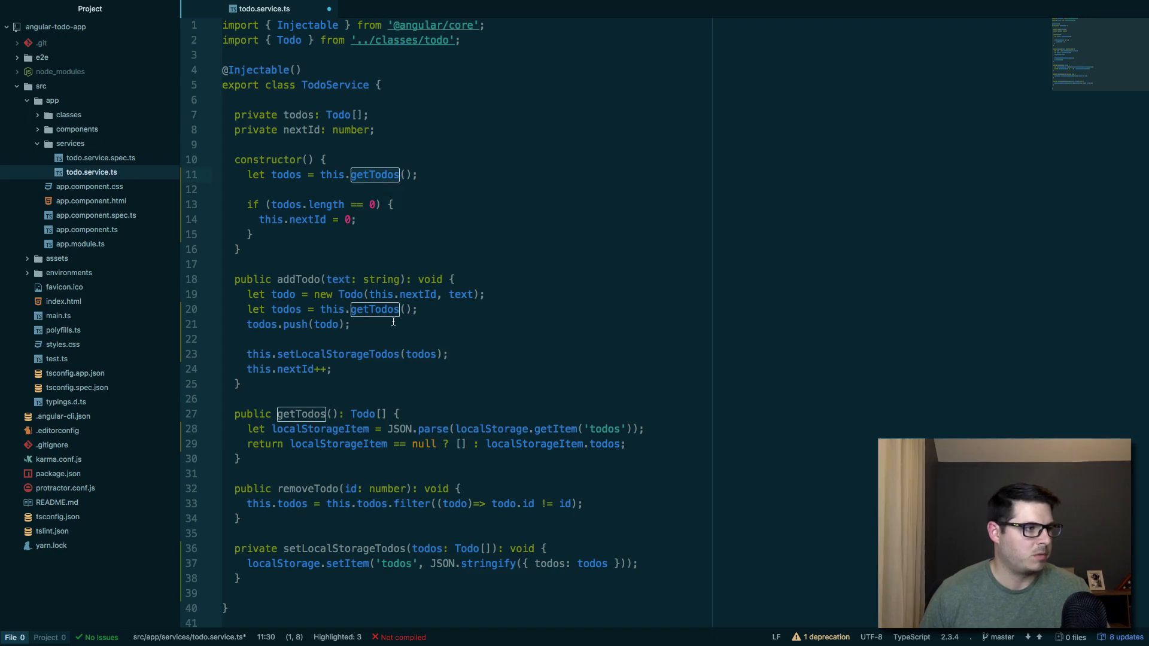
pyautogui.moveTo(288, 205)
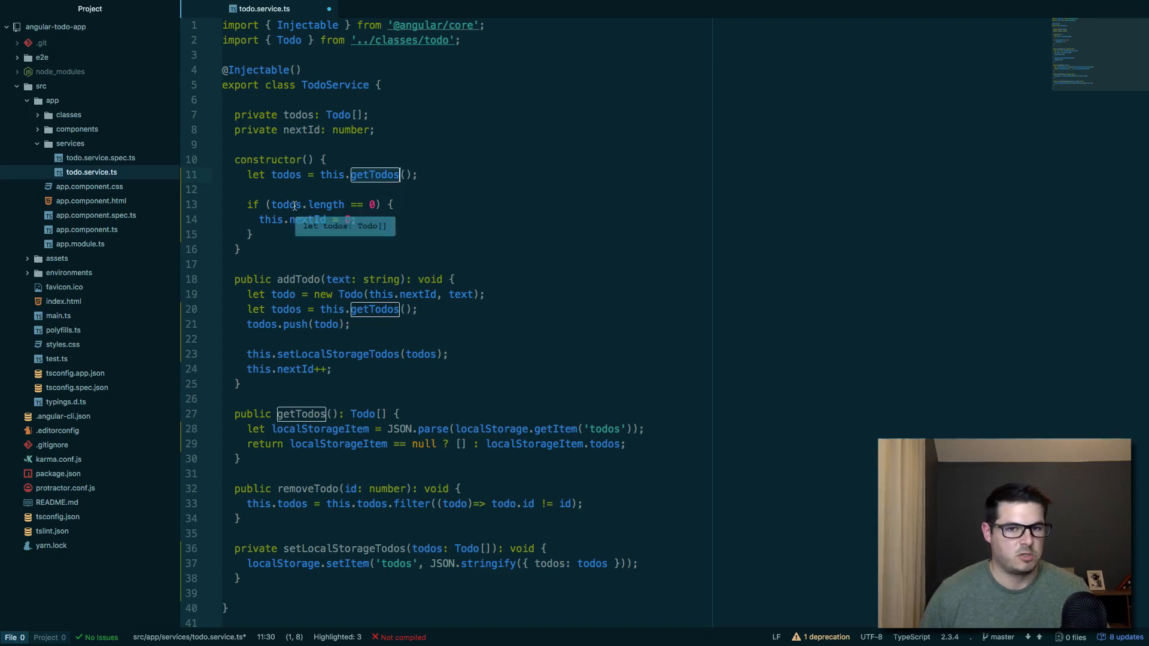
pyautogui.moveTo(379, 186)
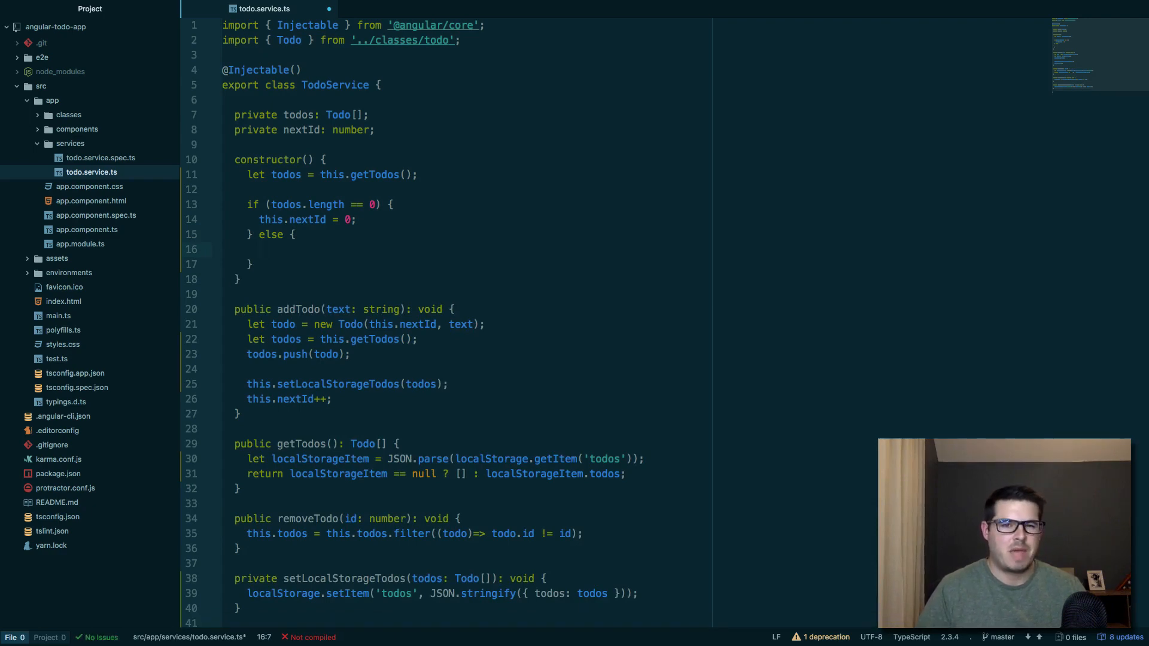
# In the else branch set let maxId = todos[todos.length - 1].id and this.nextId = maxId + 1
pyautogui.click(259, 248)
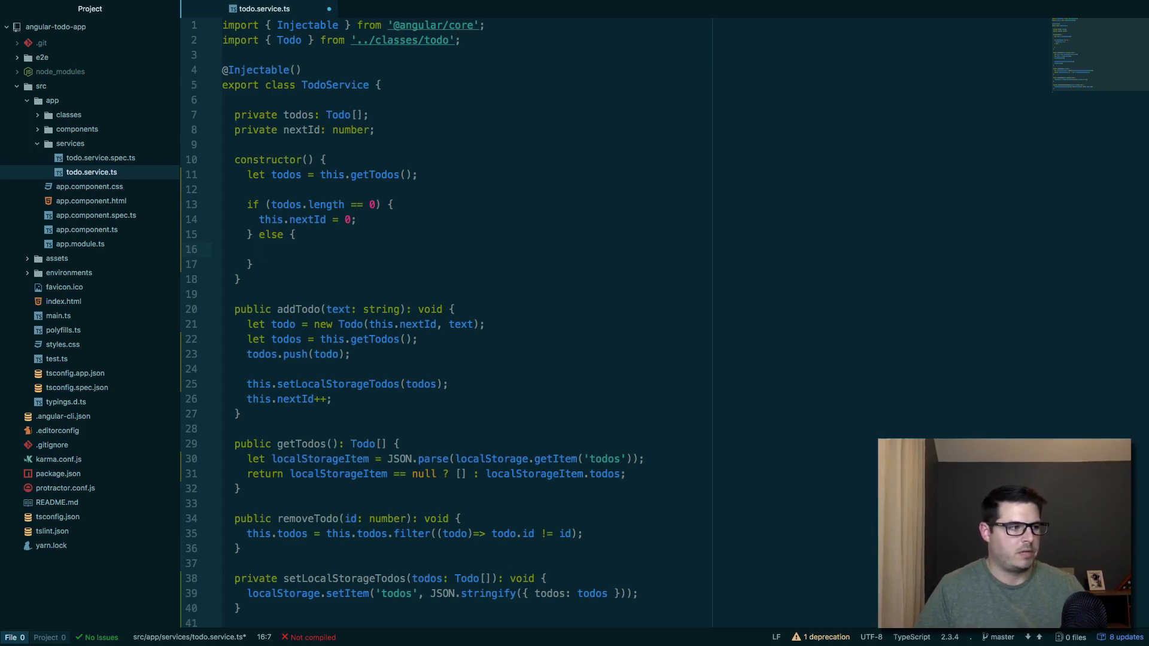
pyautogui.write('let maxId = todos')
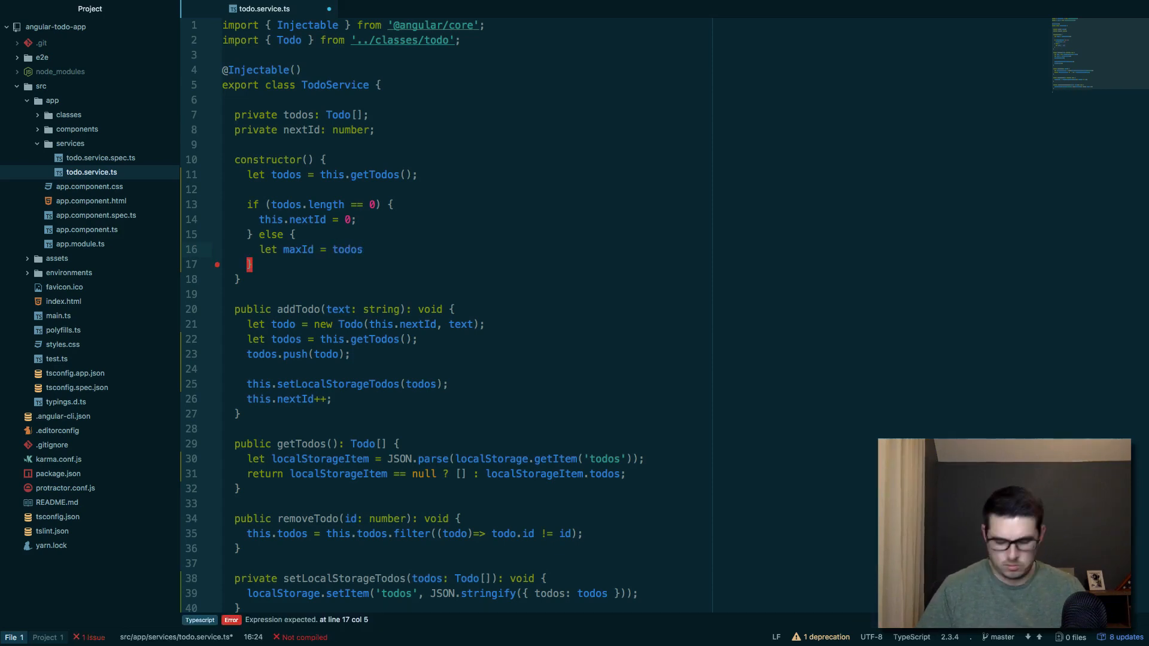
pyautogui.write('[]')
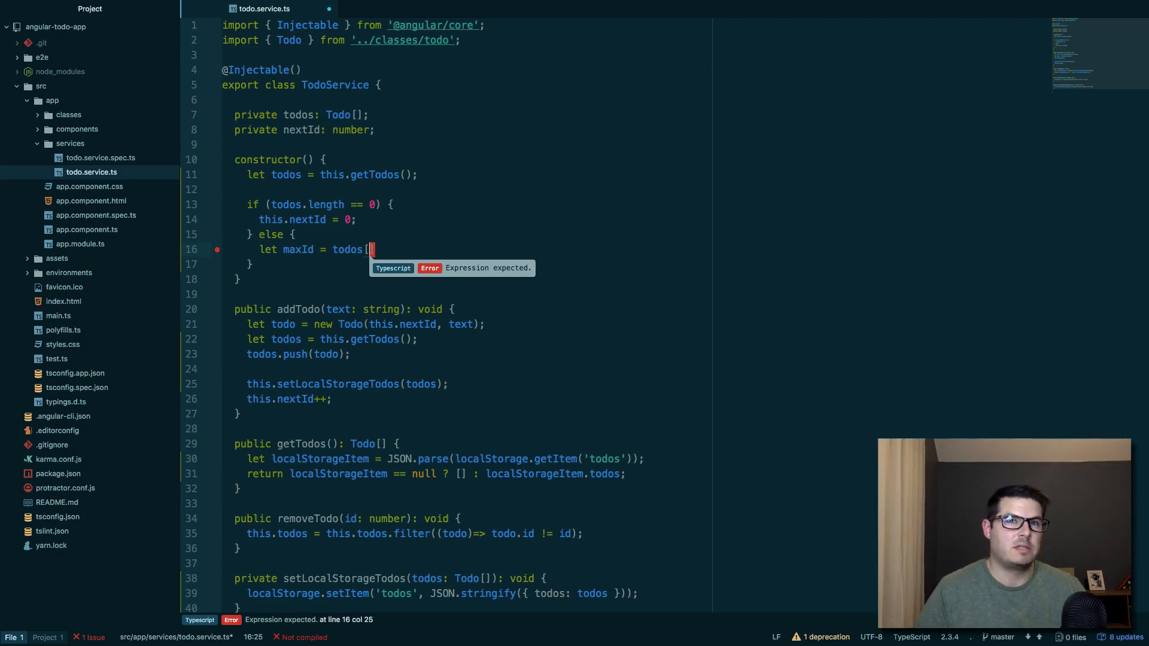
pyautogui.write('todos.')
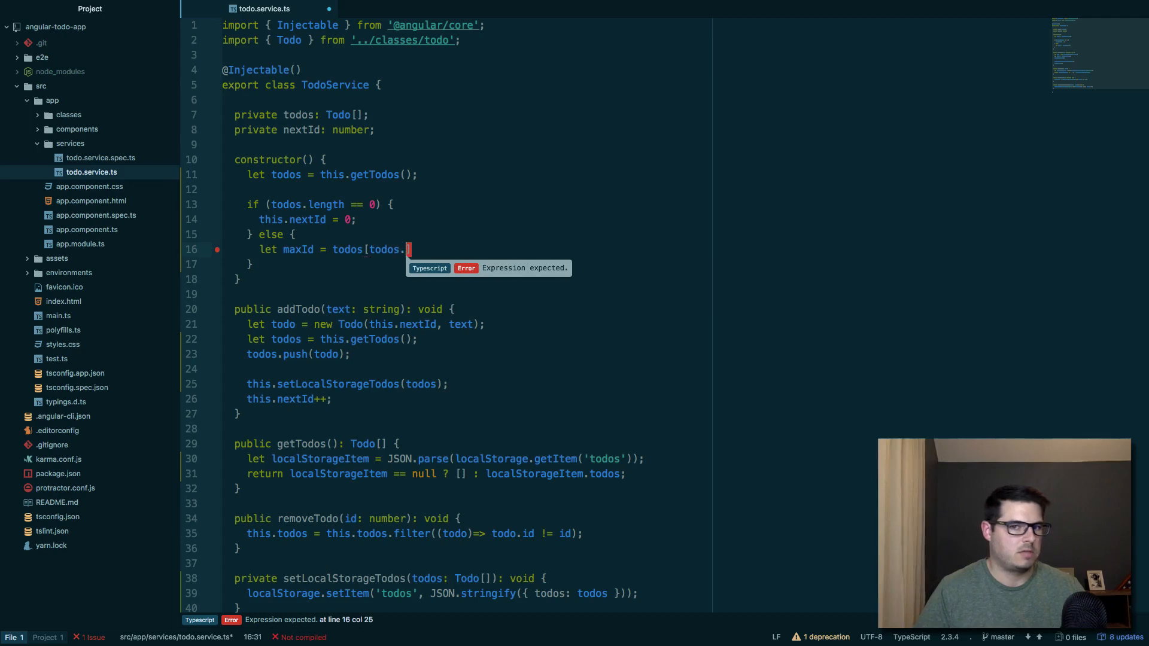
pyautogui.write('leng]')
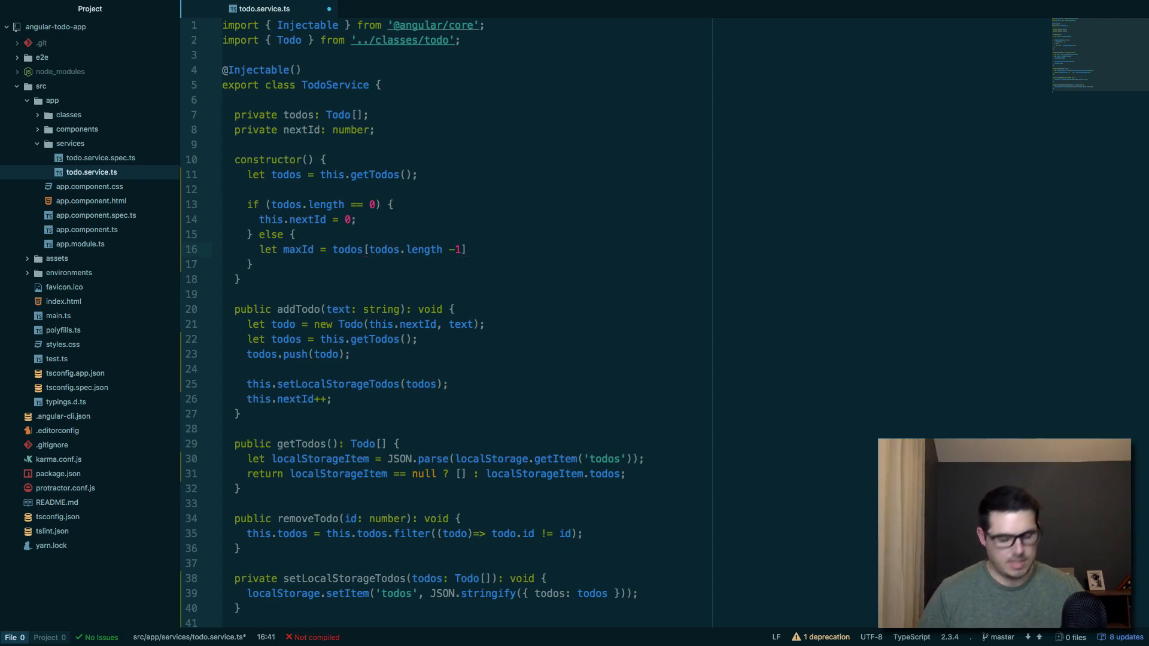
pyautogui.write('.id;')
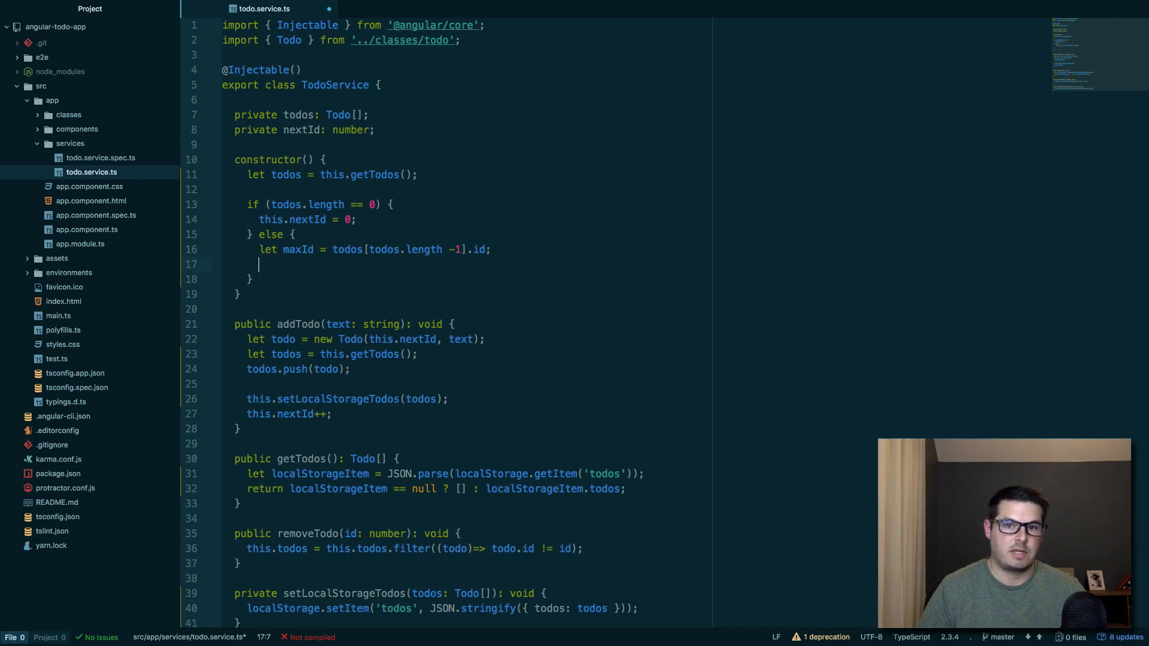
pyautogui.write('this.')
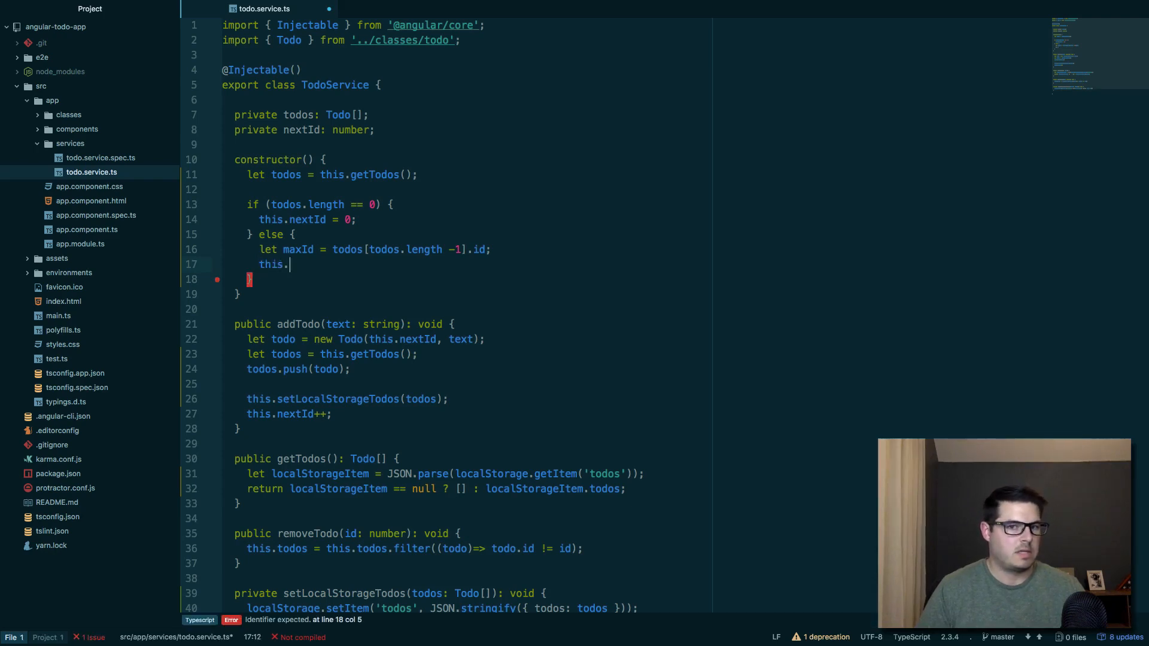
pyautogui.write('nextId =')
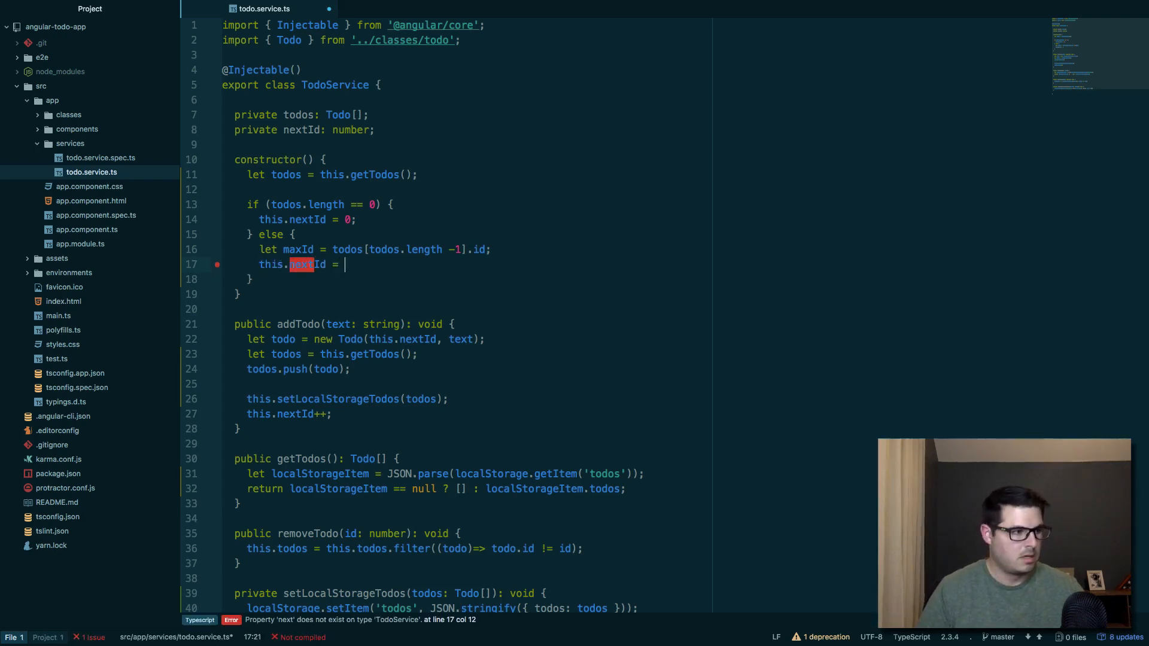
pyautogui.write('maxId')
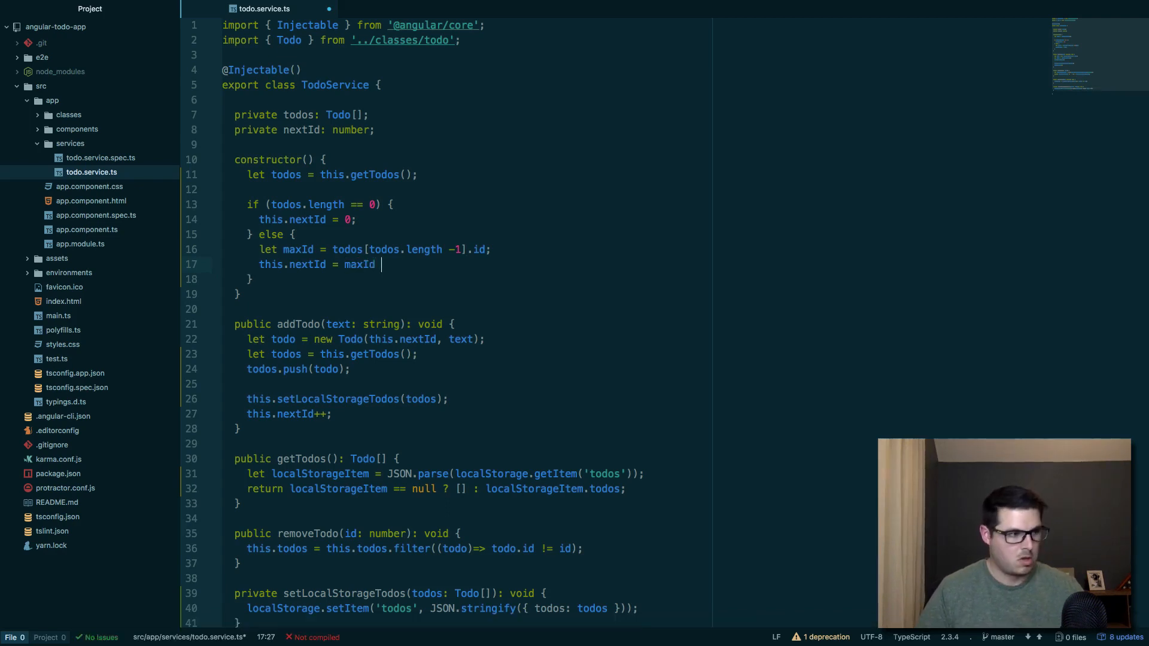
pyautogui.write('+ 1;')
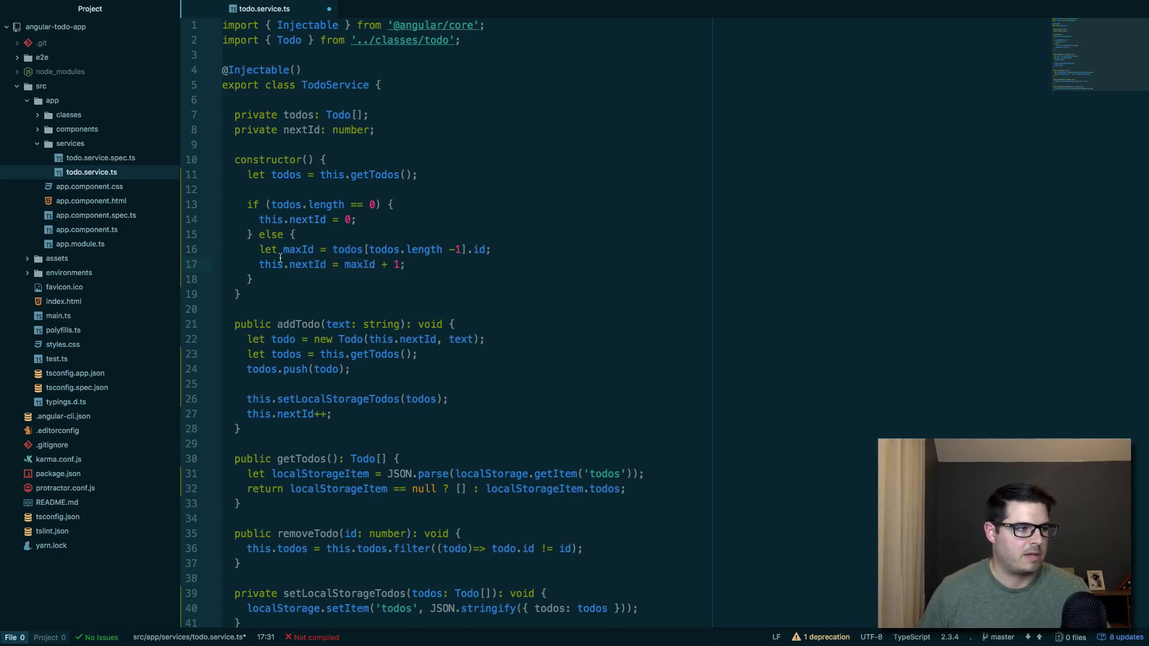
pyautogui.doubleClick(480, 249)
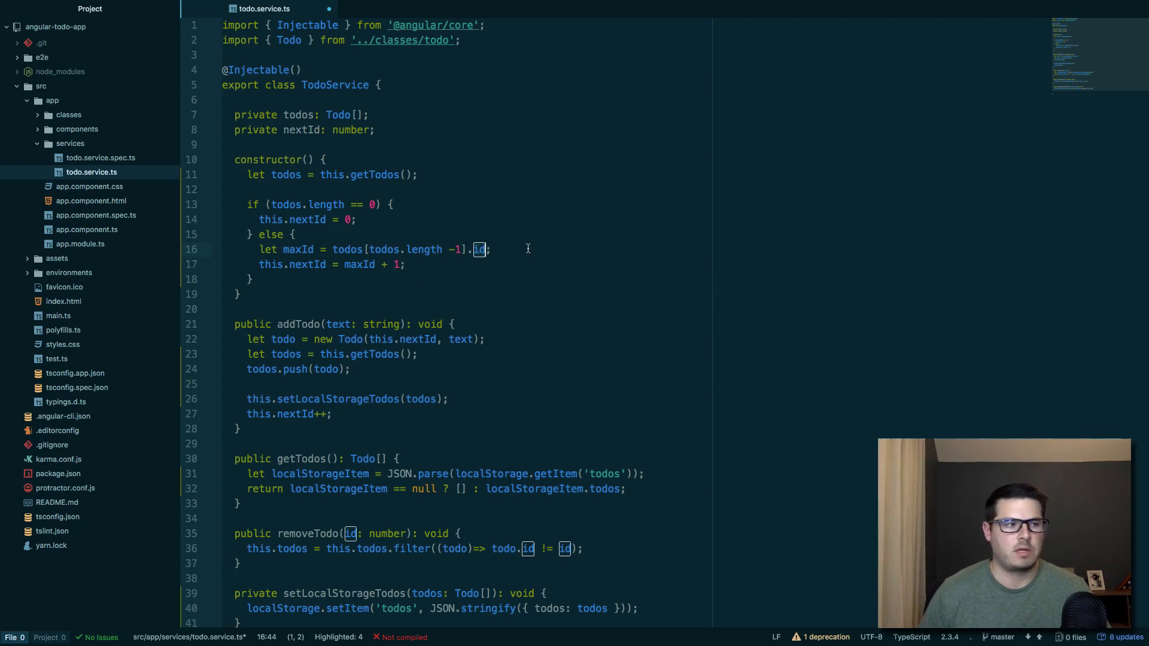
pyautogui.moveTo(381, 237)
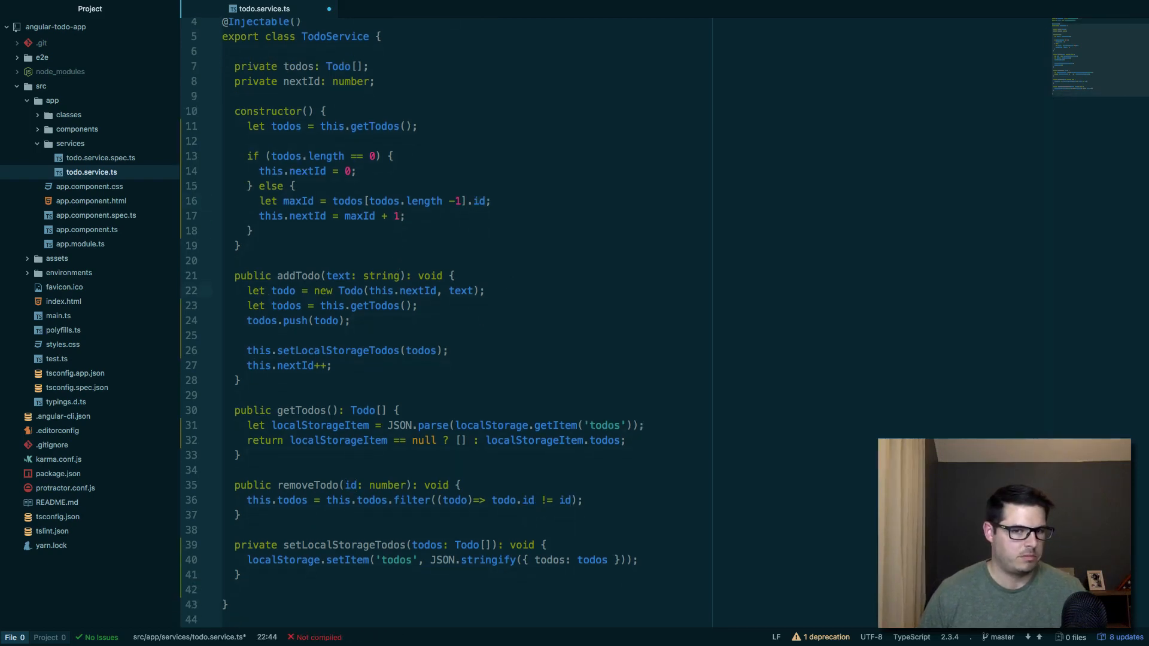
# Make removeTodo use let todos = this.getTodos() and filter the local list, dropping the private todos field
pyautogui.click(483, 289)
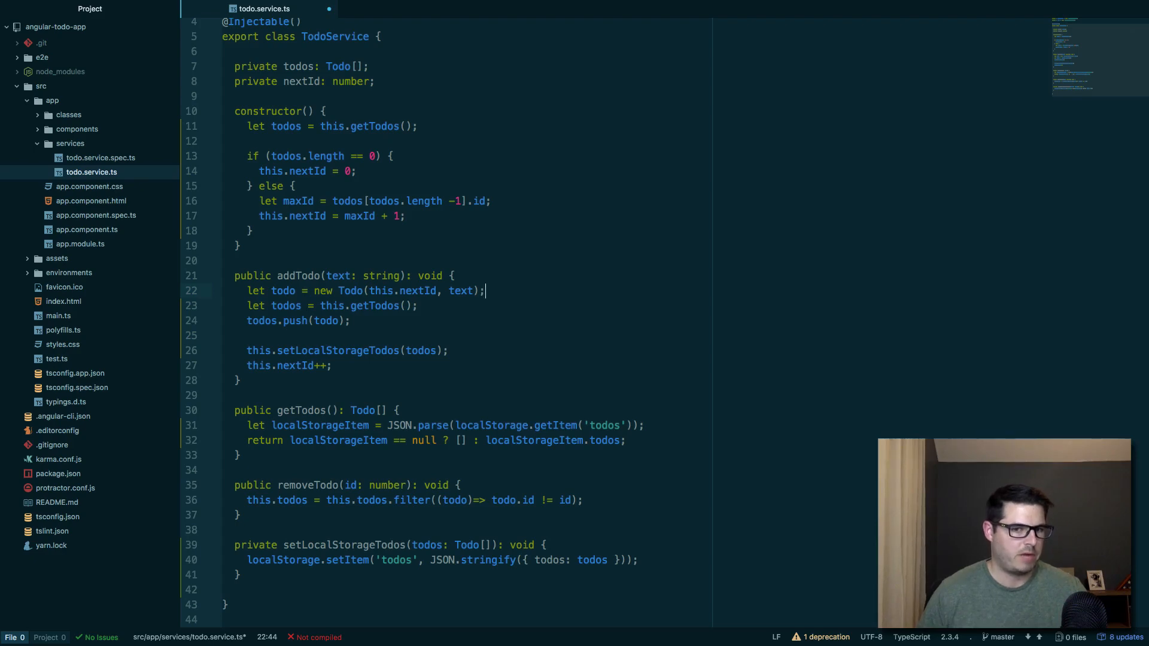
pyautogui.click(594, 500)
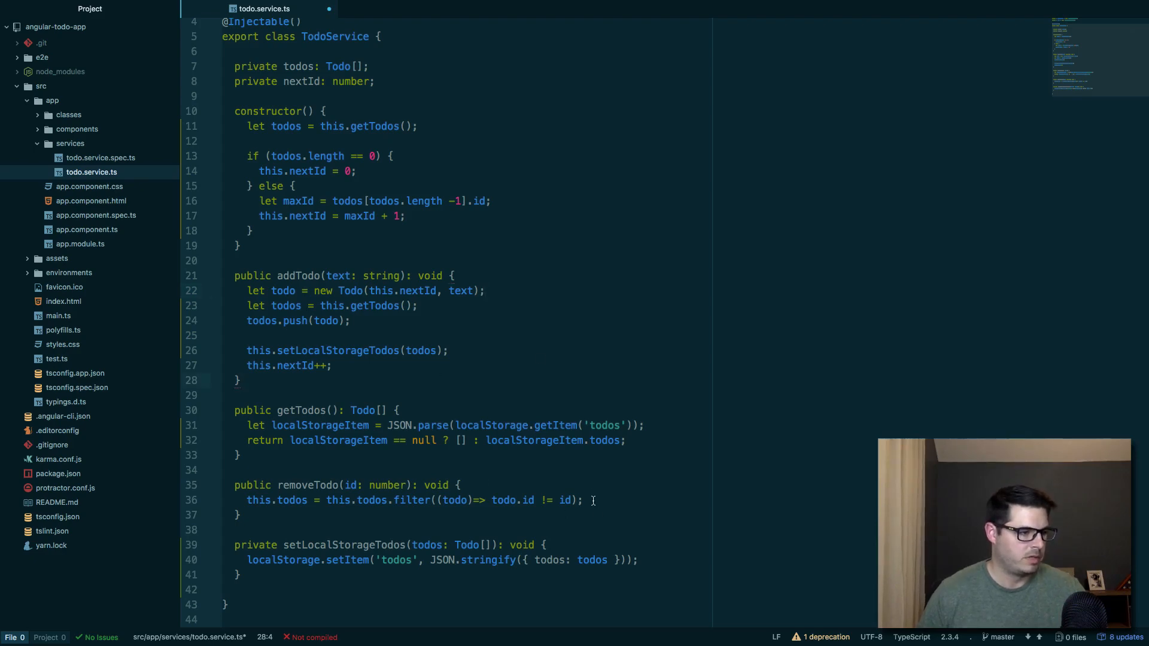
pyautogui.click(583, 500)
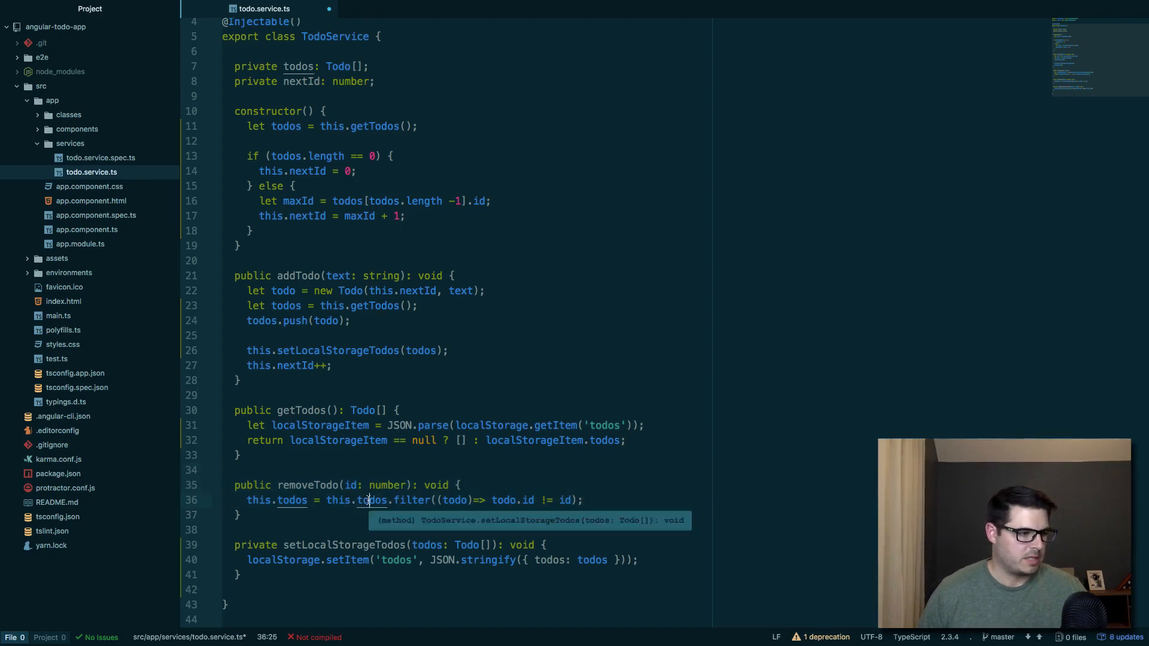
pyautogui.moveTo(448, 485)
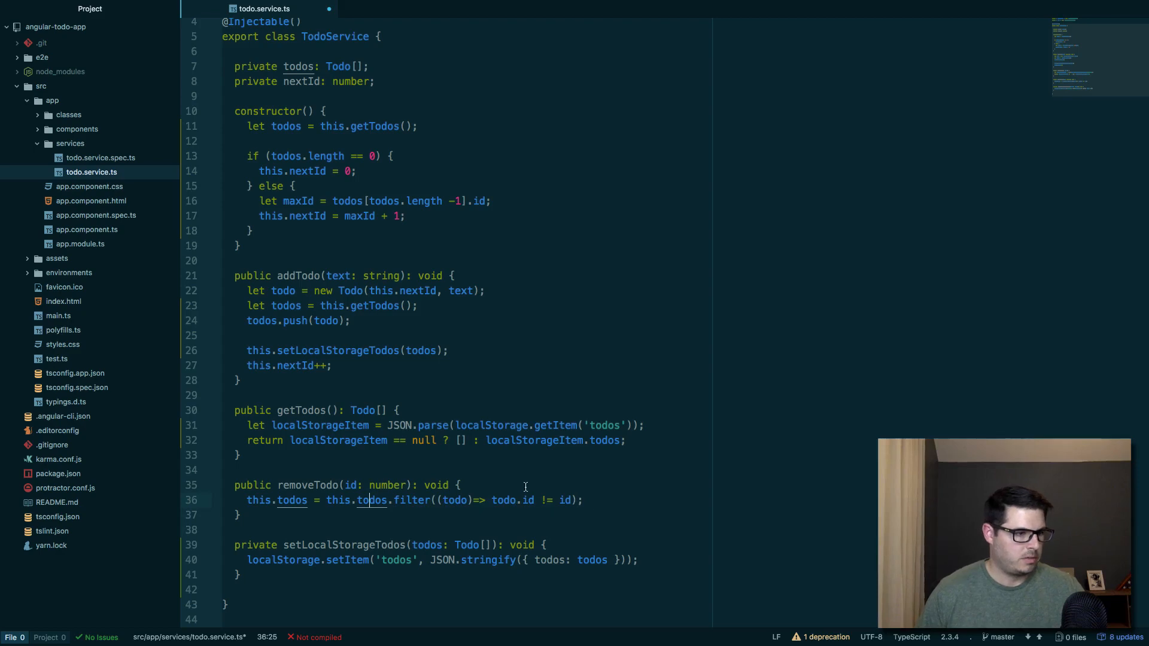
pyautogui.write('let todos =')
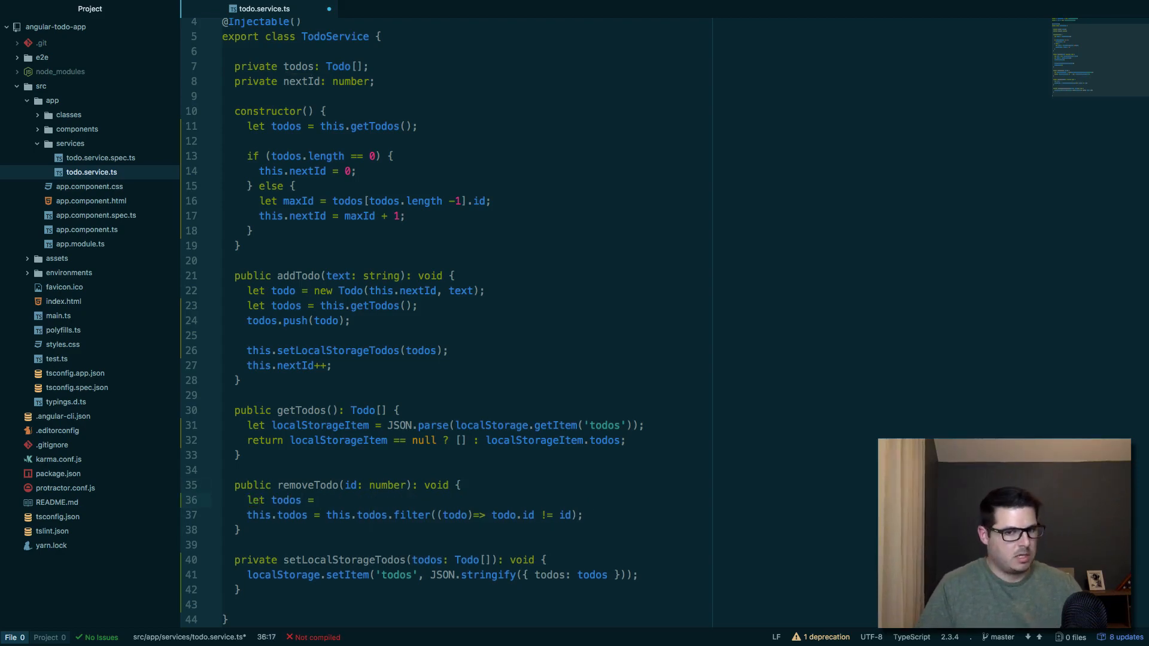
pyautogui.write('this.getTodos();')
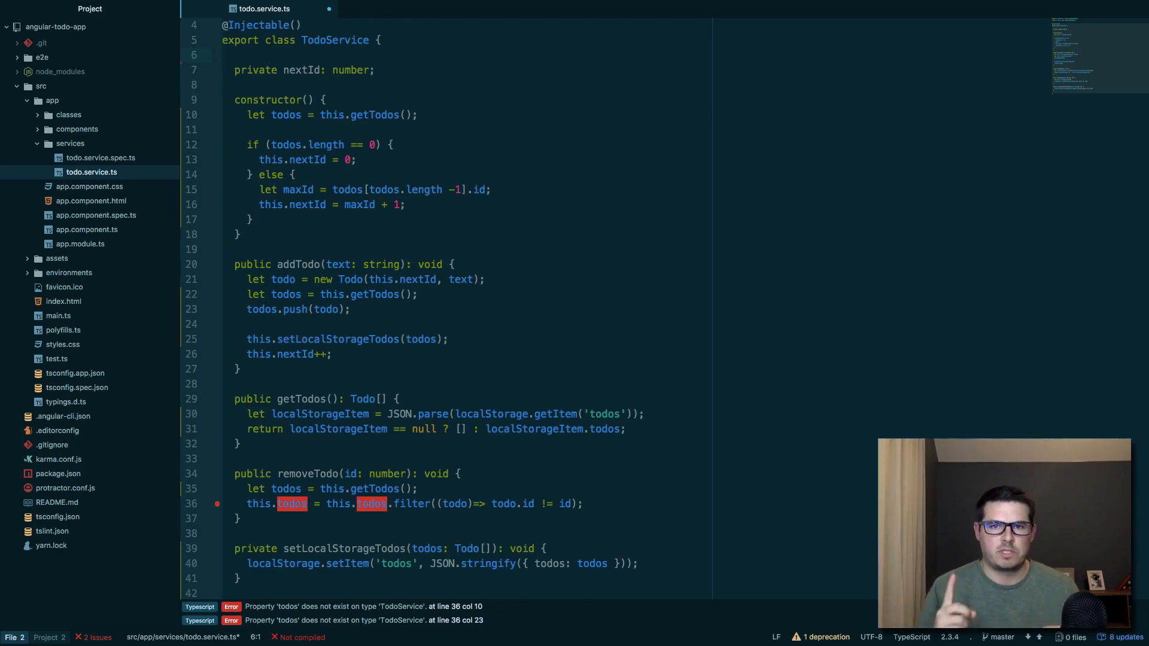
pyautogui.click(224, 55)
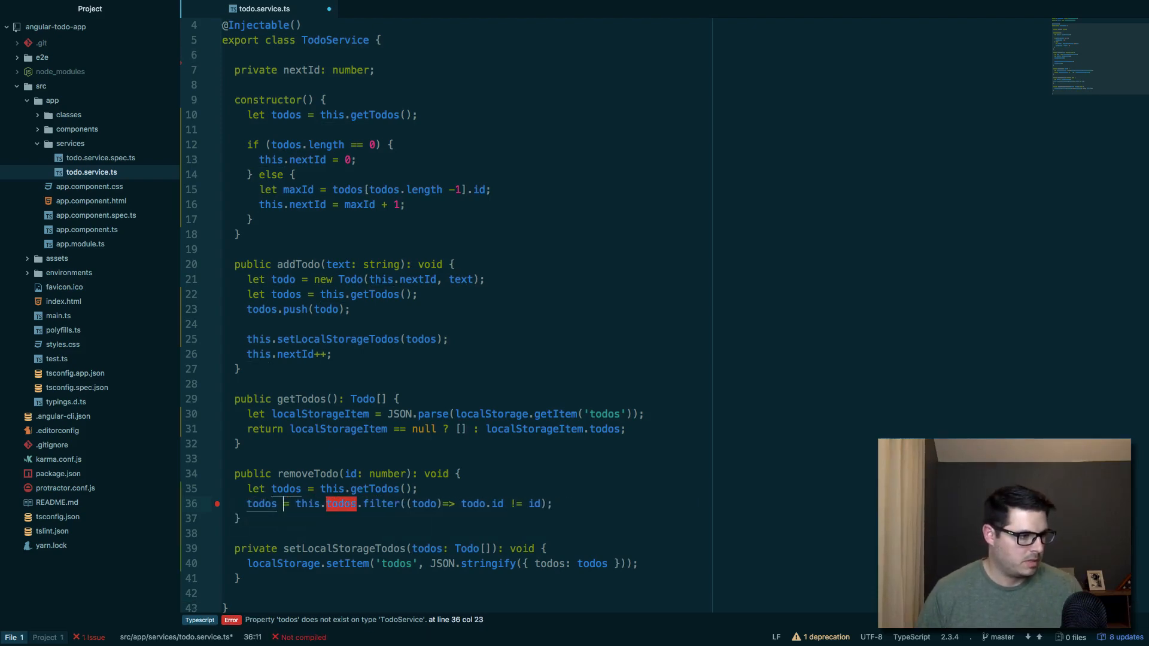
pyautogui.moveTo(310, 504)
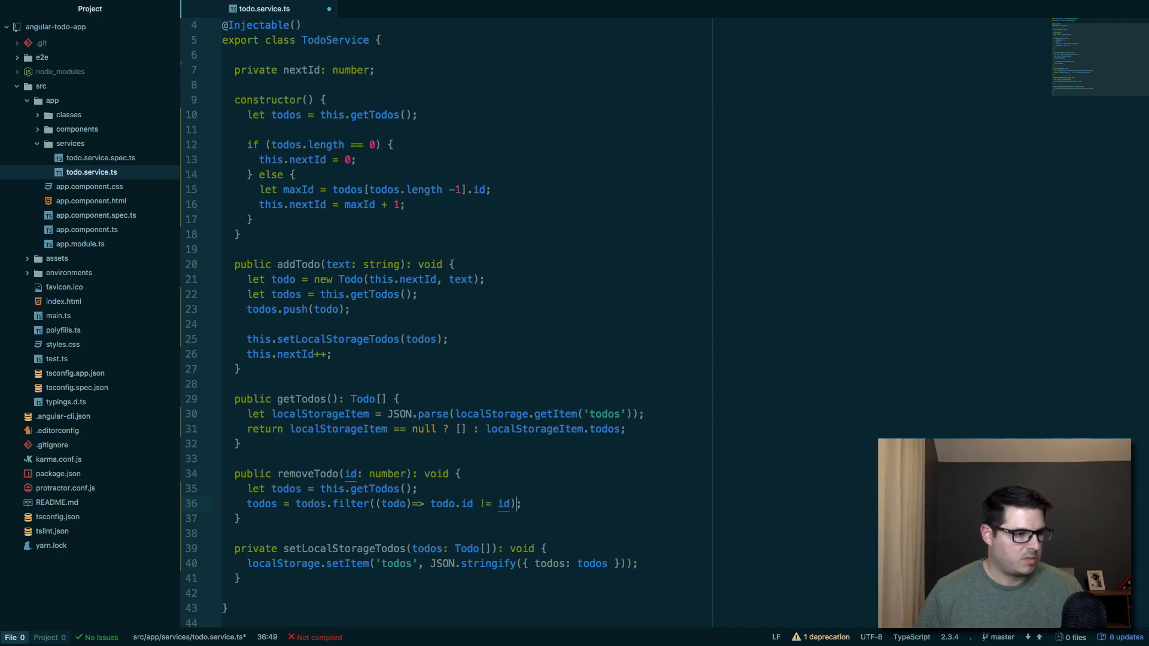
# Save the filtered list with this.setLocalStorageTodos(todos) after the filter line
pyautogui.press('enter')
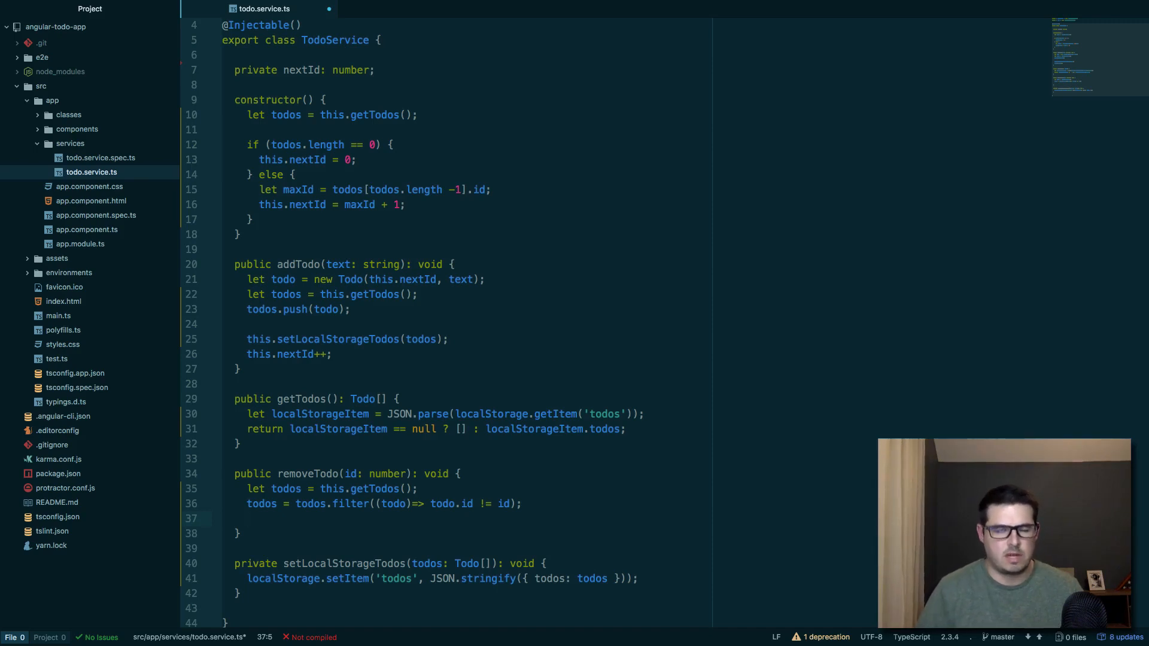
pyautogui.click(249, 518)
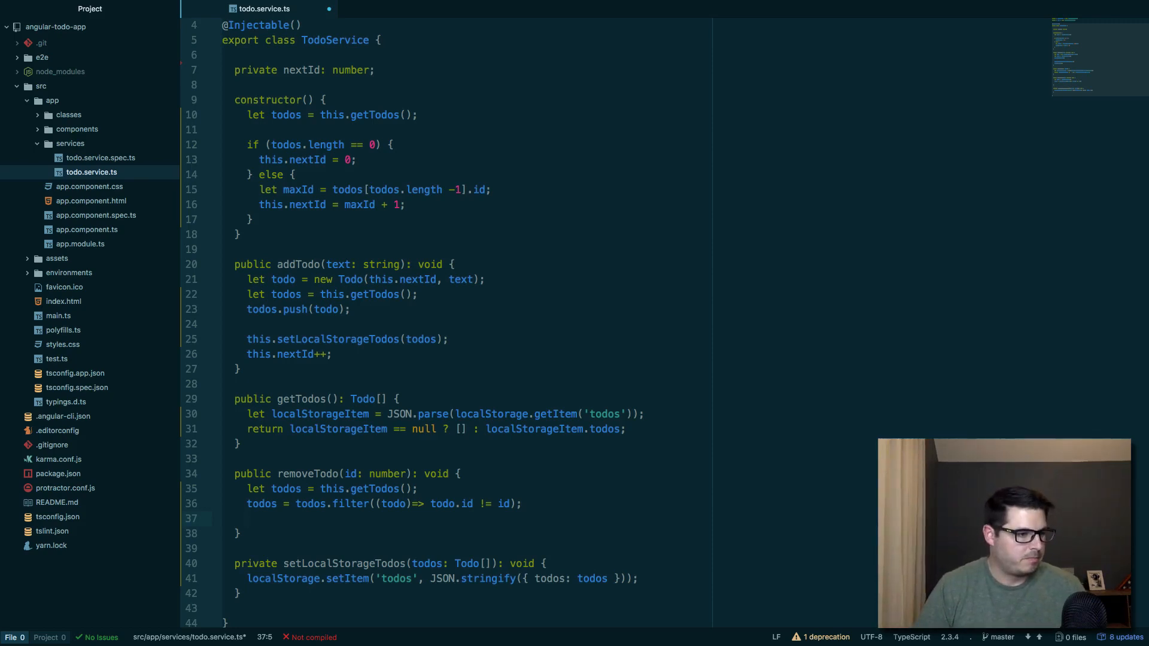
pyautogui.write('this.s')
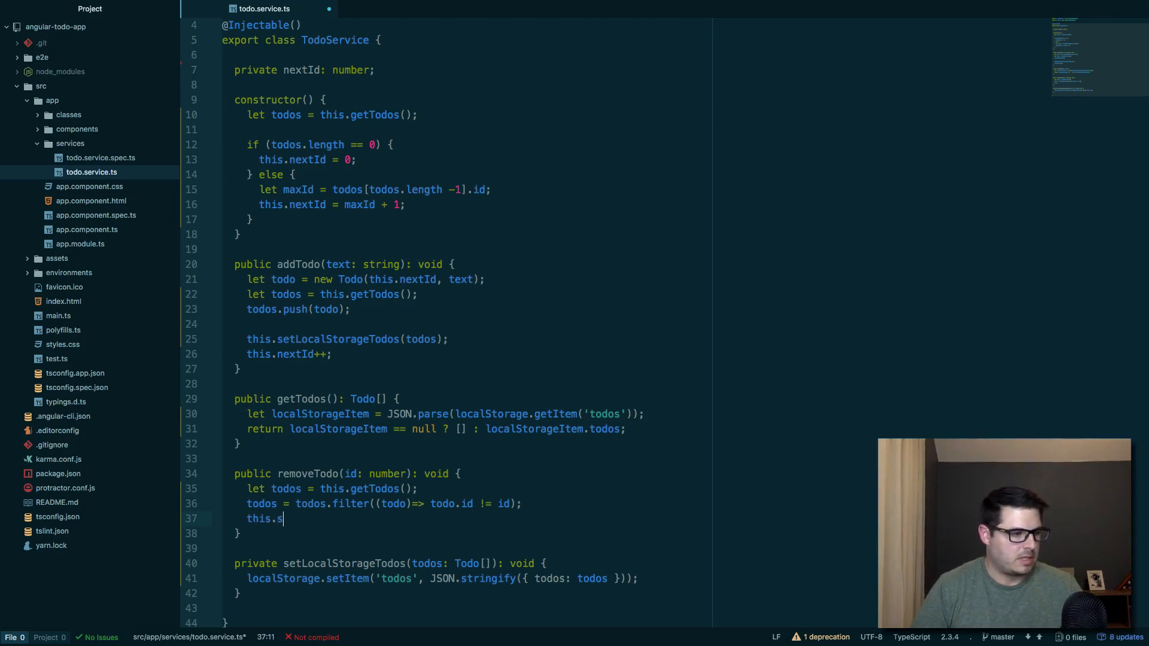
pyautogui.write('etLocalStorageTodos(')
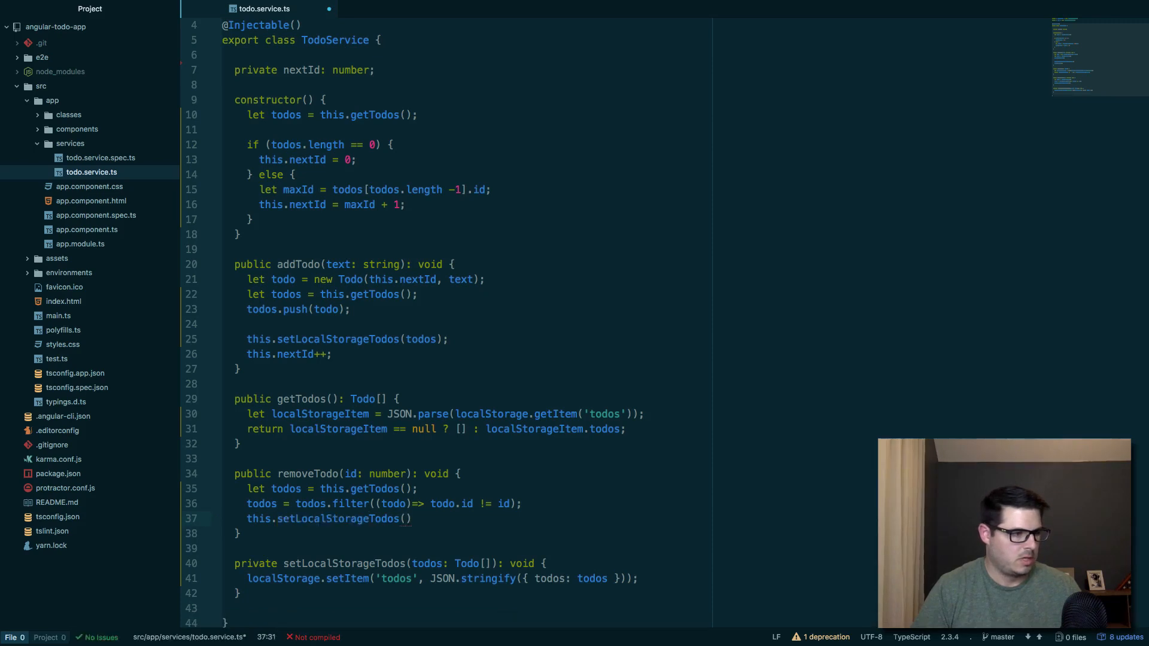
pyautogui.write('todos')
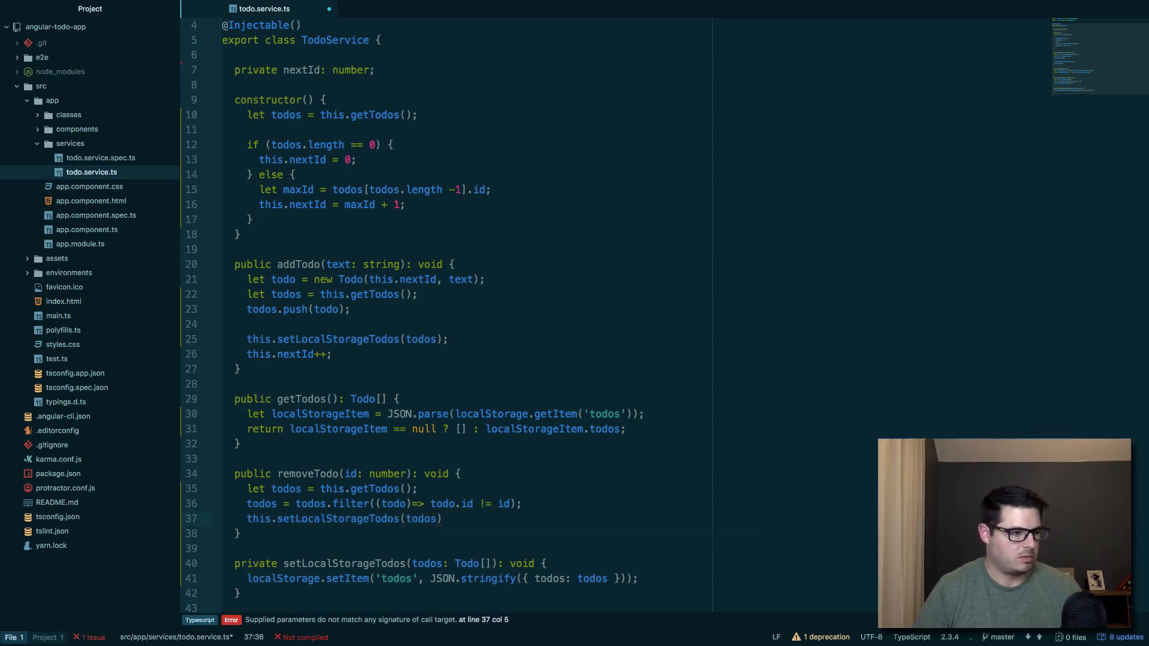
pyautogui.write(';')
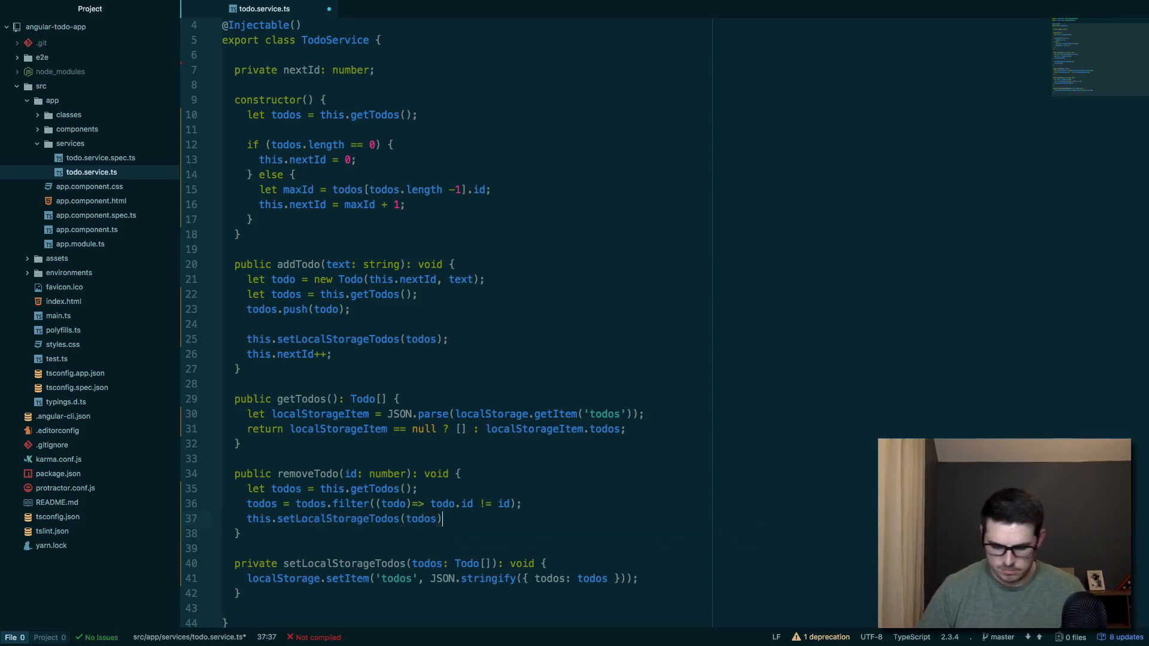
pyautogui.write(';')
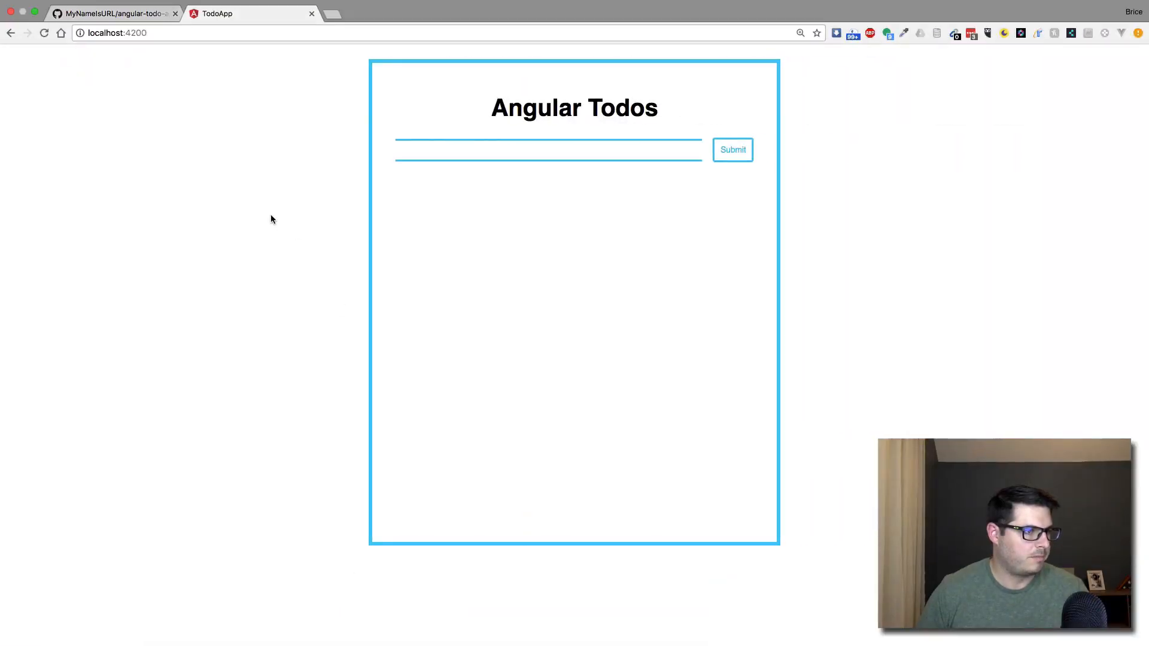
# Add 'test' and 'get groceries' as todos in the Angular Todo app
pyautogui.click(530, 149)
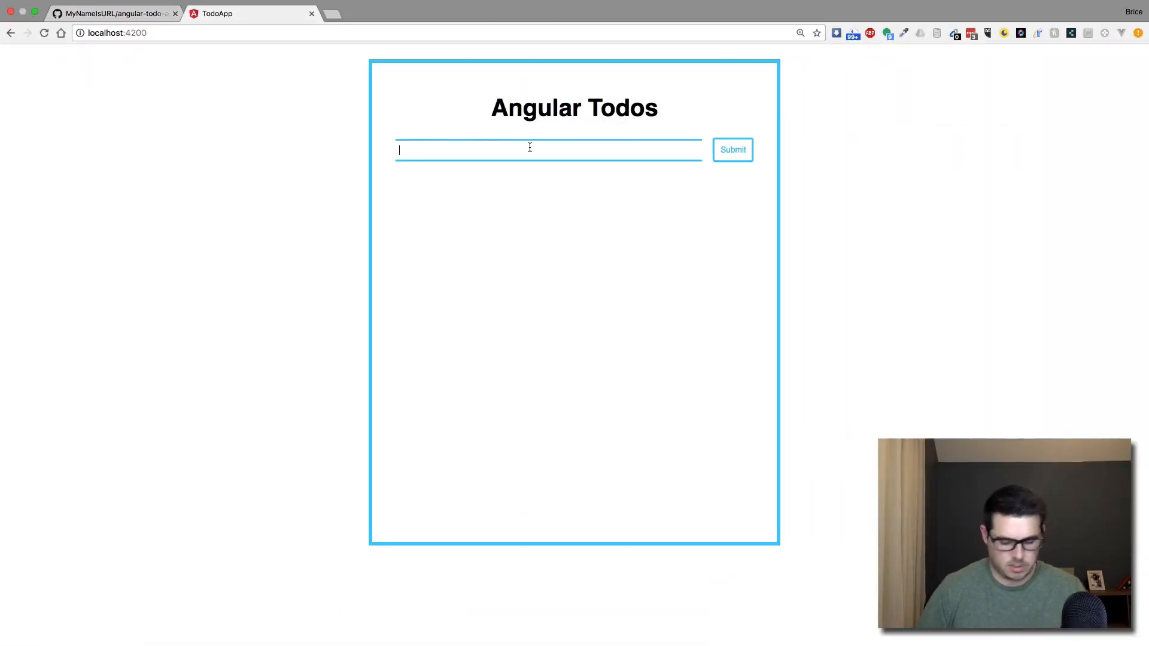
pyautogui.write('test')
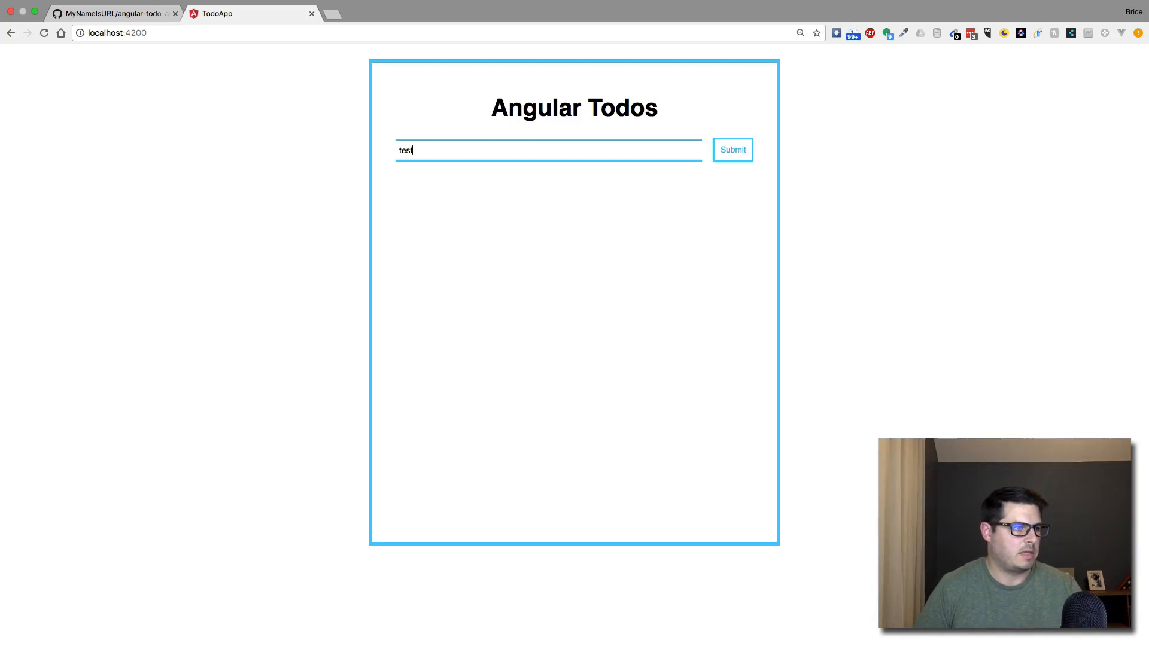
pyautogui.click(732, 150)
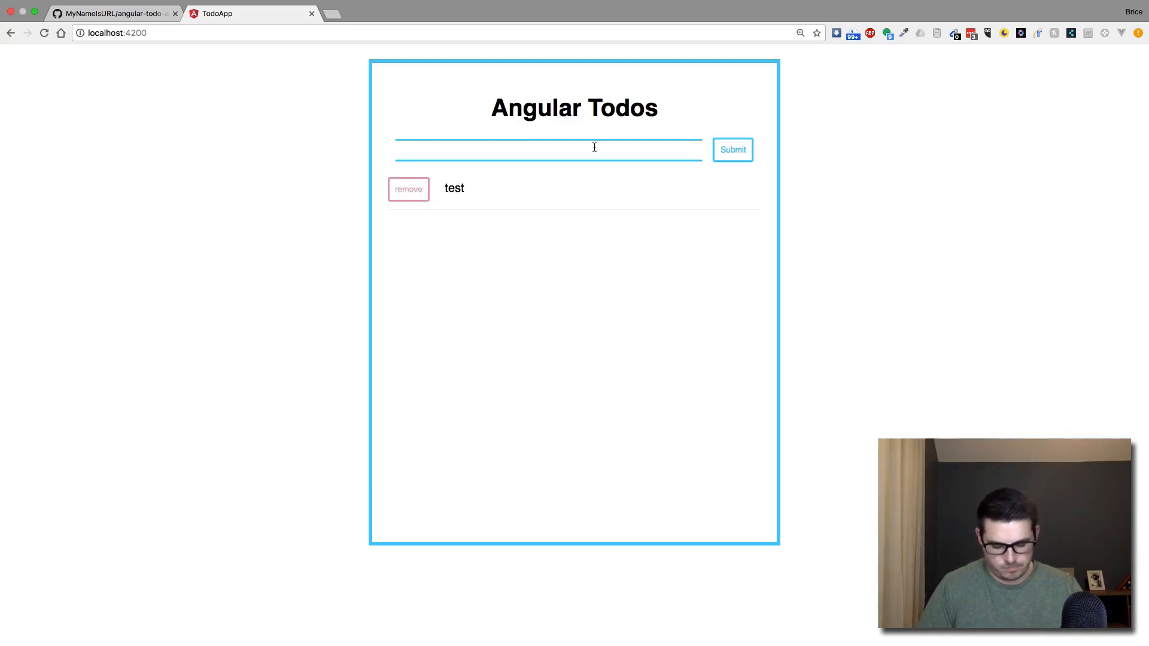
pyautogui.write('get groc')
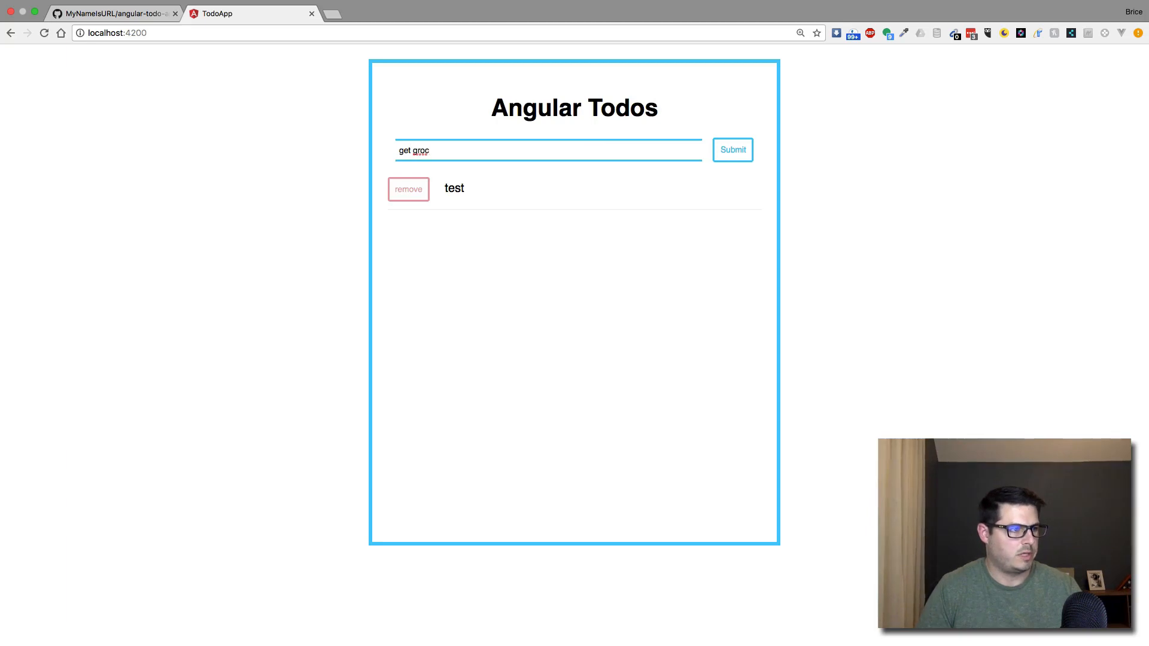
pyautogui.write('eries')
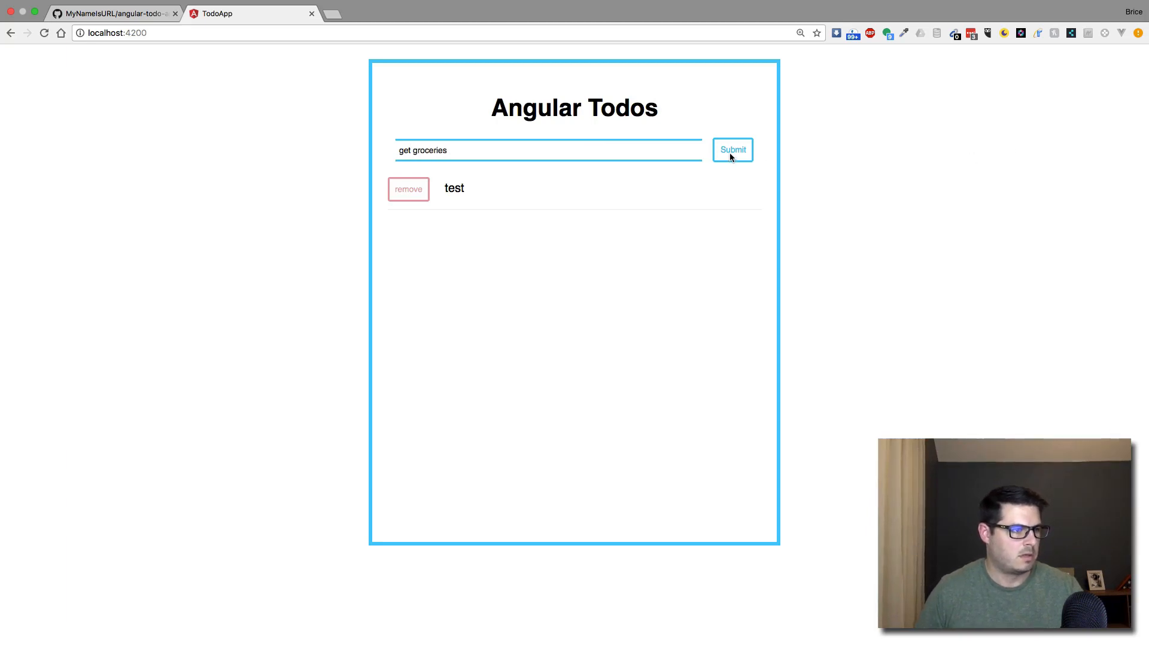
pyautogui.click(732, 150)
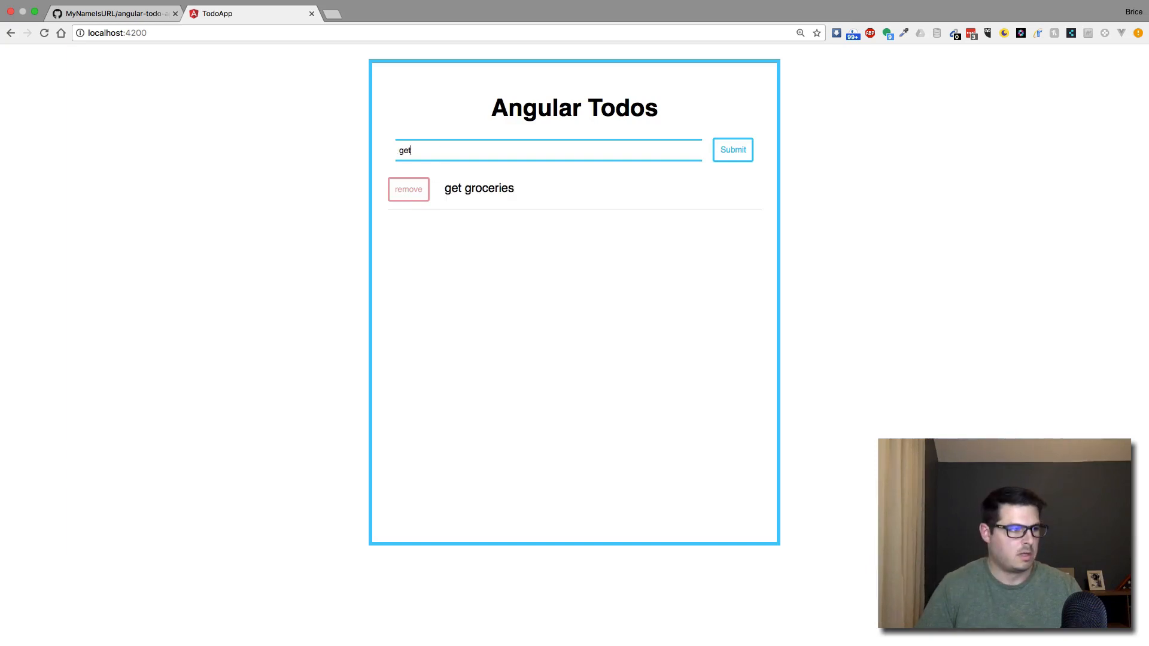
# Add 'get milk' and 'do my homework' todos and bring up the developer tools
pyautogui.click(732, 149)
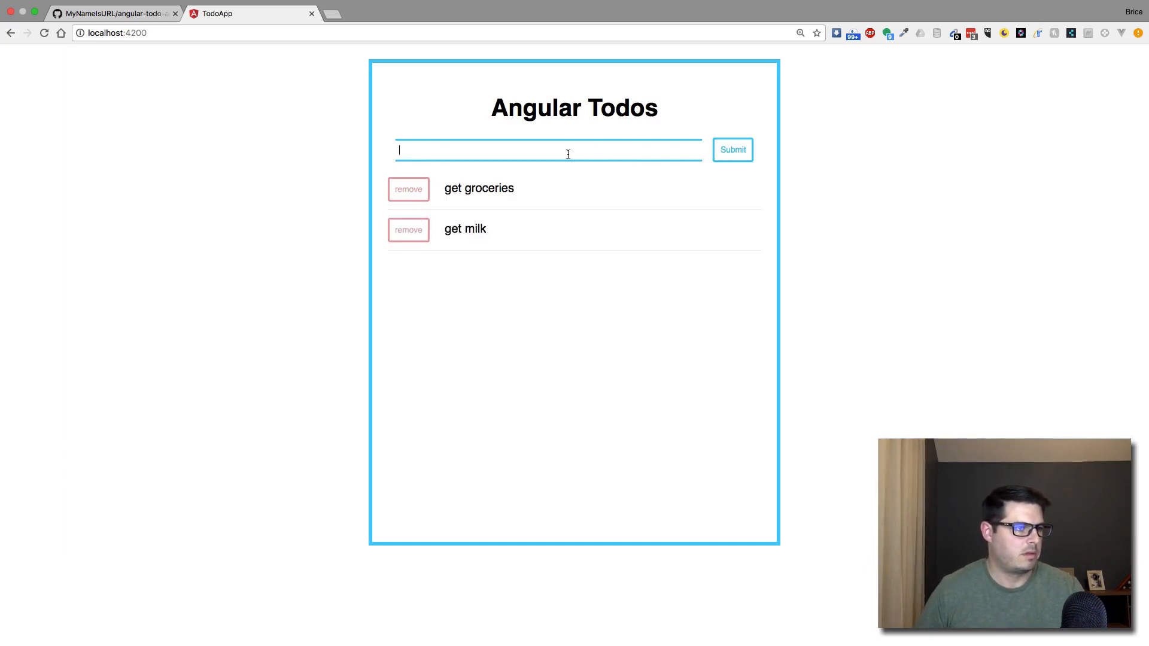
pyautogui.write('do')
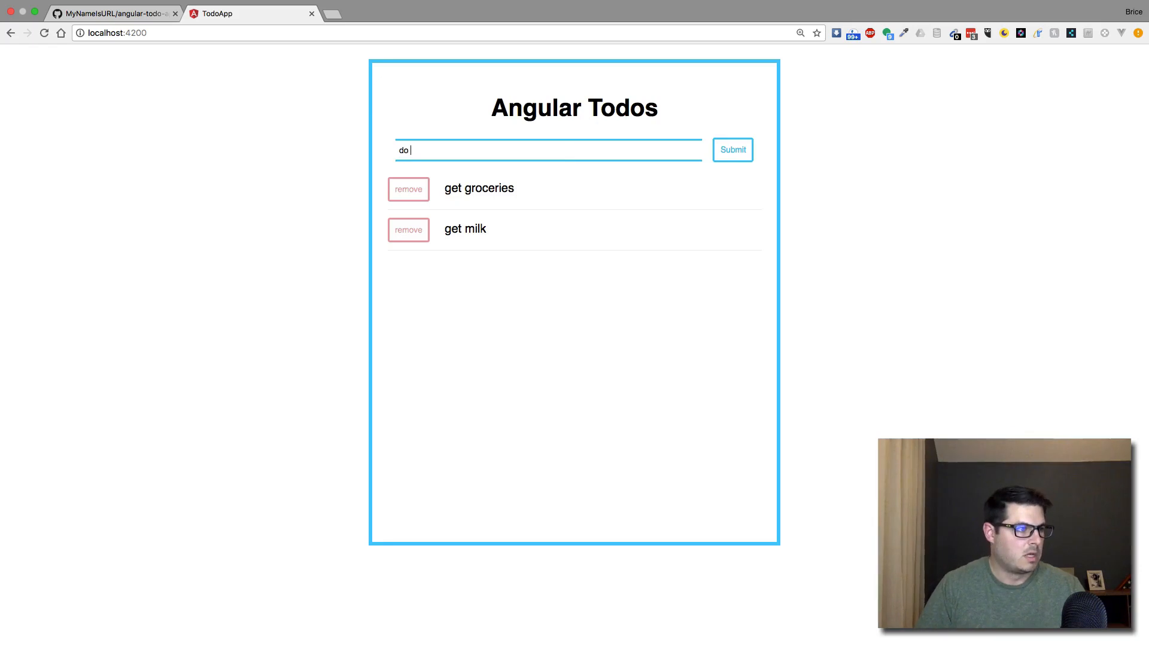
pyautogui.write('my homework')
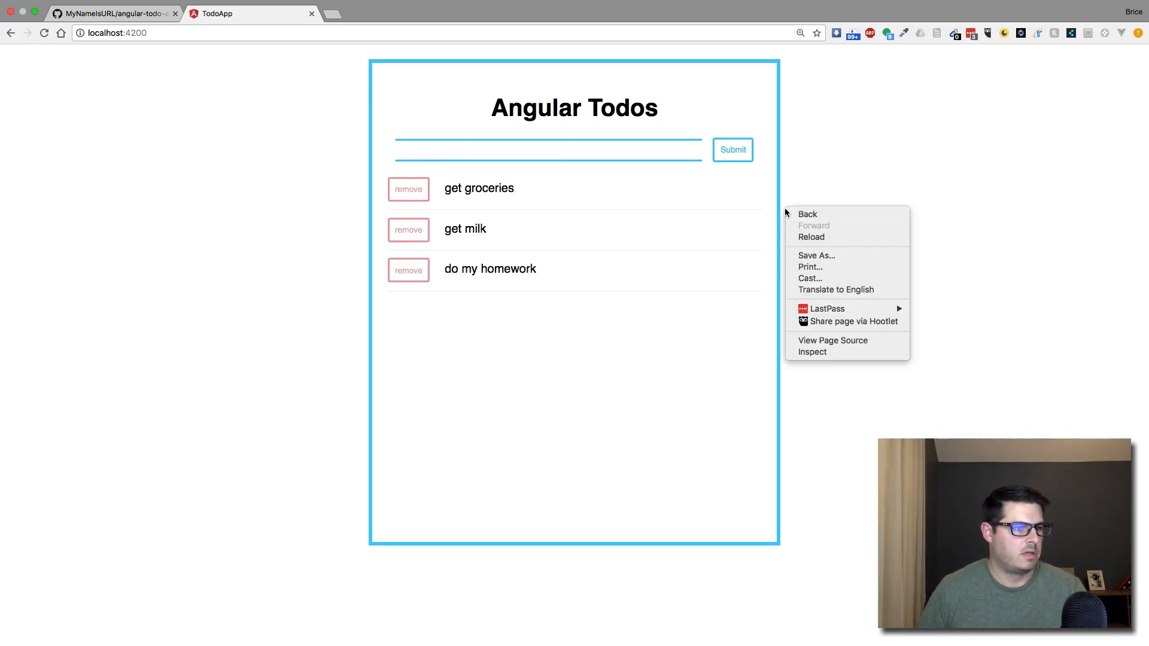
pyautogui.click(811, 352)
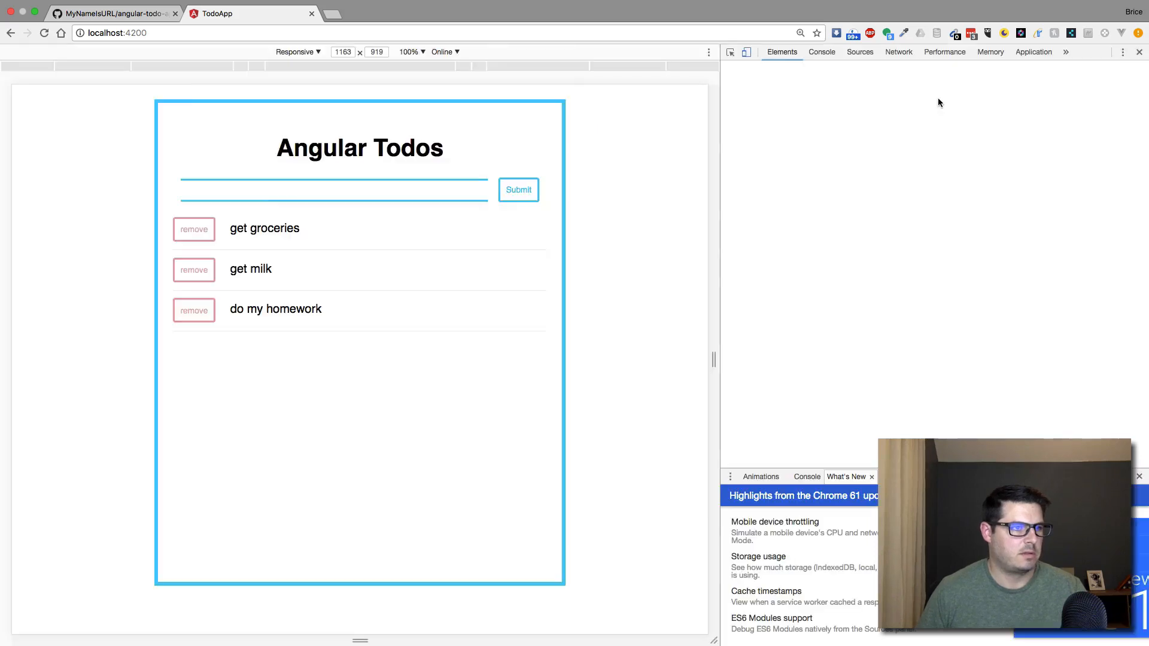
# Show Local Storage for localhost:4200 with the three-todo entry, then reload the page
pyautogui.click(1034, 51)
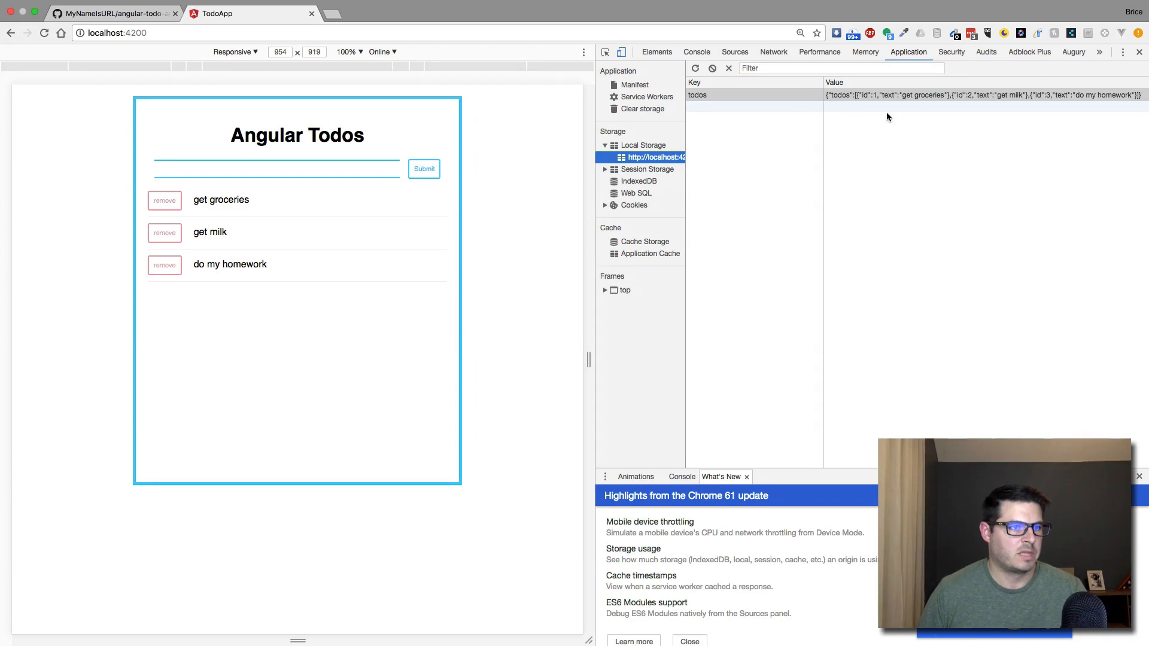
pyautogui.moveTo(873, 100)
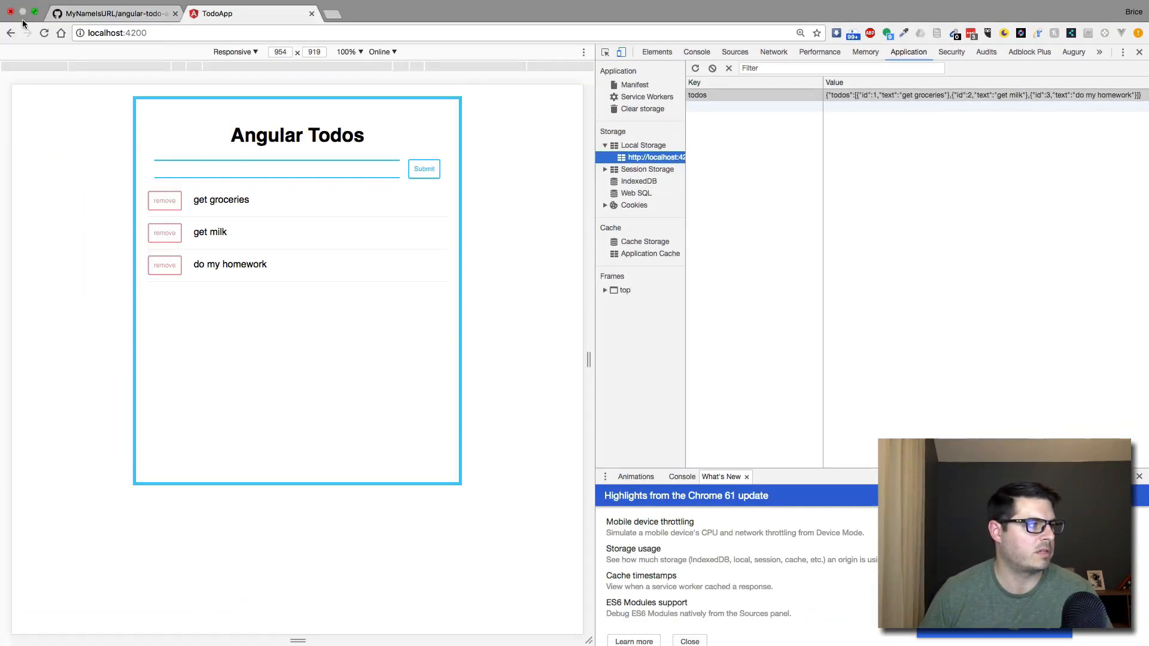
pyautogui.click(44, 34)
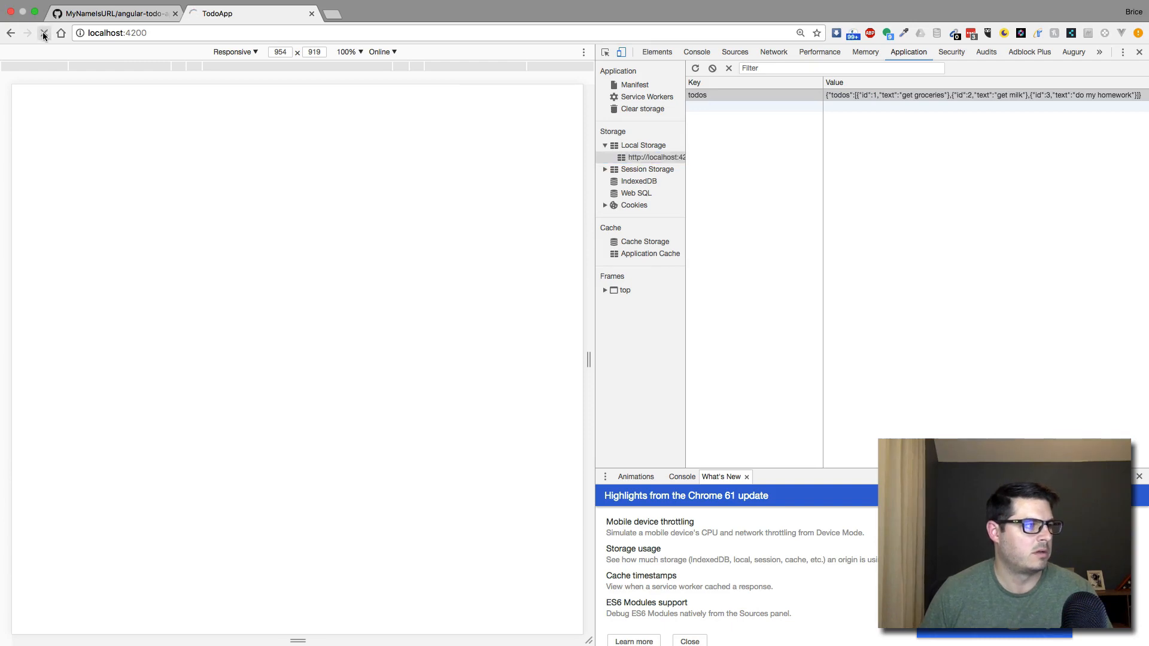
# After the reload confirms persistence, remove 'get groceries' so storage keeps get milk and do my homework
pyautogui.click(44, 34)
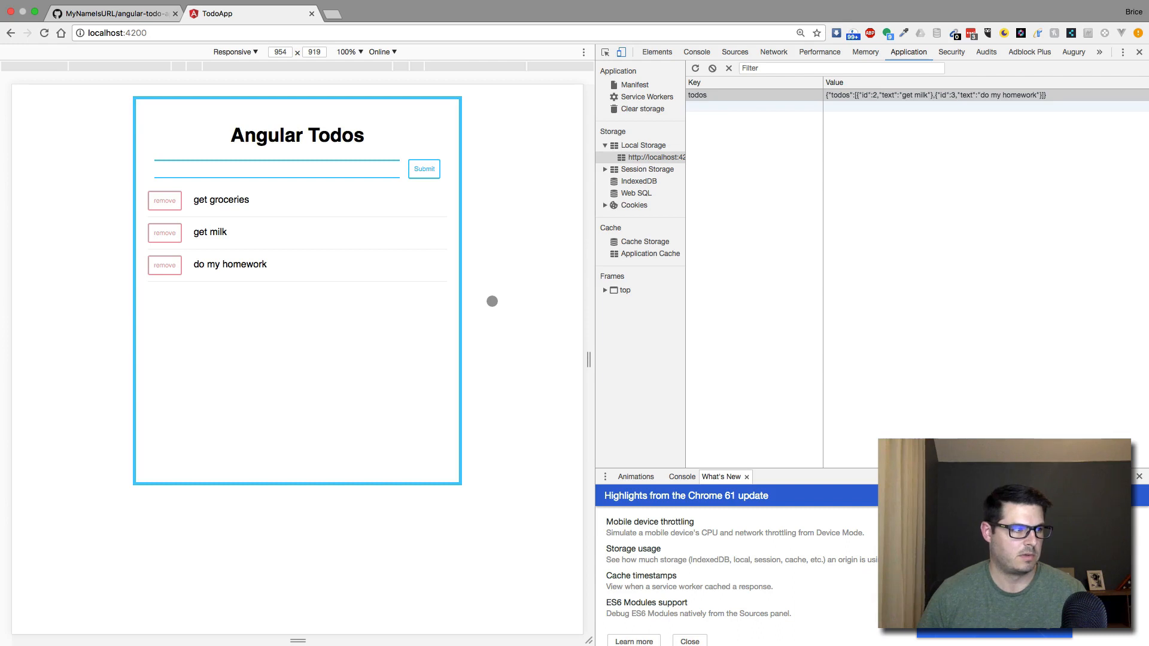
pyautogui.click(164, 200)
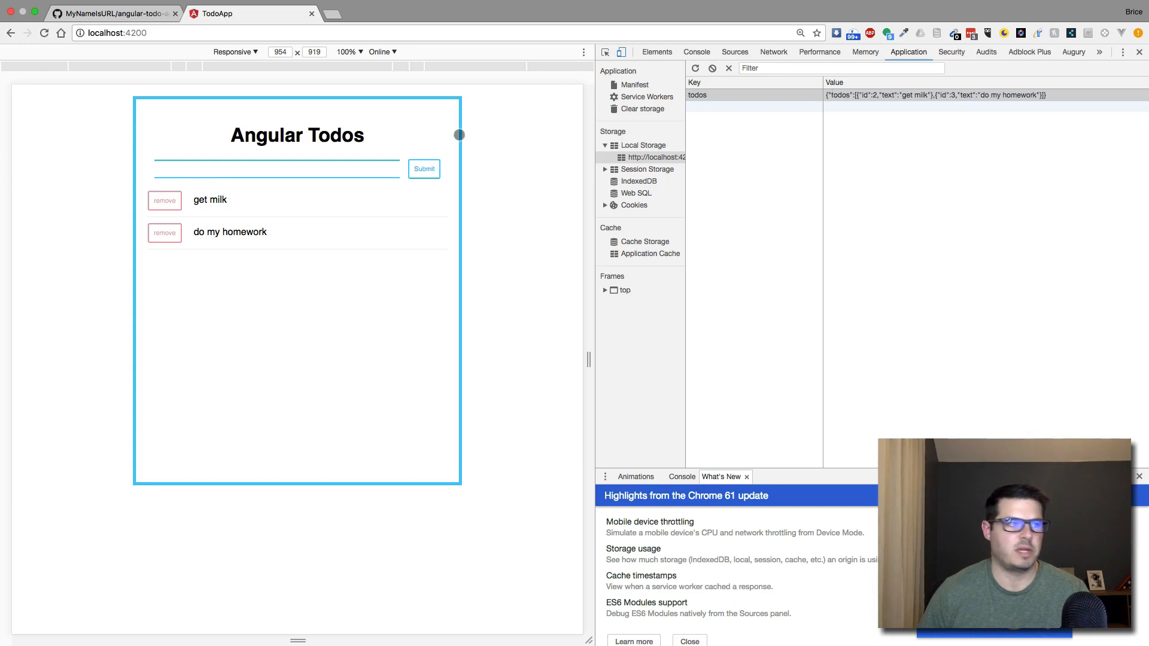
pyautogui.moveTo(916, 105)
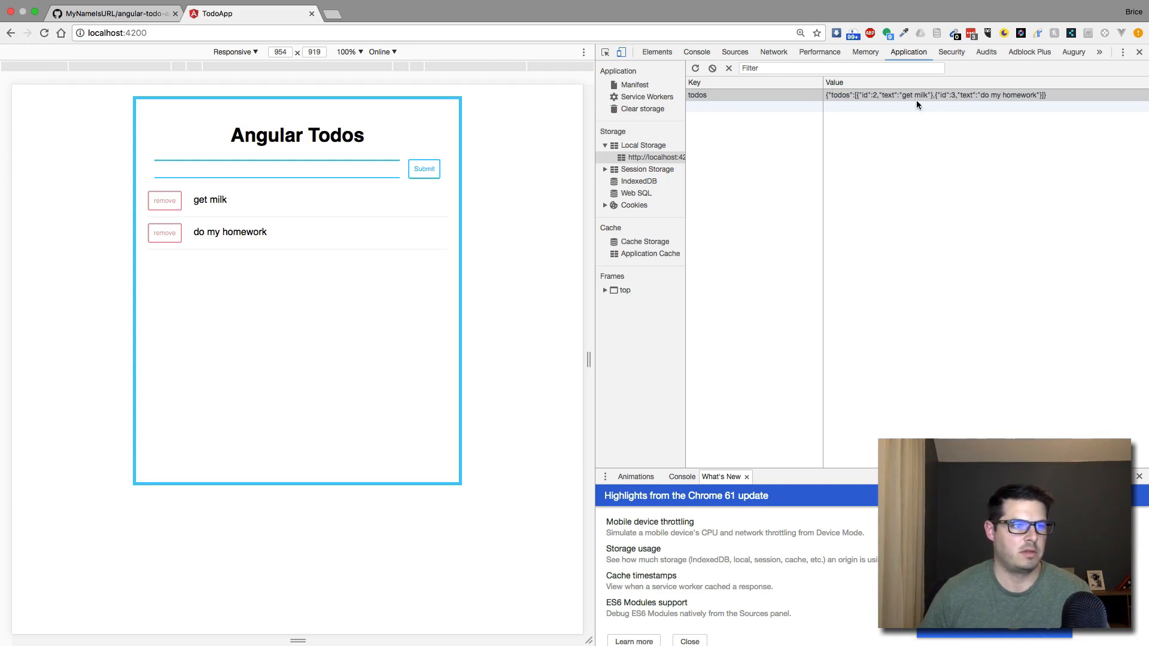
pyautogui.moveTo(793, 169)
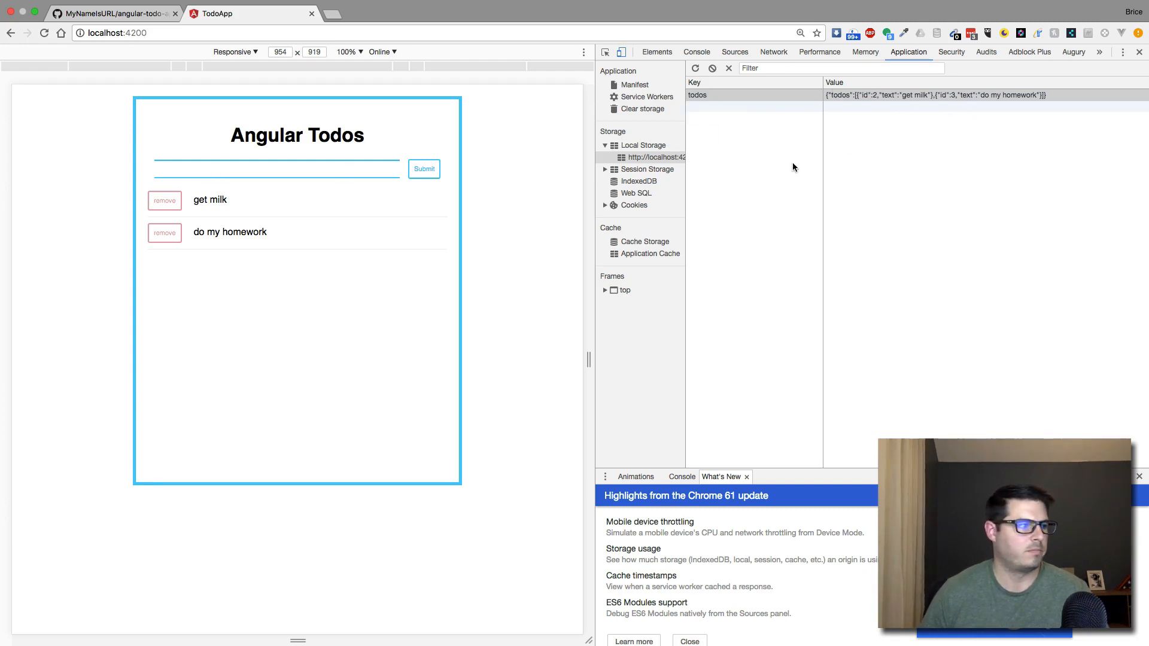
# Remove the 'do my homework' and 'get milk' todos, then add 'get milk' again as the only entry
pyautogui.click(164, 232)
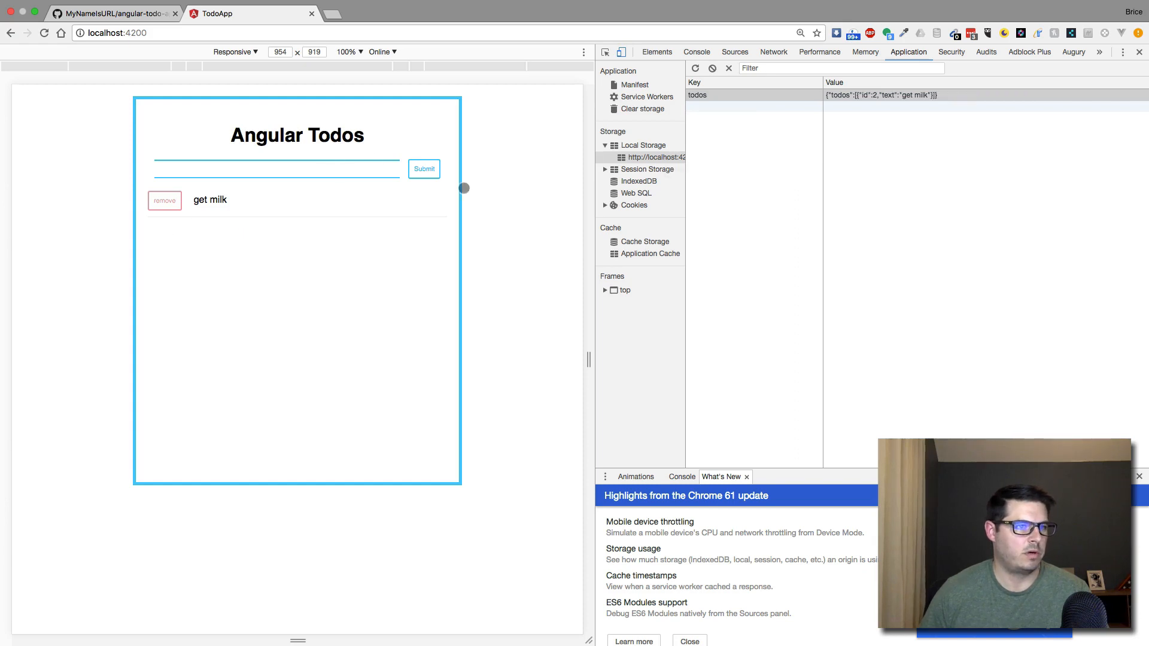
pyautogui.click(164, 200)
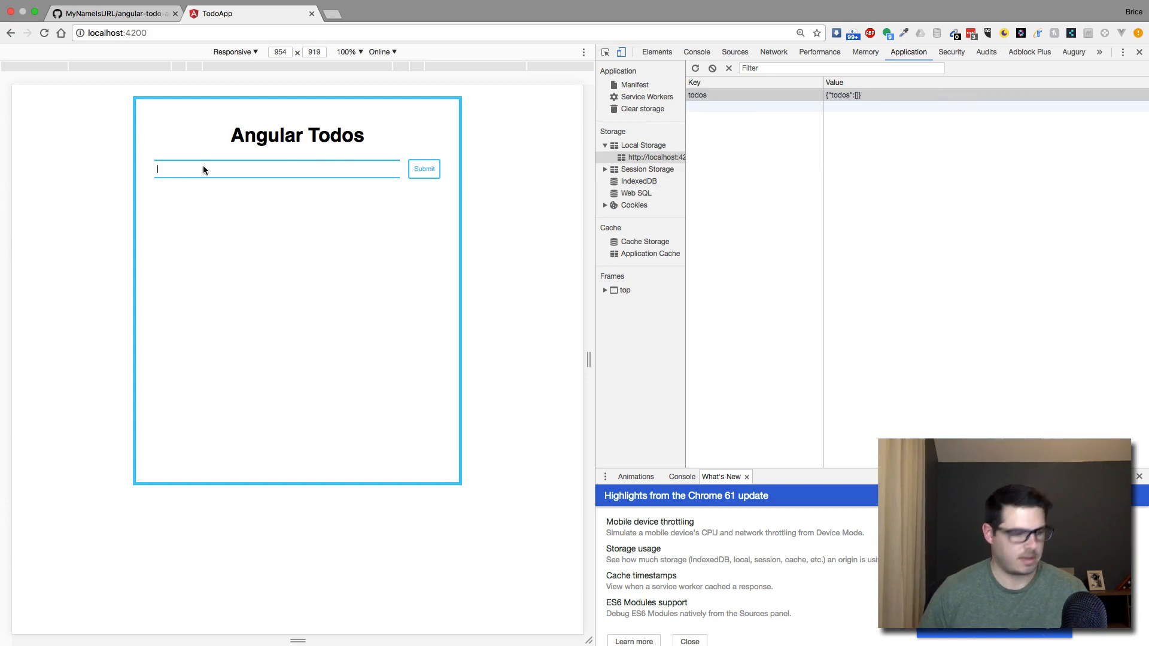
pyautogui.write('get milk')
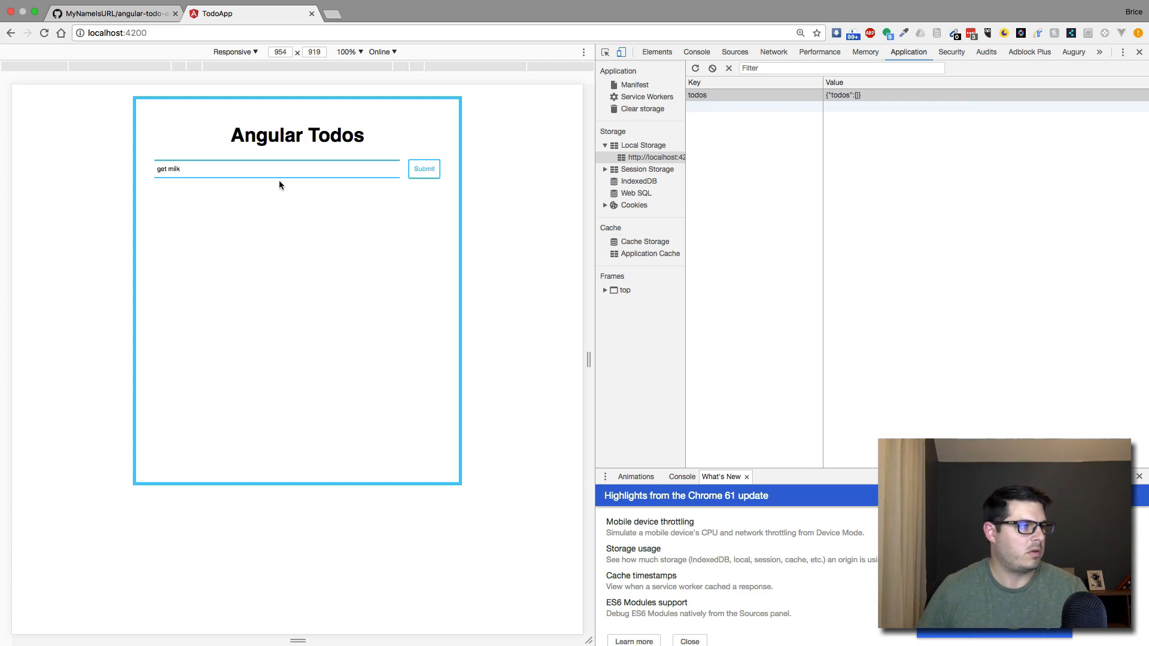
pyautogui.click(424, 169)
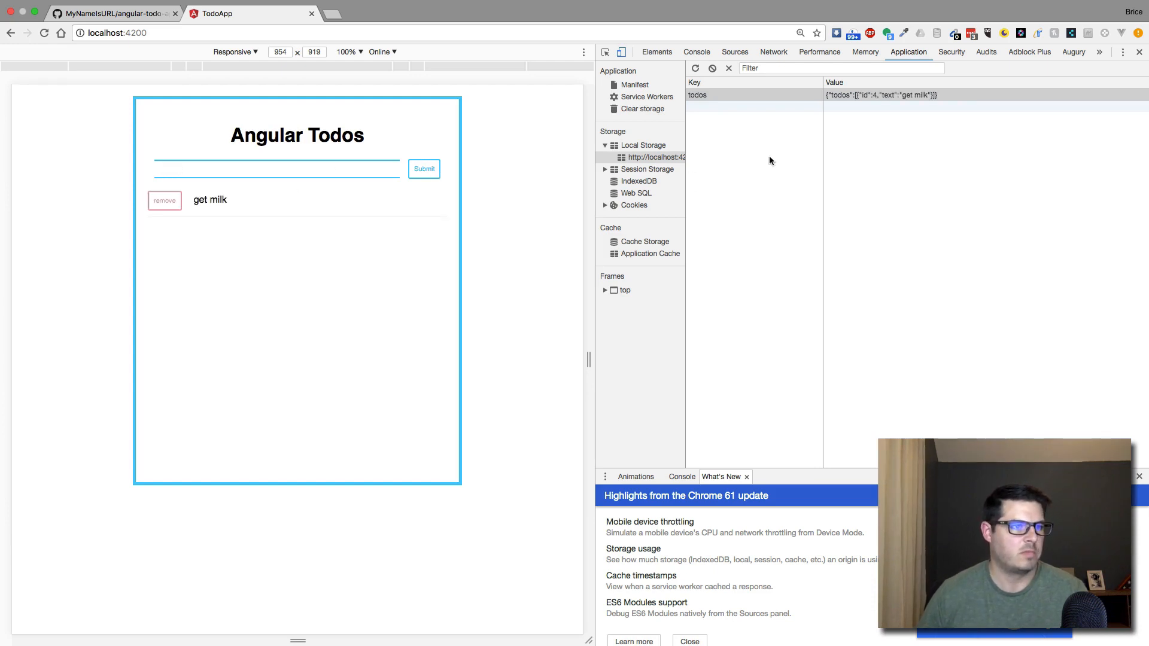
pyautogui.moveTo(896, 118)
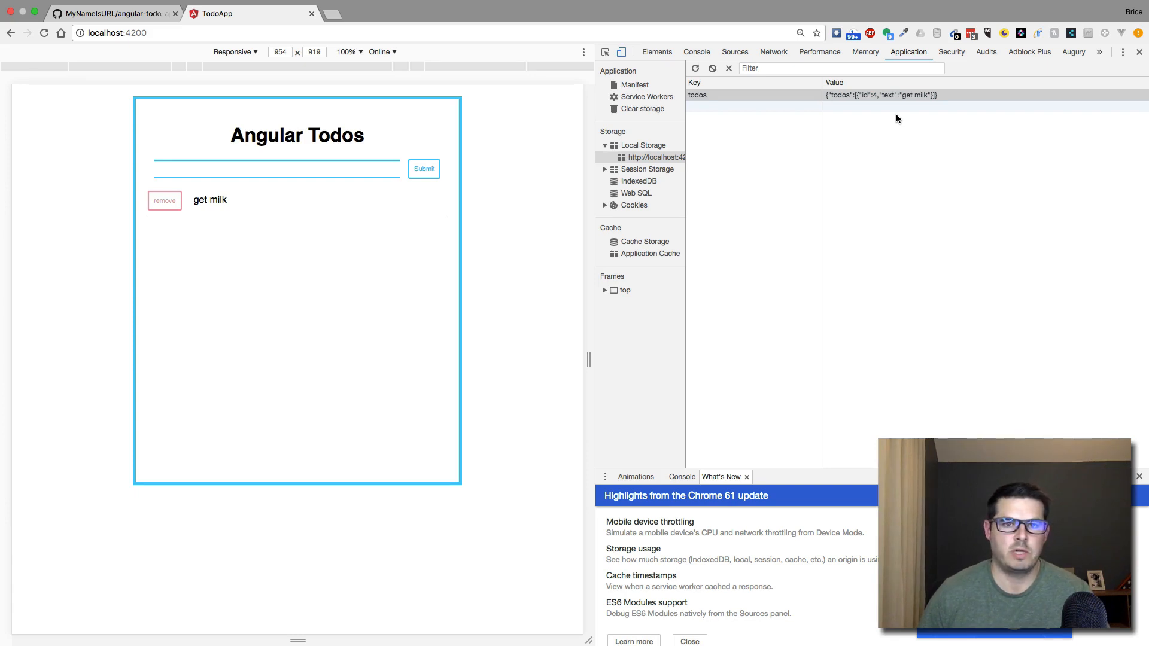
pyautogui.moveTo(882, 116)
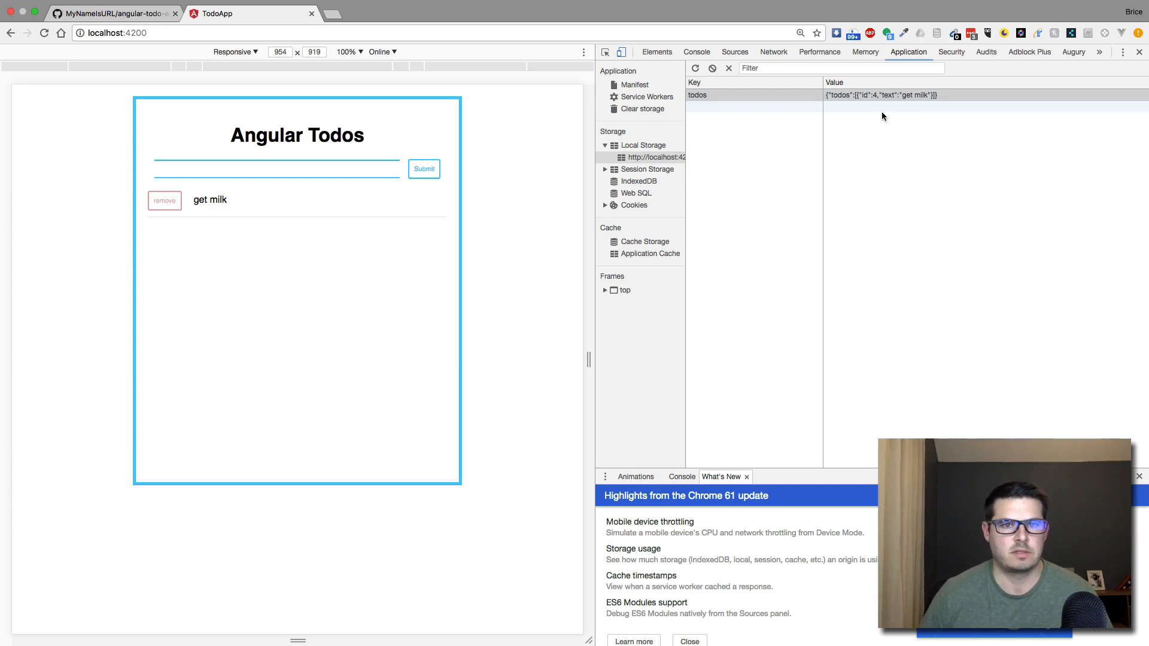
pyautogui.moveTo(820, 105)
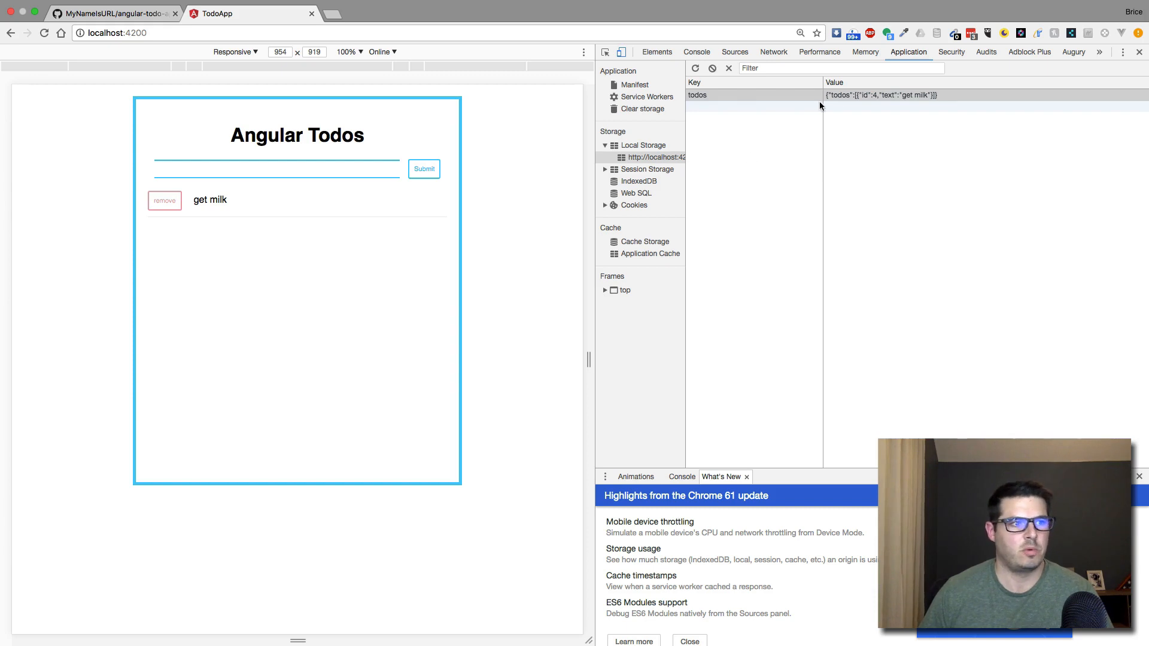
pyautogui.moveTo(896, 106)
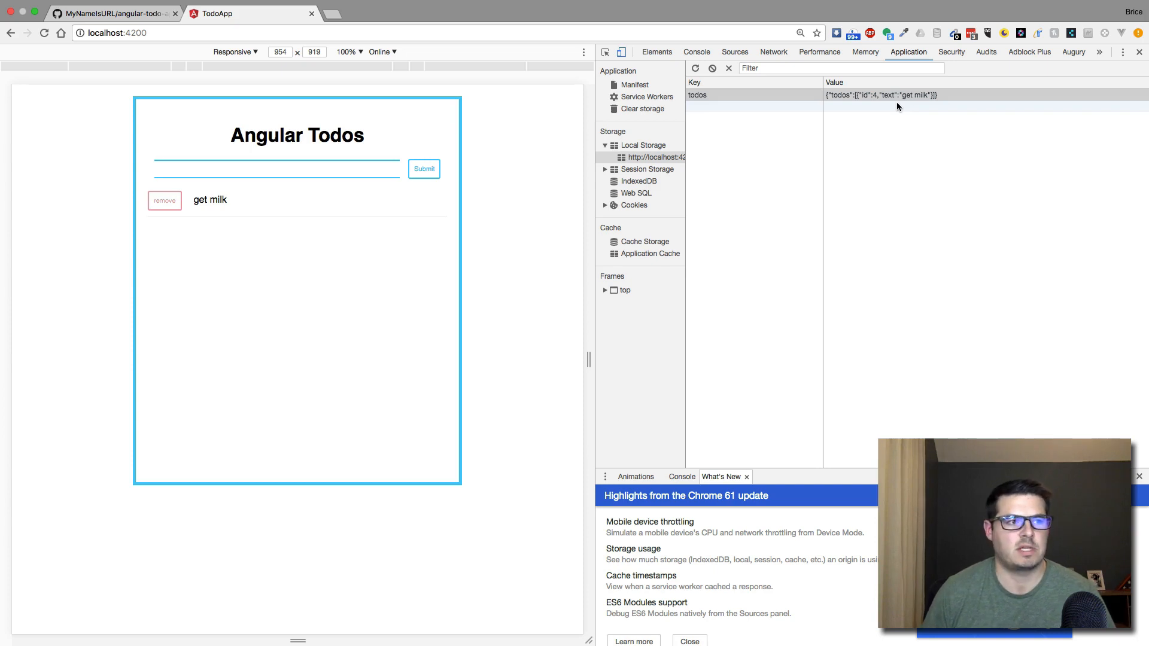
pyautogui.moveTo(918, 134)
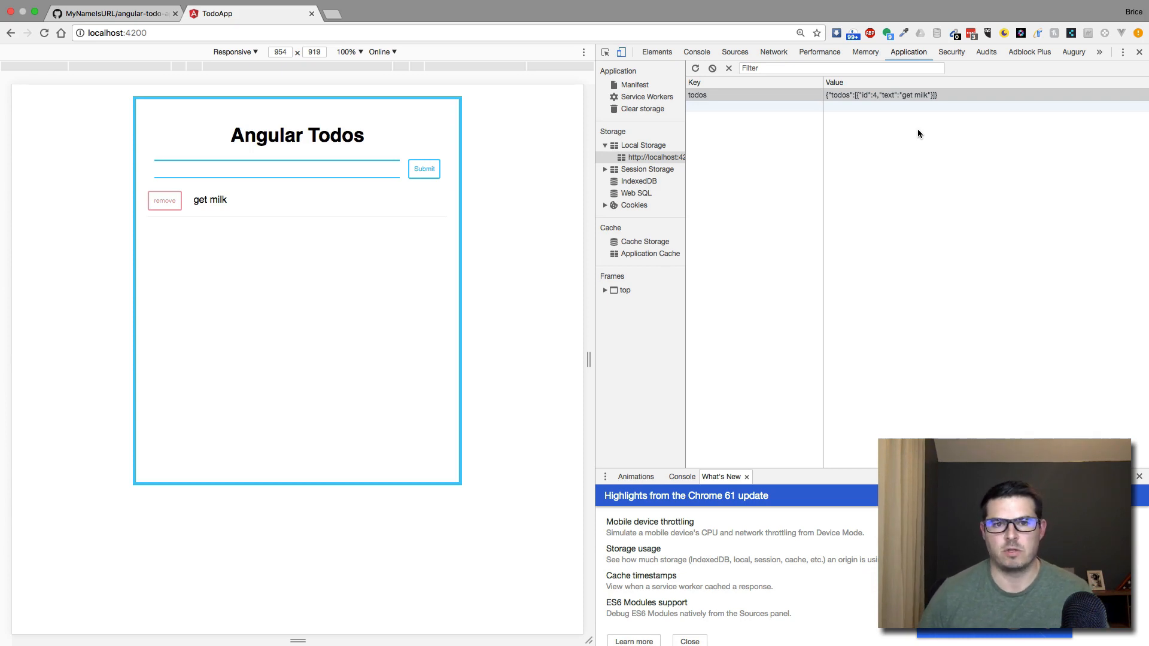
pyautogui.moveTo(508, 269)
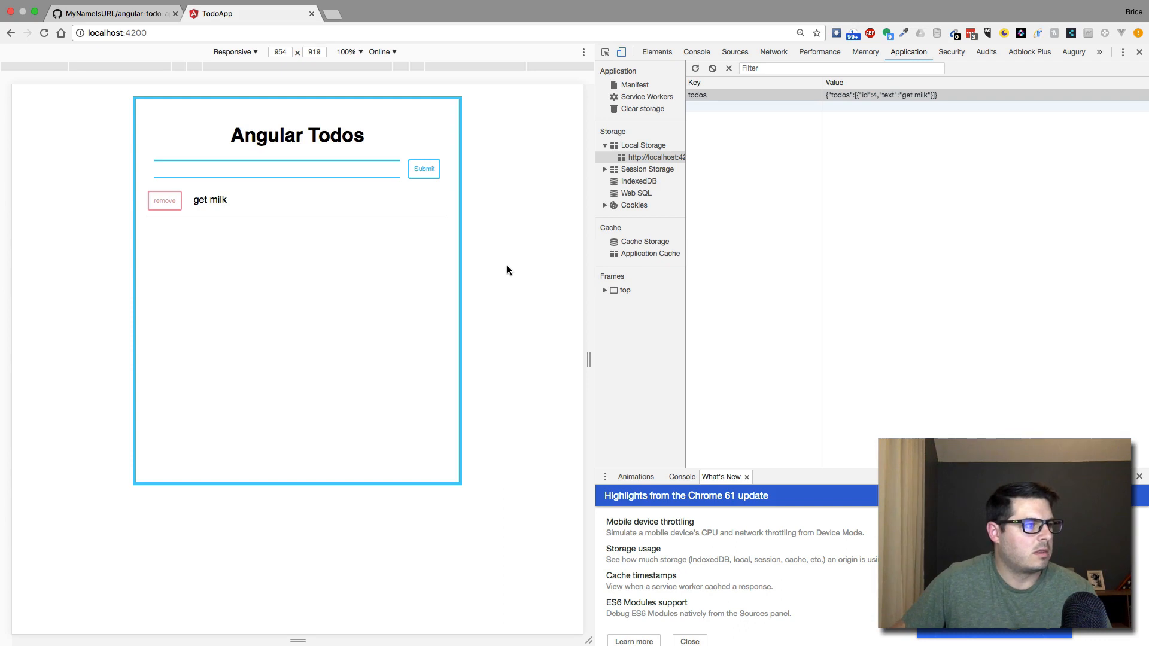
pyautogui.moveTo(308, 249)
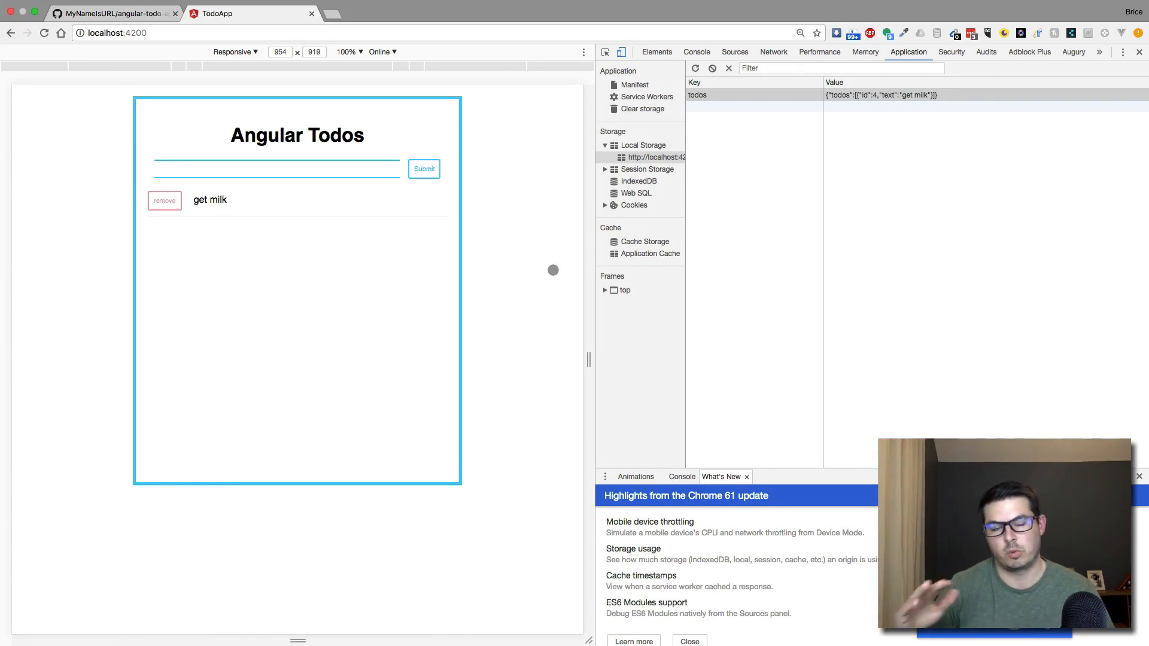
pyautogui.moveTo(539, 272)
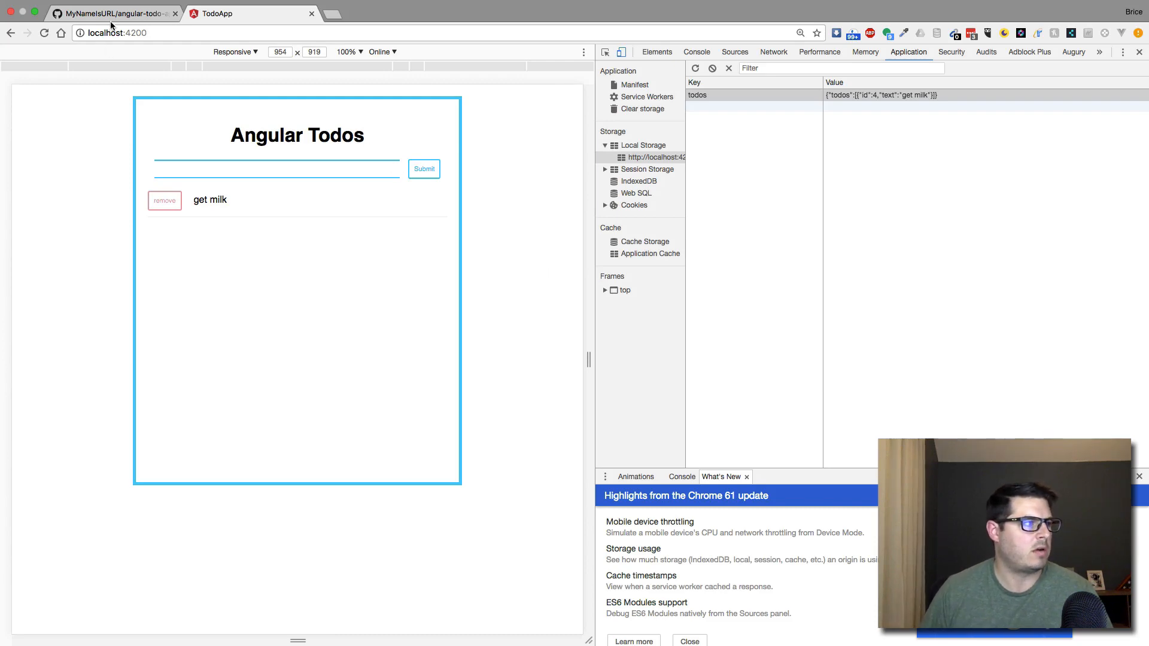
# Return to the angular-todo-app repository page and check the branch list showing local-storage-example
pyautogui.click(110, 13)
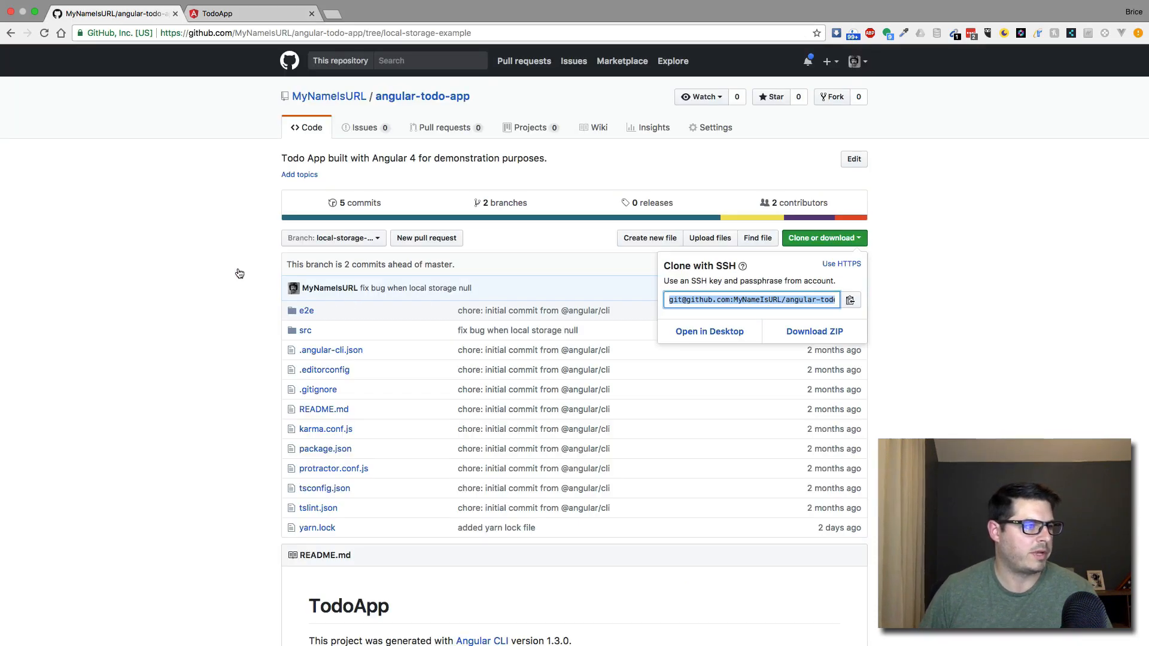
pyautogui.click(331, 237)
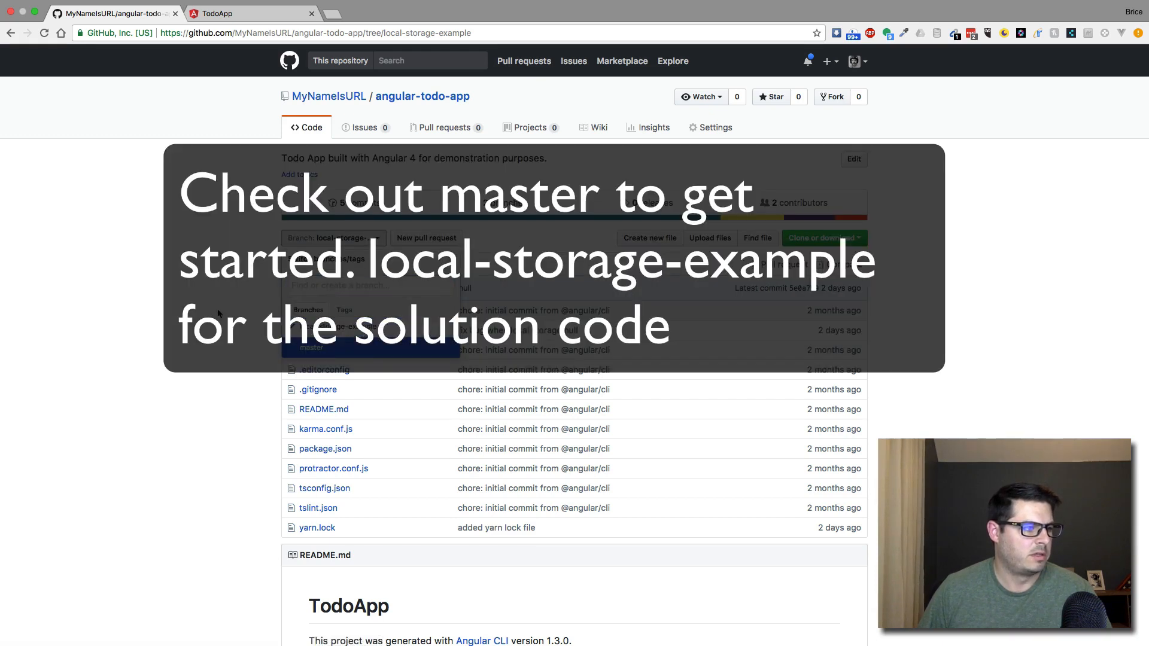
pyautogui.click(332, 237)
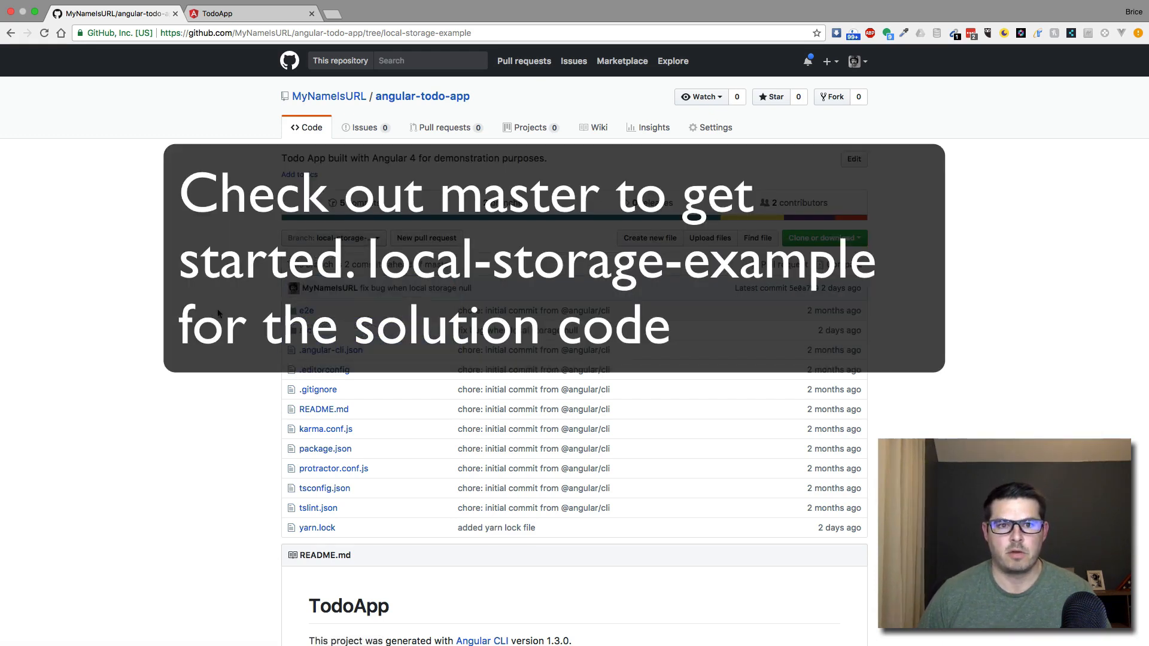